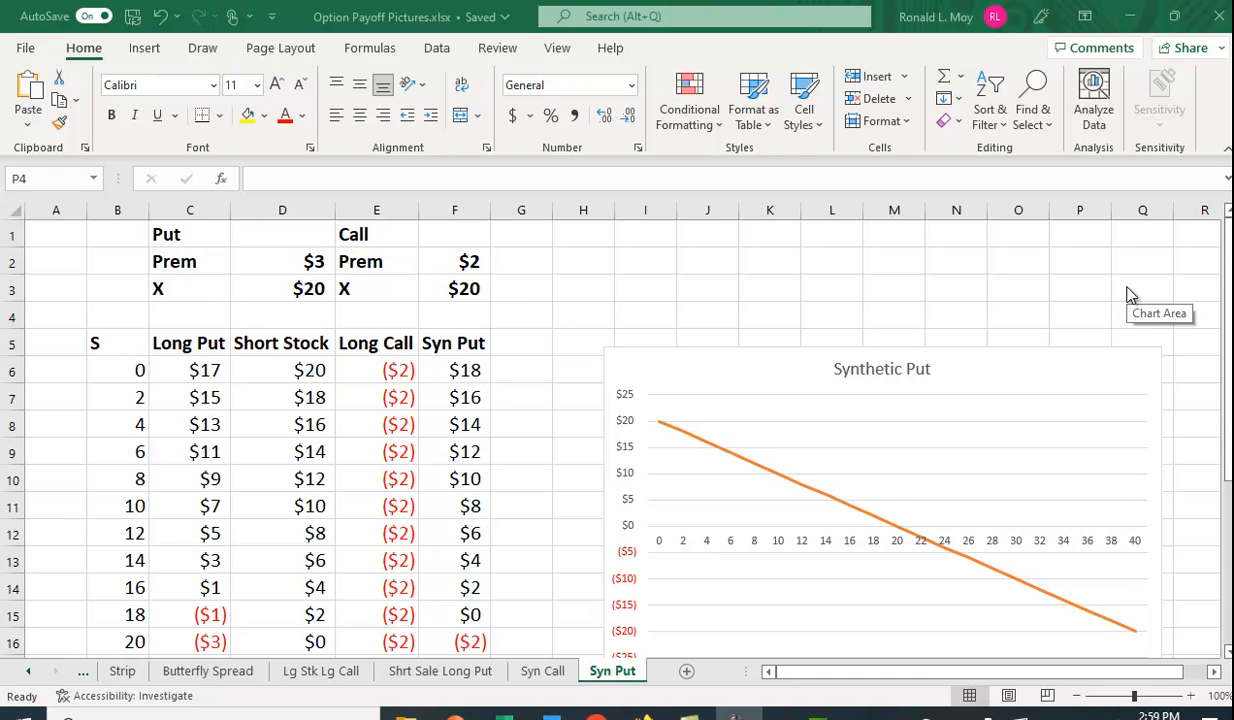
pyautogui.moveTo(936, 138)
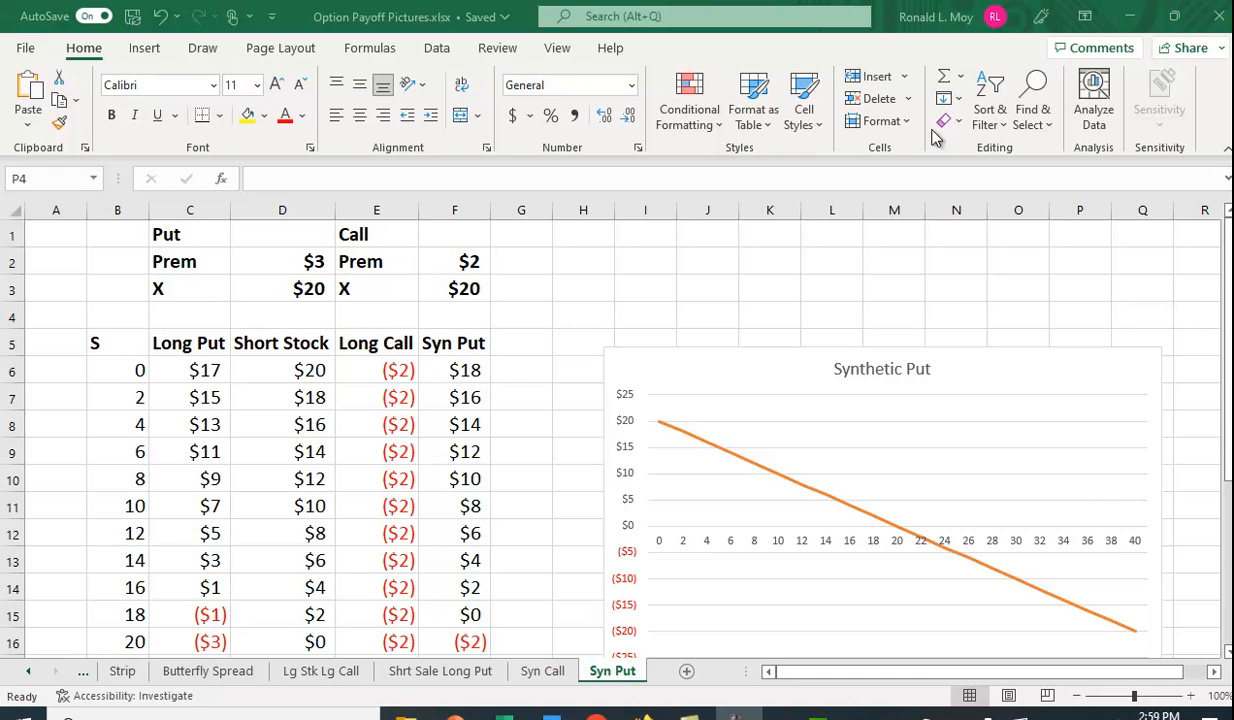
pyautogui.moveTo(986, 580)
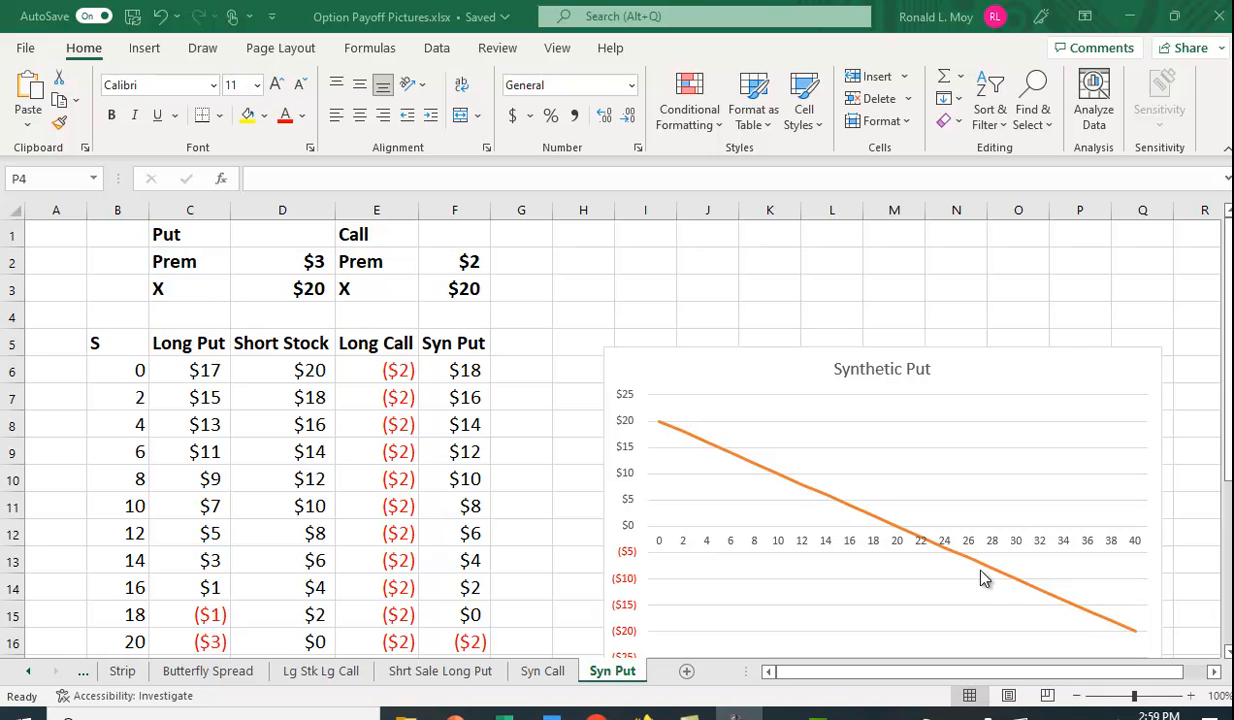
pyautogui.moveTo(1016, 496)
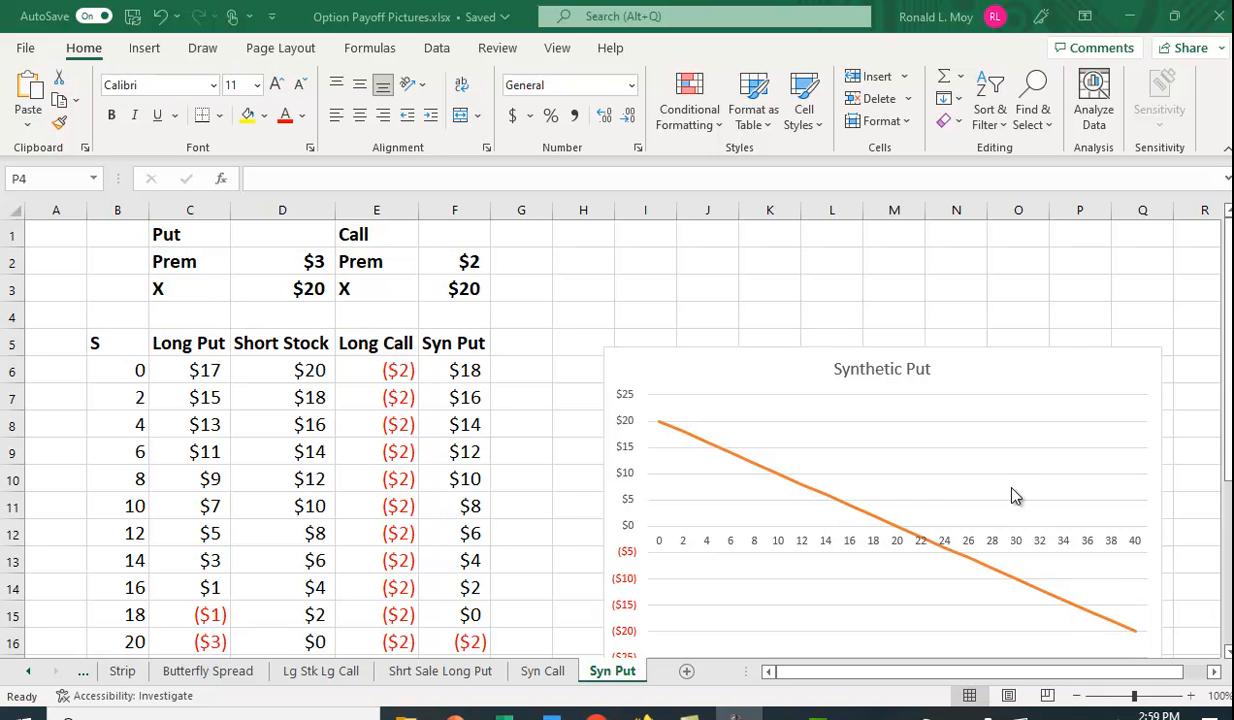
# - Add the Long Put series to the chart via Chart Filters so it plots beside Short Stock
pyautogui.scroll(-3)
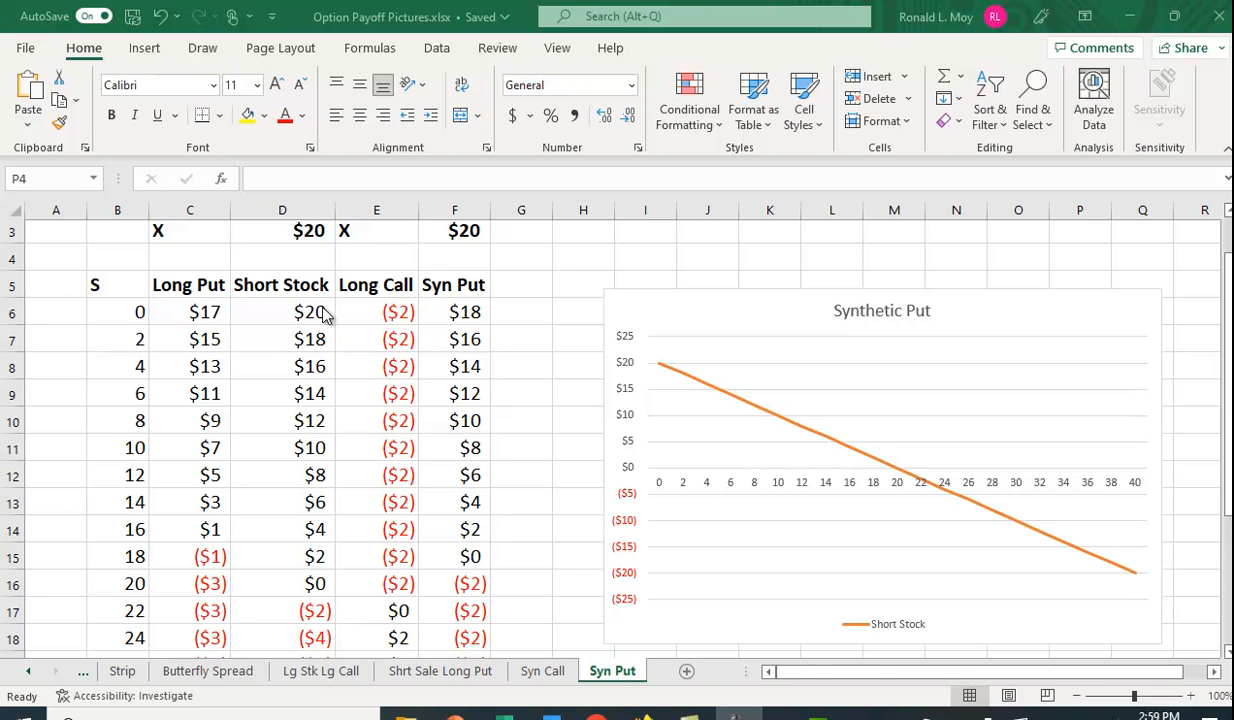
pyautogui.moveTo(900, 480)
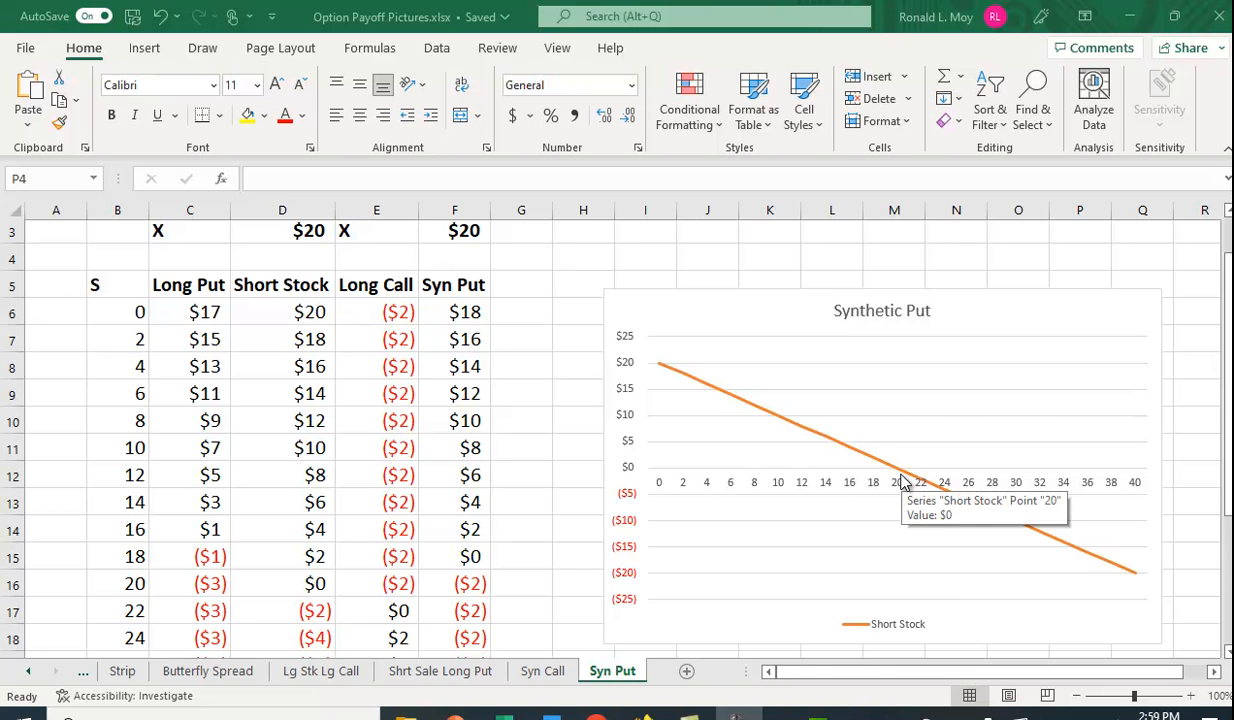
pyautogui.moveTo(844, 456)
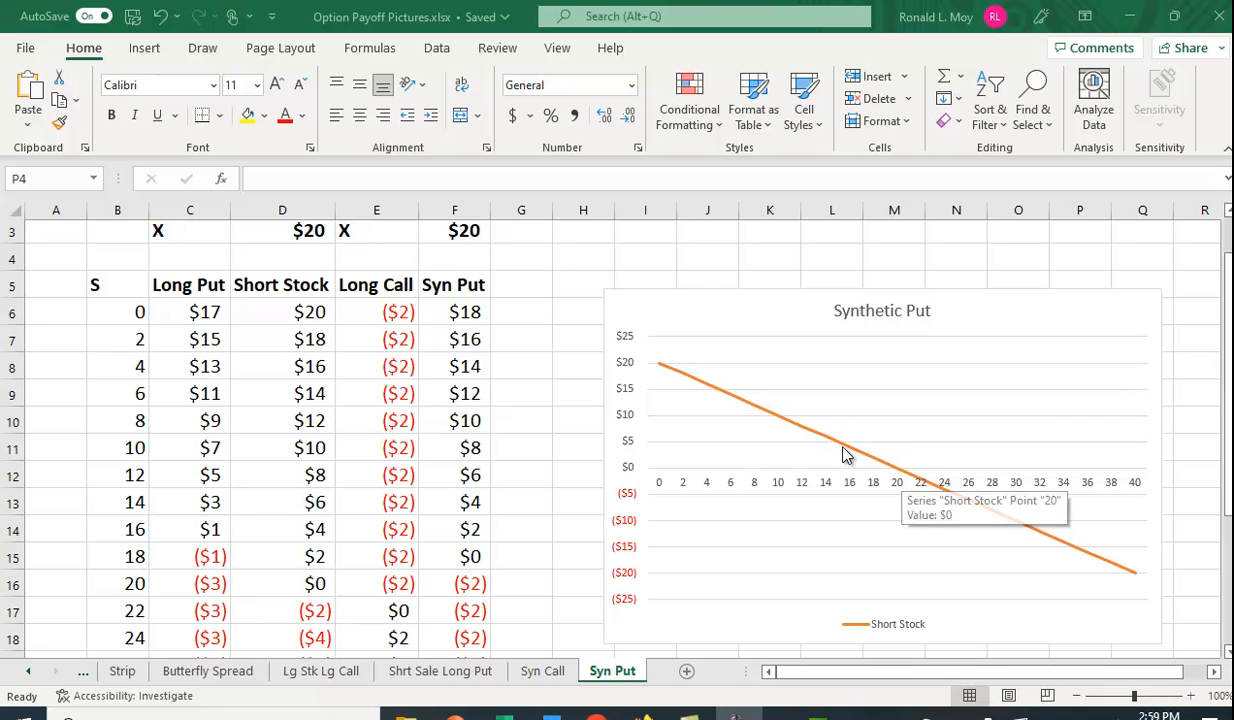
pyautogui.moveTo(904, 480)
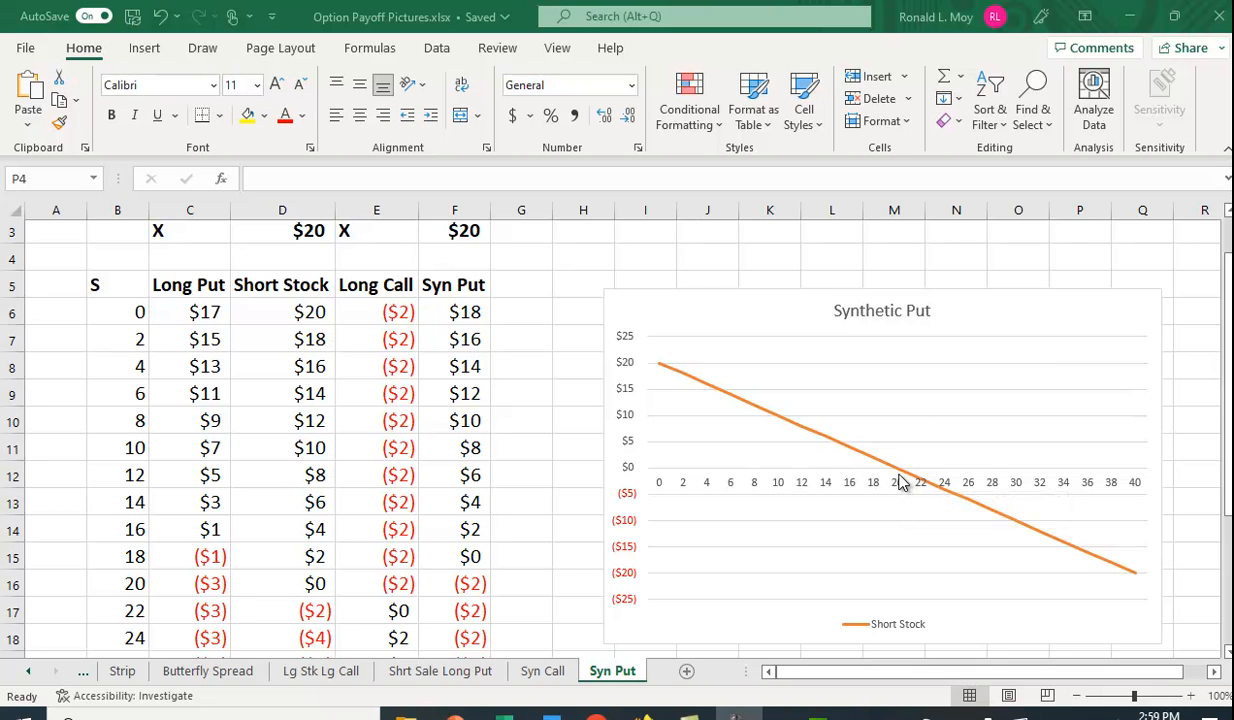
pyautogui.moveTo(902, 480)
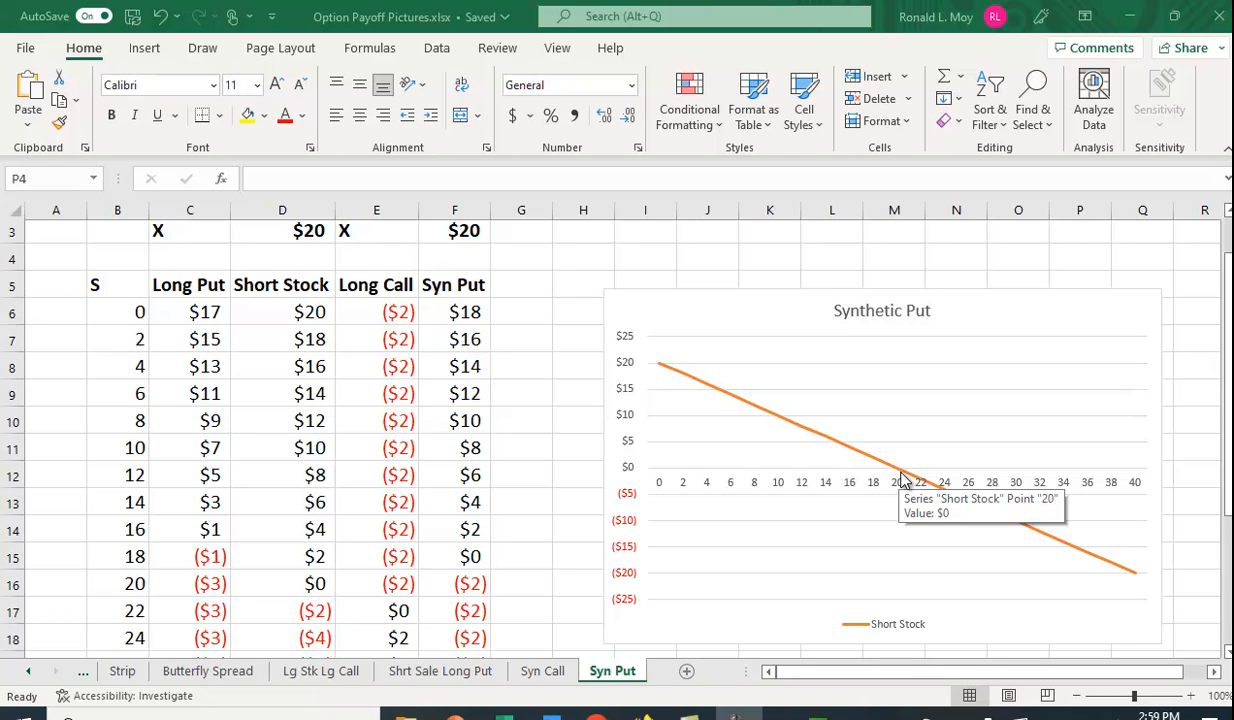
pyautogui.moveTo(900, 500)
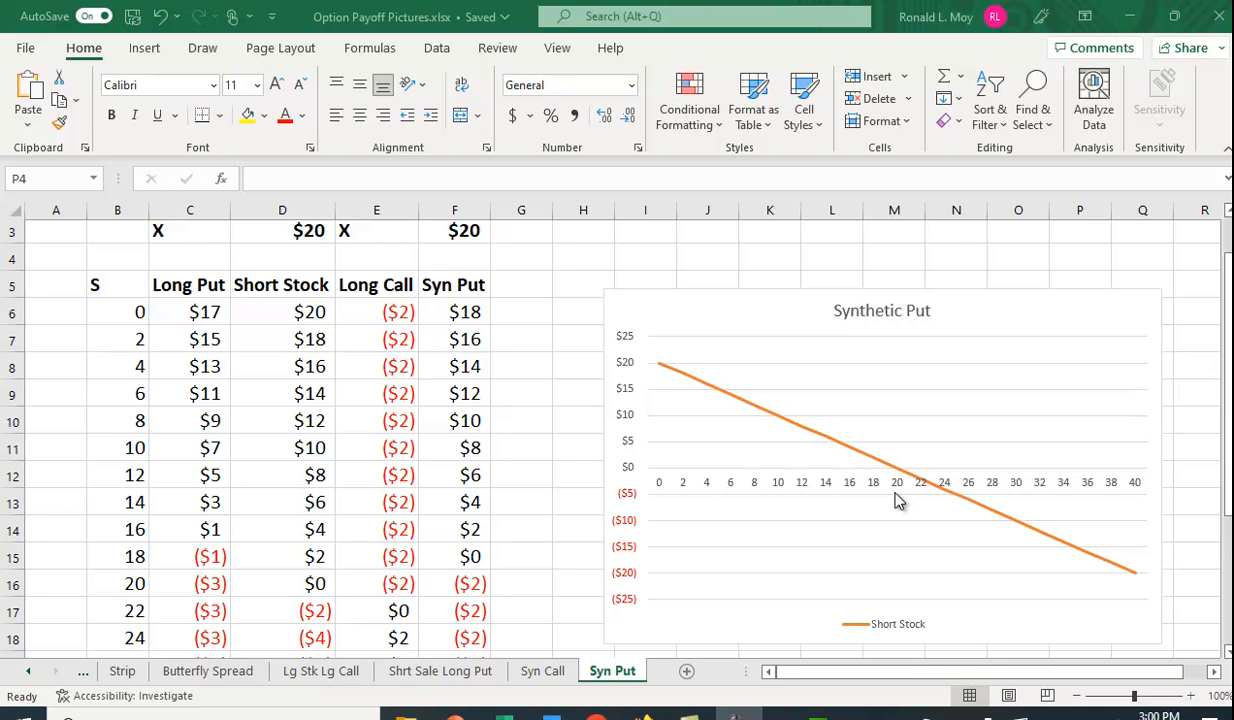
pyautogui.moveTo(820, 480)
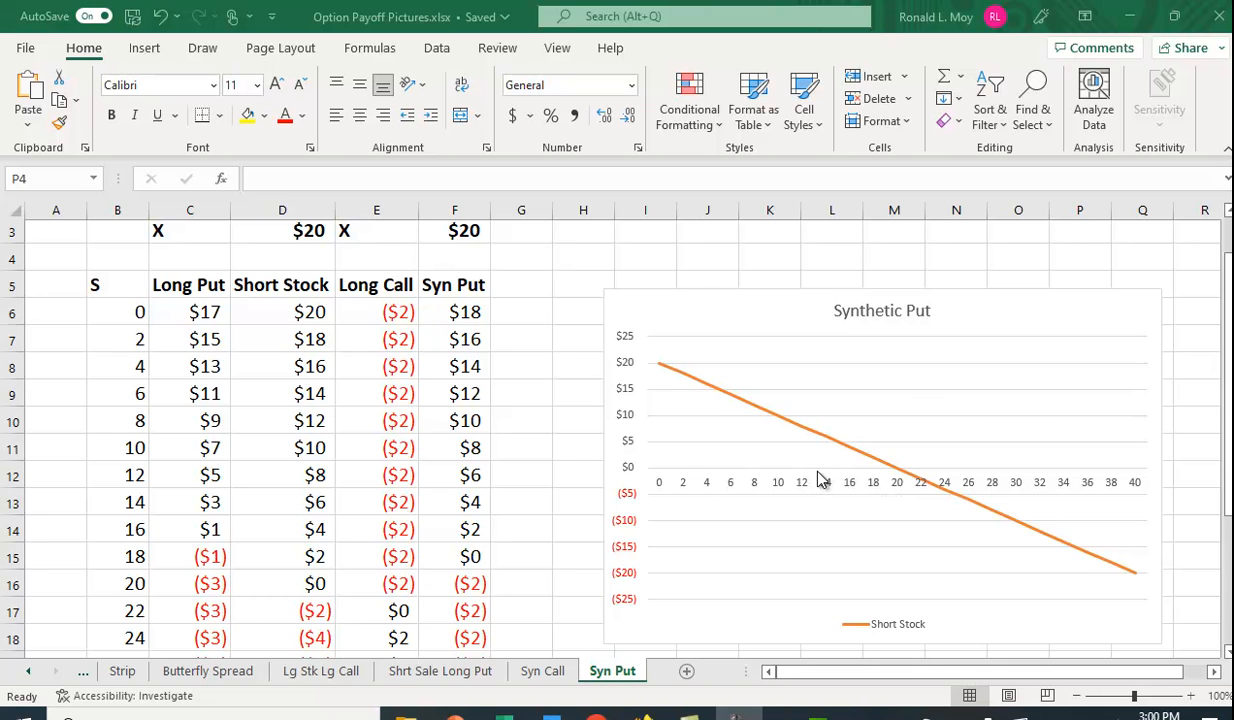
pyautogui.moveTo(820, 442)
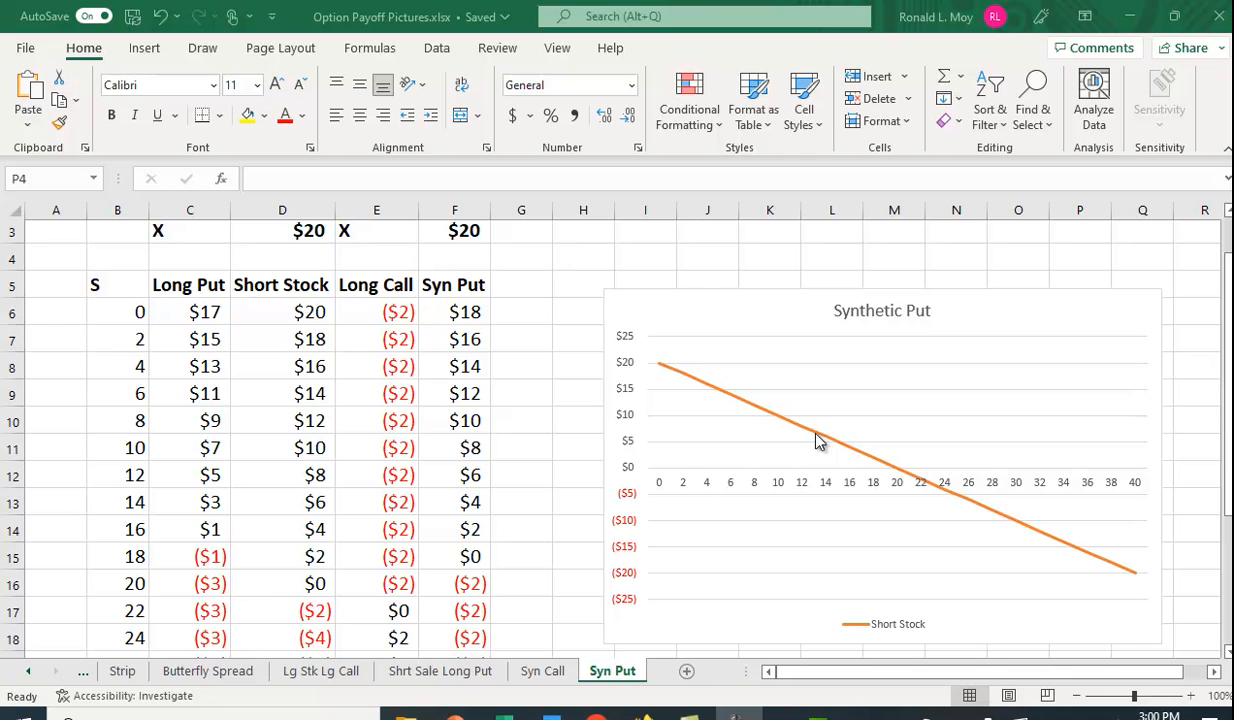
pyautogui.moveTo(820, 442)
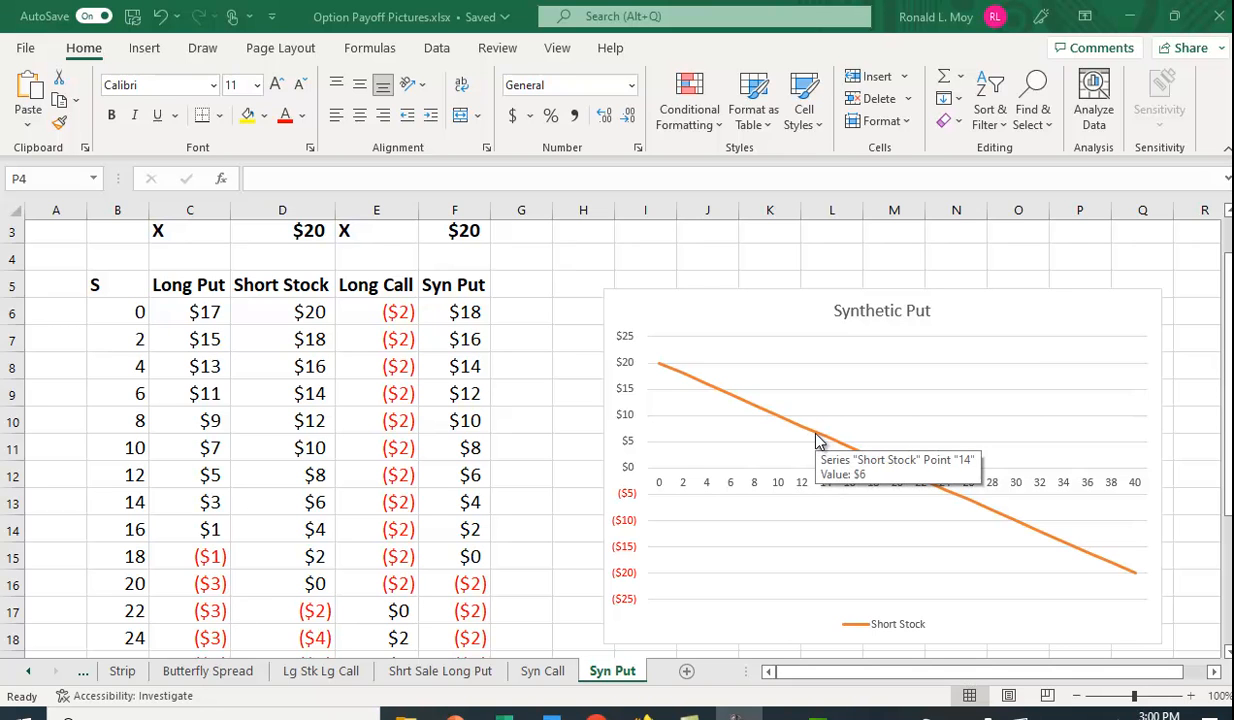
pyautogui.moveTo(824, 488)
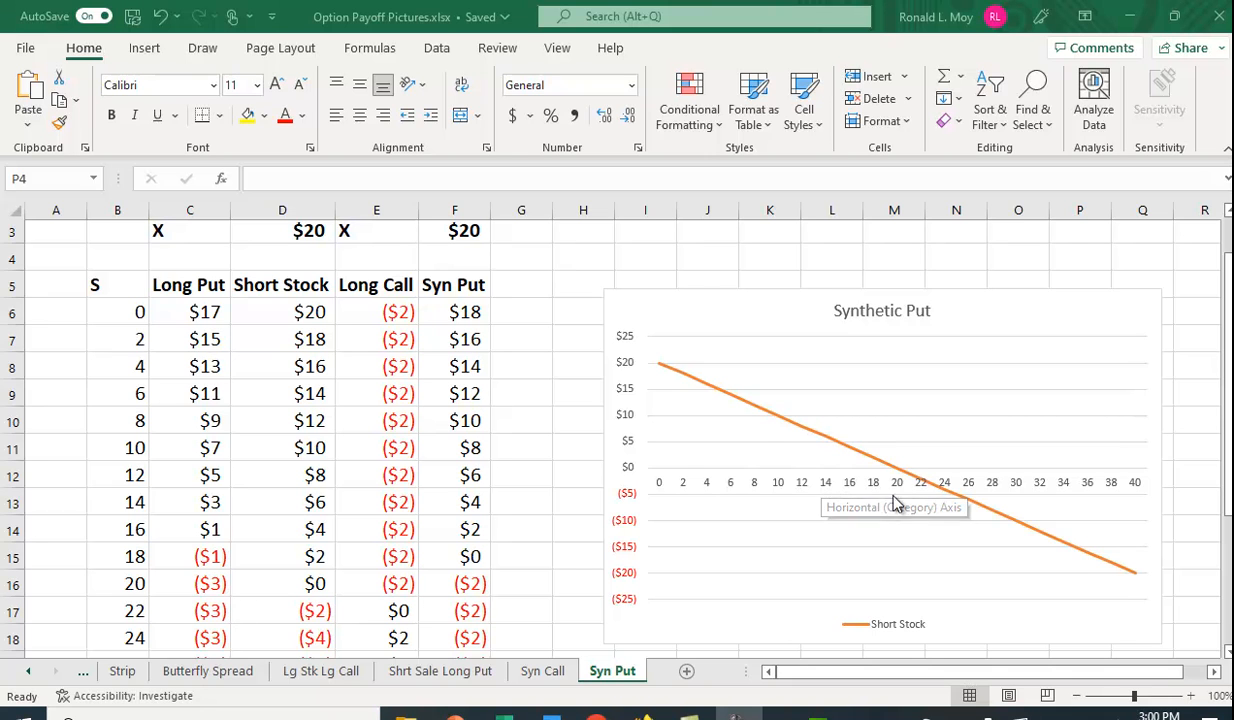
pyautogui.moveTo(896, 490)
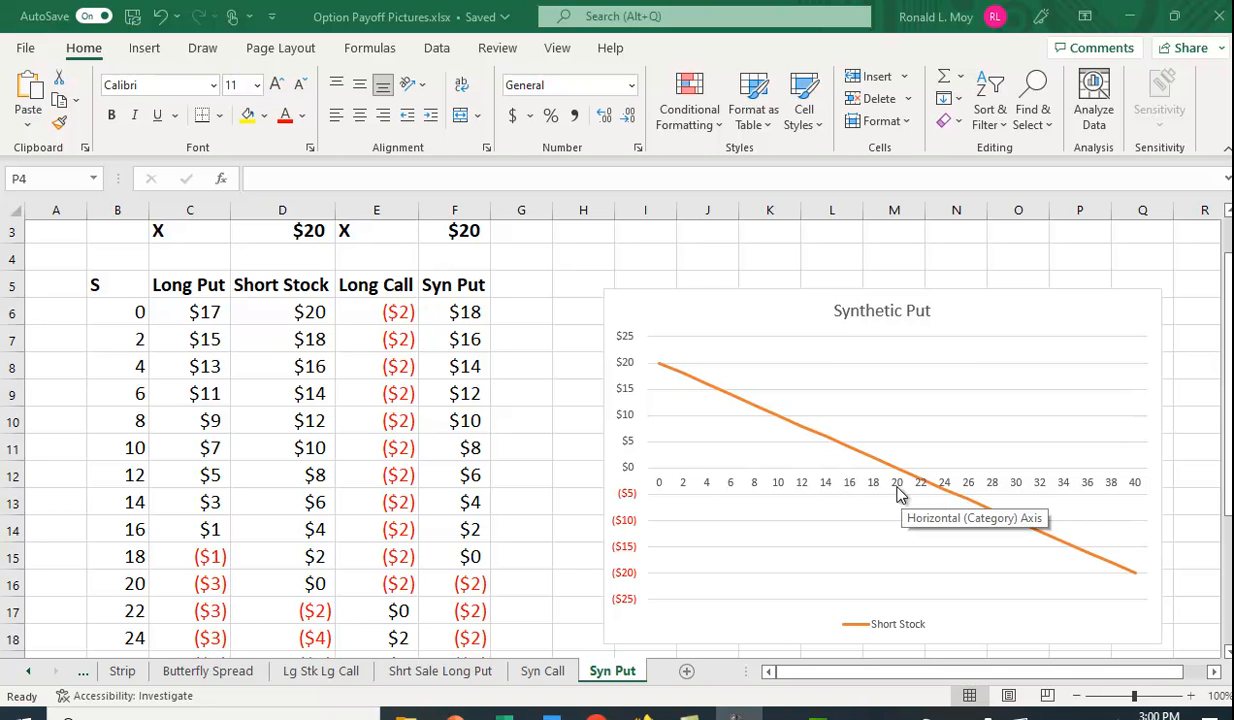
pyautogui.moveTo(1158, 572)
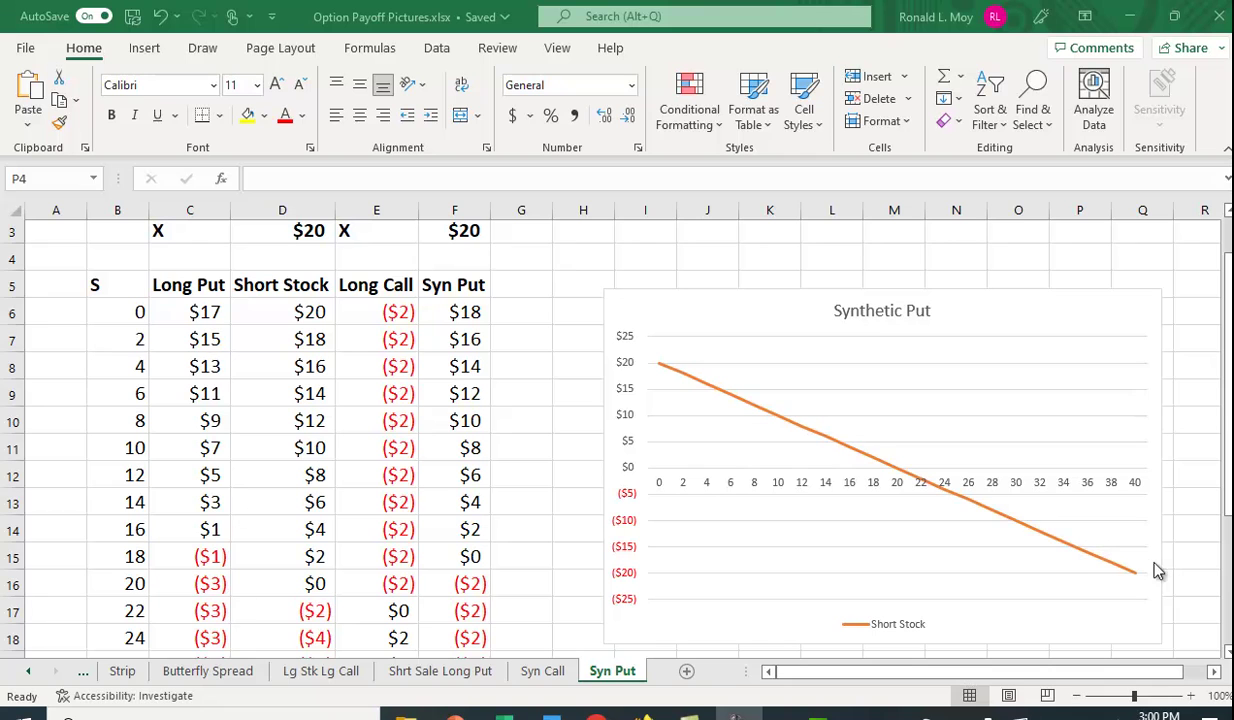
pyautogui.moveTo(898, 480)
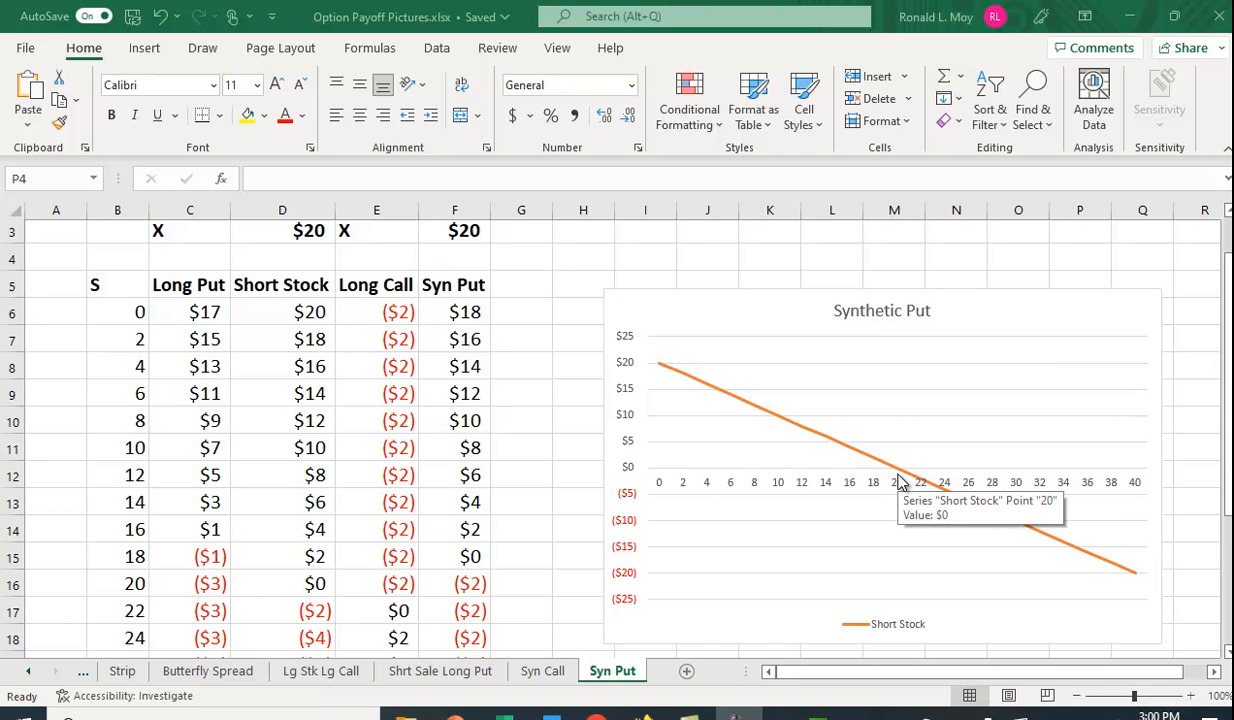
pyautogui.moveTo(662, 368)
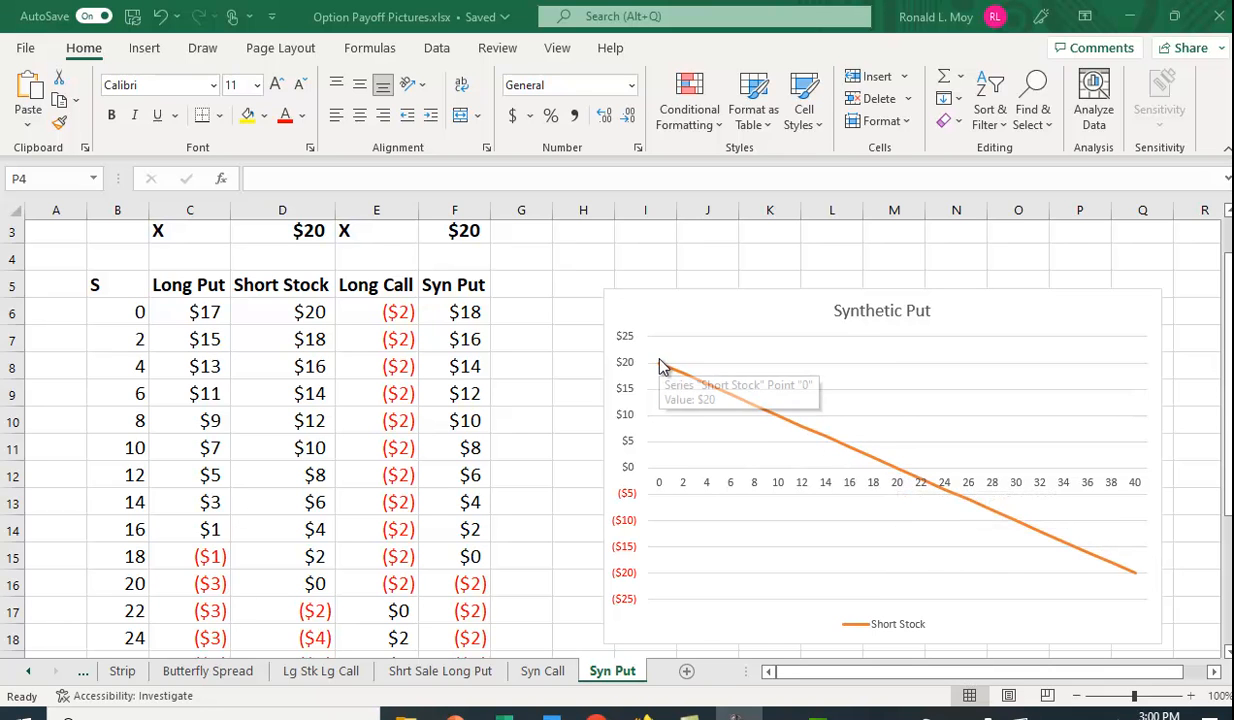
pyautogui.moveTo(660, 374)
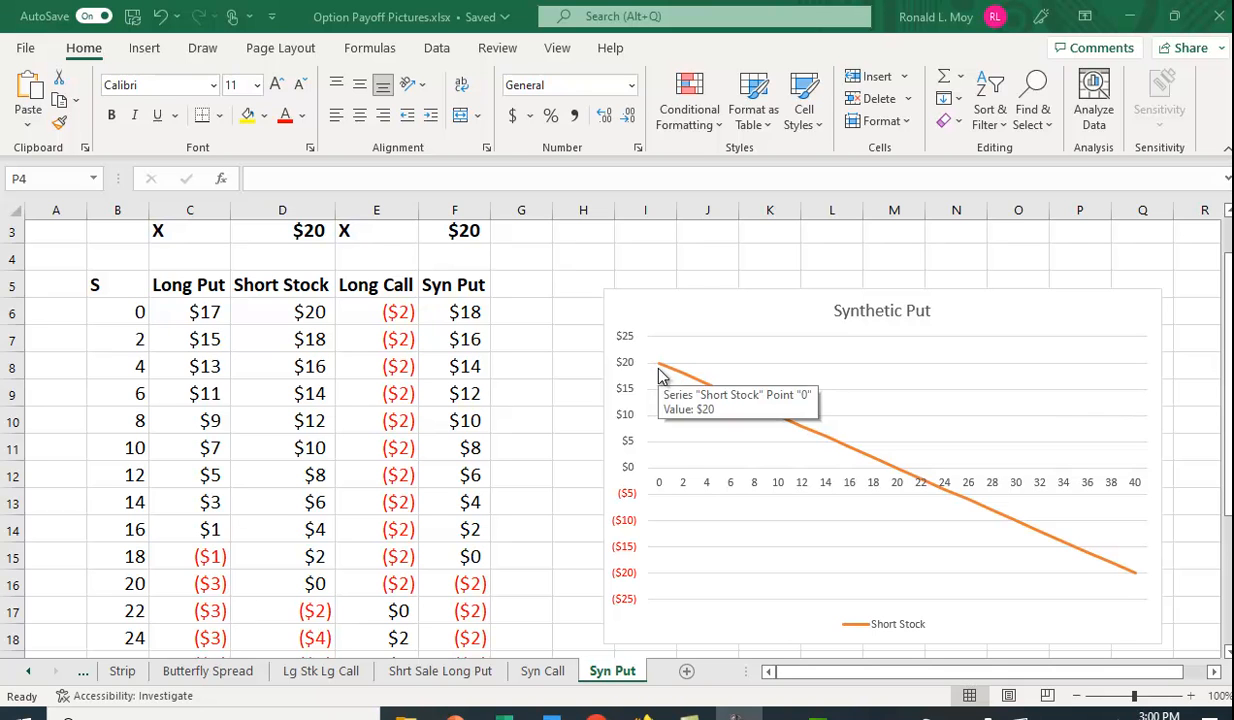
pyautogui.moveTo(904, 488)
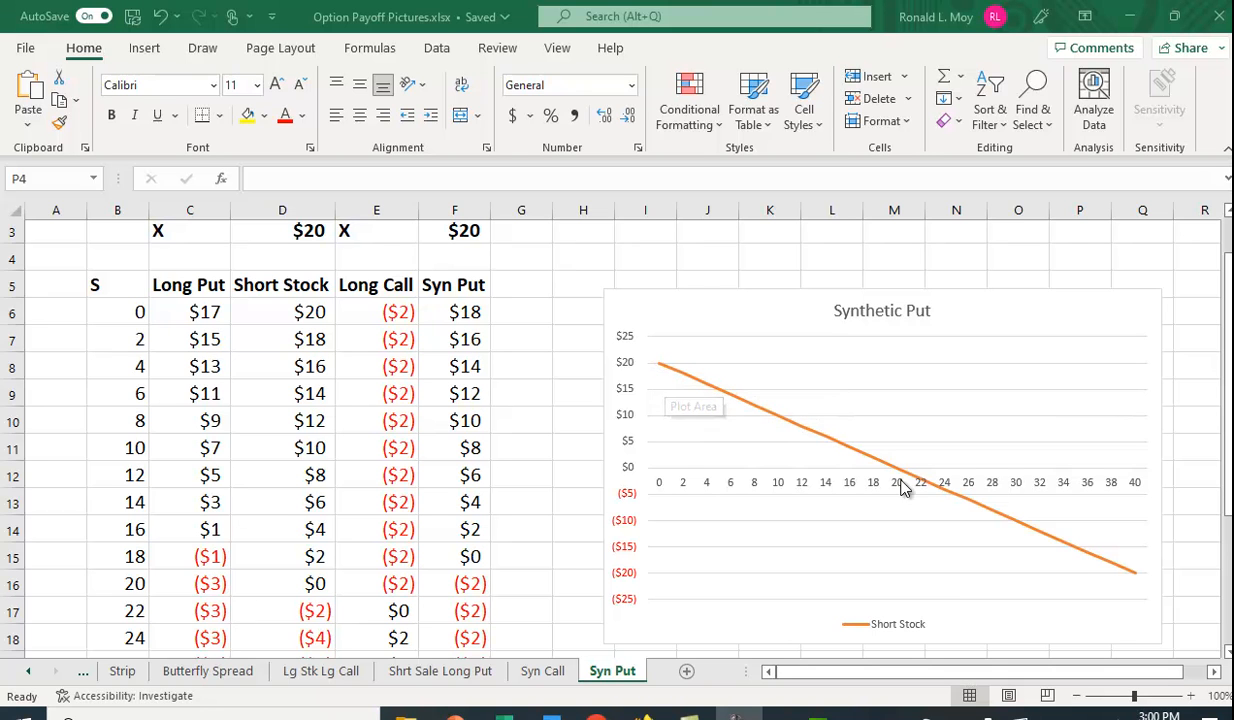
pyautogui.moveTo(668, 490)
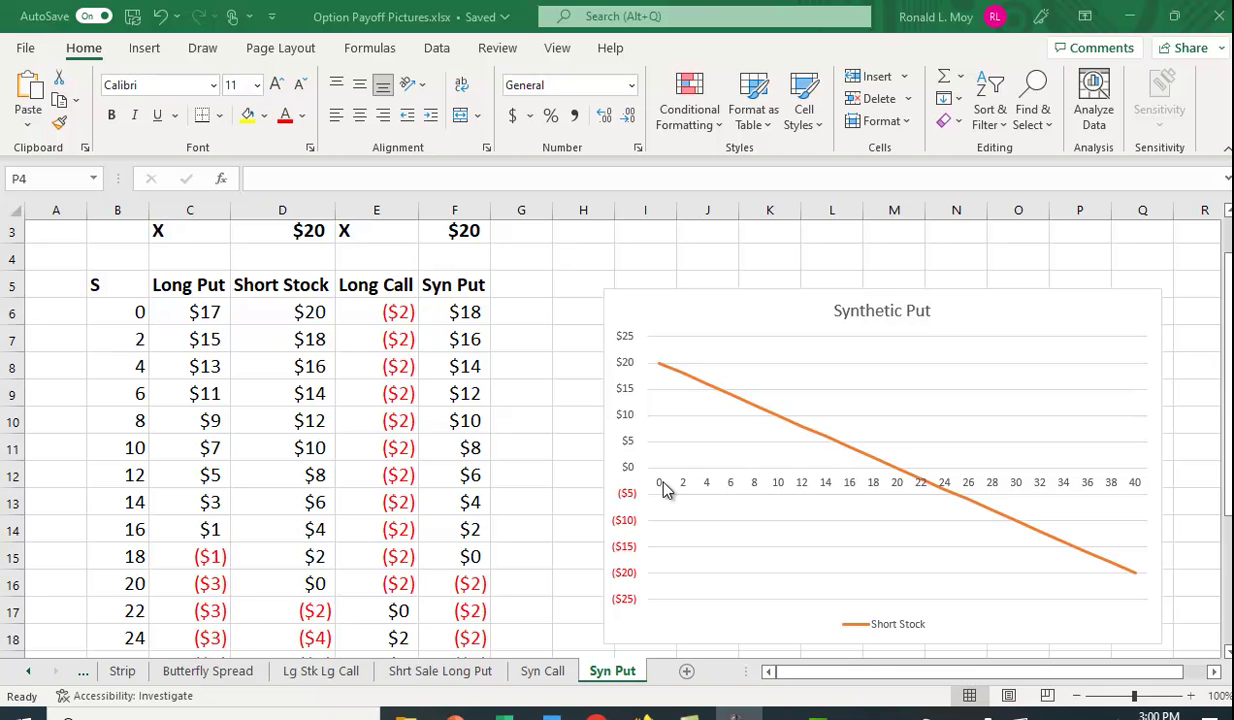
pyautogui.moveTo(658, 392)
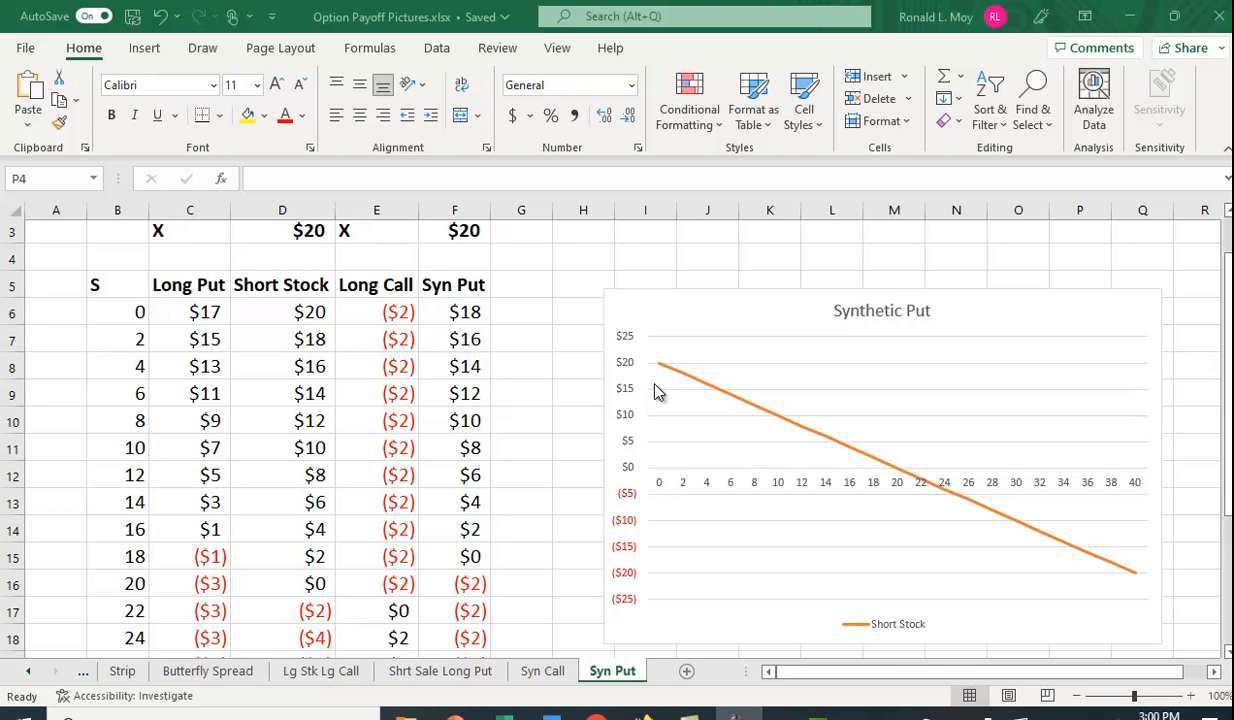
pyautogui.moveTo(662, 382)
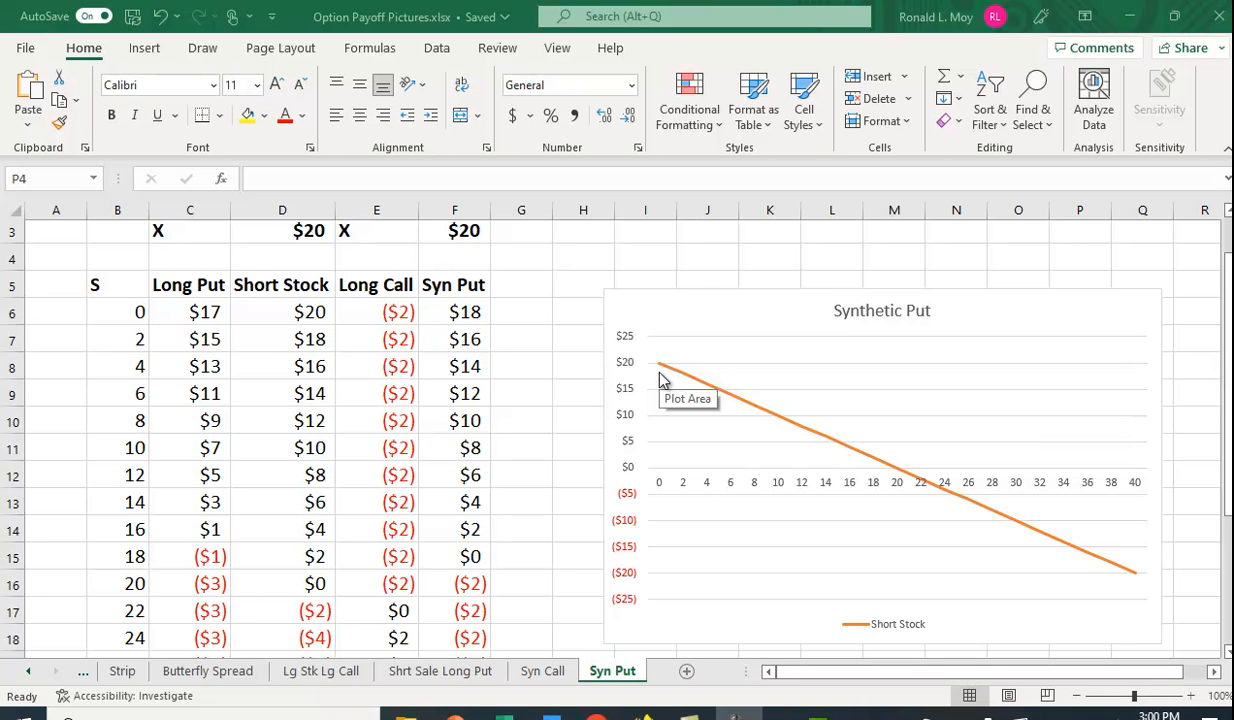
pyautogui.moveTo(896, 482)
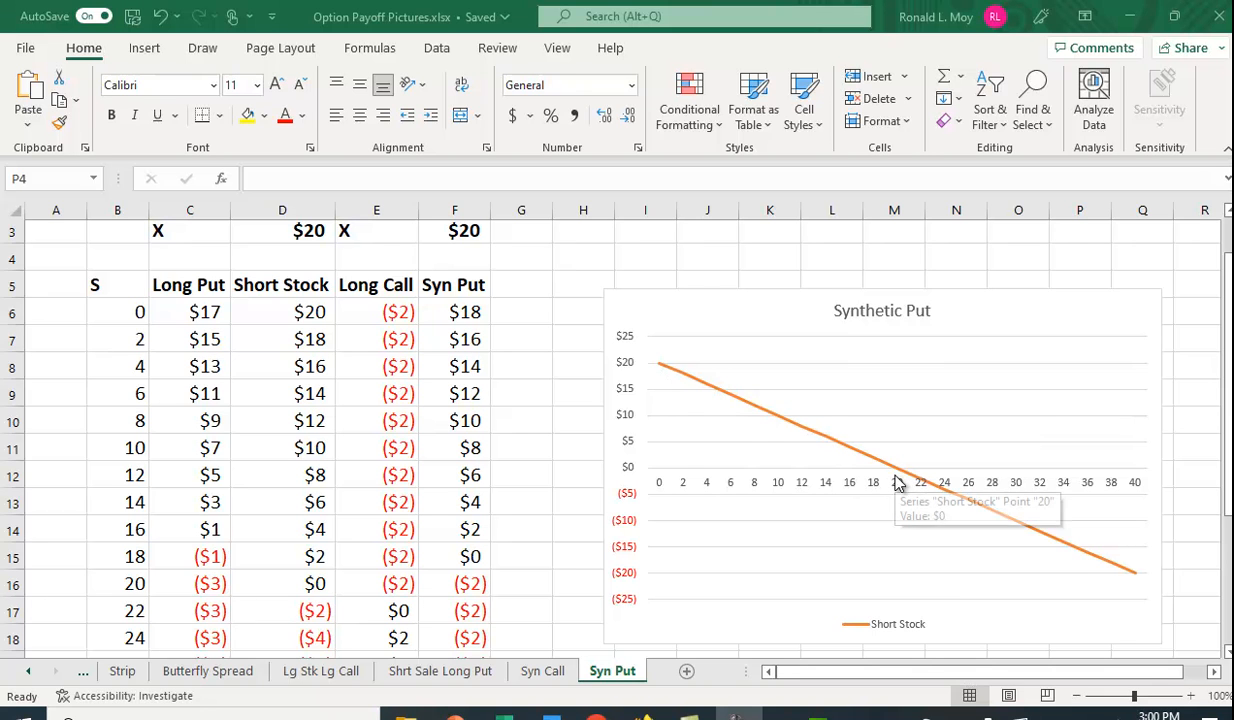
pyautogui.moveTo(1142, 592)
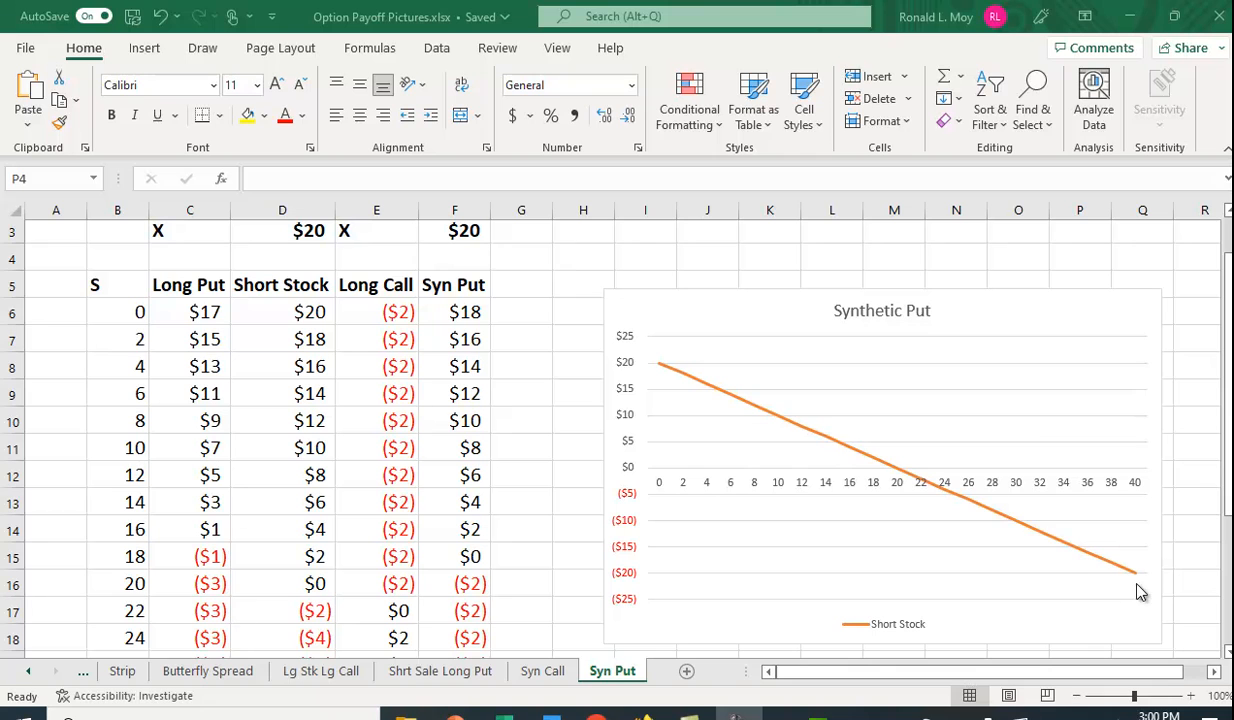
pyautogui.moveTo(944, 584)
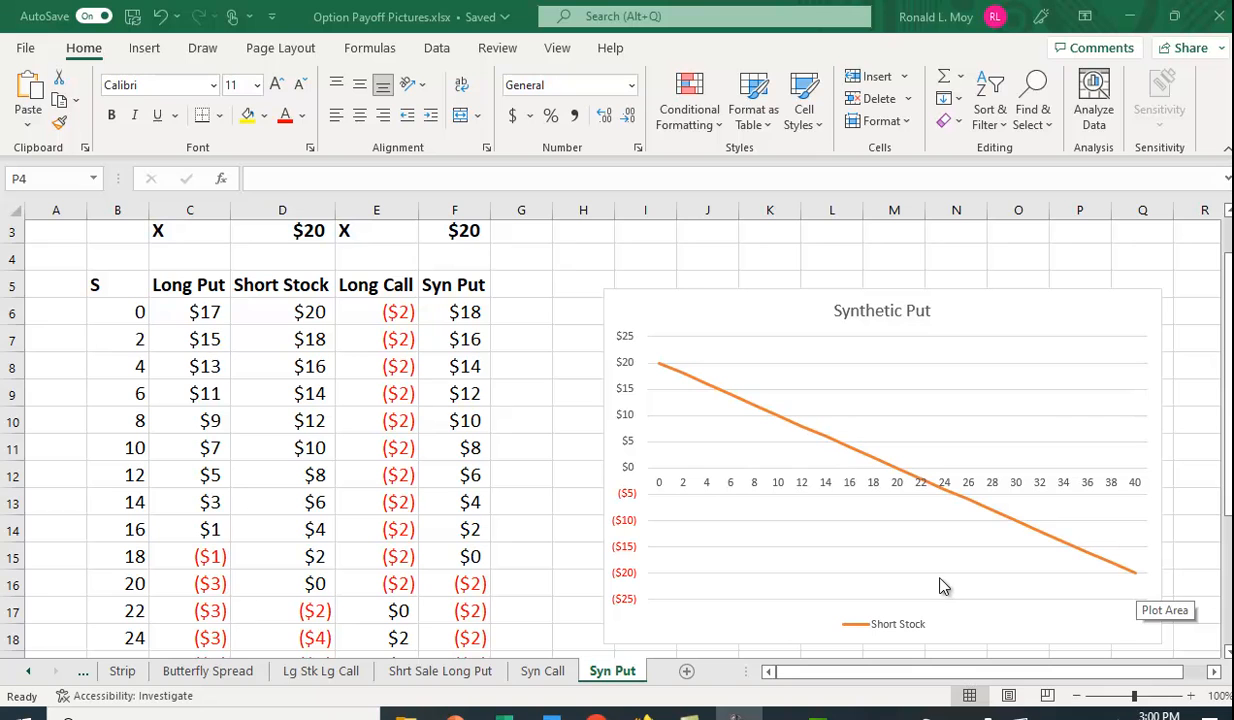
pyautogui.moveTo(330, 312)
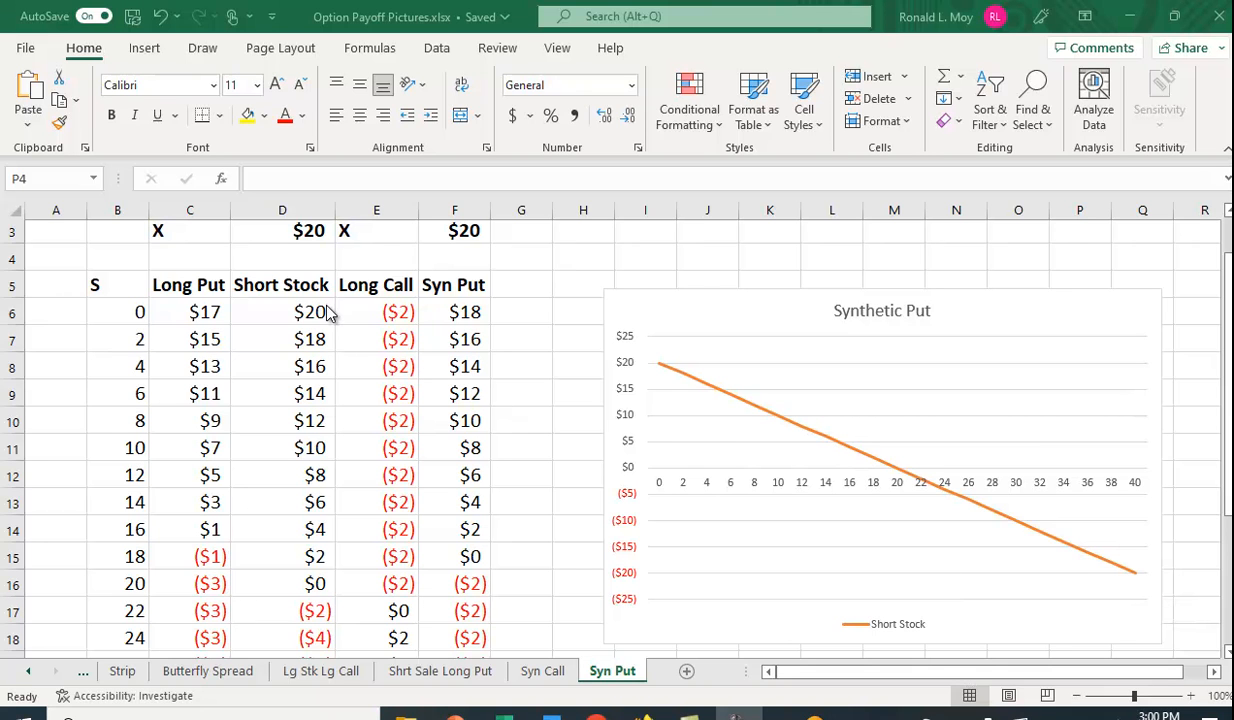
pyautogui.moveTo(318, 544)
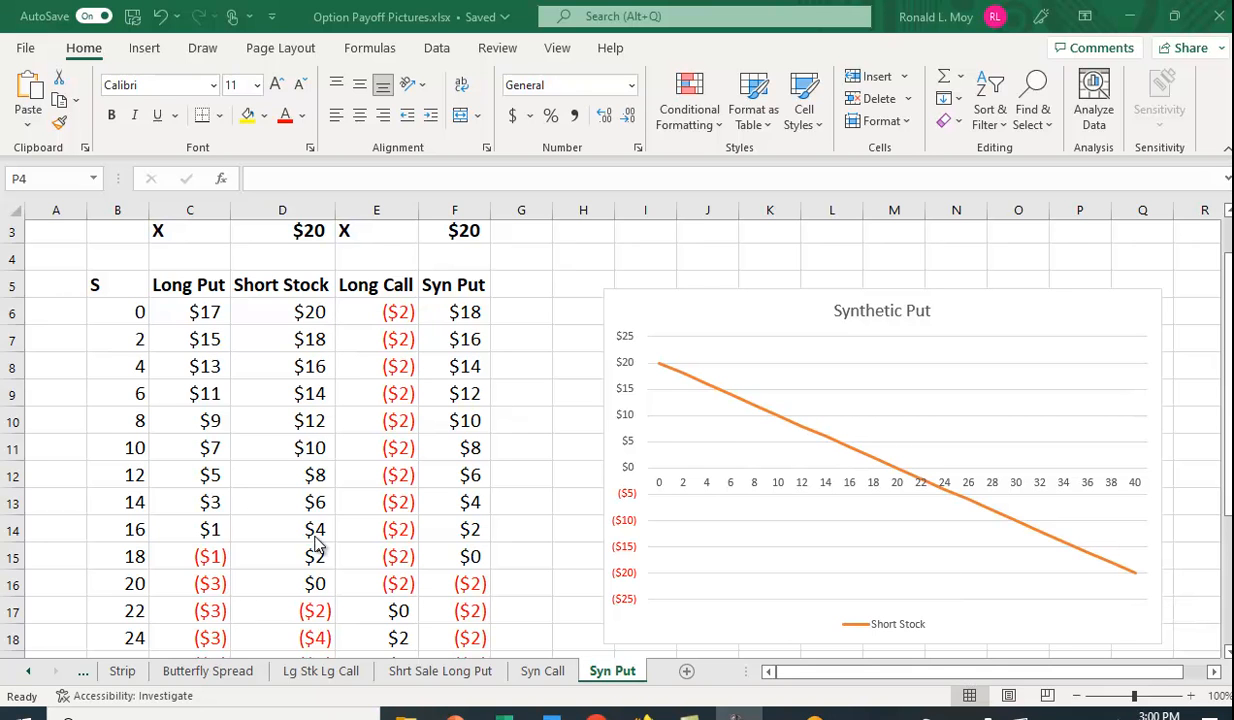
pyautogui.scroll(3)
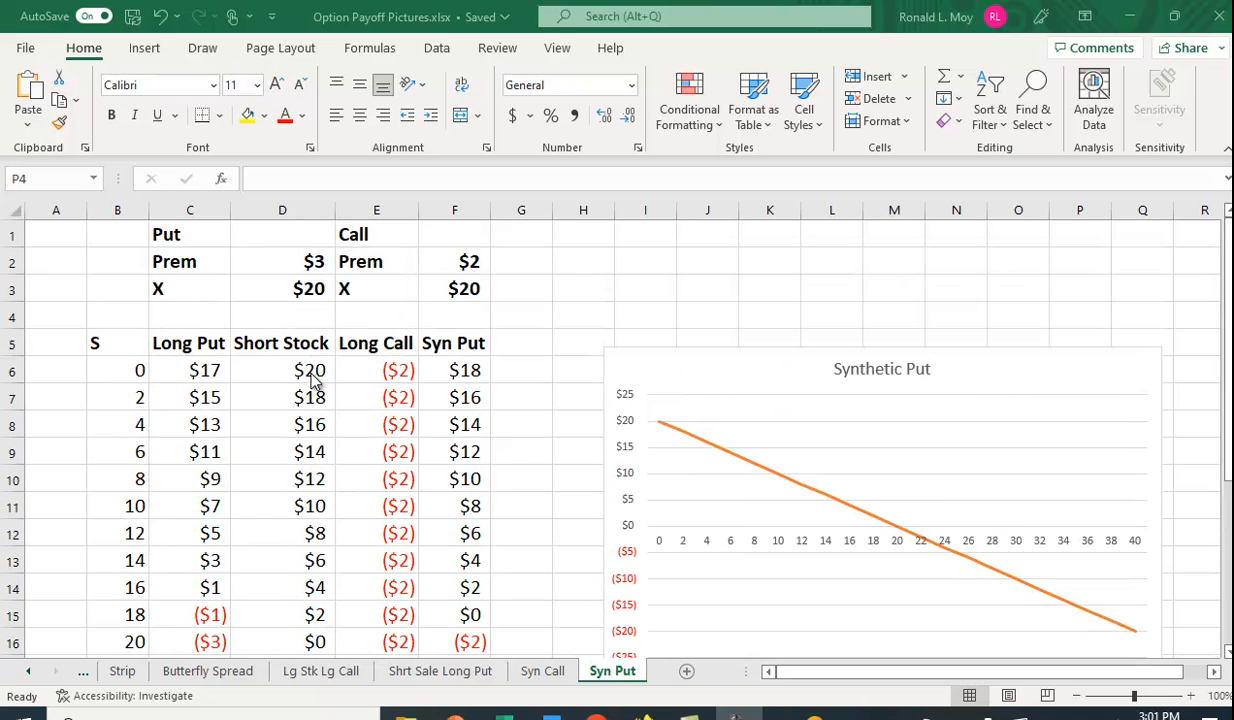
pyautogui.moveTo(324, 490)
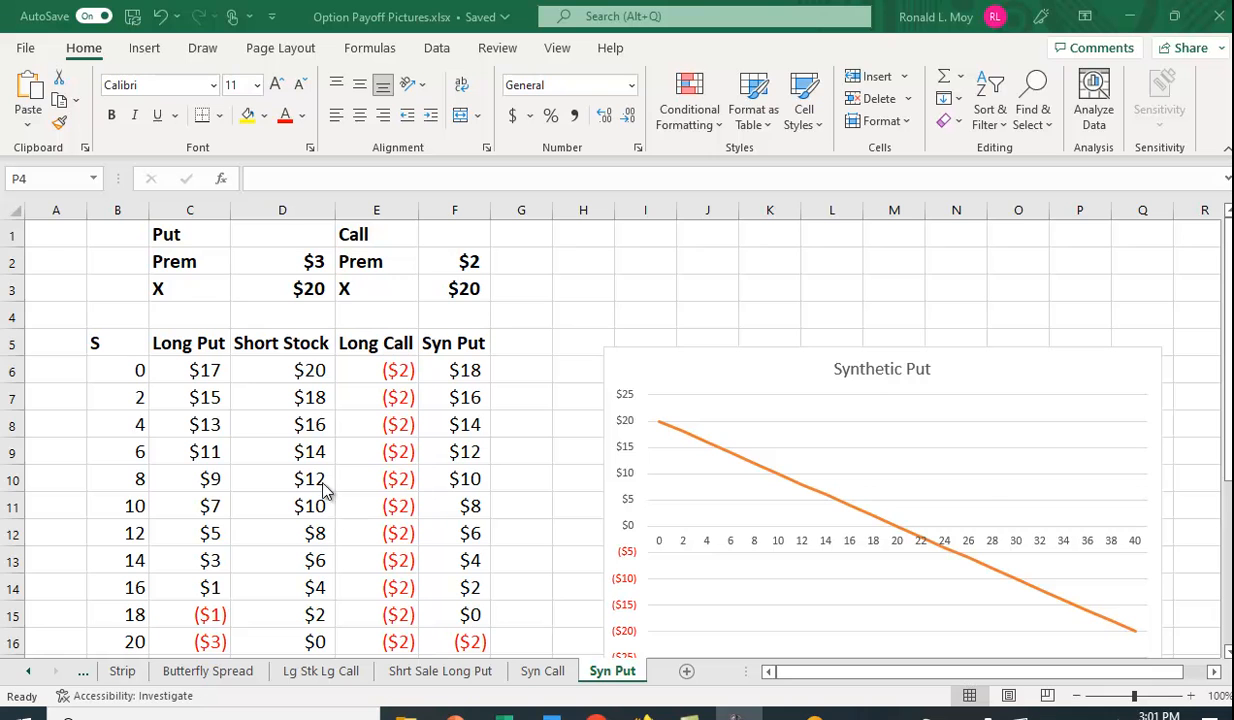
pyautogui.scroll(-3)
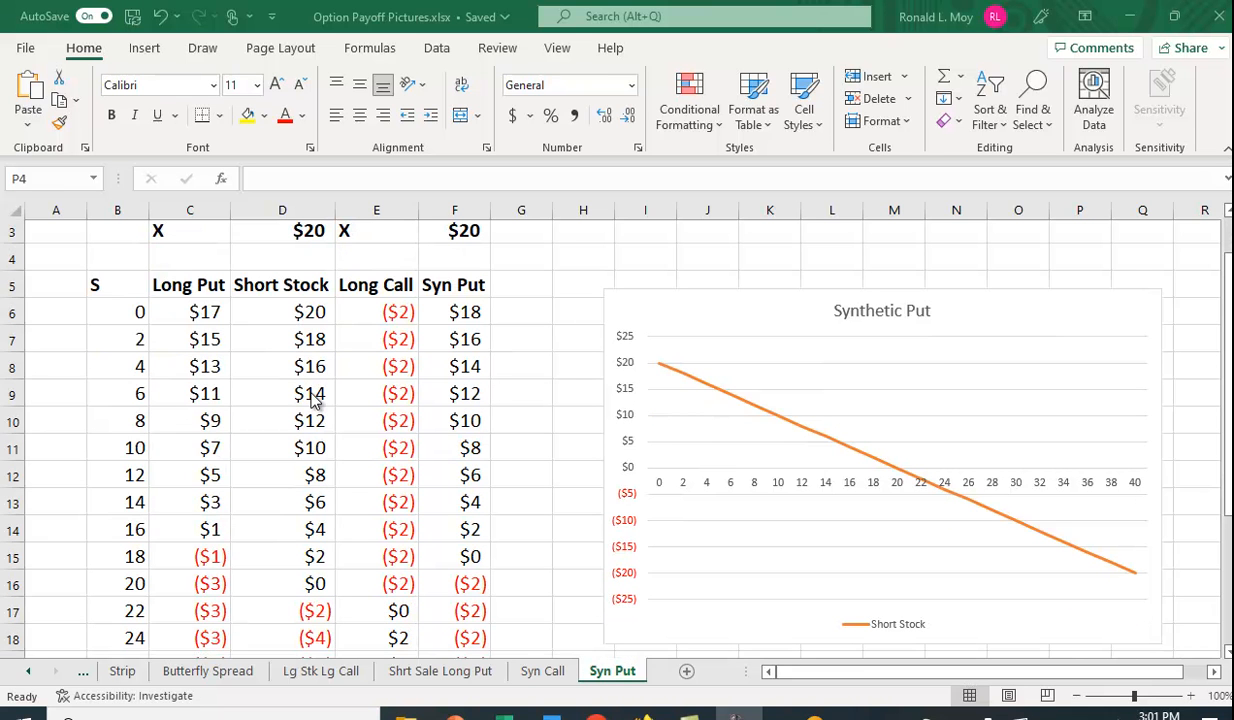
pyautogui.moveTo(316, 596)
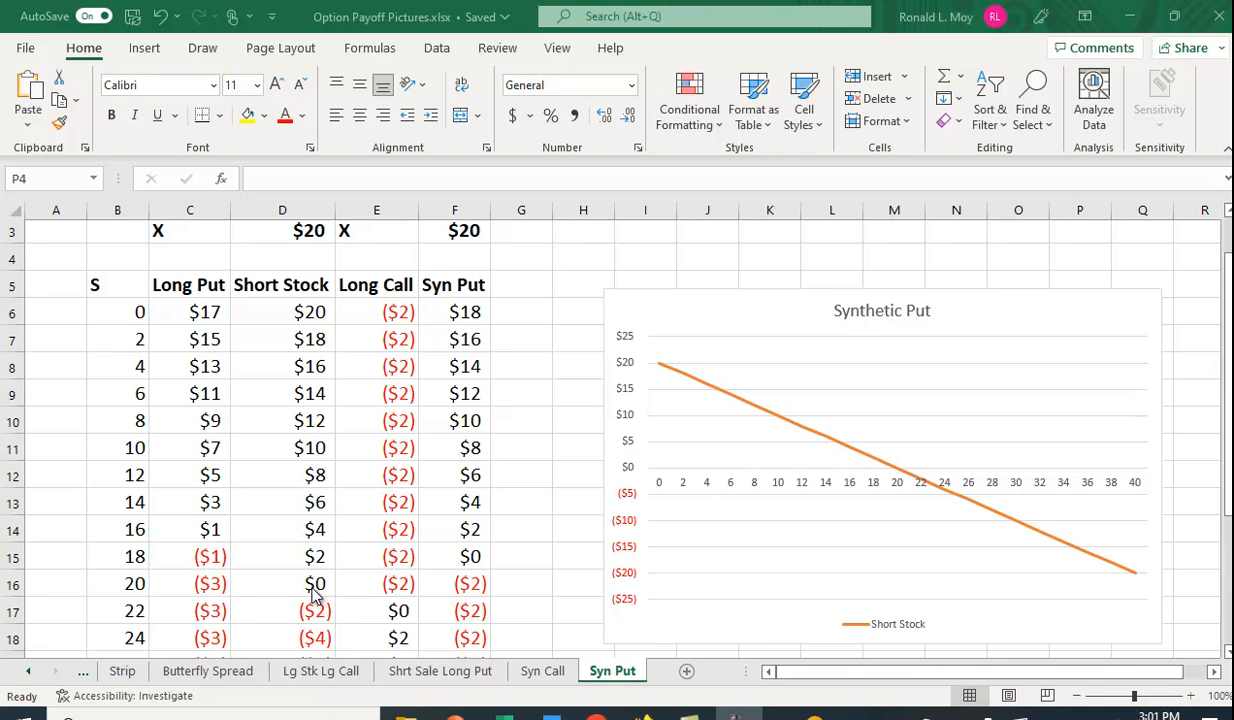
pyautogui.moveTo(312, 320)
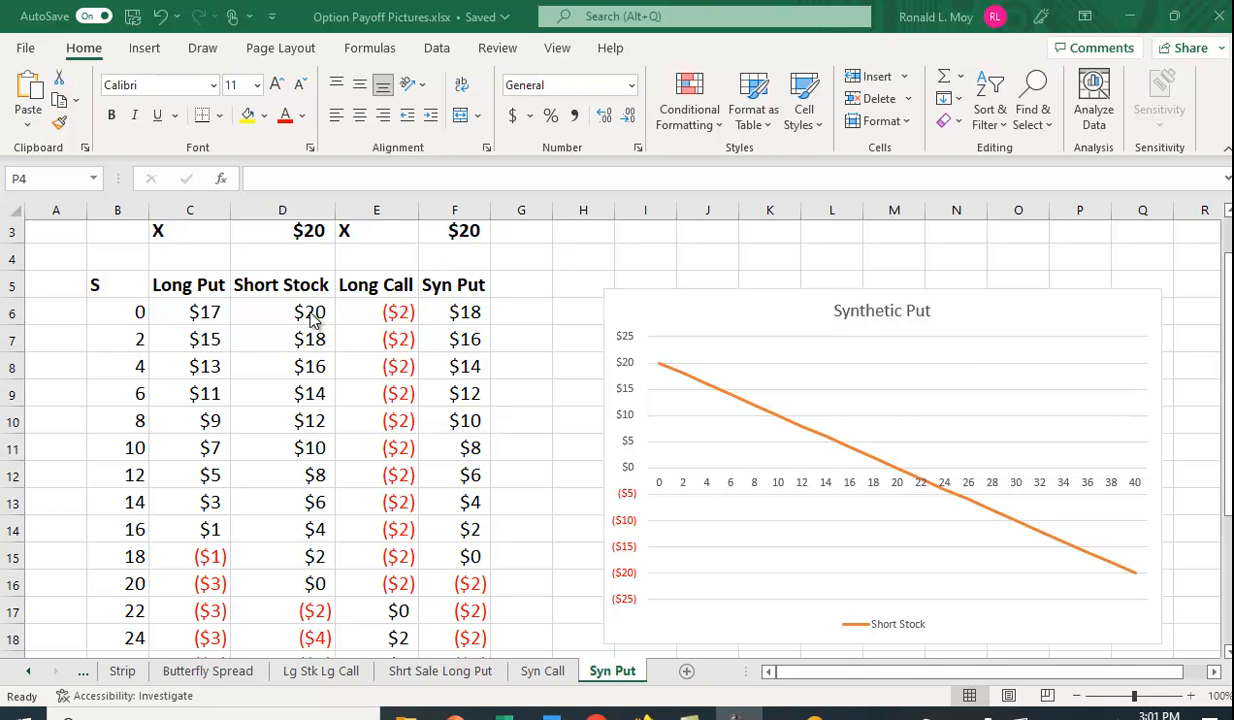
pyautogui.scroll(-3)
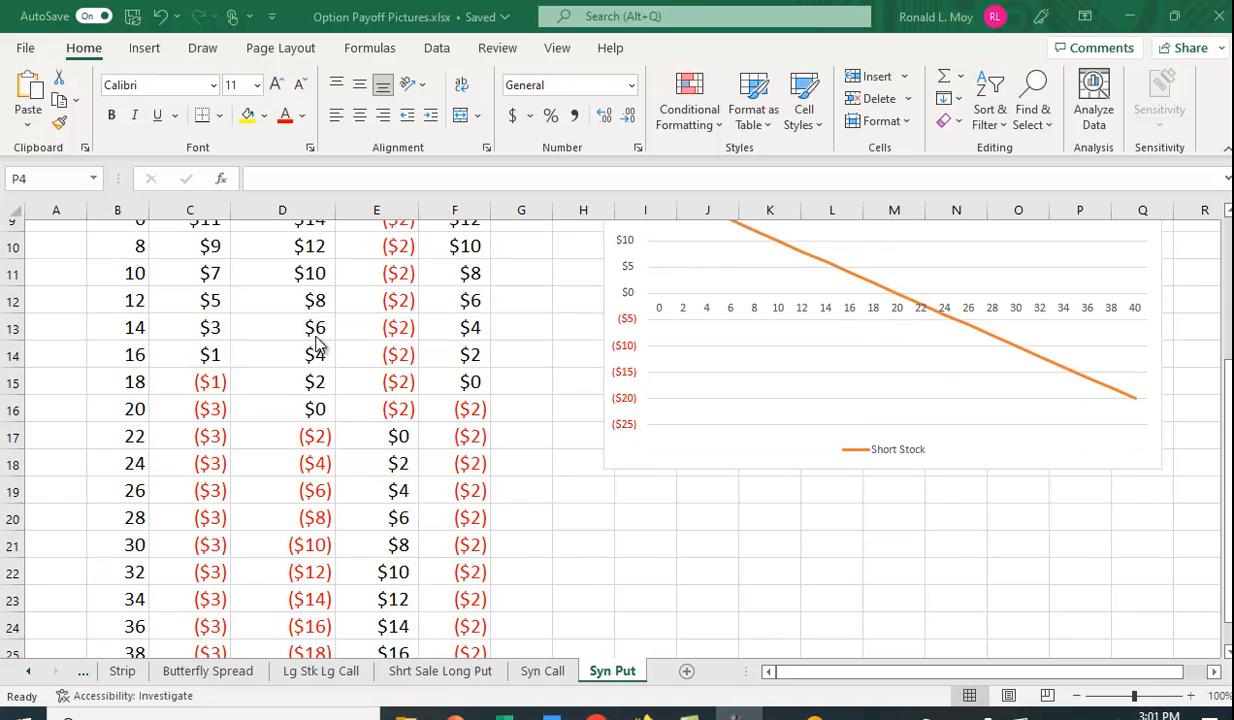
pyautogui.scroll(-3)
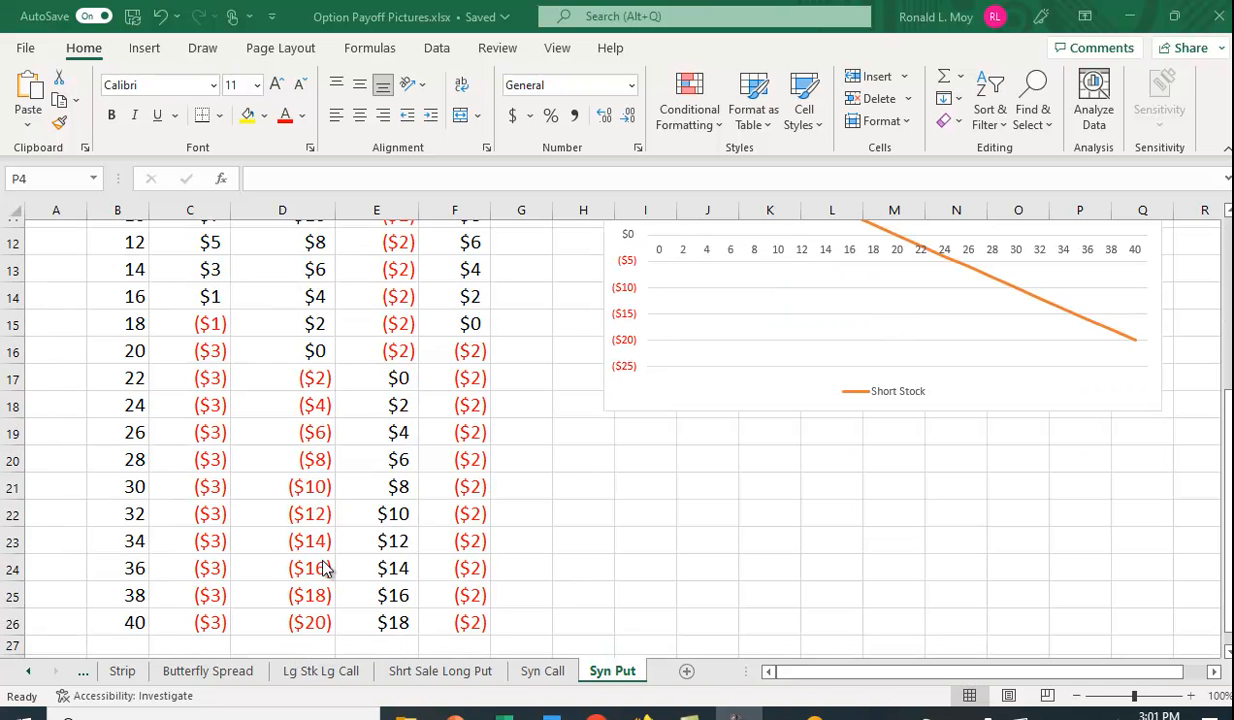
pyautogui.moveTo(324, 376)
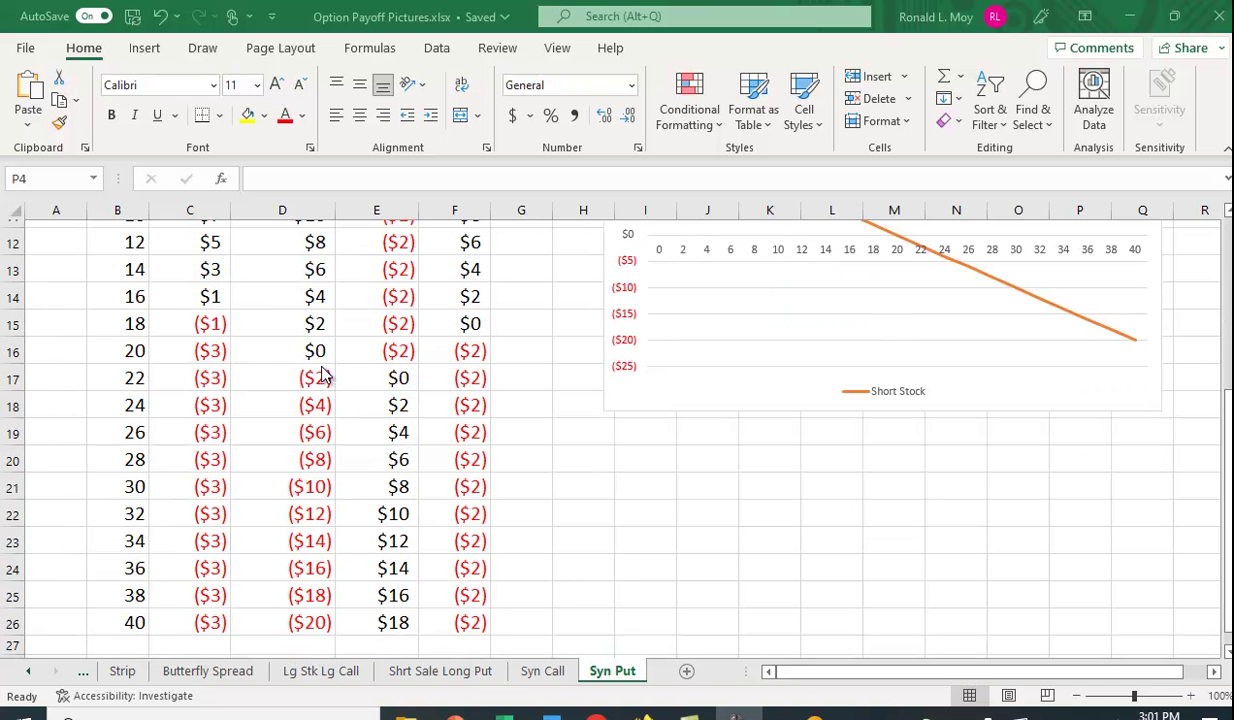
pyautogui.scroll(3)
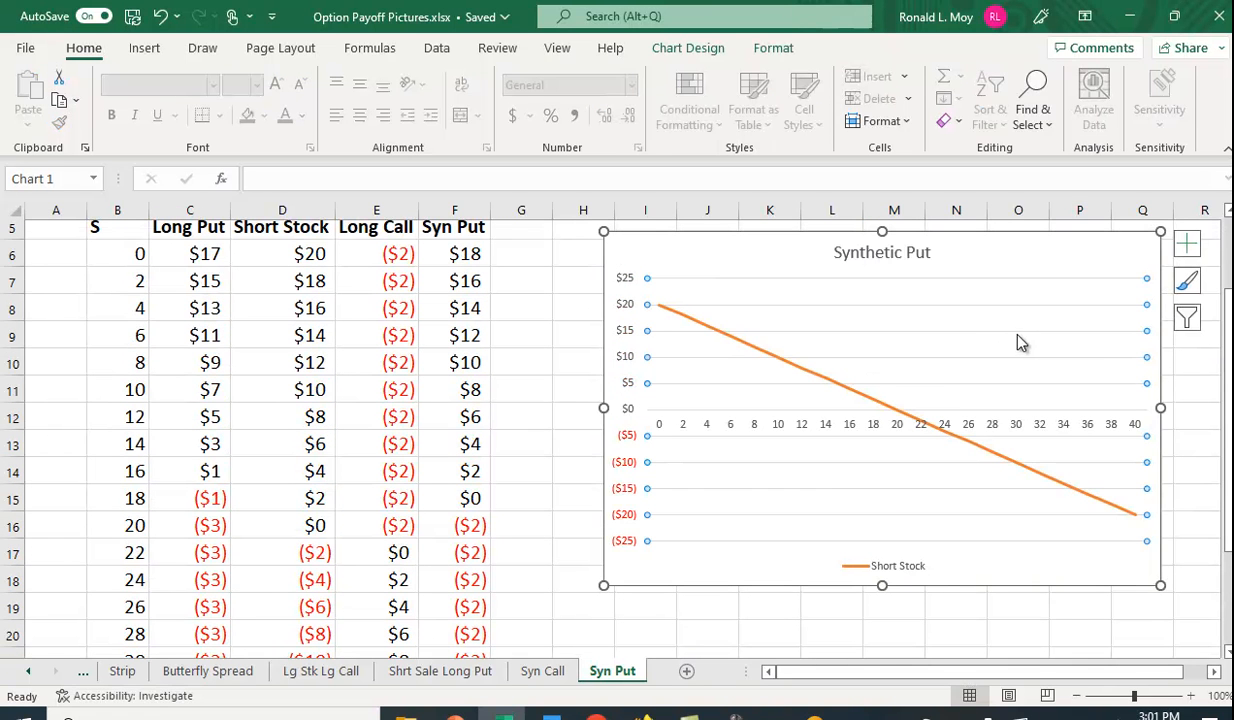
pyautogui.click(1186, 318)
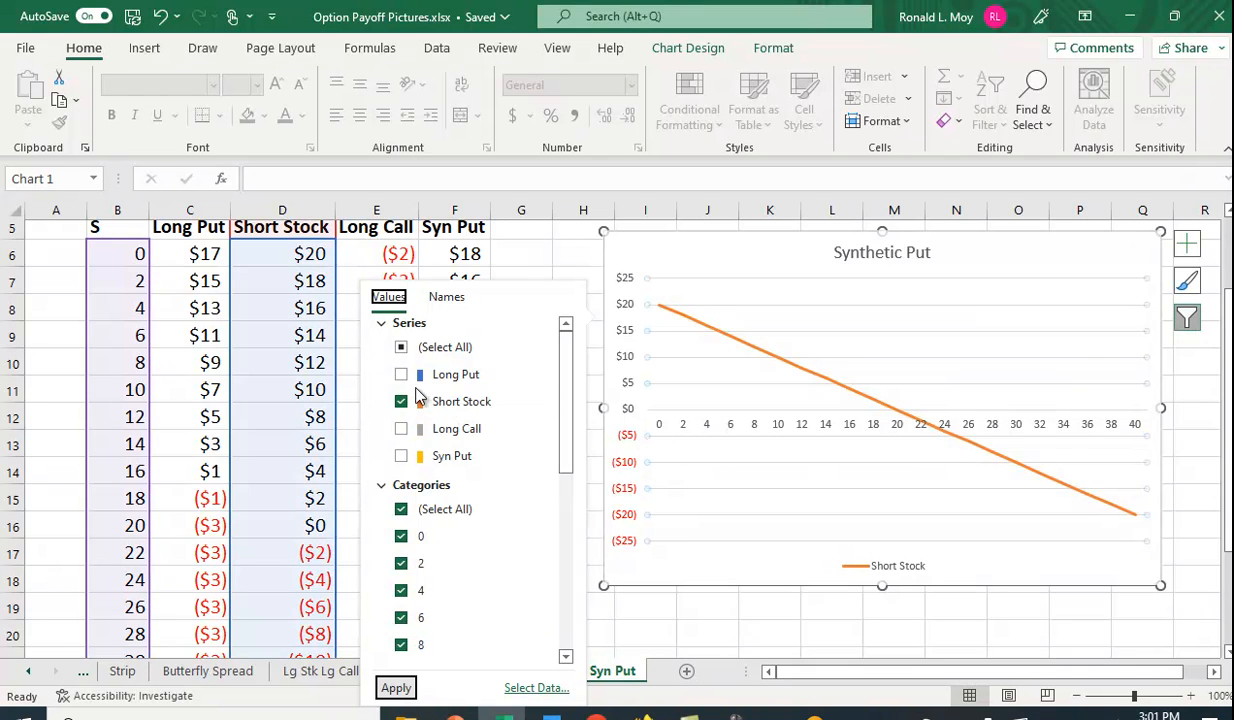
pyautogui.click(400, 374)
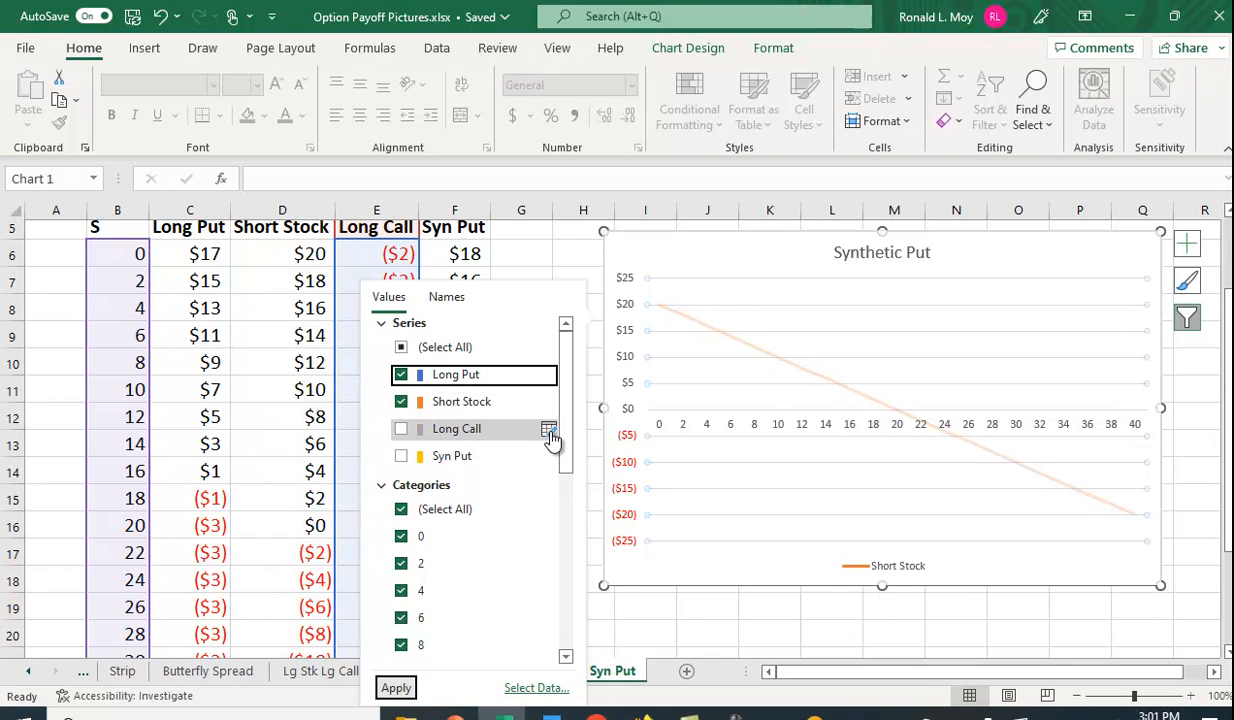
pyautogui.click(396, 688)
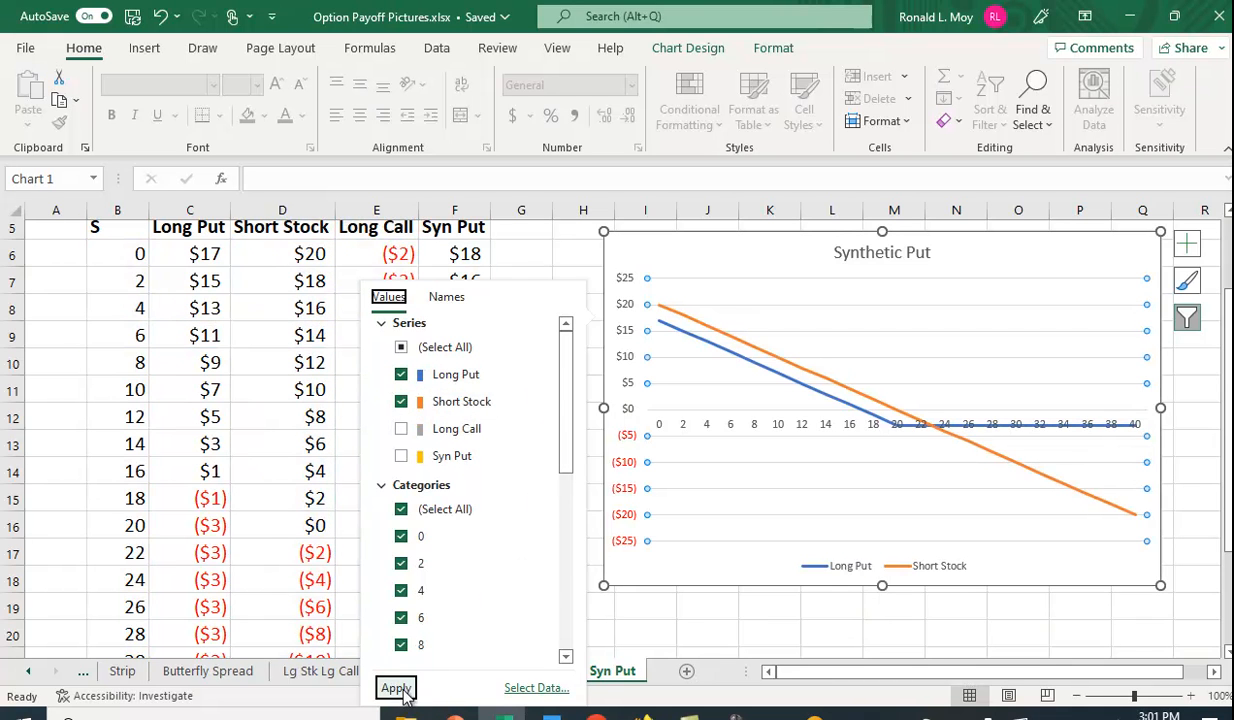
pyautogui.moveTo(1120, 458)
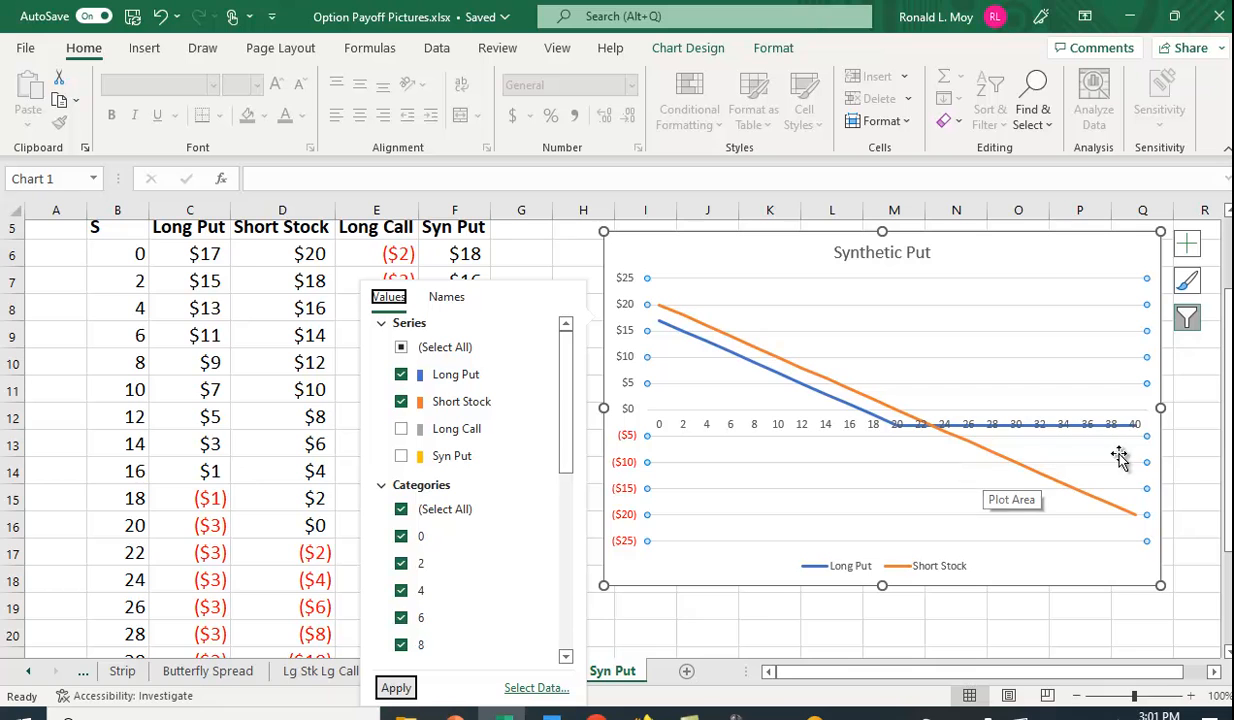
pyautogui.moveTo(678, 344)
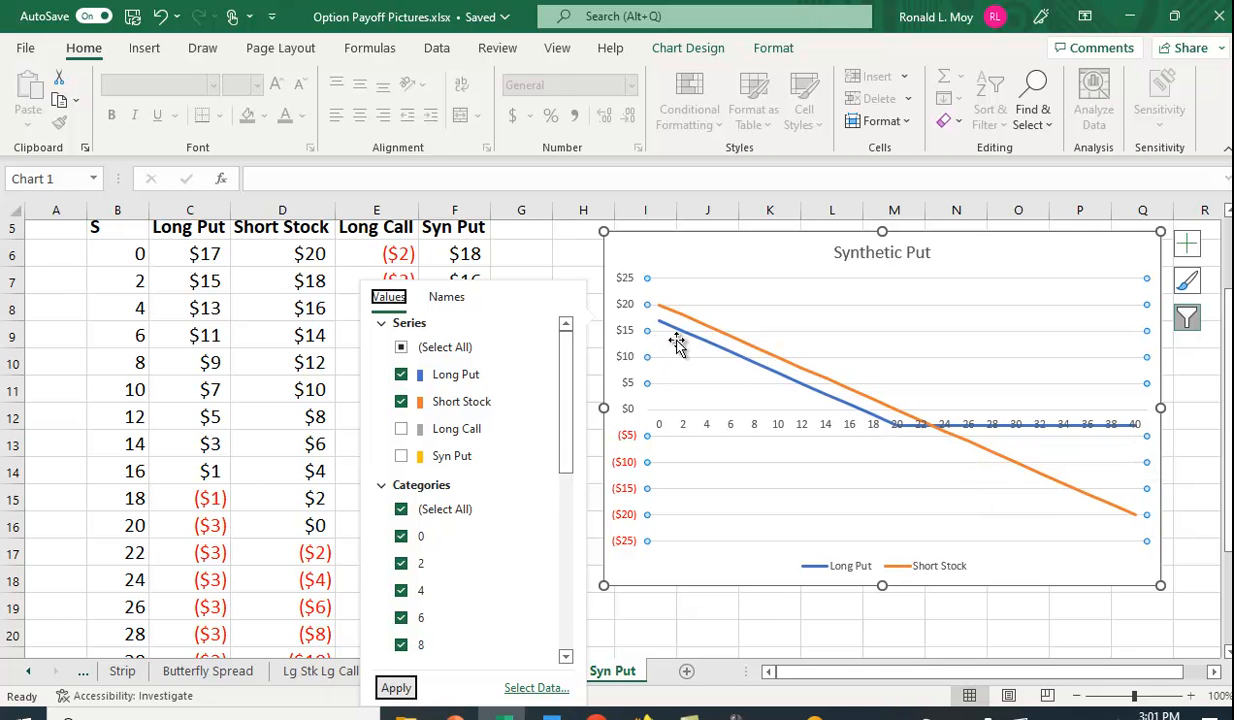
pyautogui.moveTo(664, 350)
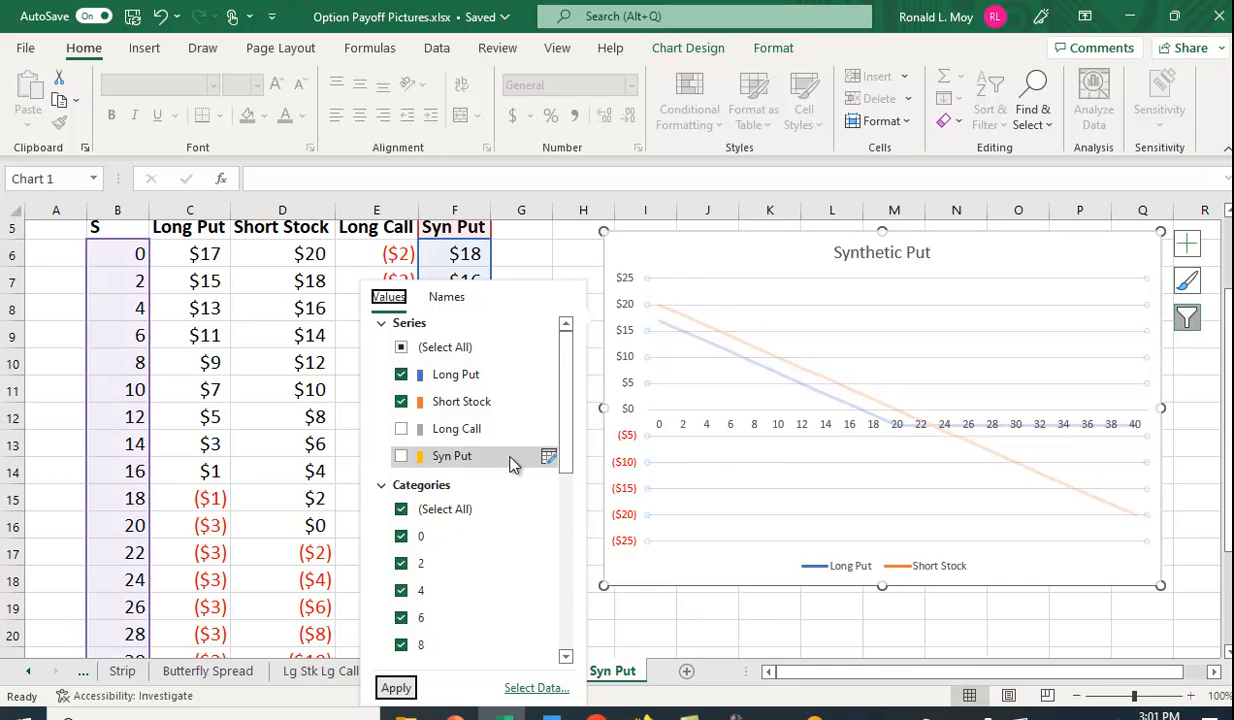
pyautogui.click(396, 688)
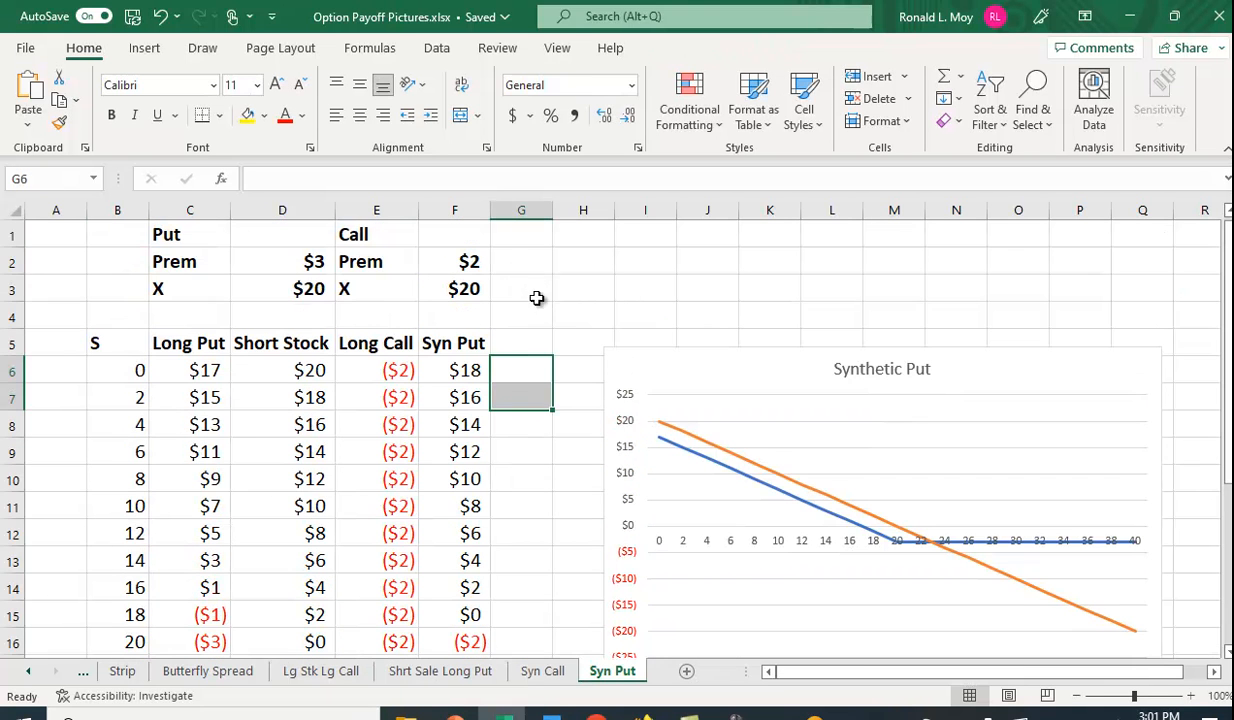
pyautogui.moveTo(276, 312)
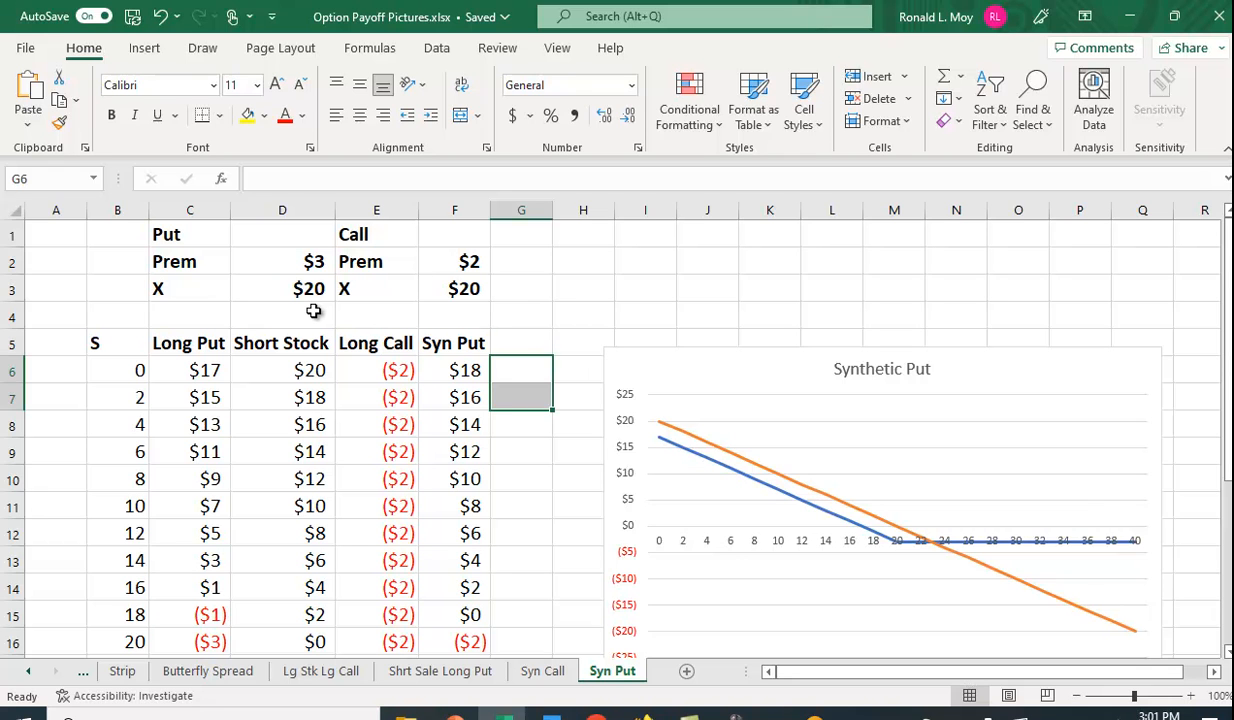
pyautogui.moveTo(228, 384)
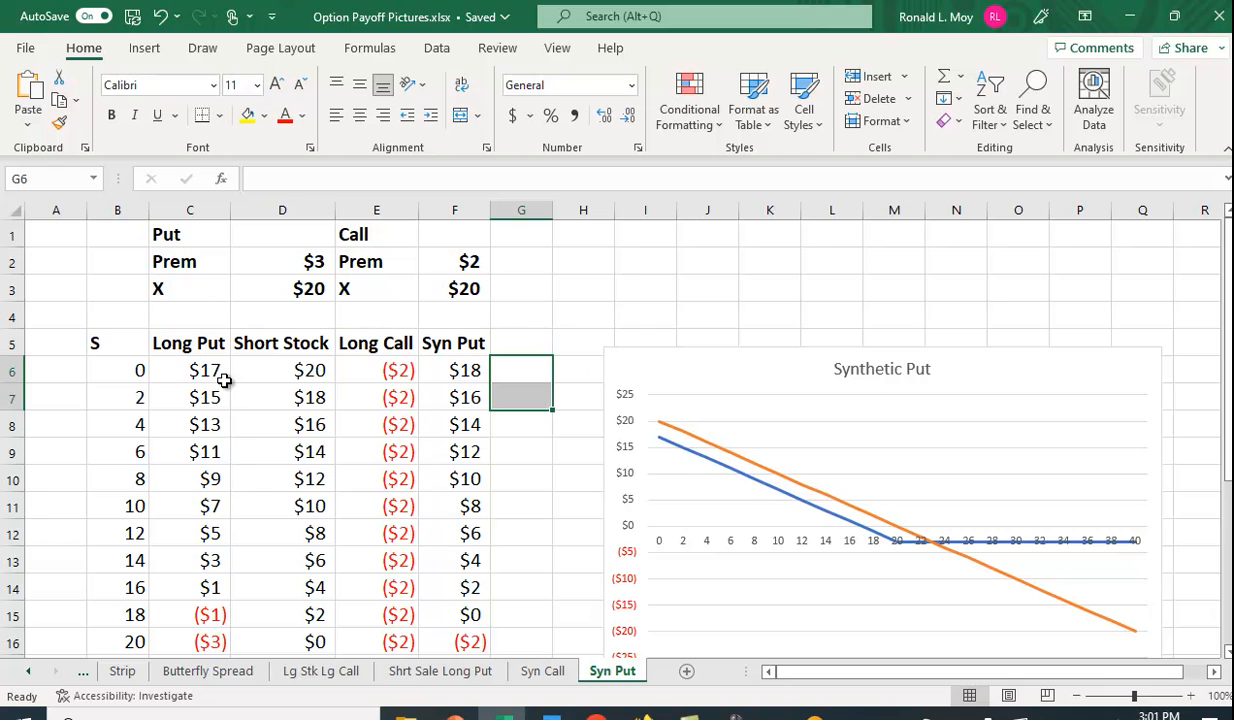
pyautogui.moveTo(152, 384)
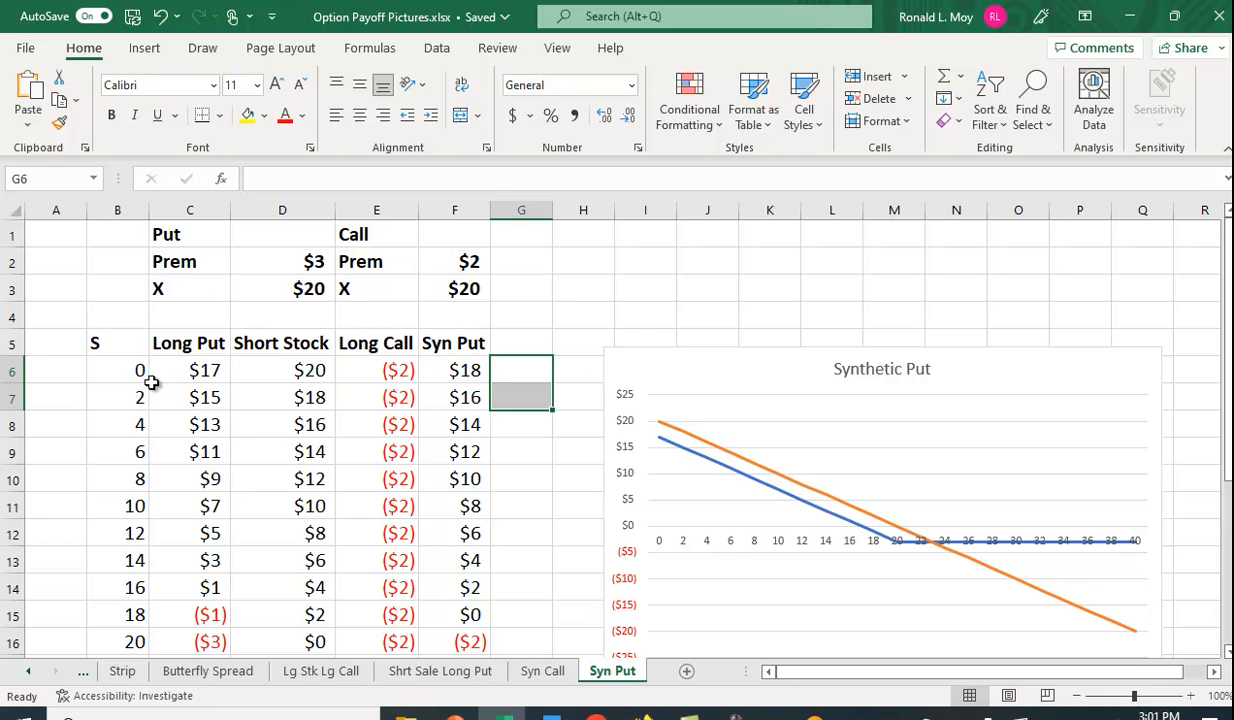
pyautogui.moveTo(174, 376)
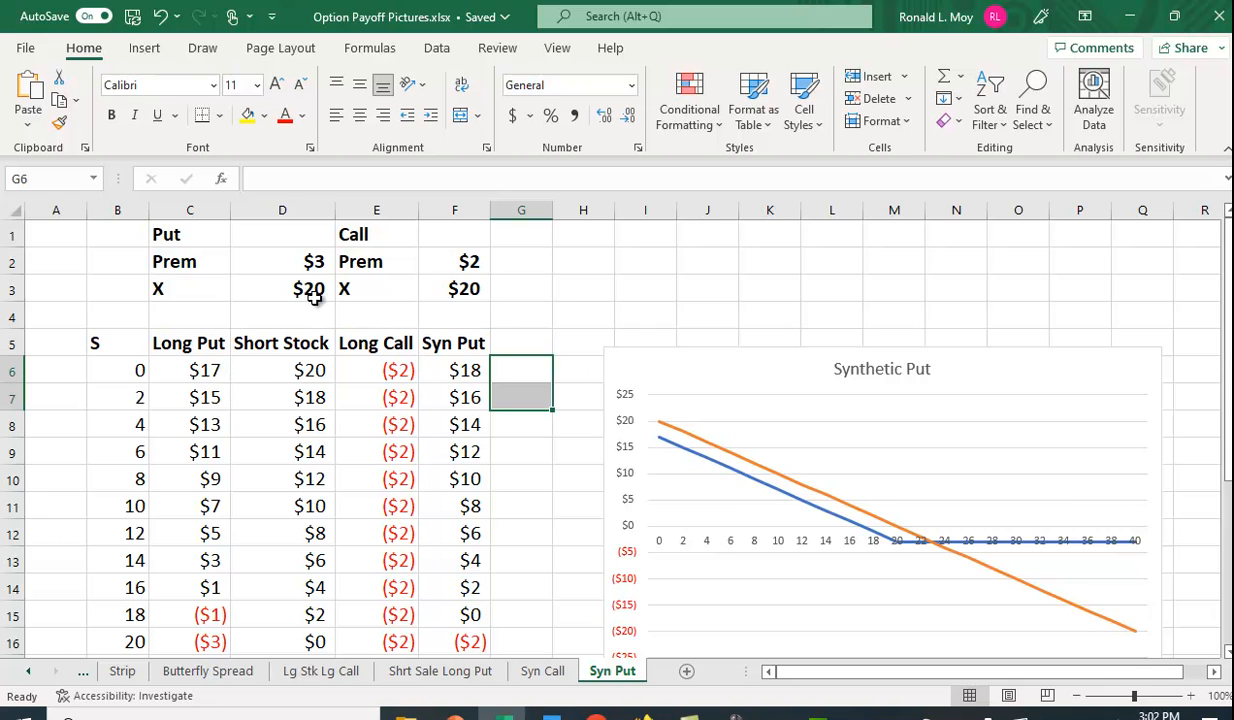
pyautogui.moveTo(538, 460)
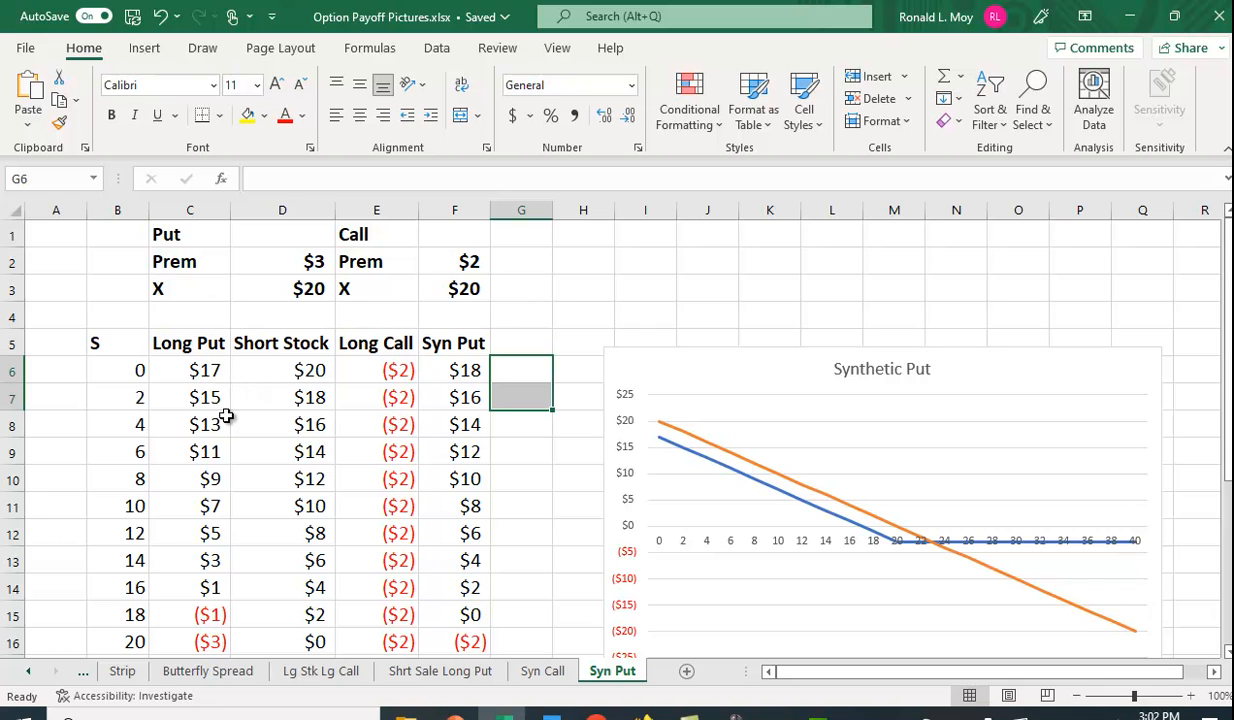
pyautogui.moveTo(176, 454)
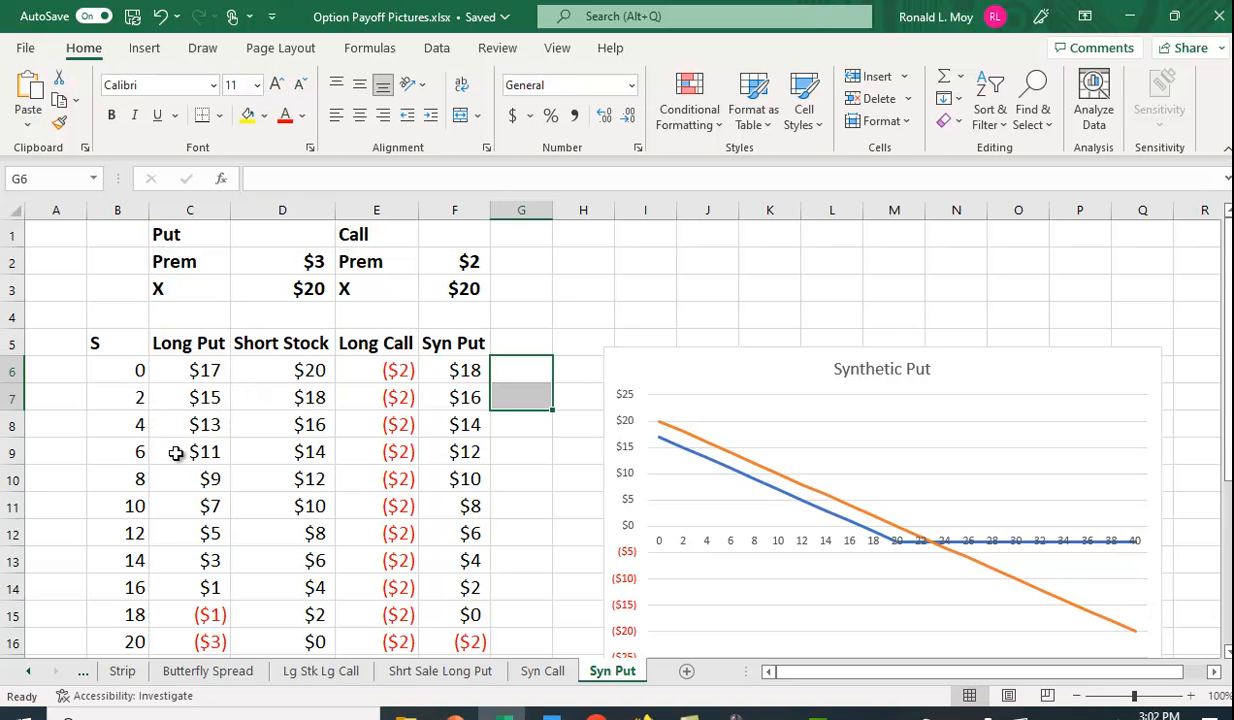
pyautogui.moveTo(140, 512)
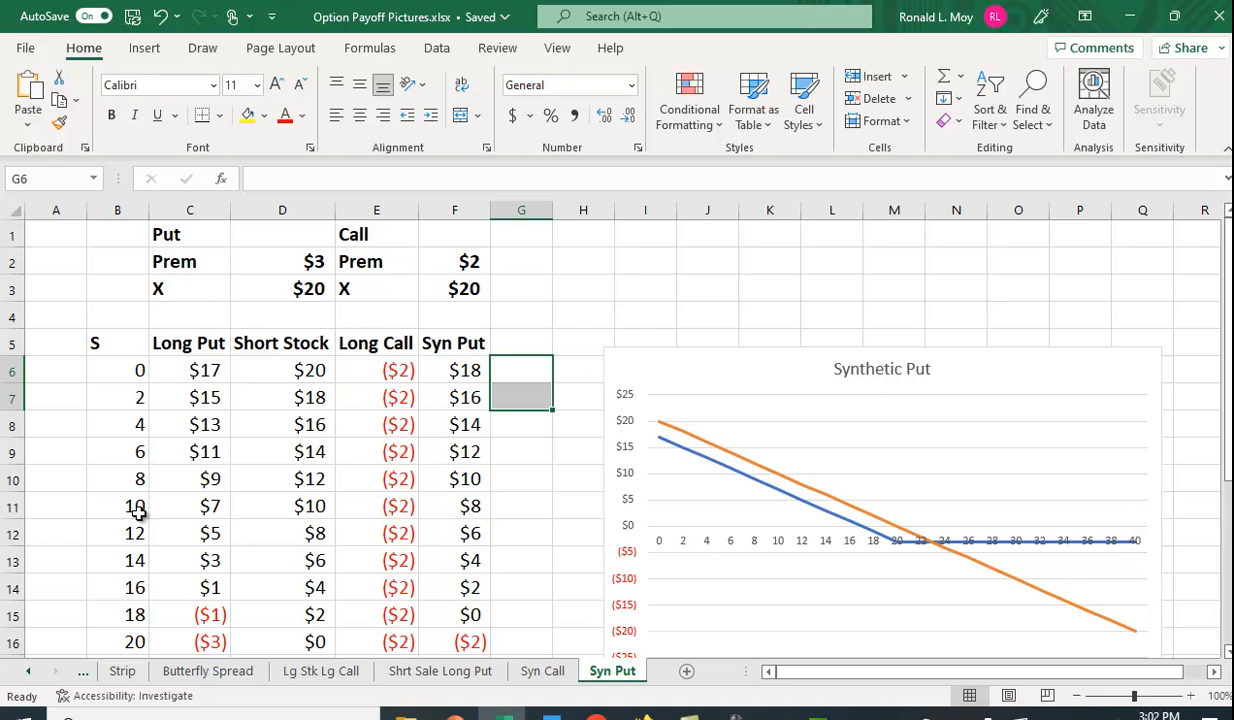
pyautogui.moveTo(150, 522)
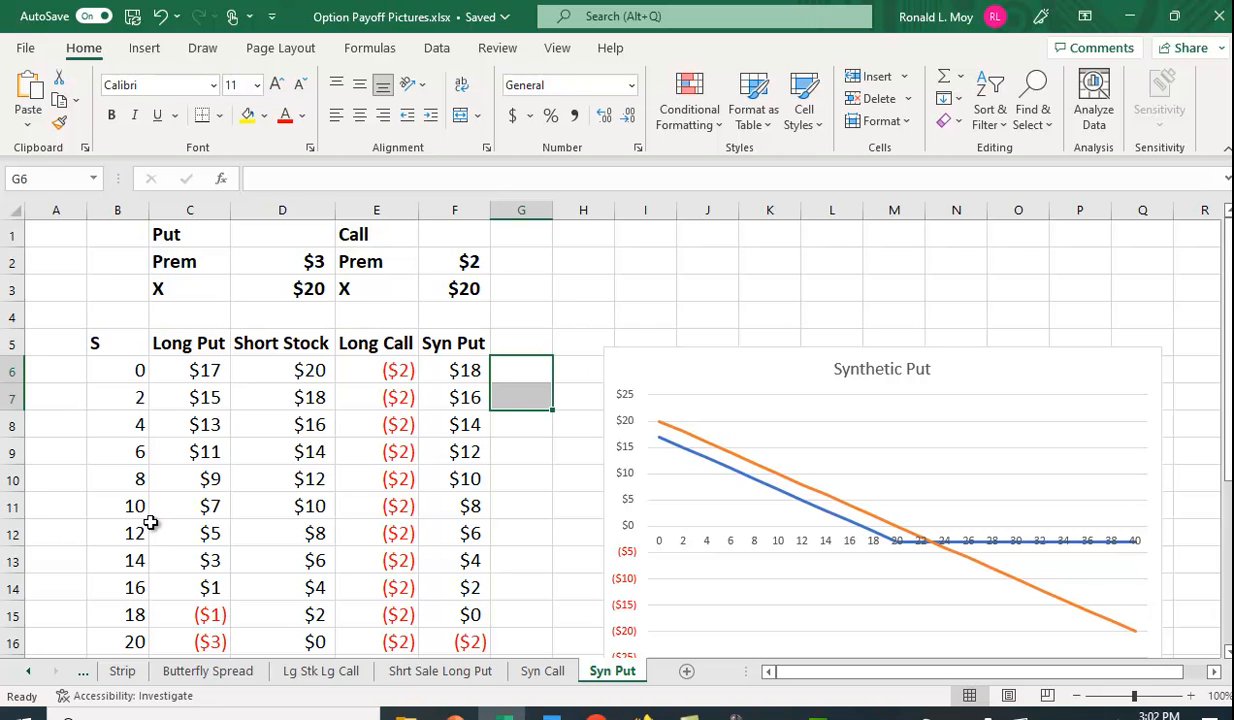
pyautogui.moveTo(152, 516)
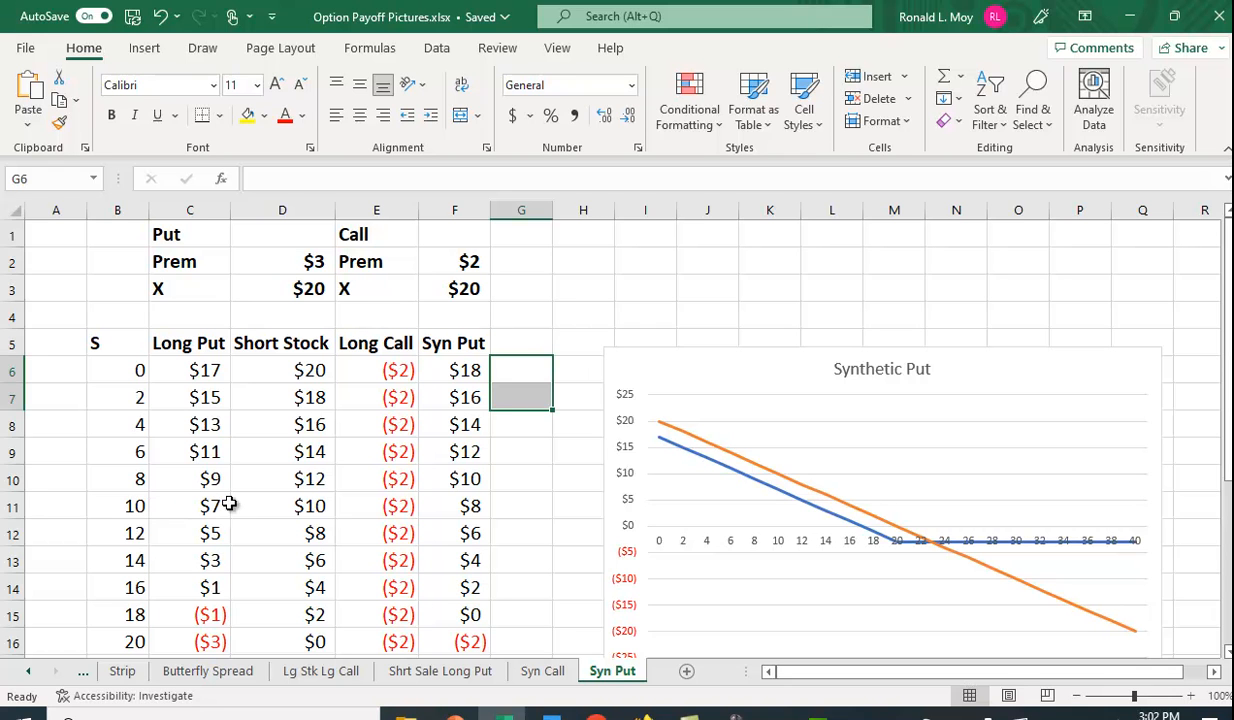
# - Scroll through the sheet to review the payoff table and the updated chart
pyautogui.scroll(-3)
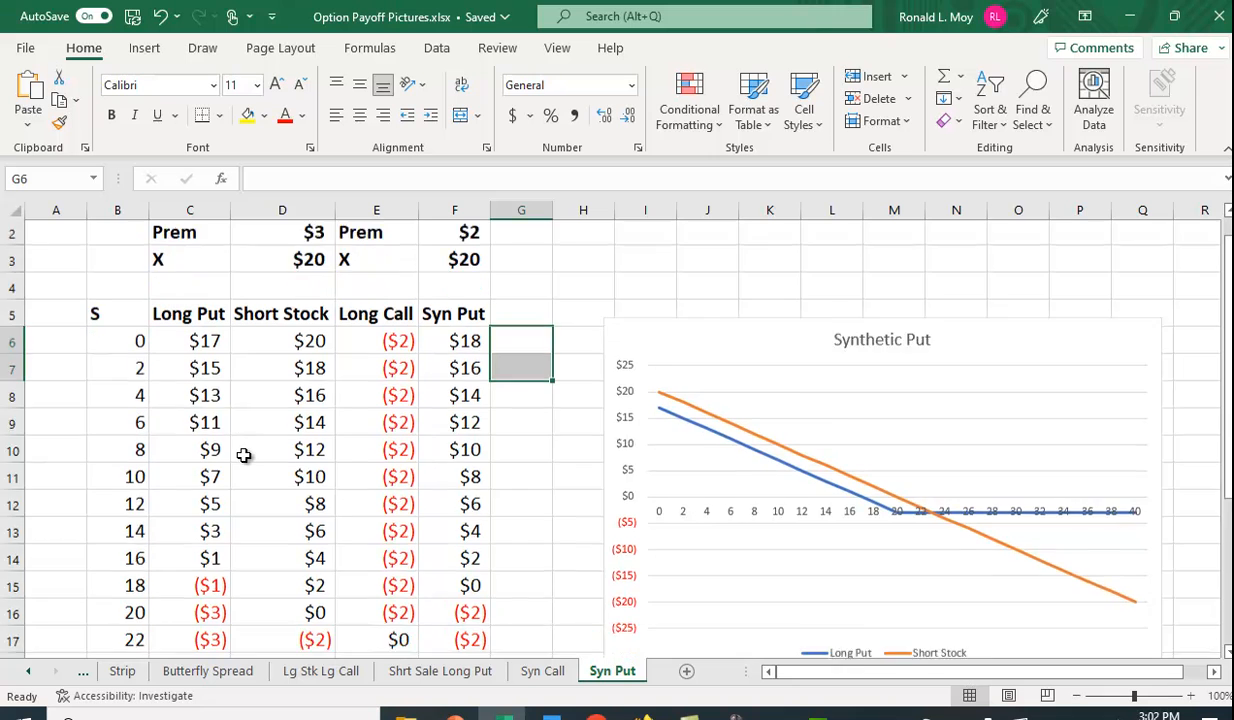
pyautogui.scroll(-3)
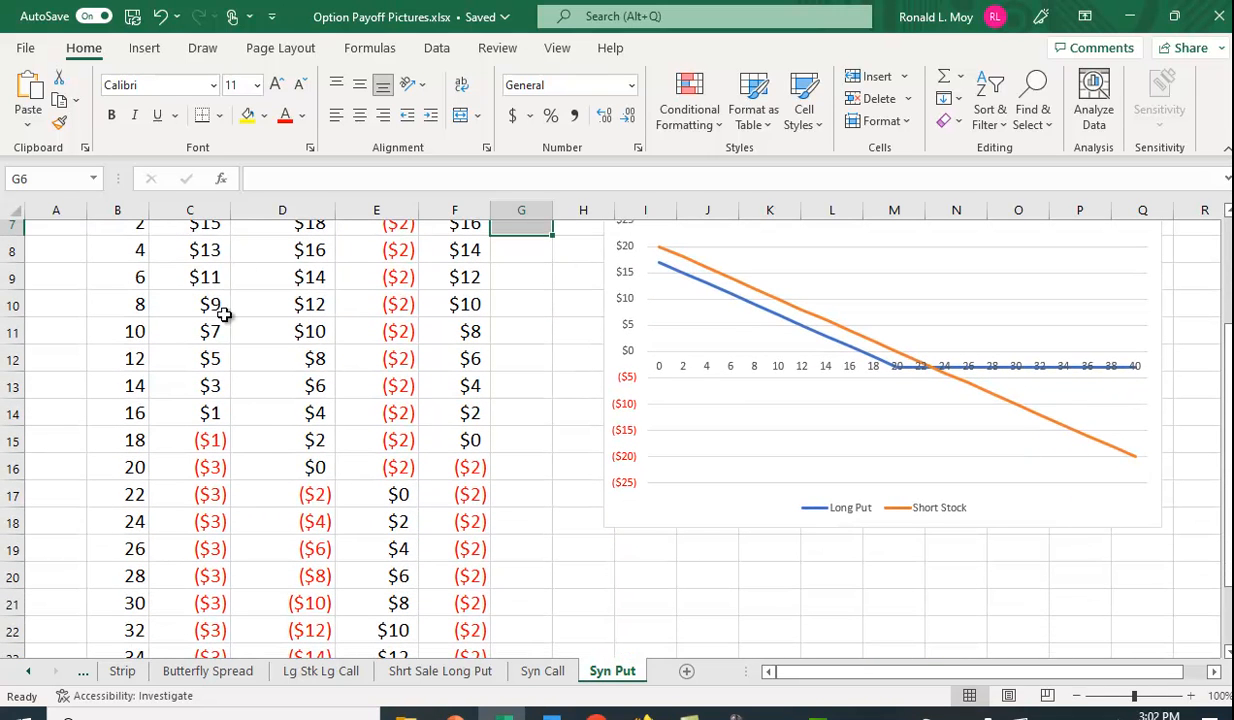
pyautogui.moveTo(236, 412)
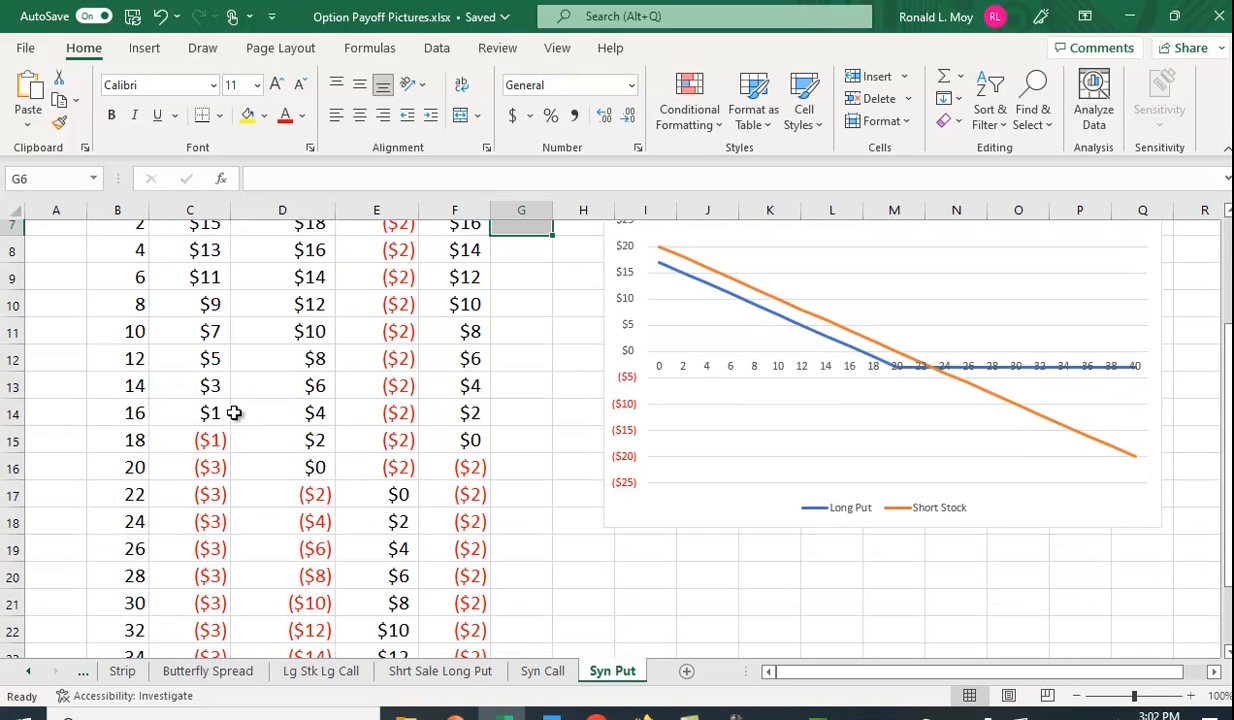
pyautogui.moveTo(230, 476)
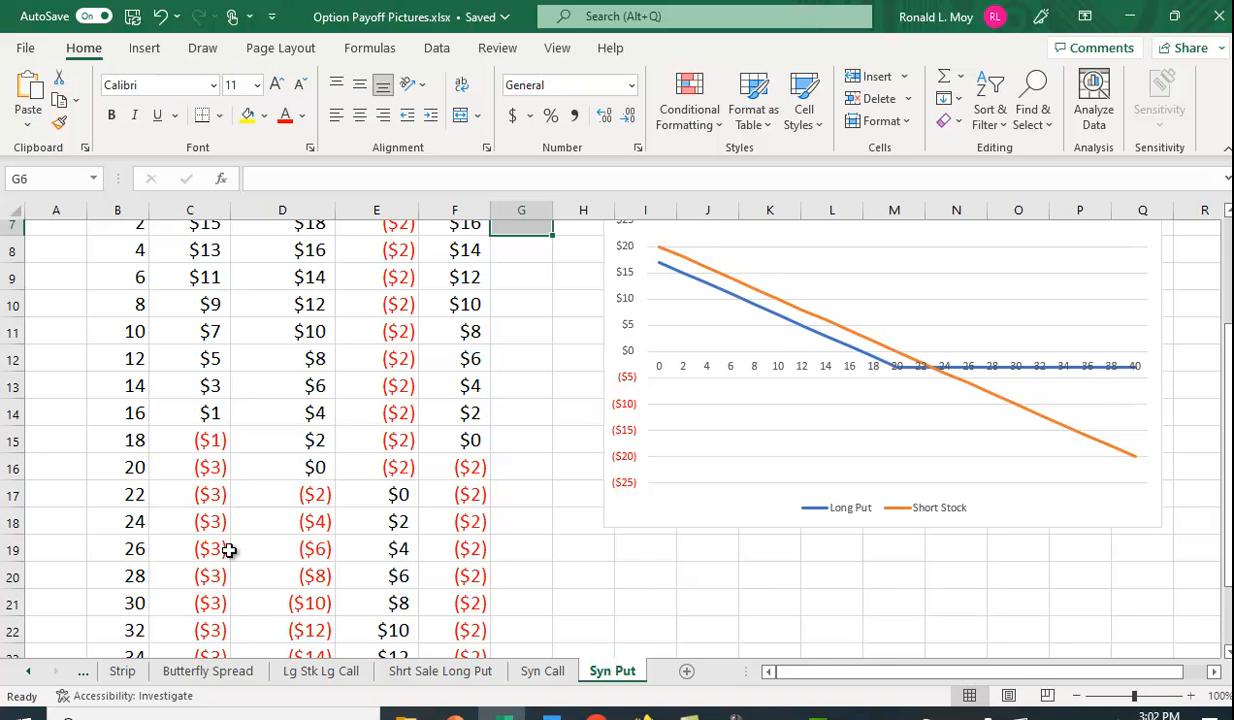
pyautogui.scroll(-3)
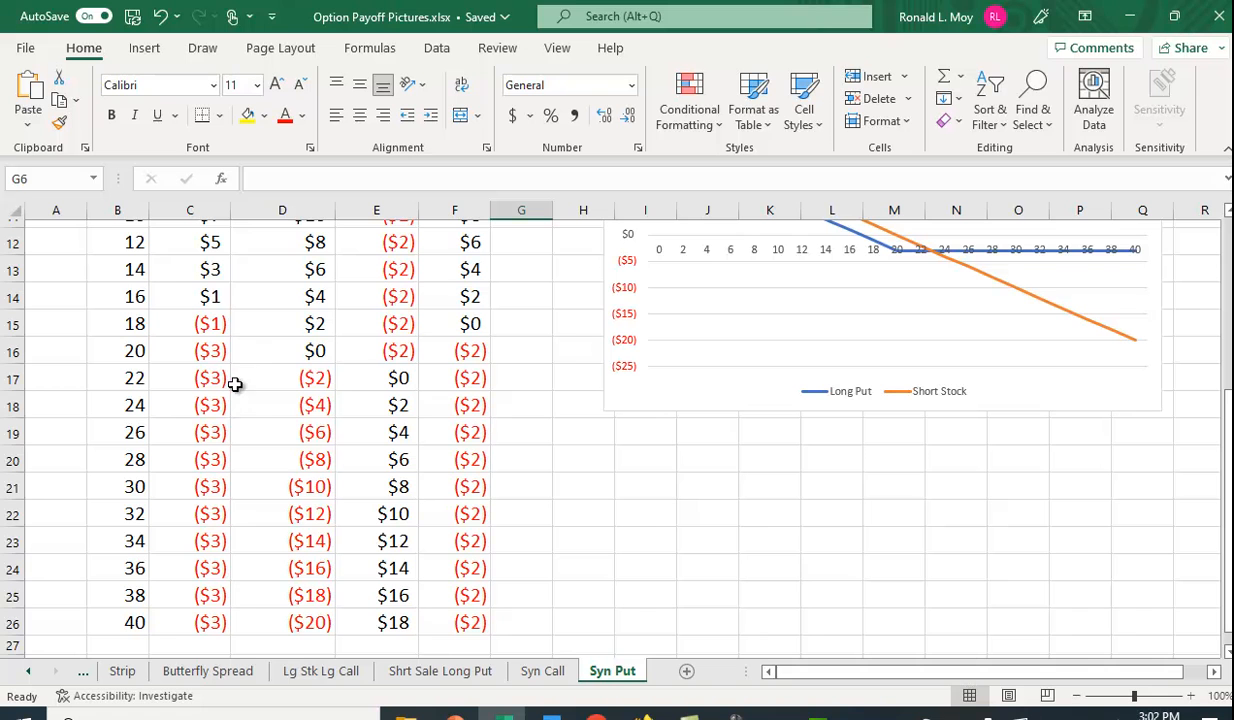
pyautogui.moveTo(228, 604)
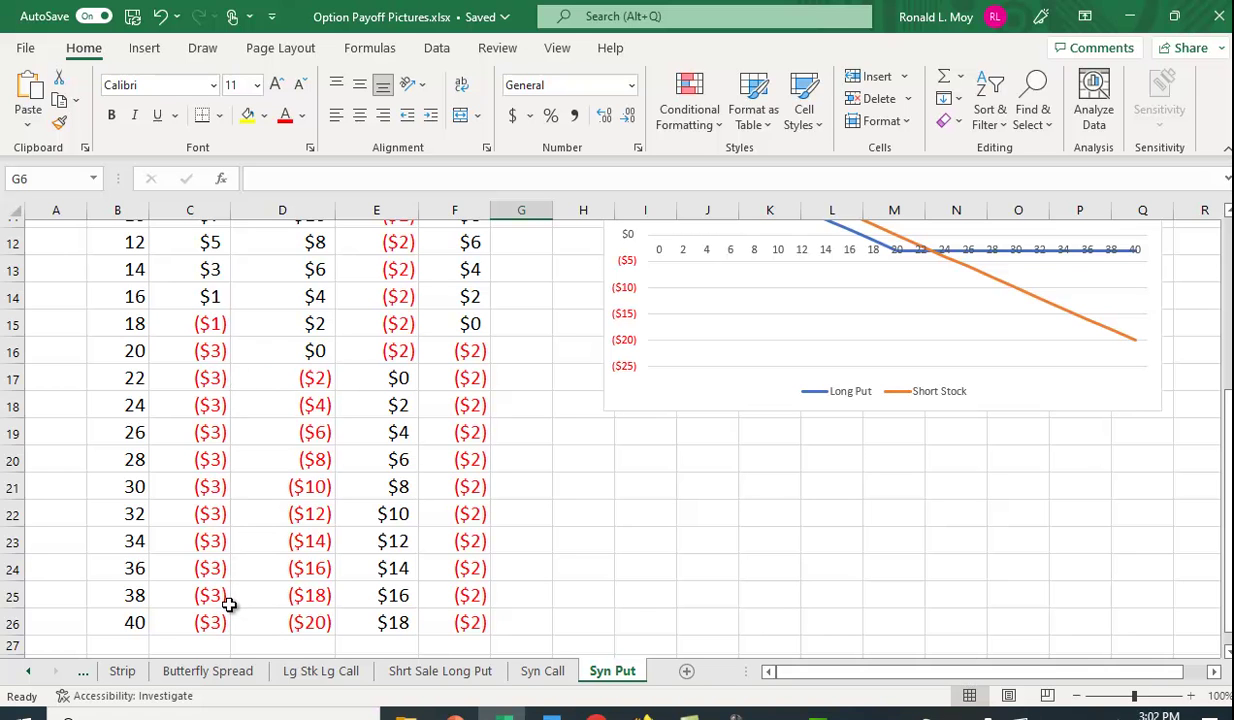
pyautogui.scroll(3)
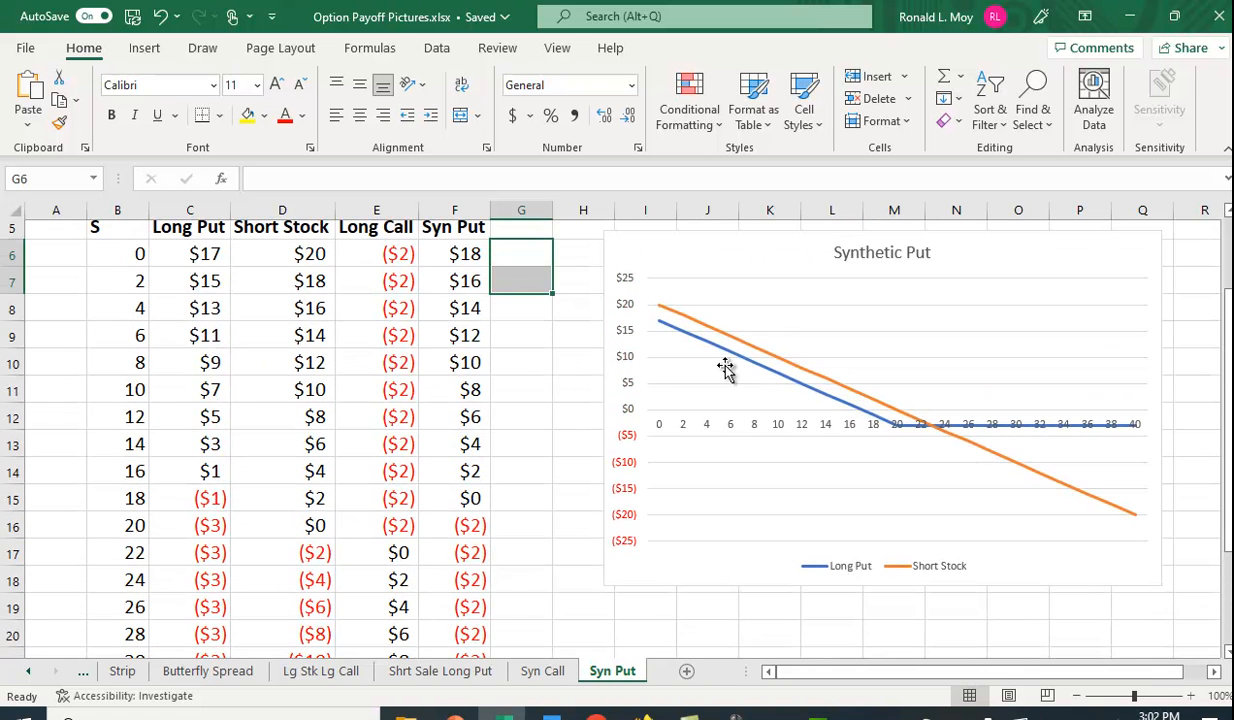
pyautogui.moveTo(696, 330)
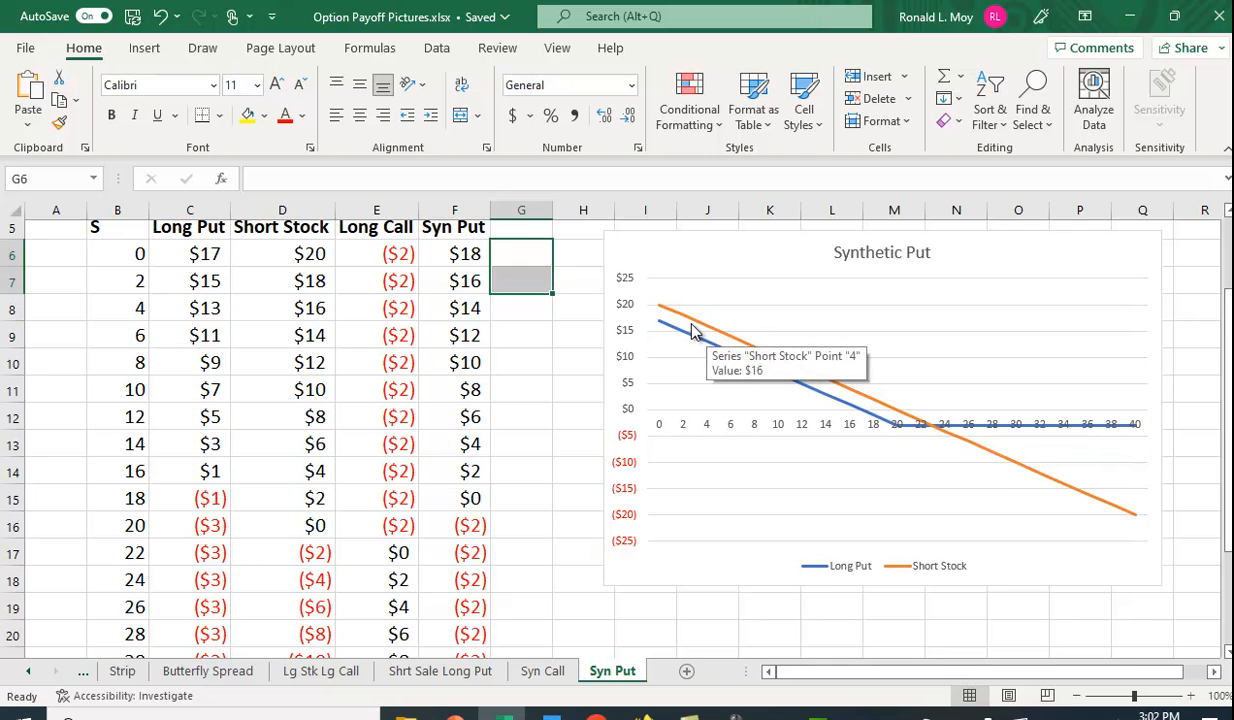
pyautogui.moveTo(1120, 518)
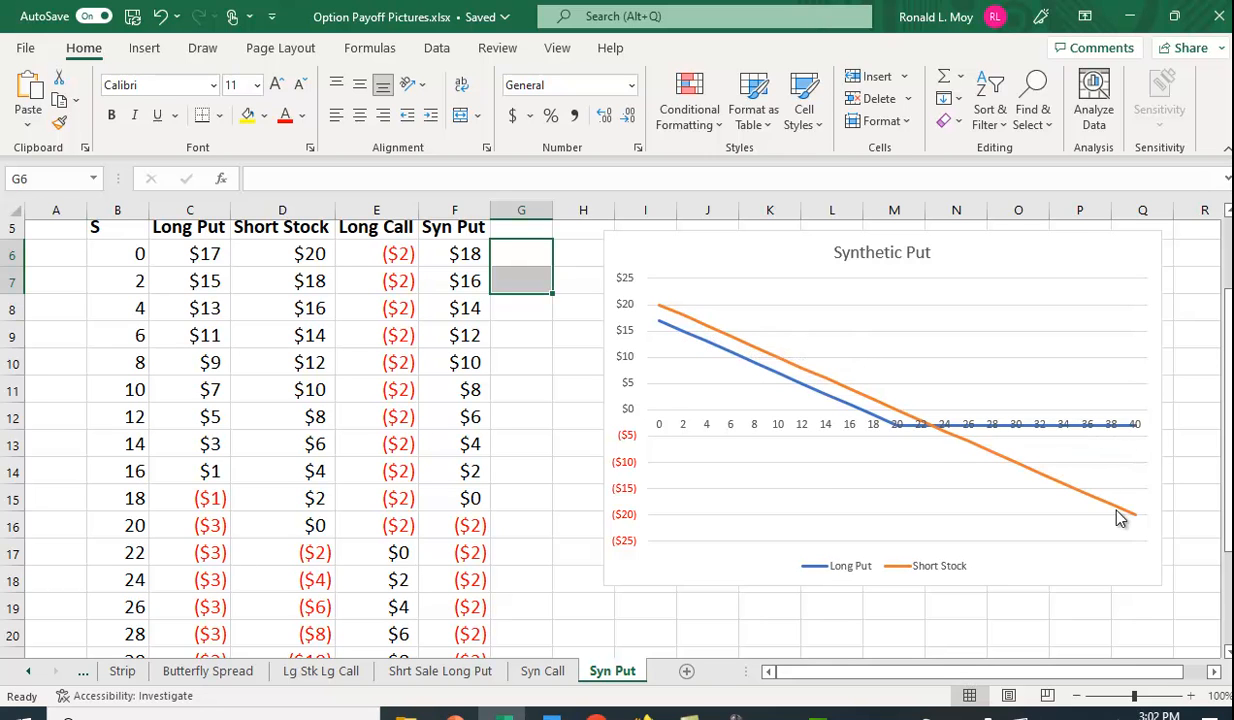
pyautogui.moveTo(1108, 520)
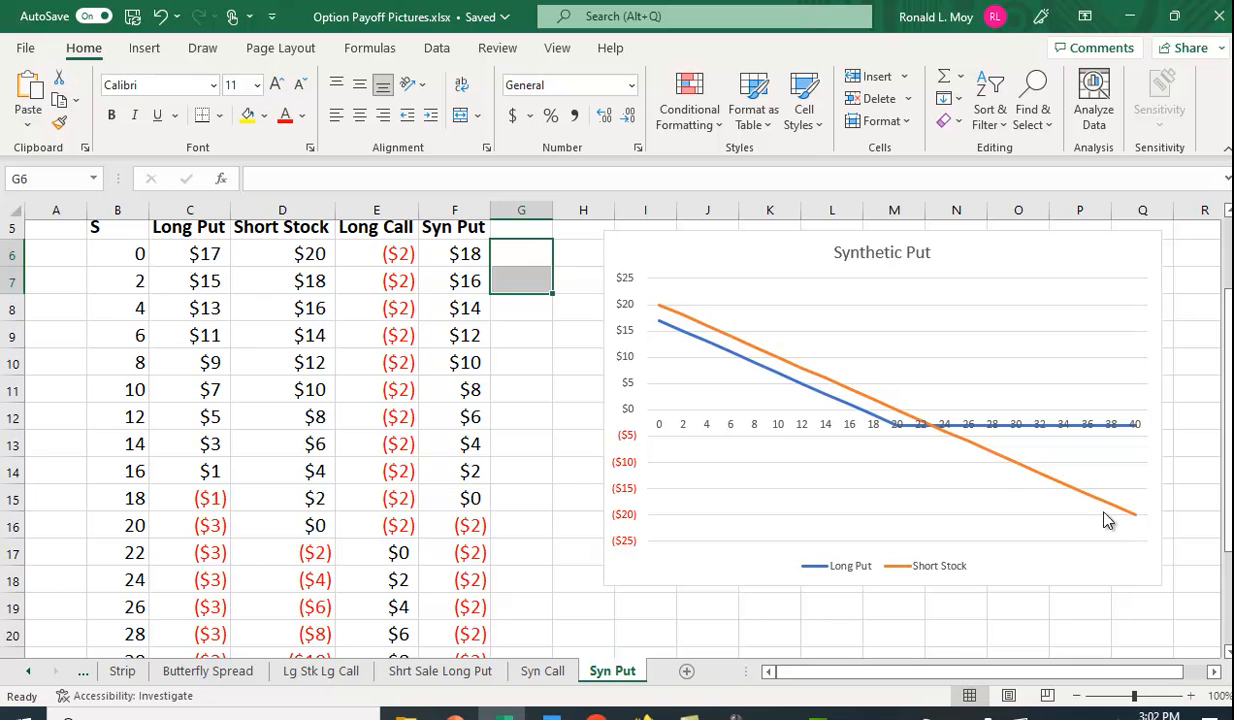
pyautogui.moveTo(884, 442)
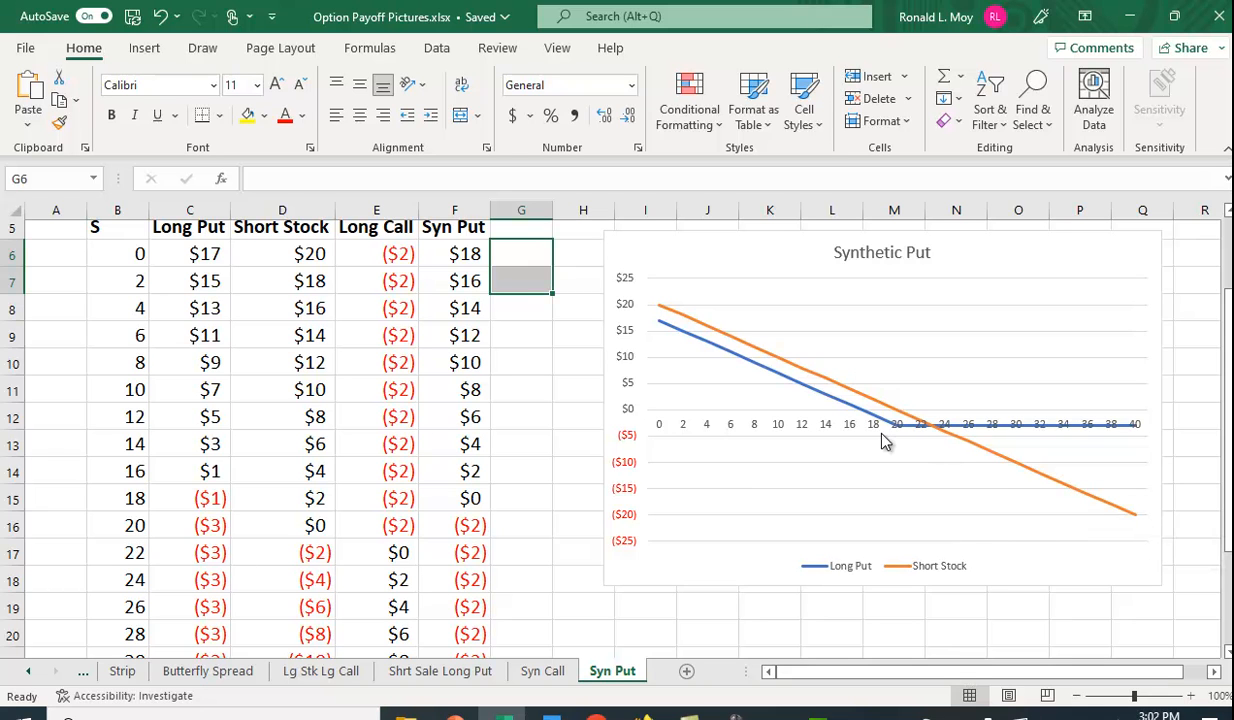
pyautogui.moveTo(924, 438)
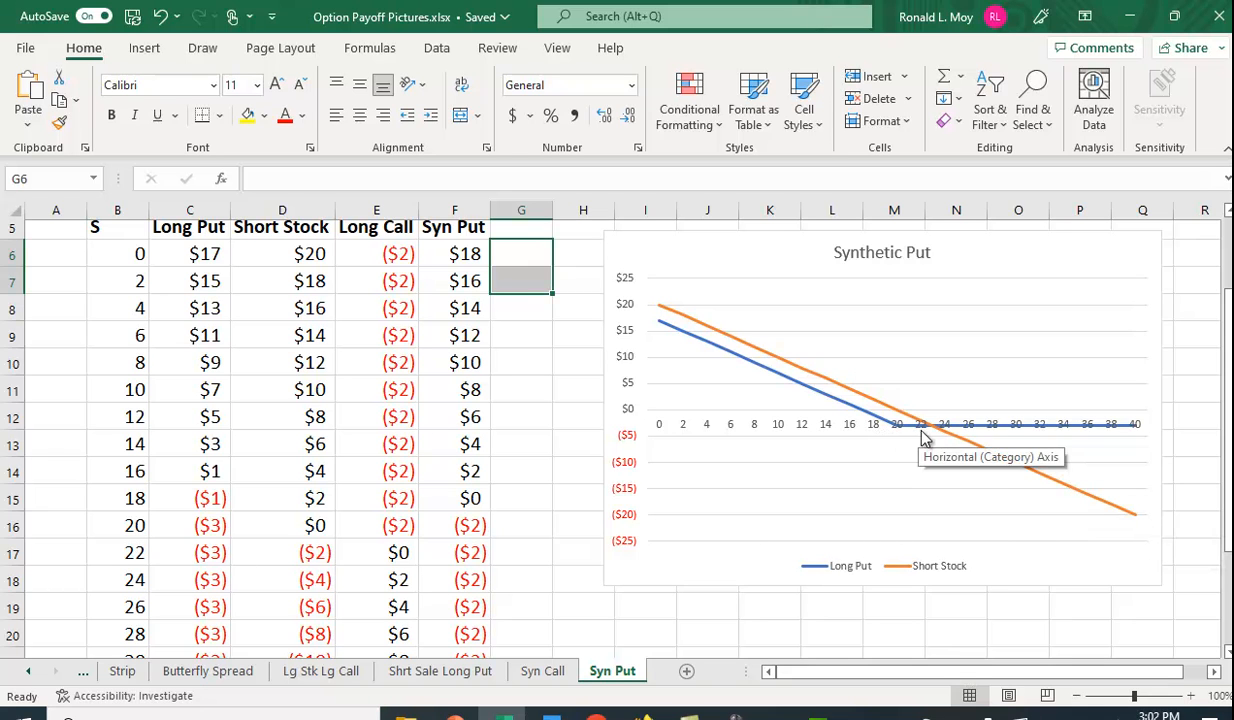
pyautogui.moveTo(1066, 440)
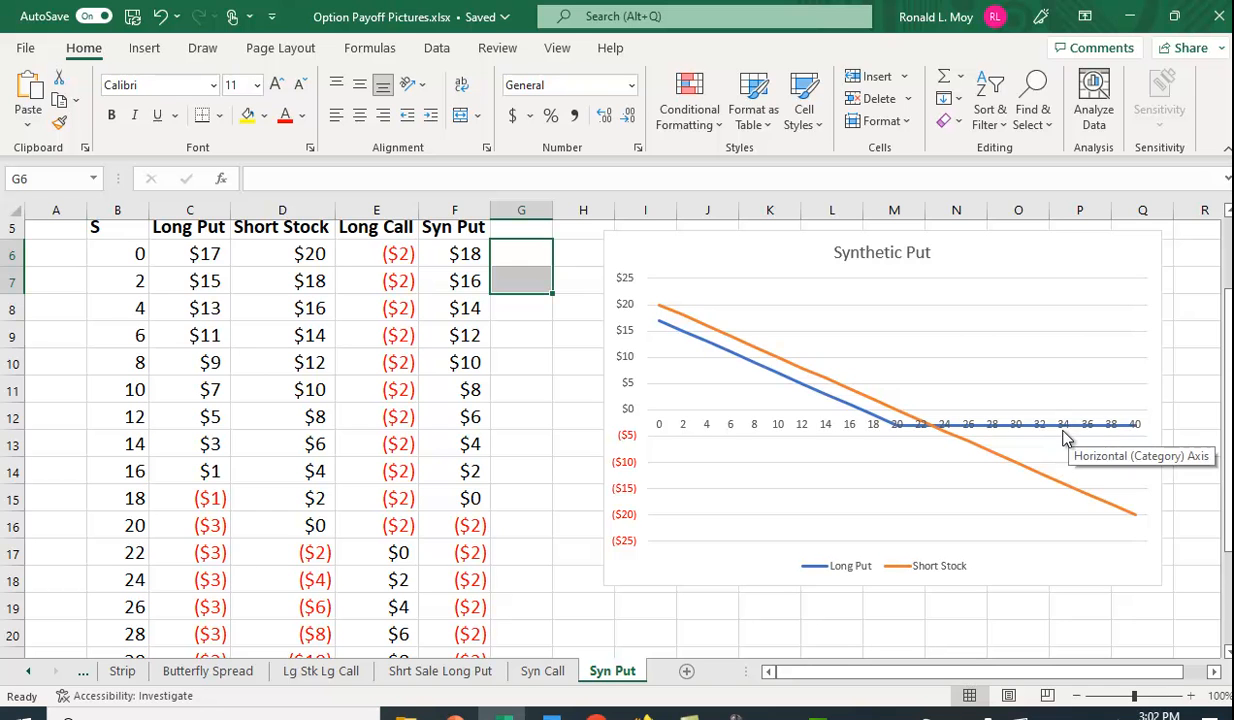
pyautogui.scroll(3)
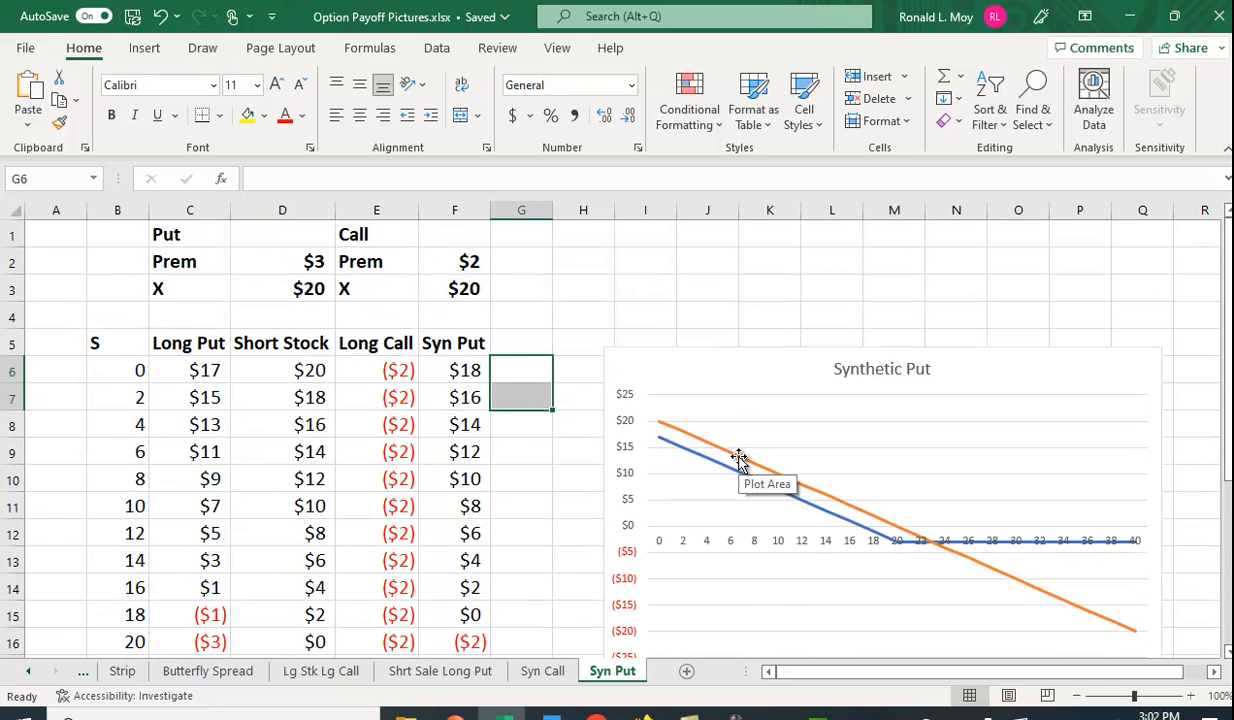
pyautogui.moveTo(788, 412)
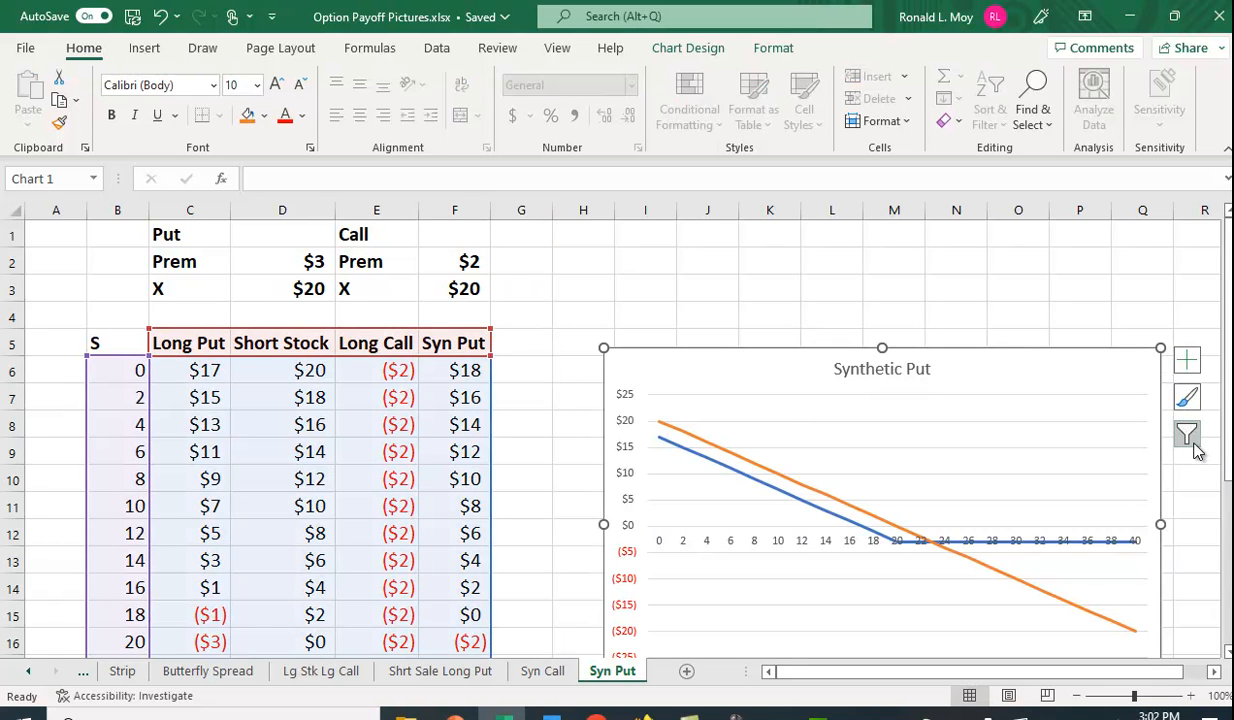
# - Hide the Long Put series in Chart Filters, leaving only the Short Stock line plotted
pyautogui.click(1188, 432)
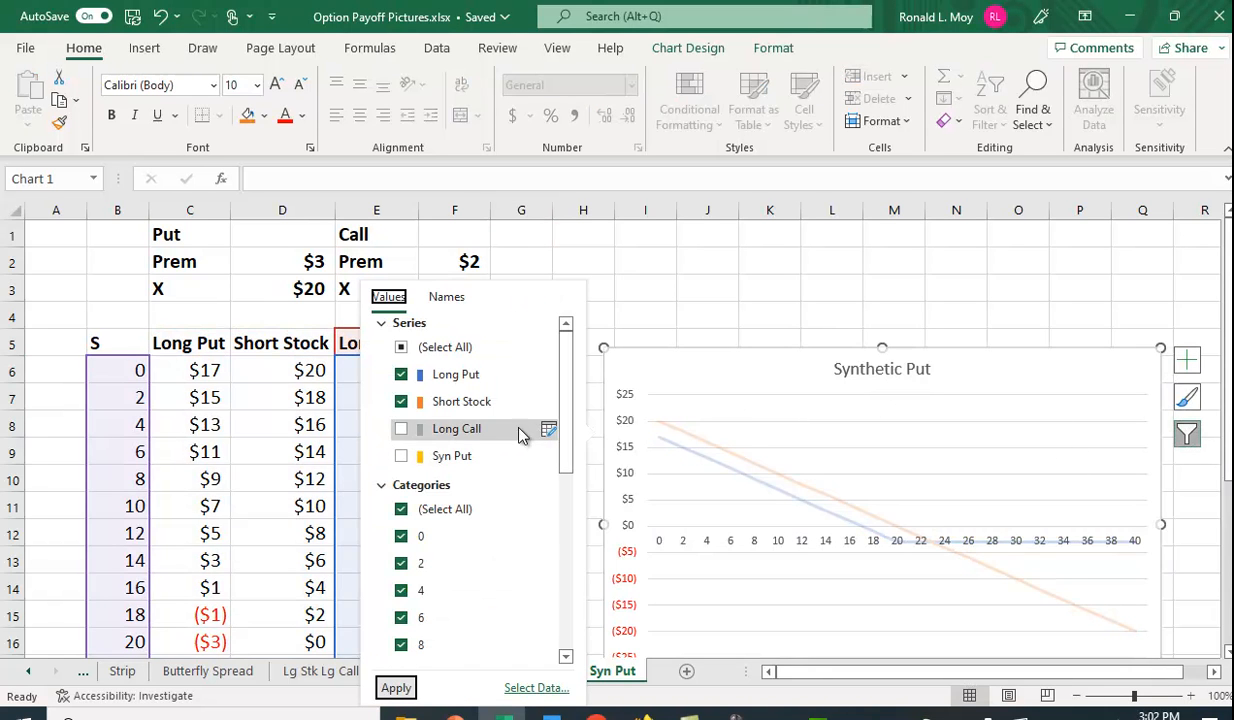
pyautogui.click(400, 374)
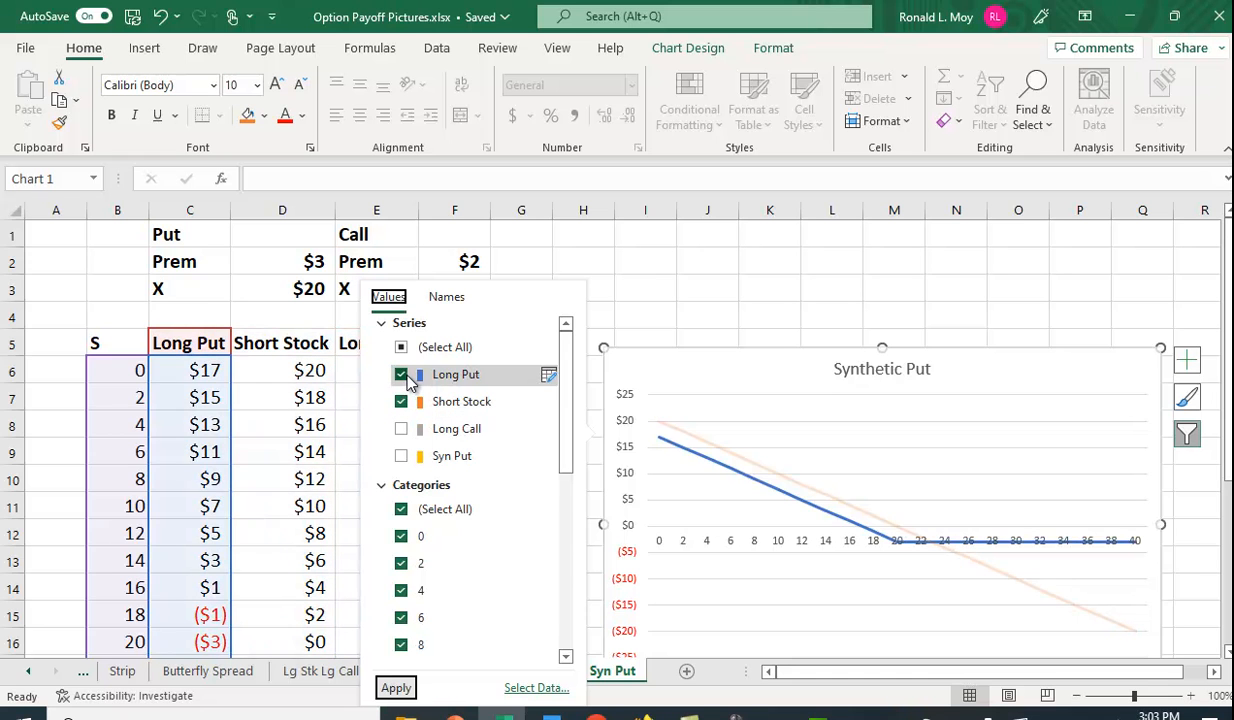
pyautogui.click(400, 374)
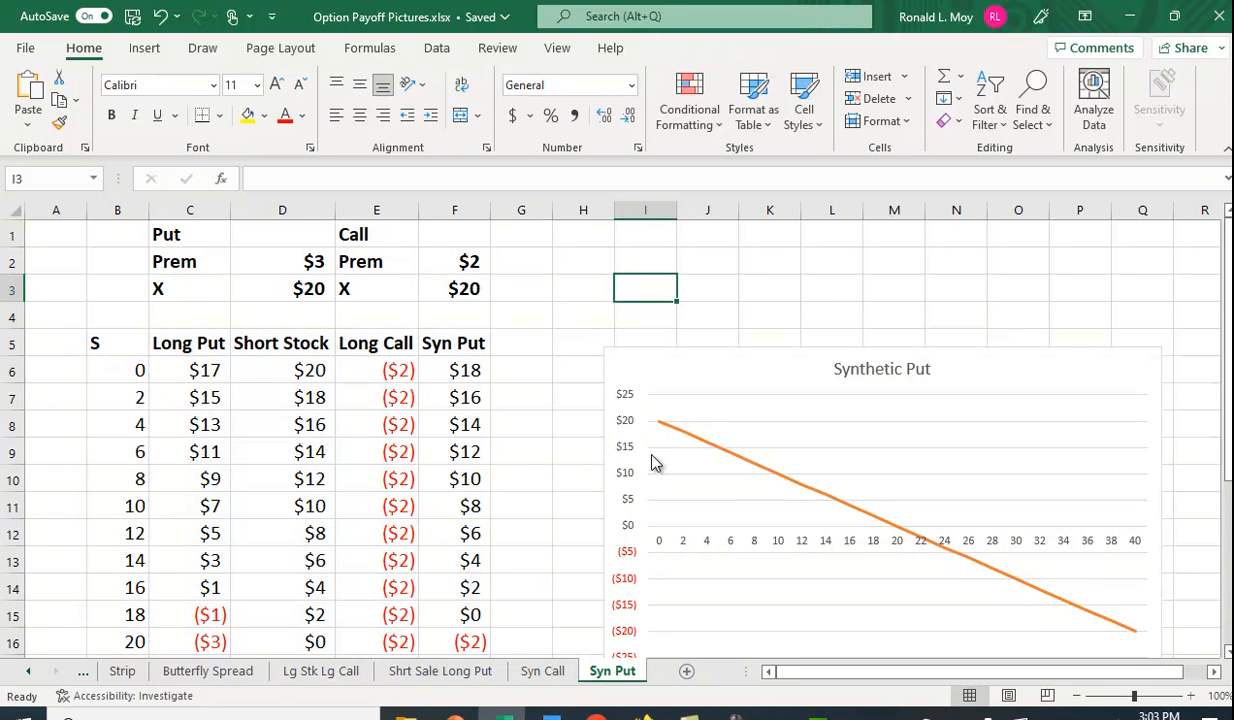
pyautogui.moveTo(534, 396)
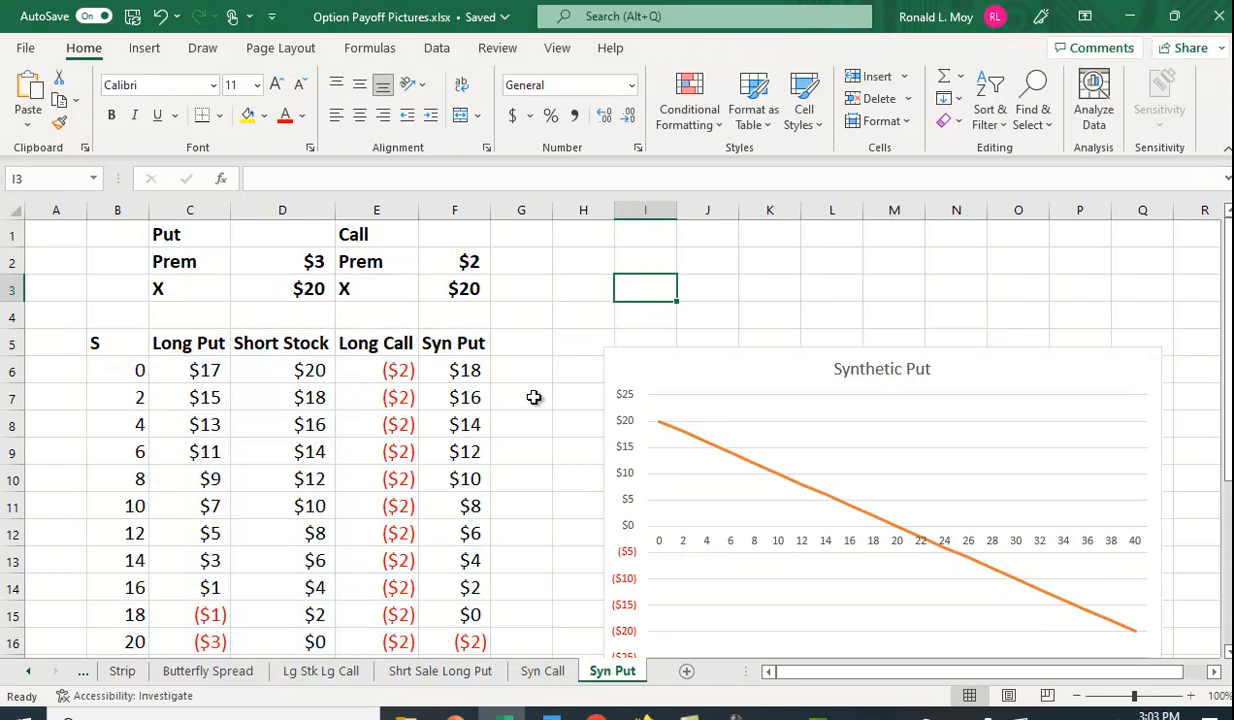
pyautogui.moveTo(796, 548)
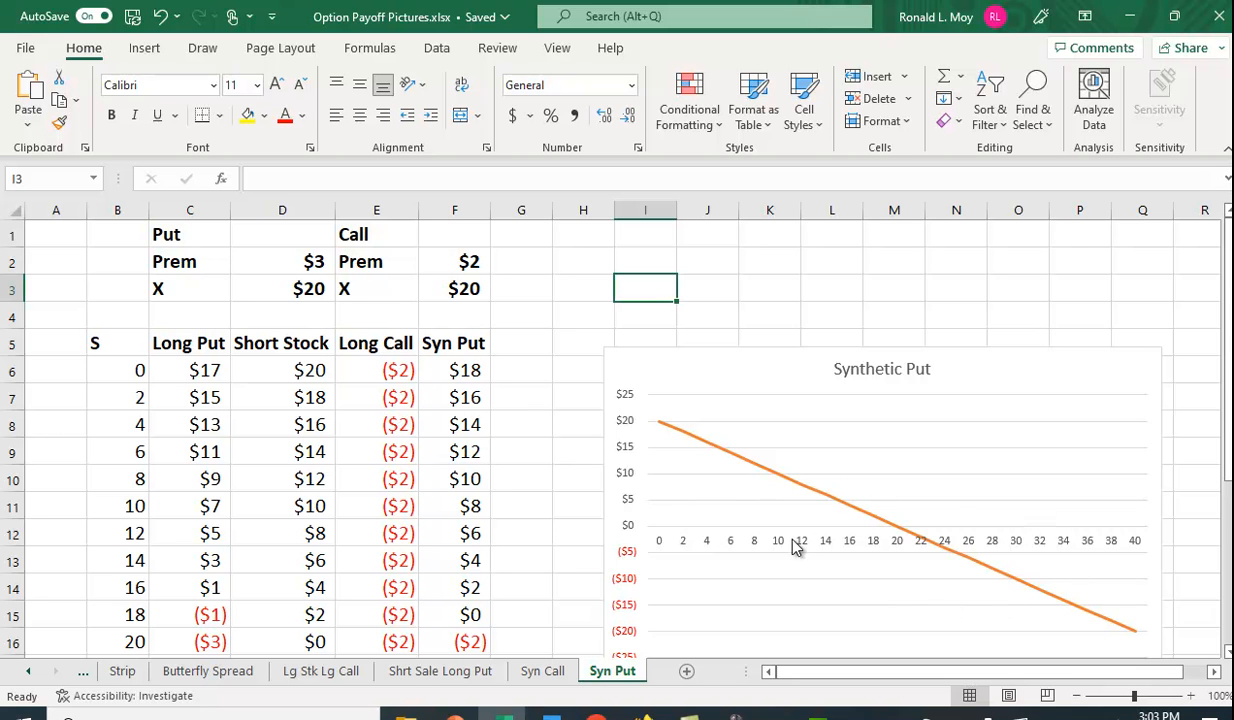
pyautogui.moveTo(444, 370)
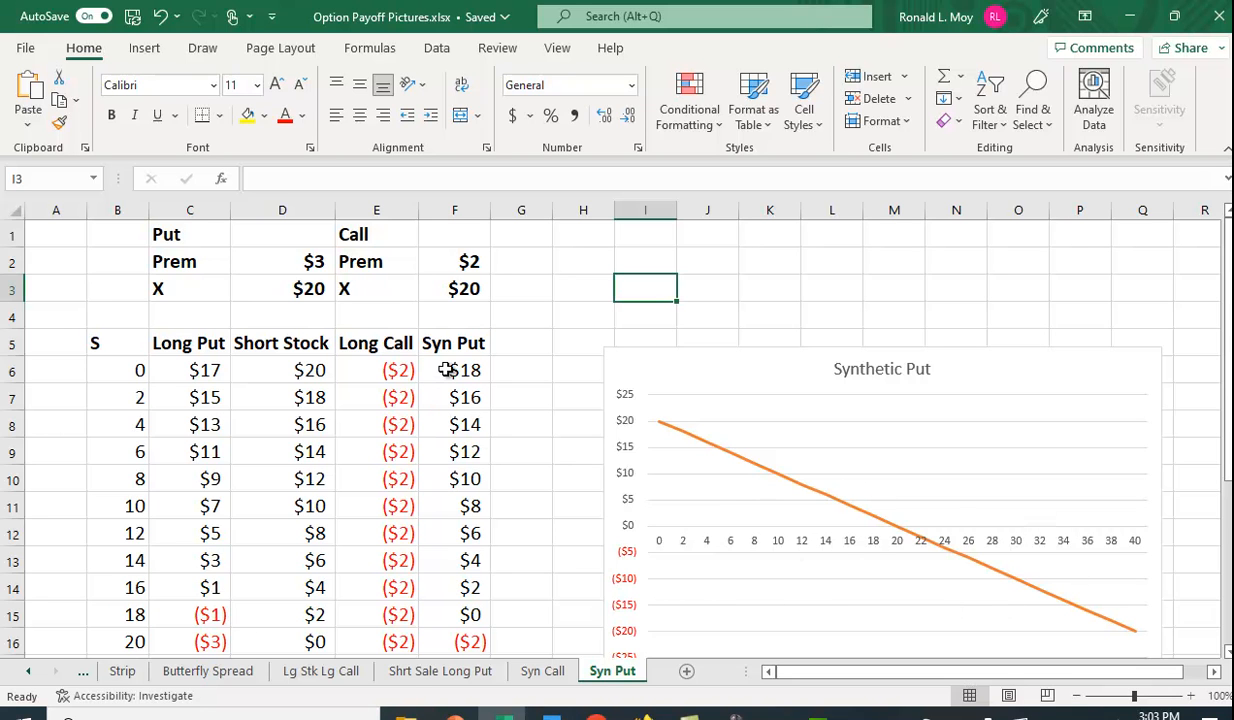
pyautogui.moveTo(416, 304)
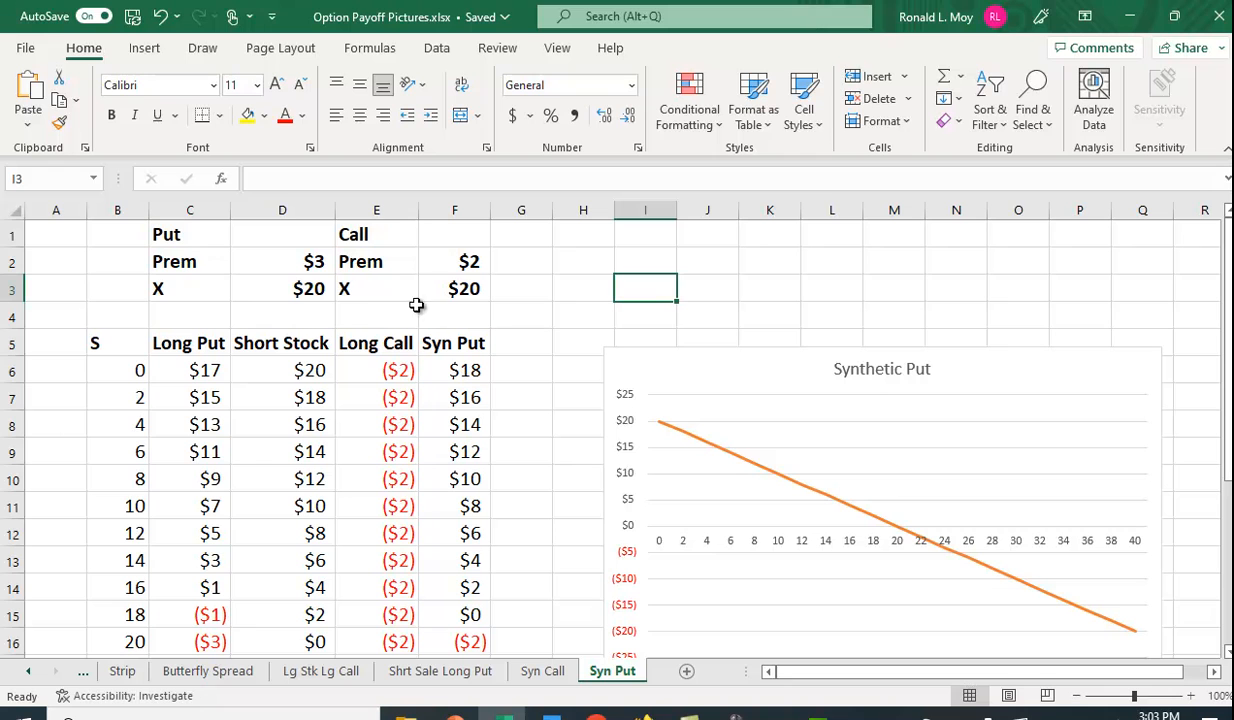
pyautogui.moveTo(382, 266)
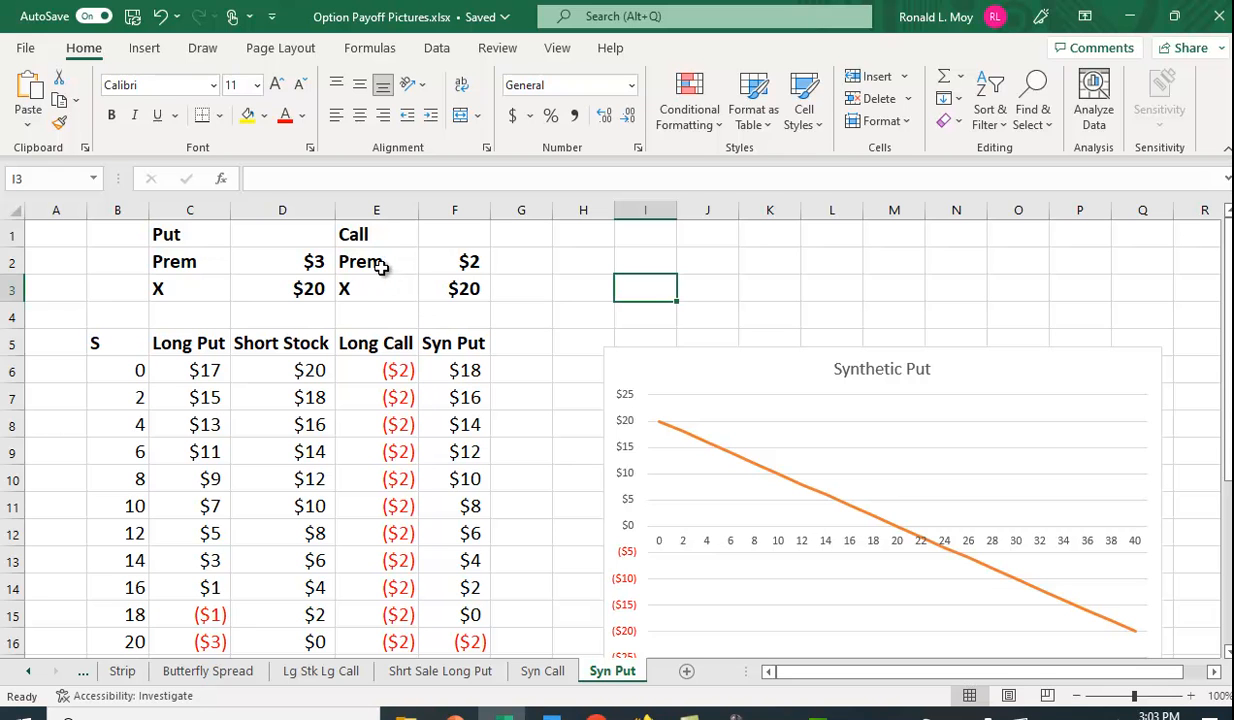
pyautogui.moveTo(480, 288)
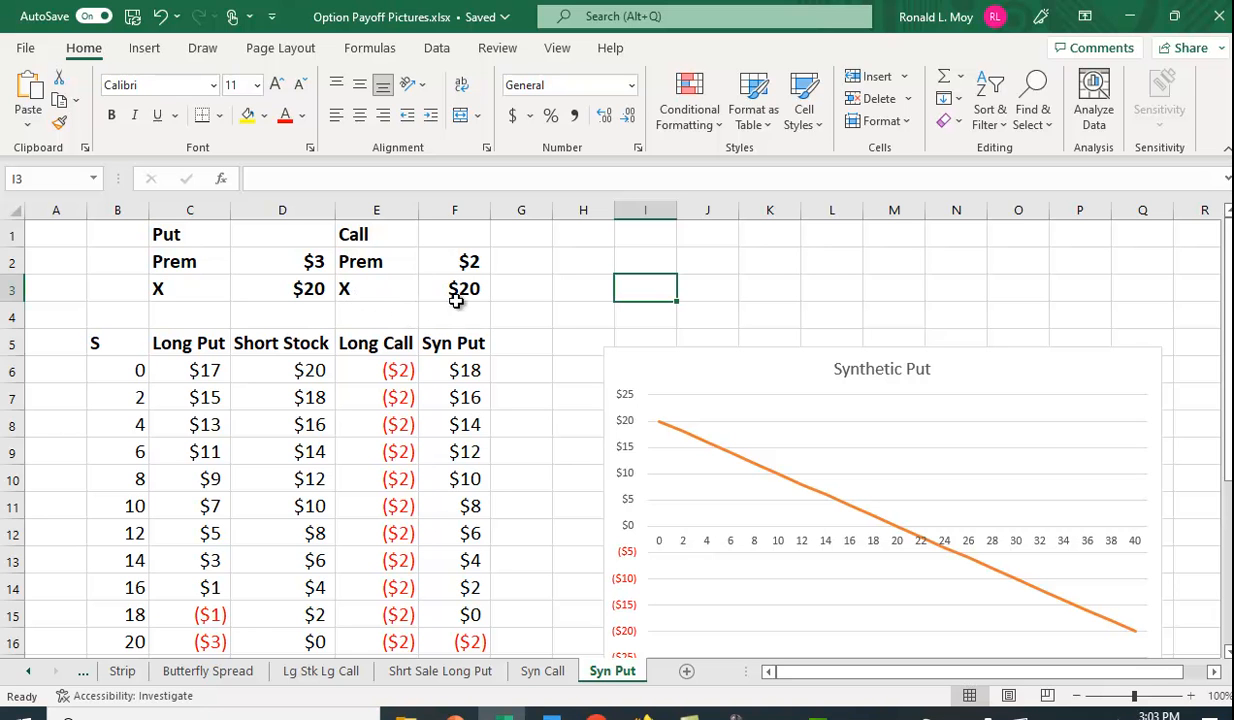
pyautogui.moveTo(556, 340)
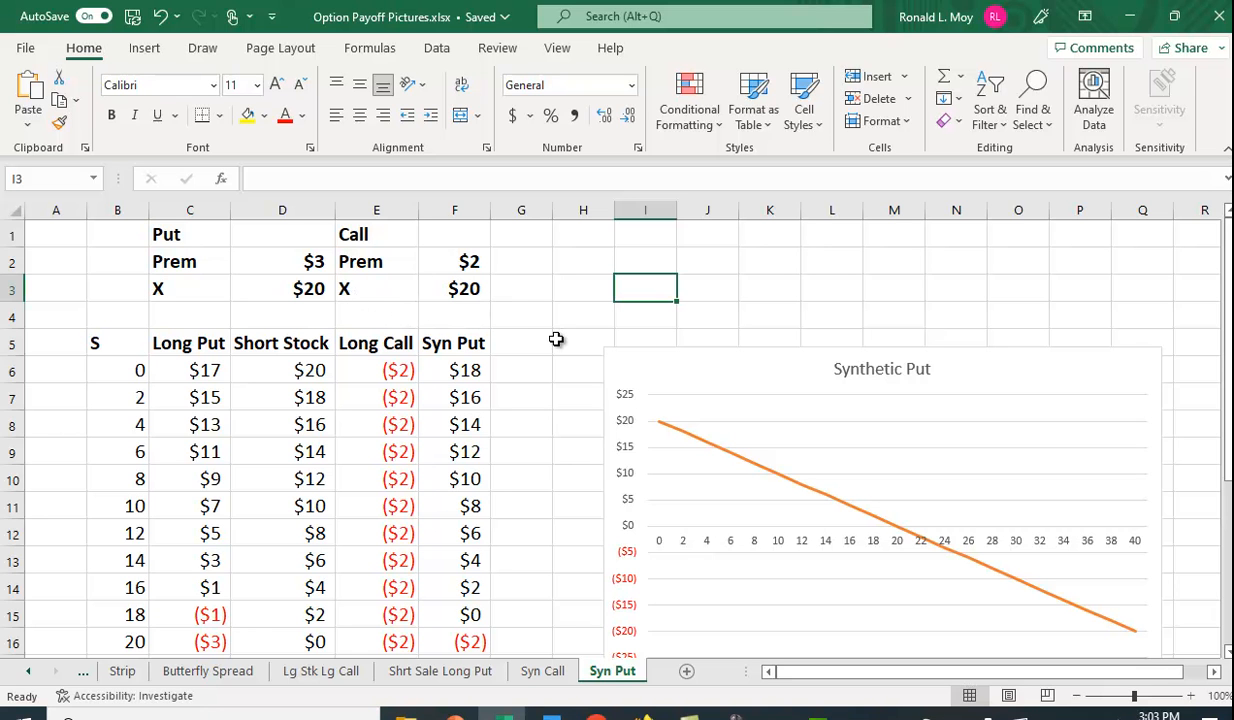
# - Add the Long Call series via Chart Filters so it plots beside the Short Stock line
pyautogui.scroll(-3)
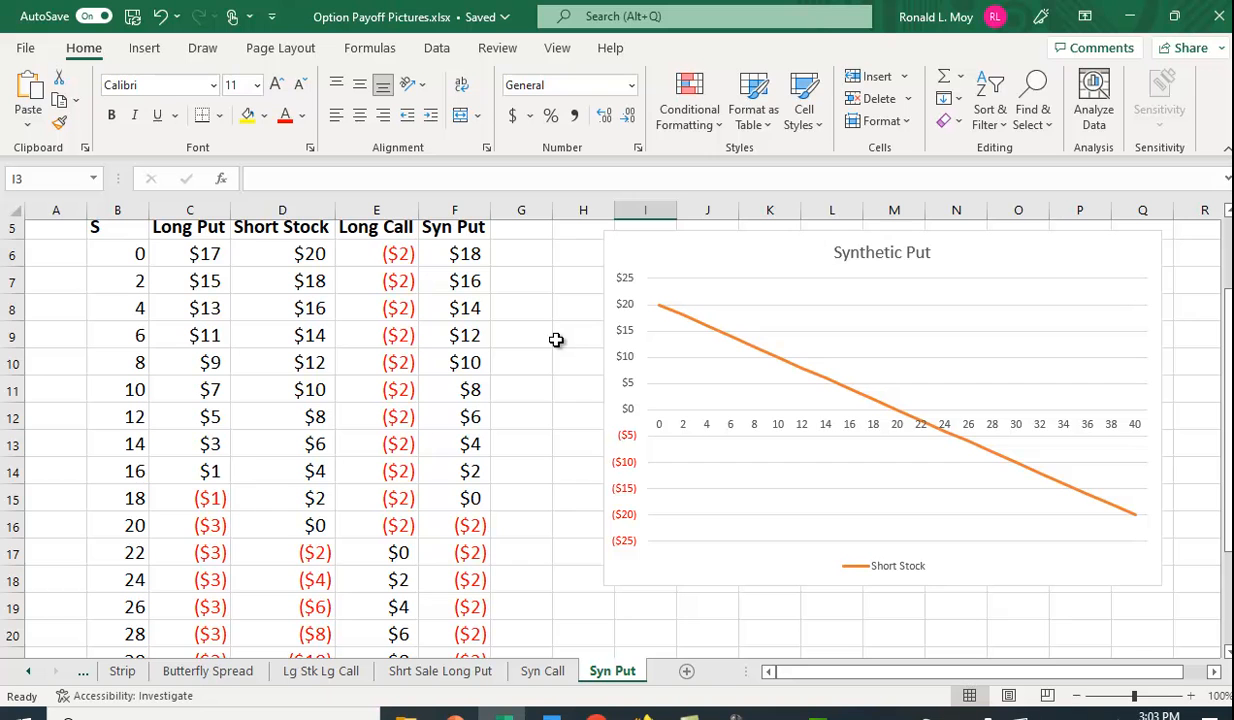
pyautogui.scroll(-3)
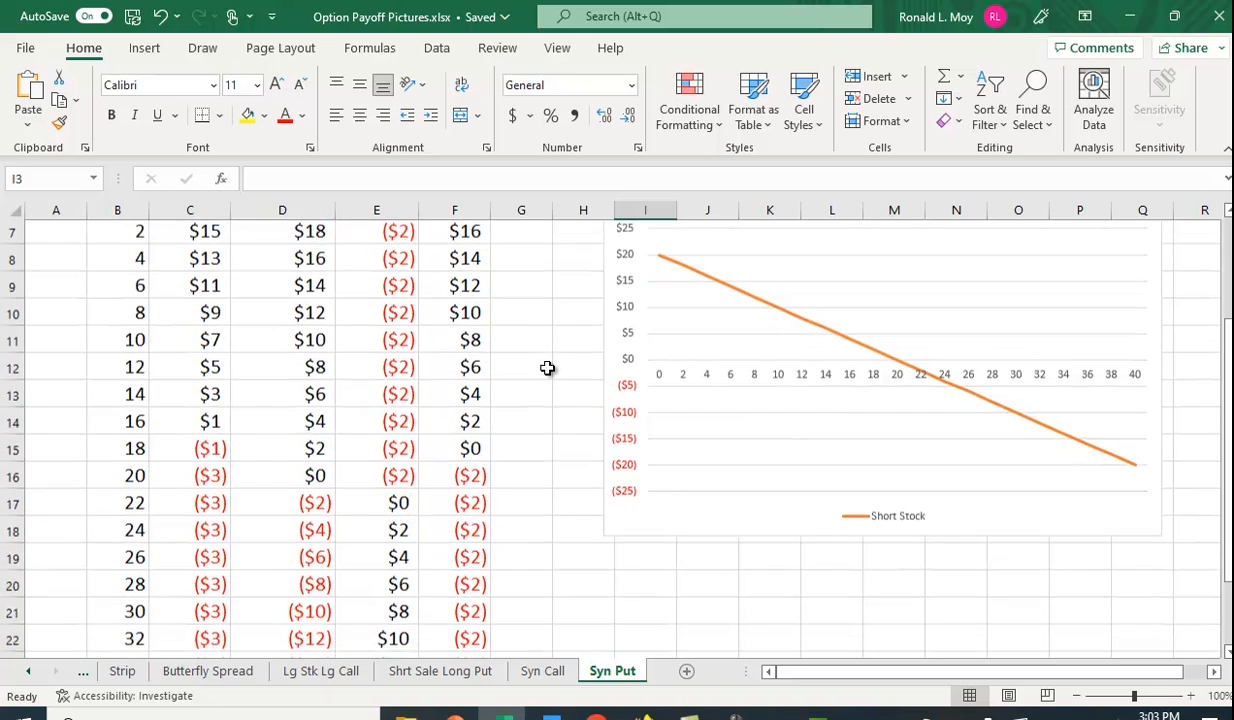
pyautogui.scroll(3)
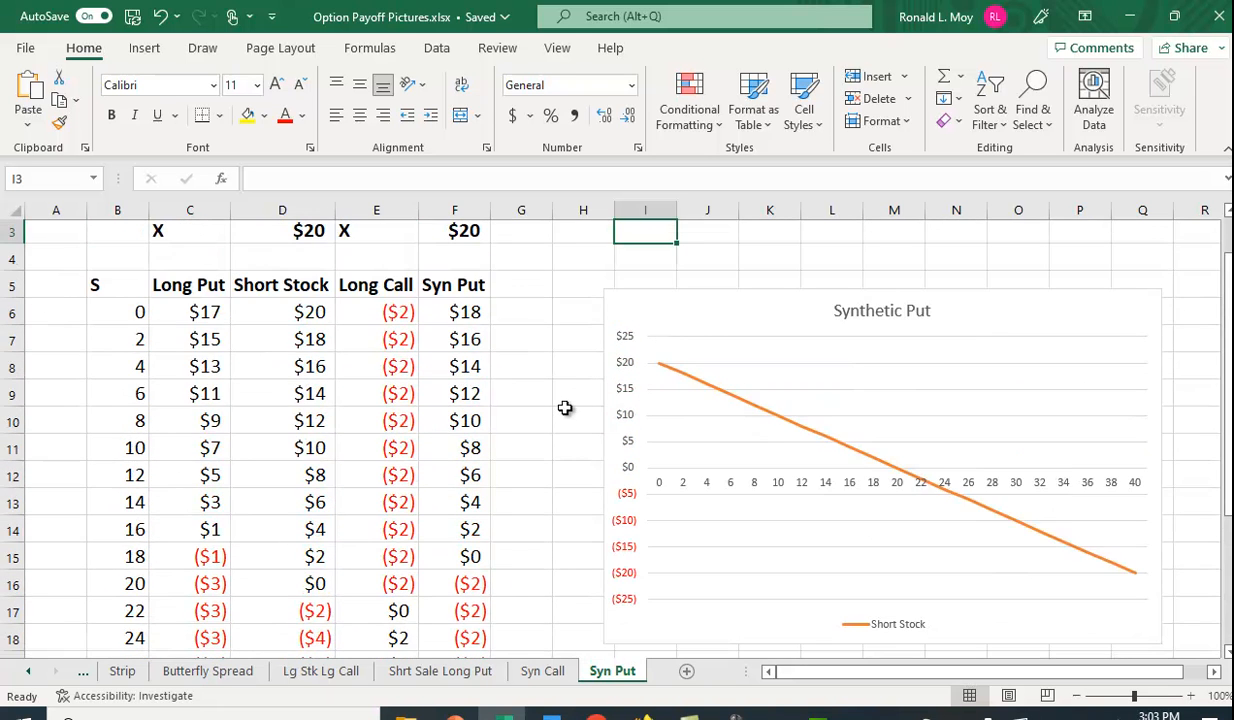
pyautogui.moveTo(1010, 428)
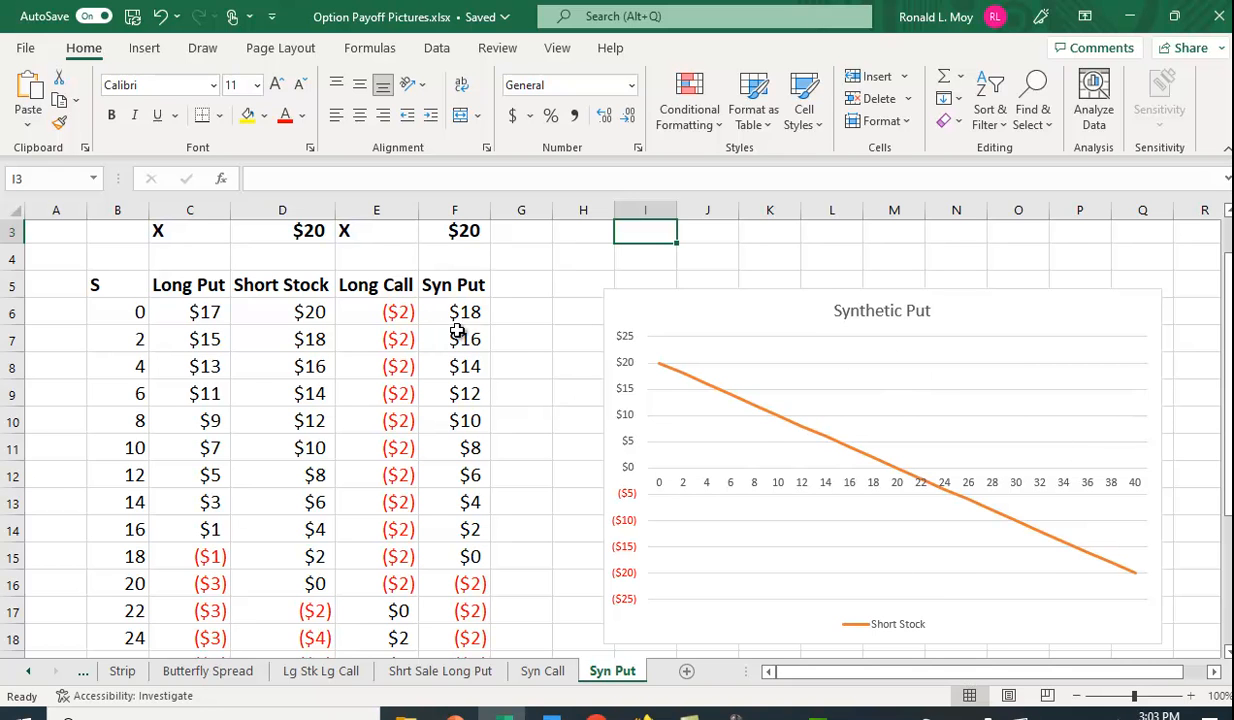
pyautogui.moveTo(1020, 556)
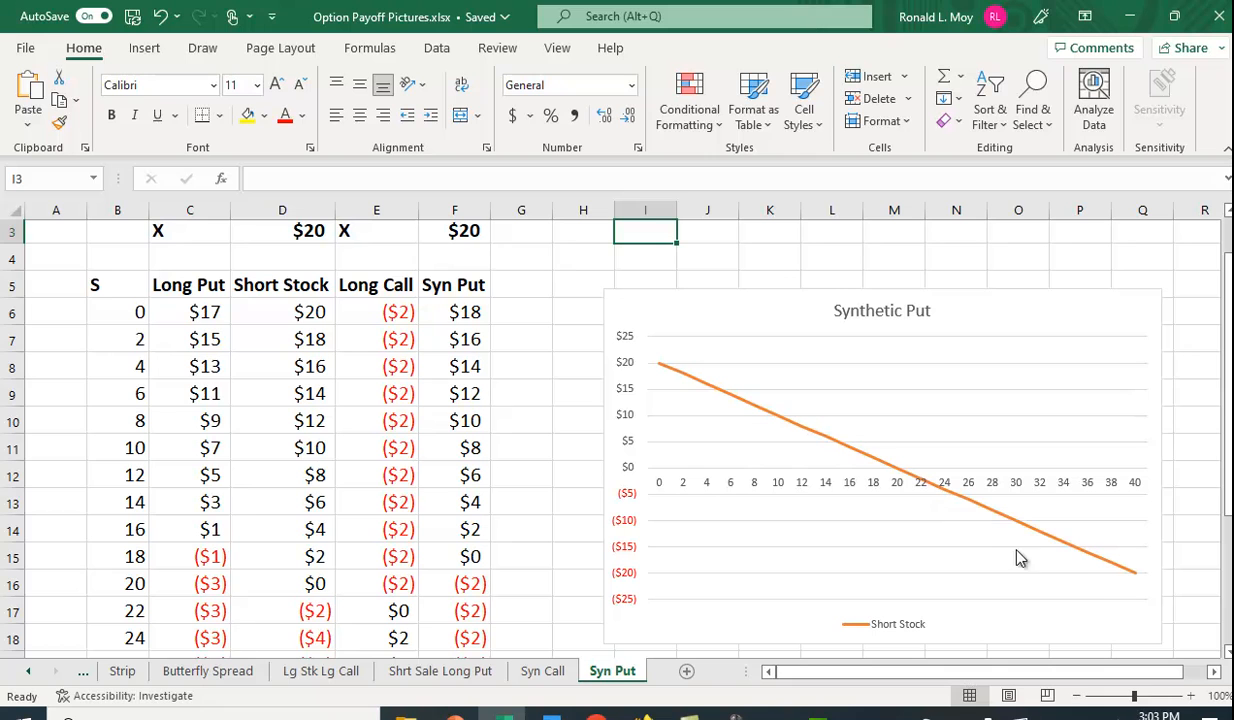
pyautogui.moveTo(740, 368)
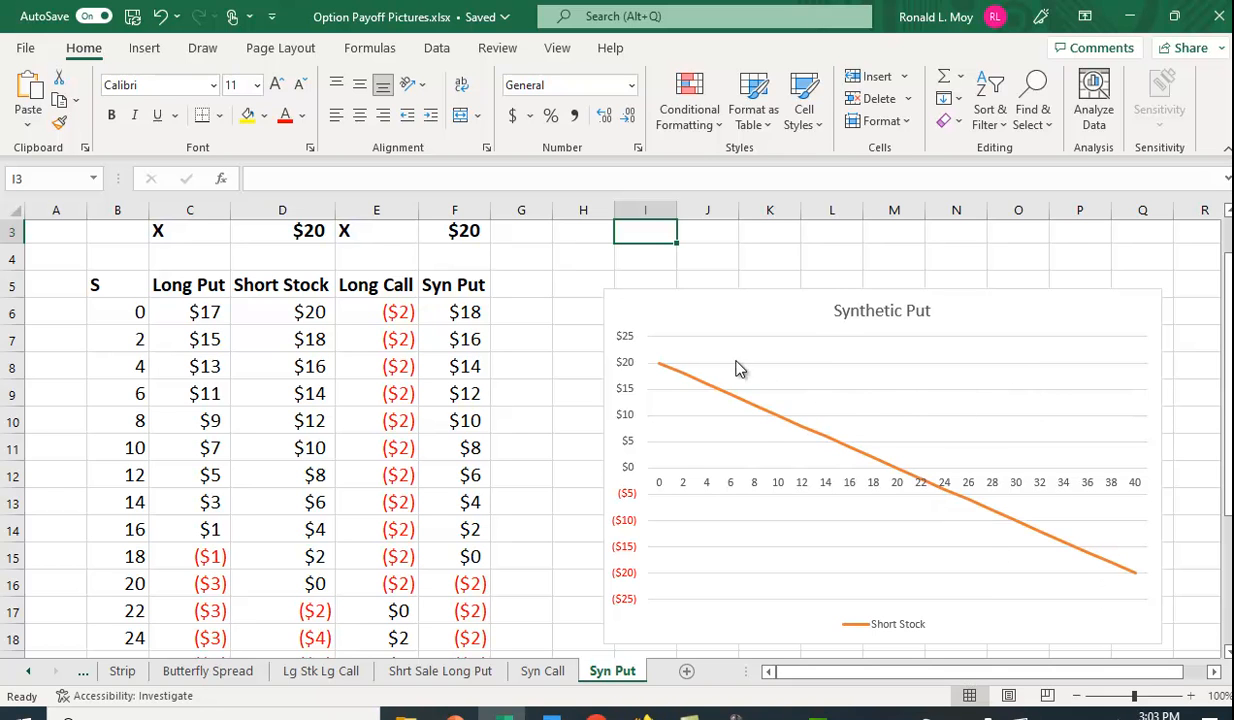
pyautogui.moveTo(420, 312)
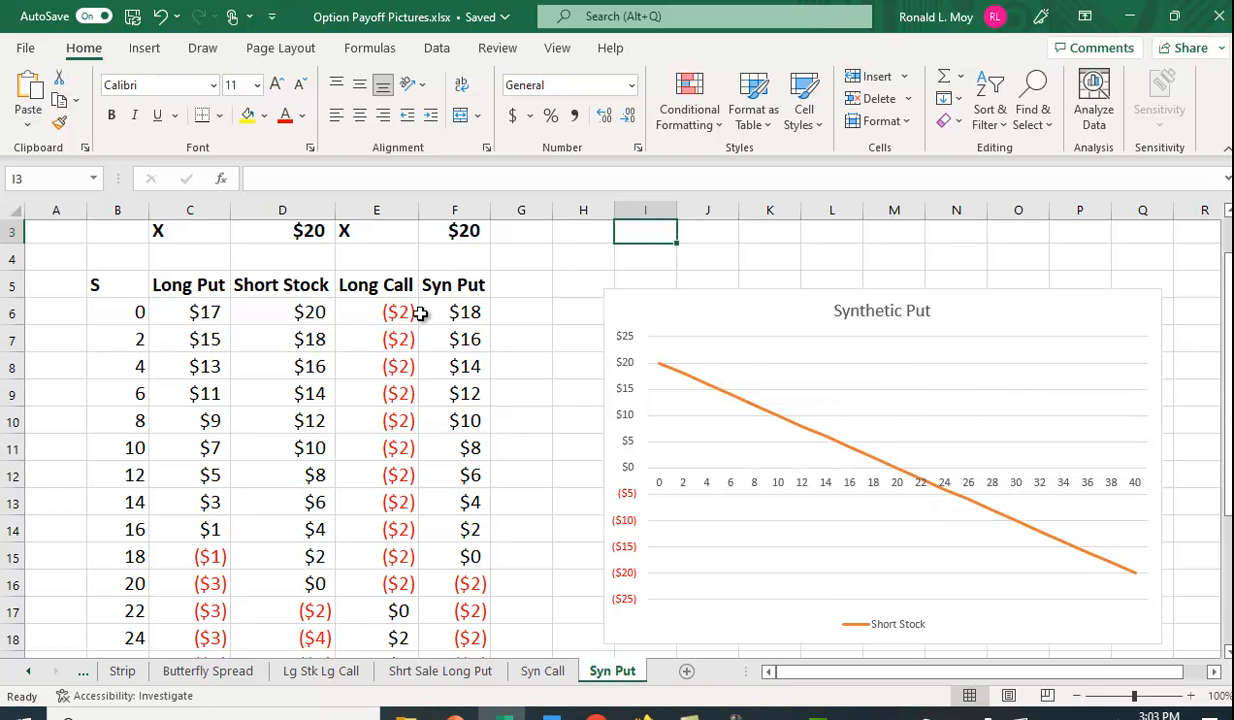
pyautogui.moveTo(716, 500)
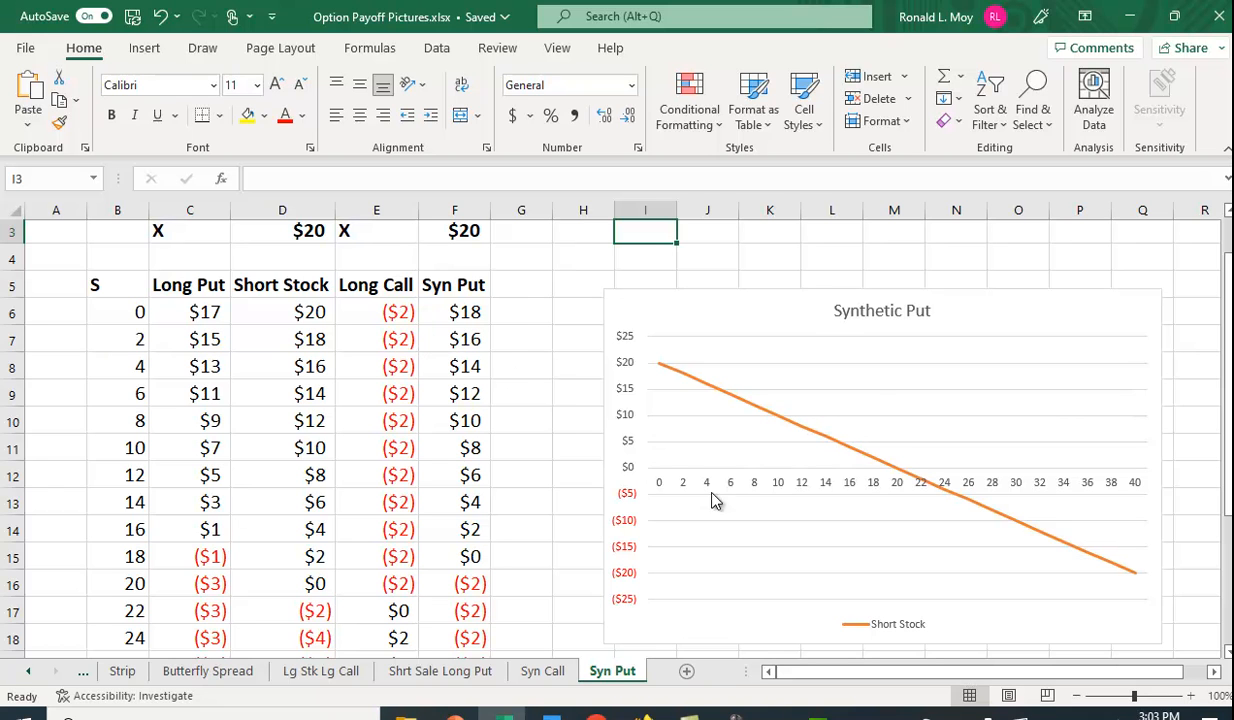
pyautogui.moveTo(1000, 432)
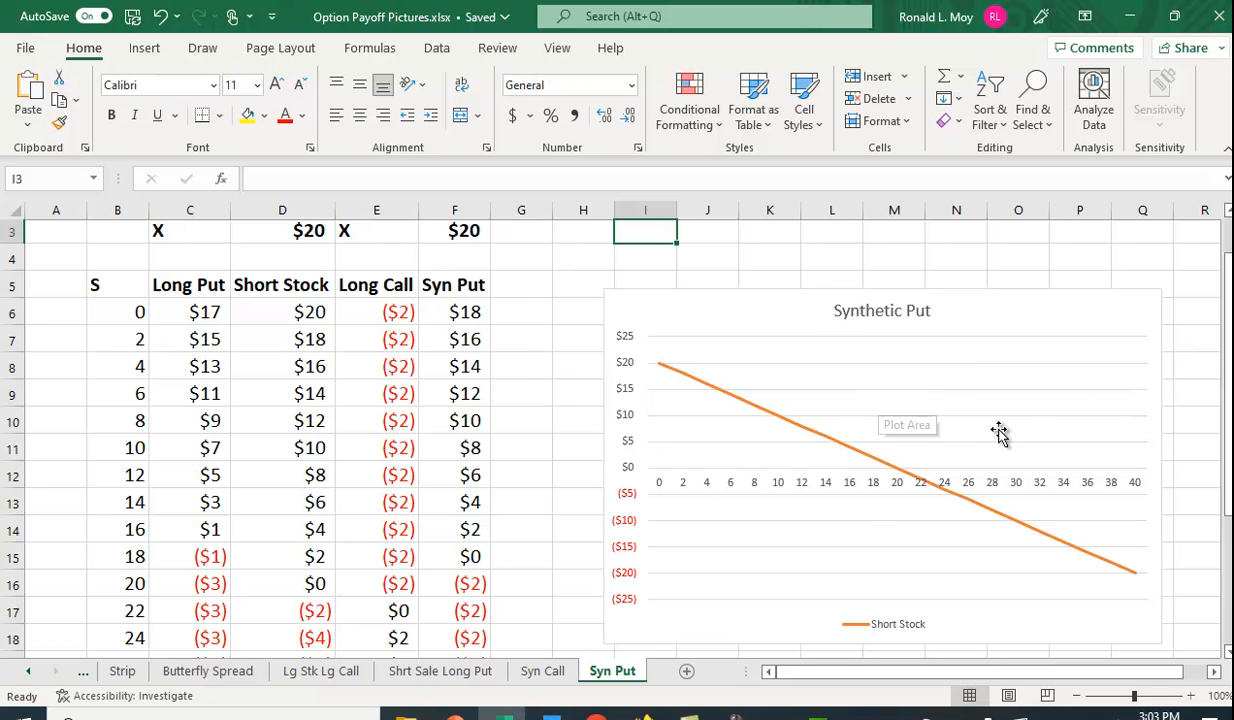
pyautogui.click(998, 432)
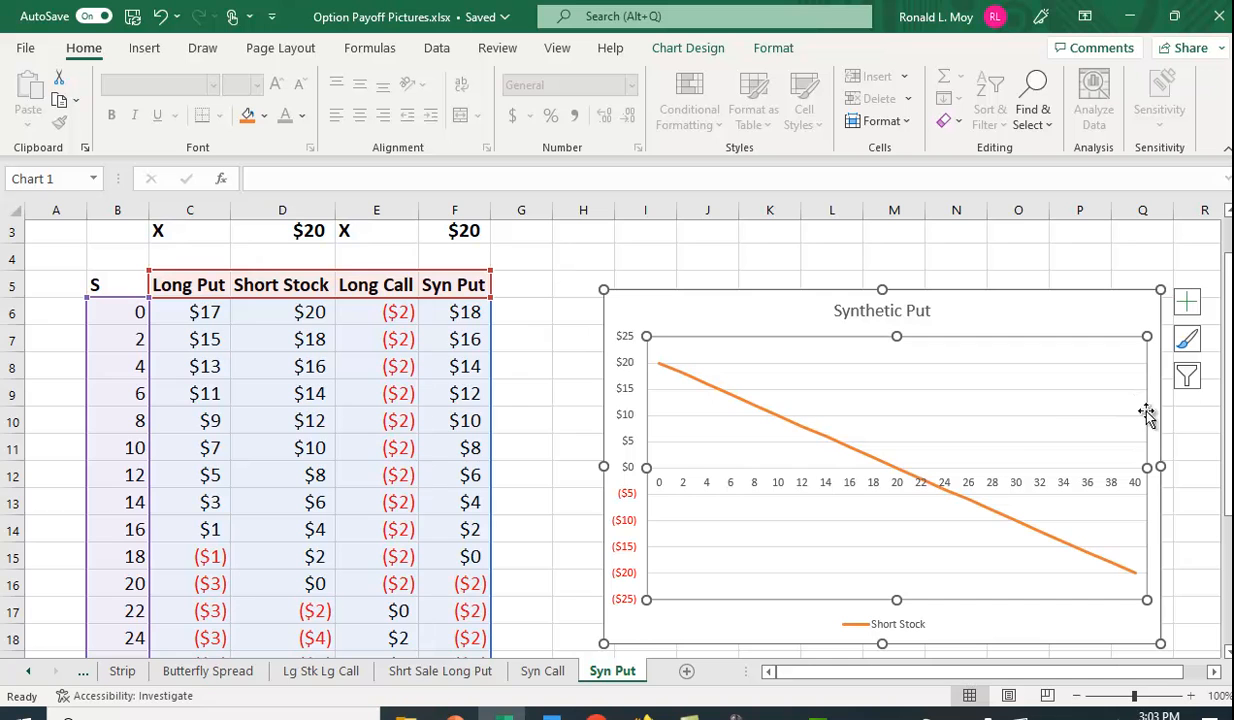
pyautogui.click(1188, 376)
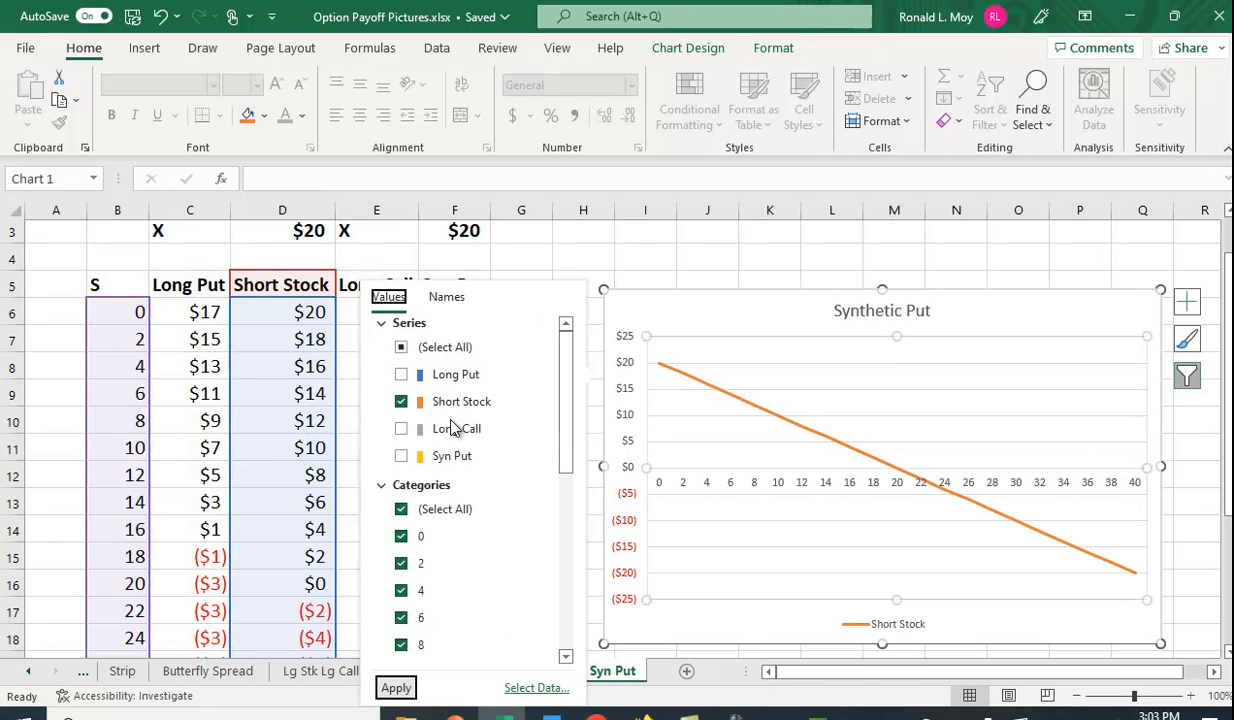
pyautogui.click(400, 428)
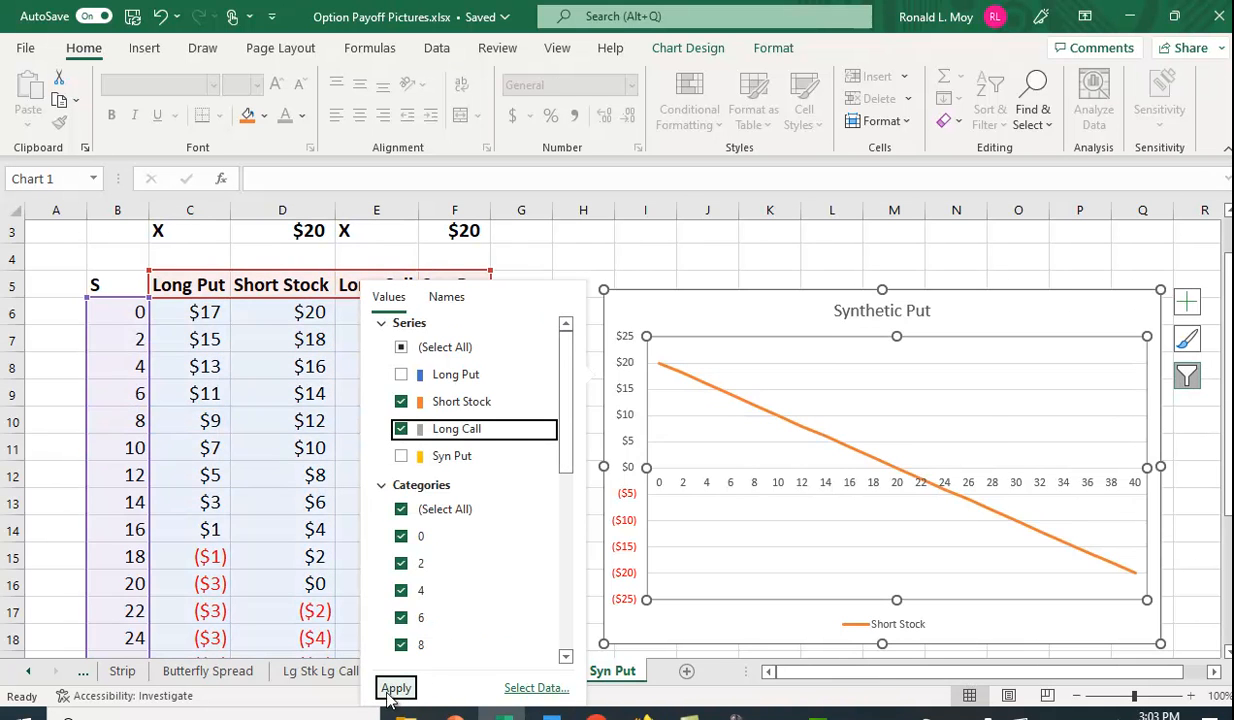
pyautogui.click(396, 688)
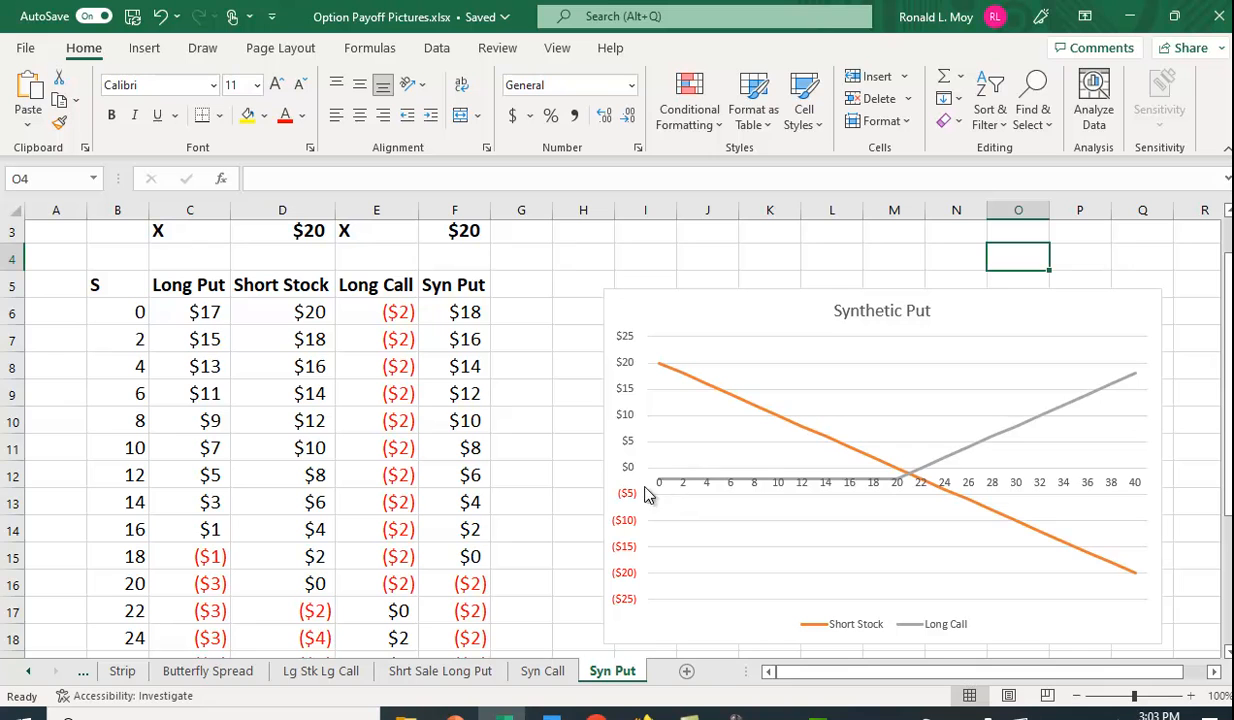
pyautogui.moveTo(1020, 452)
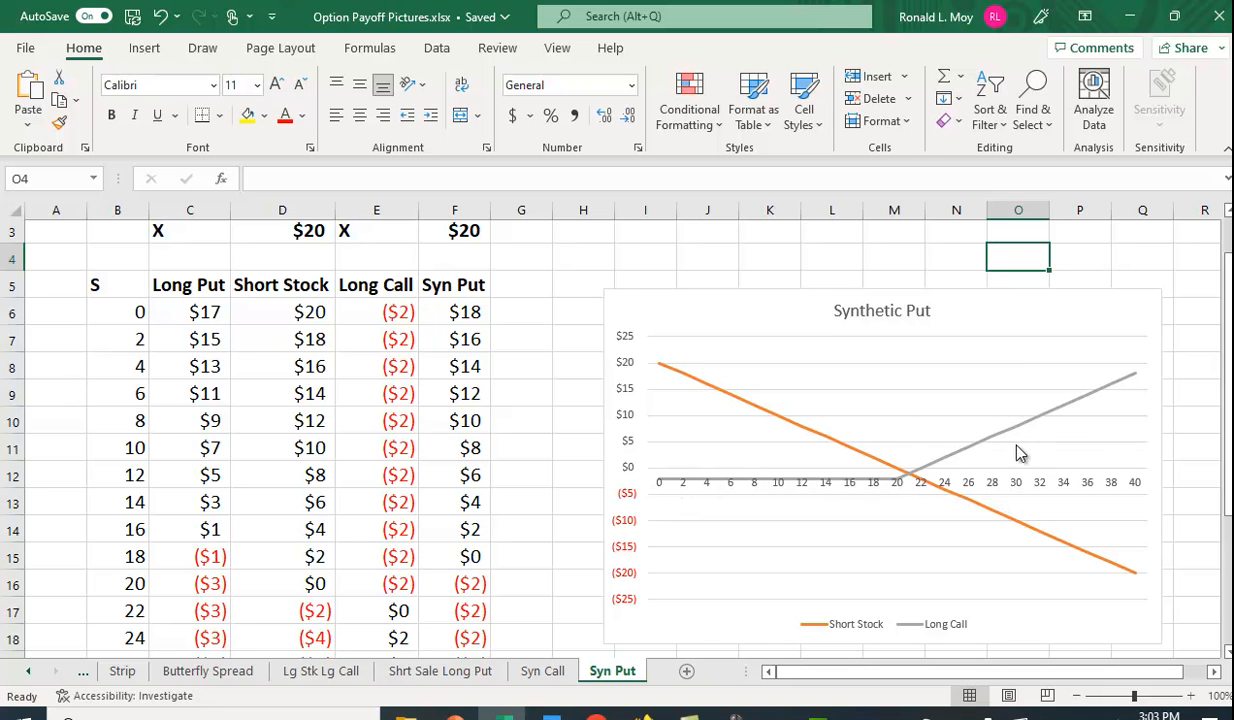
pyautogui.moveTo(510, 352)
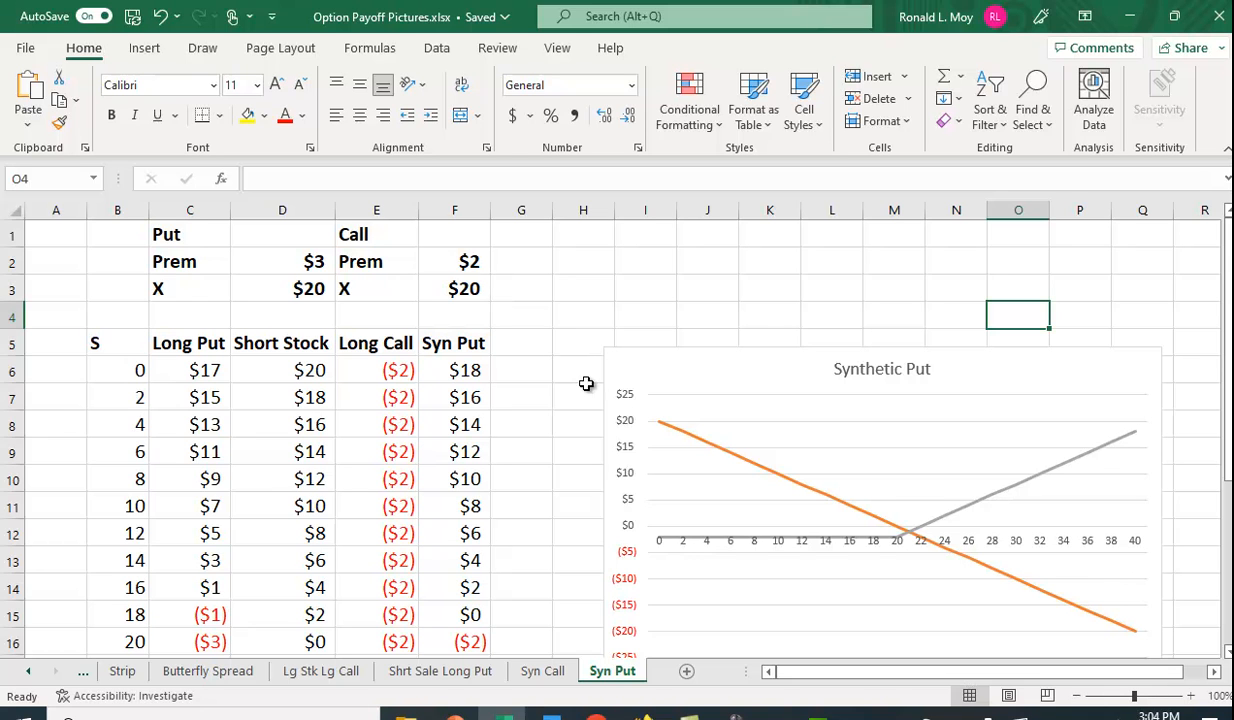
pyautogui.moveTo(874, 556)
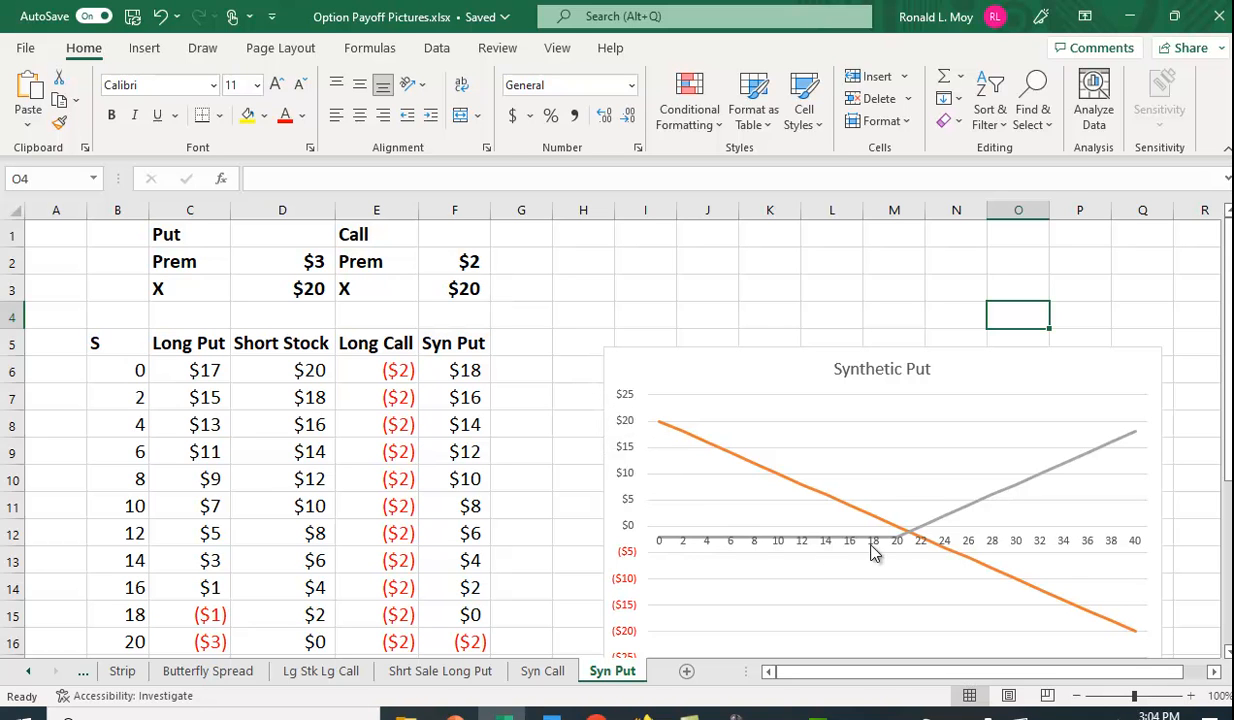
pyautogui.moveTo(900, 548)
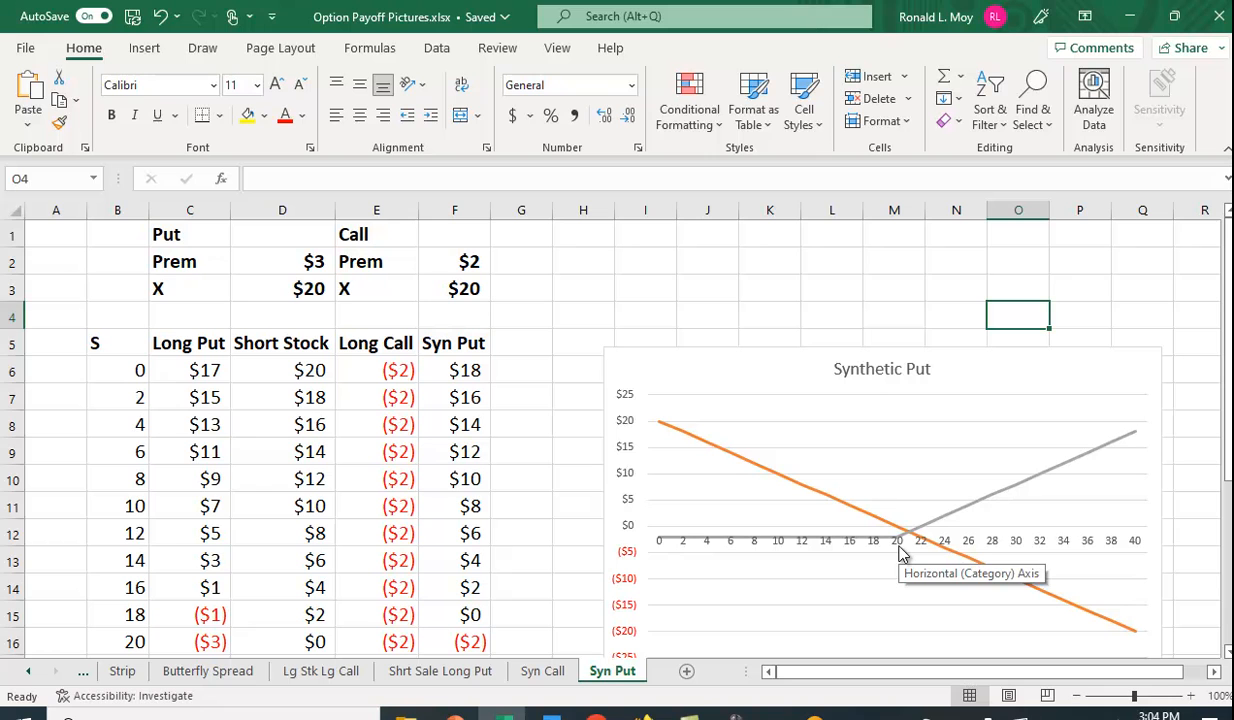
pyautogui.moveTo(504, 412)
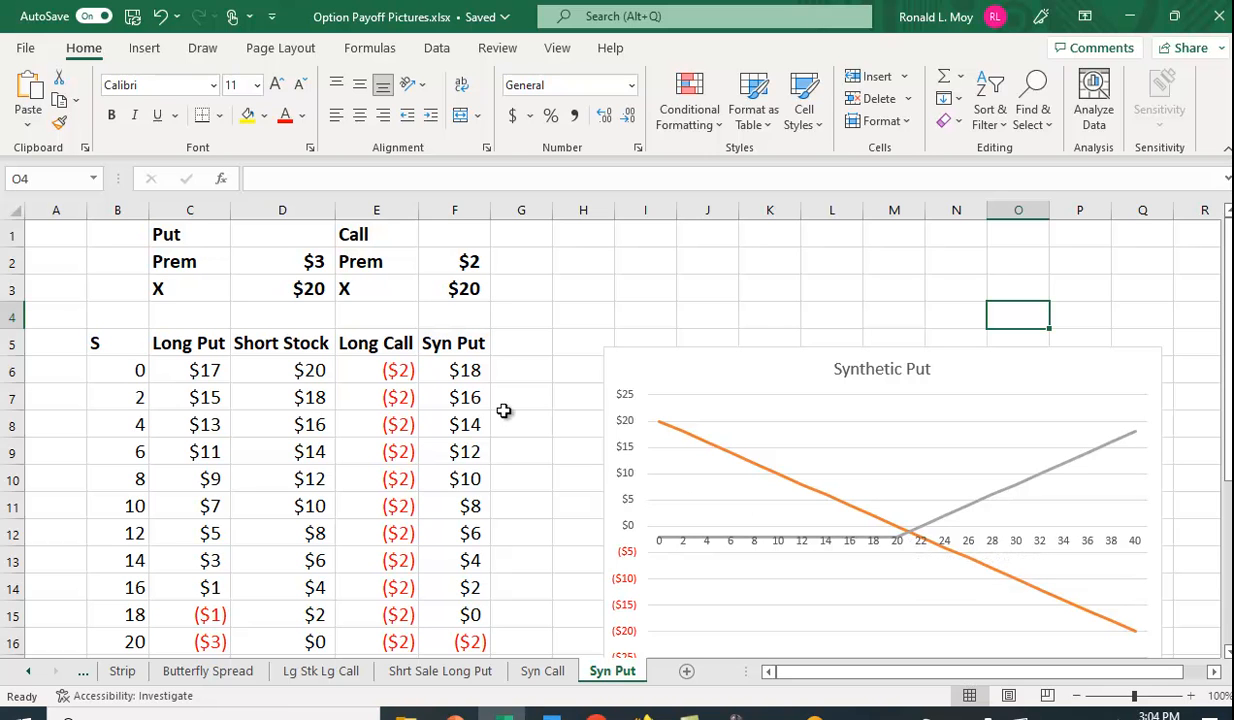
pyautogui.moveTo(788, 520)
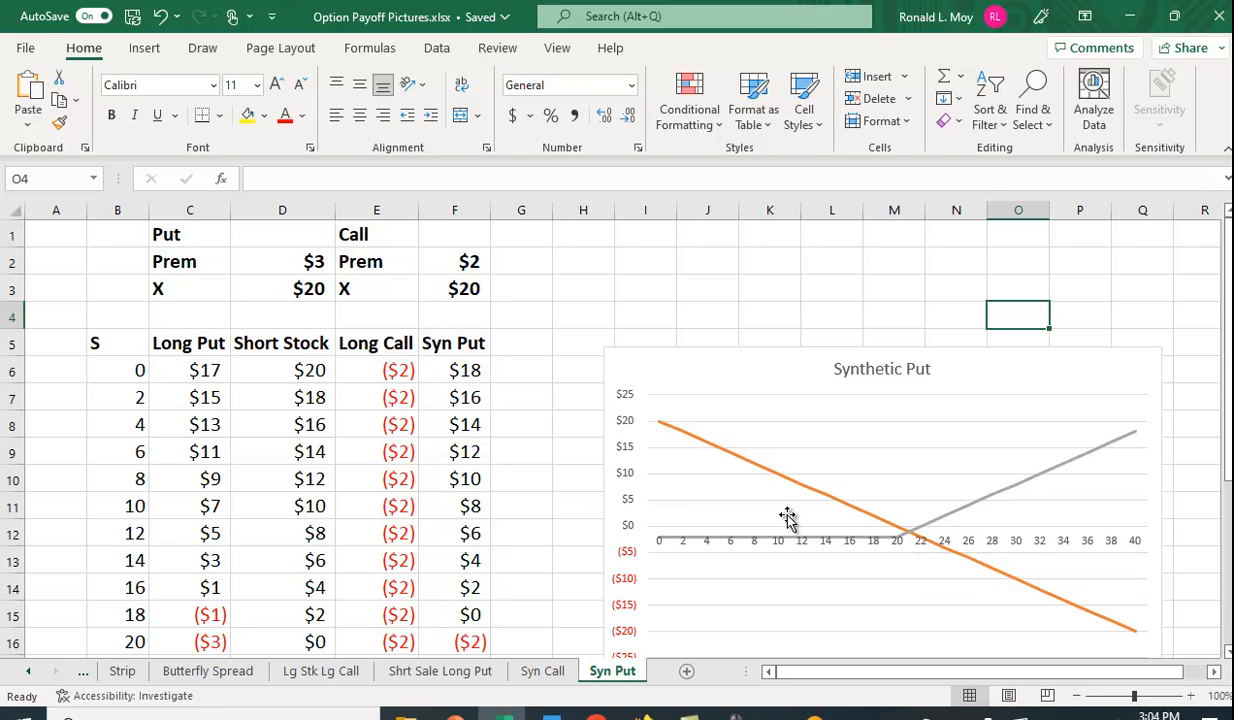
pyautogui.moveTo(1060, 492)
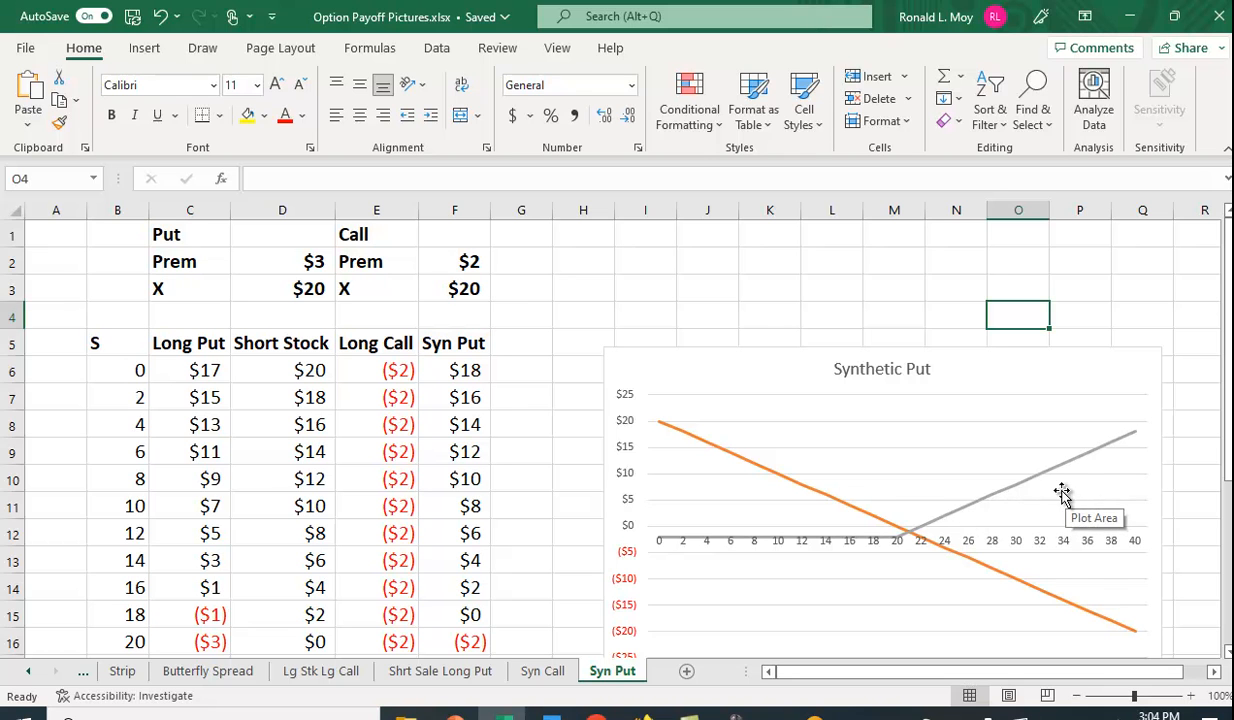
pyautogui.moveTo(524, 414)
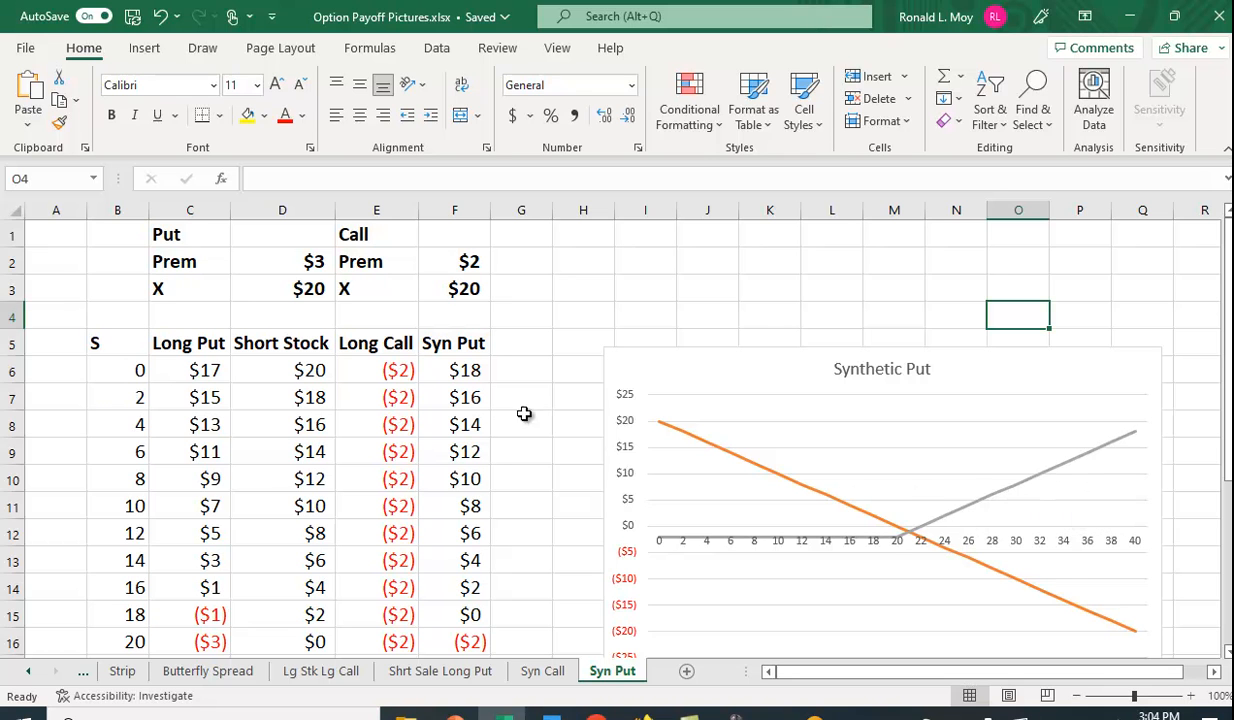
pyautogui.scroll(-3)
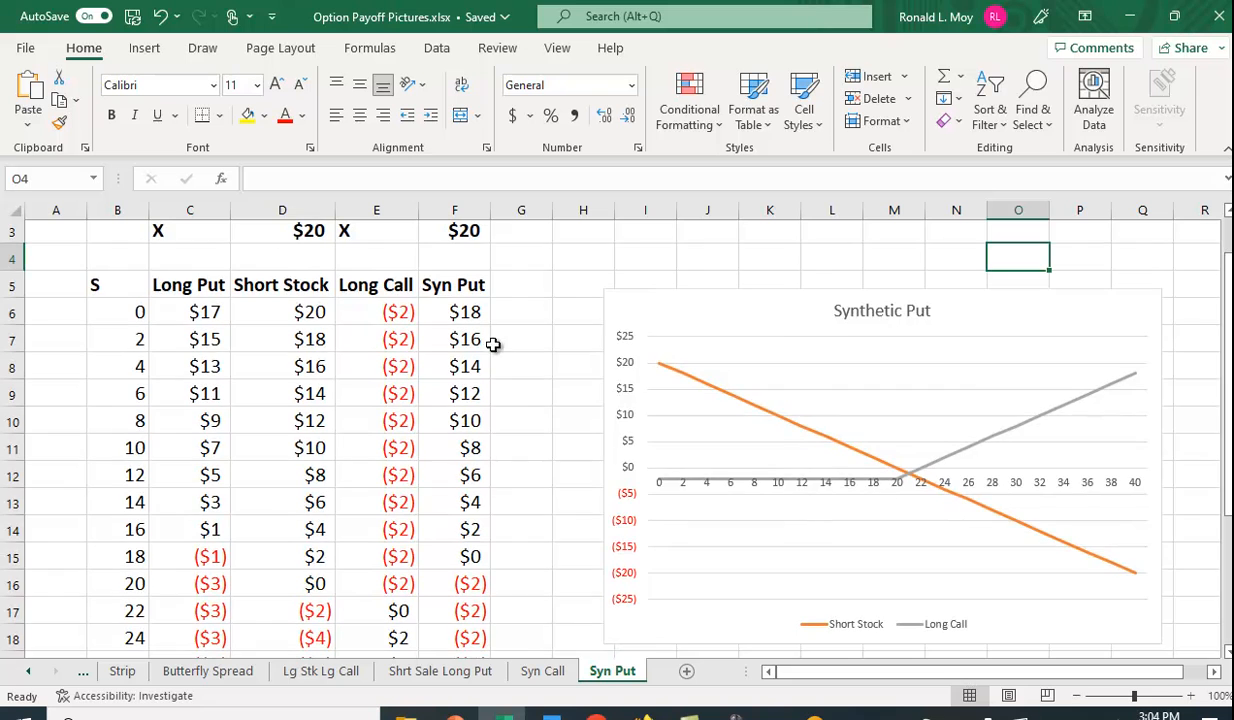
pyautogui.moveTo(462, 310)
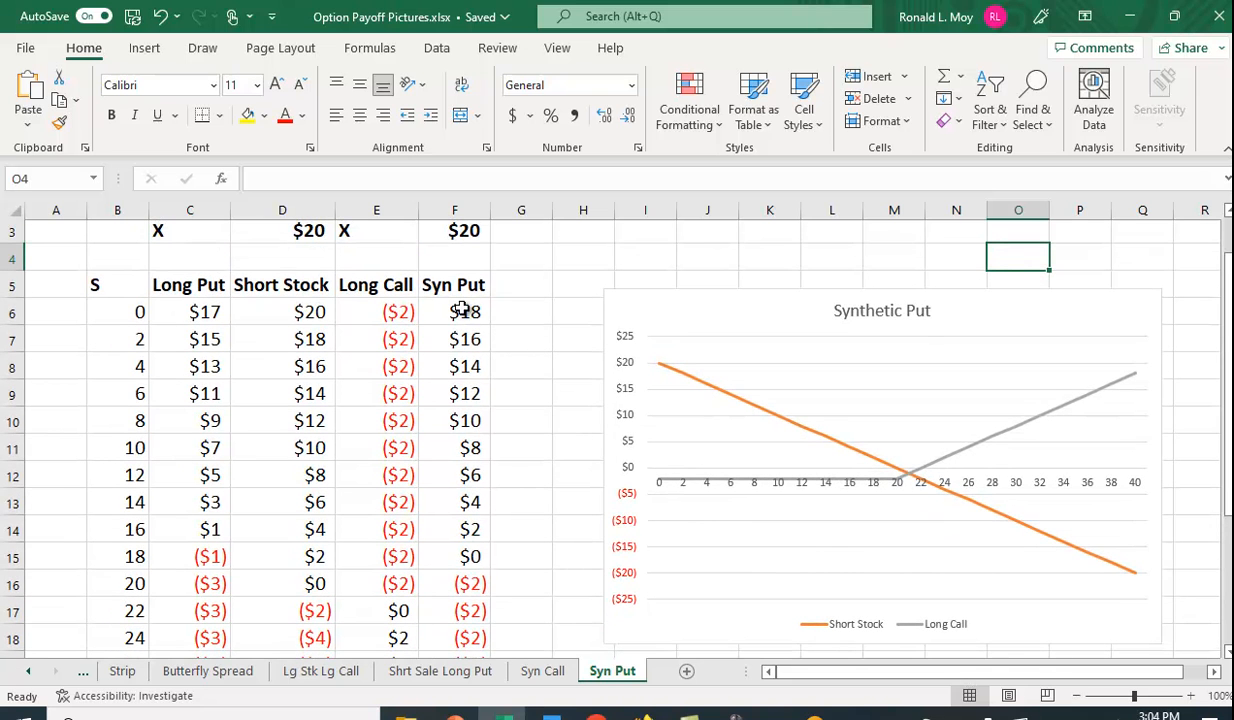
pyautogui.moveTo(484, 512)
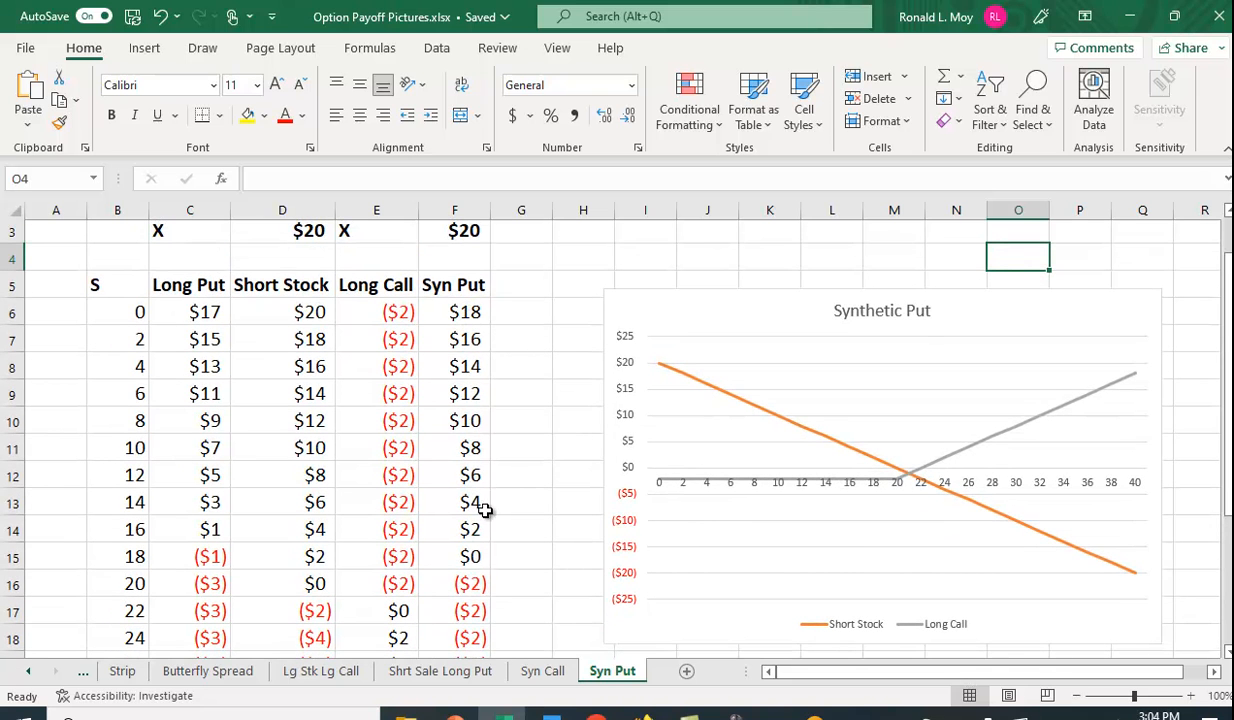
pyautogui.moveTo(470, 414)
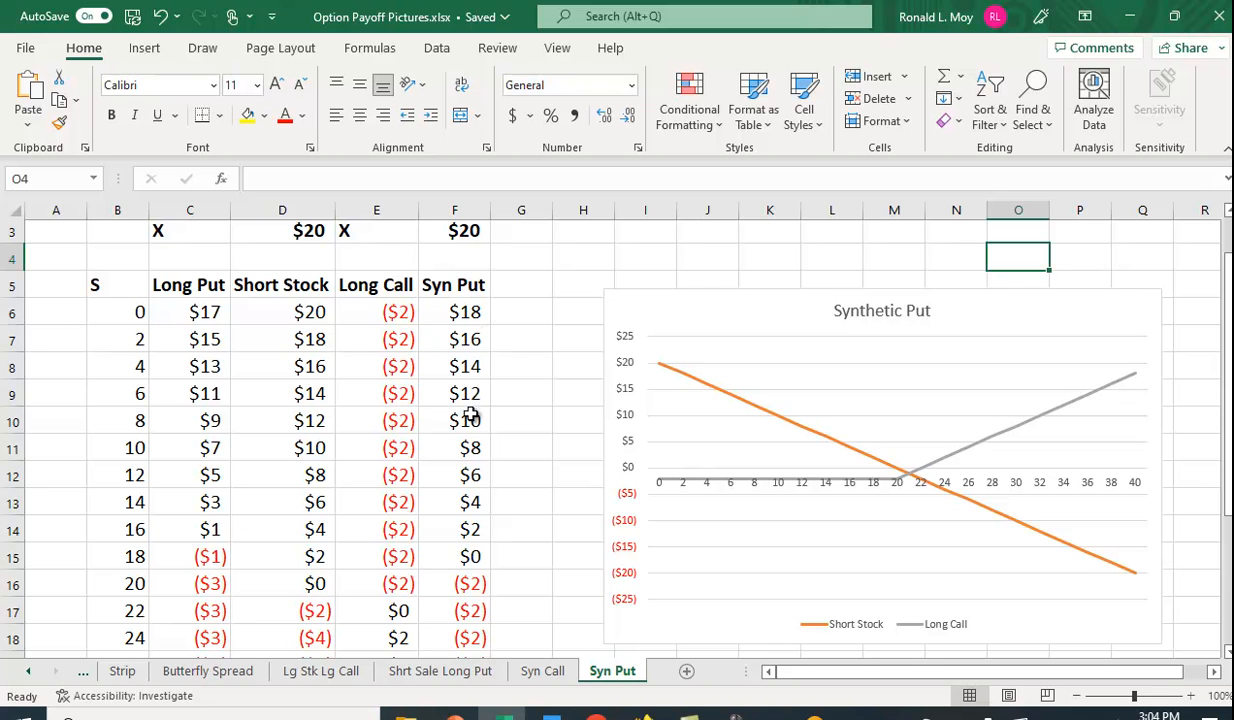
pyautogui.moveTo(376, 356)
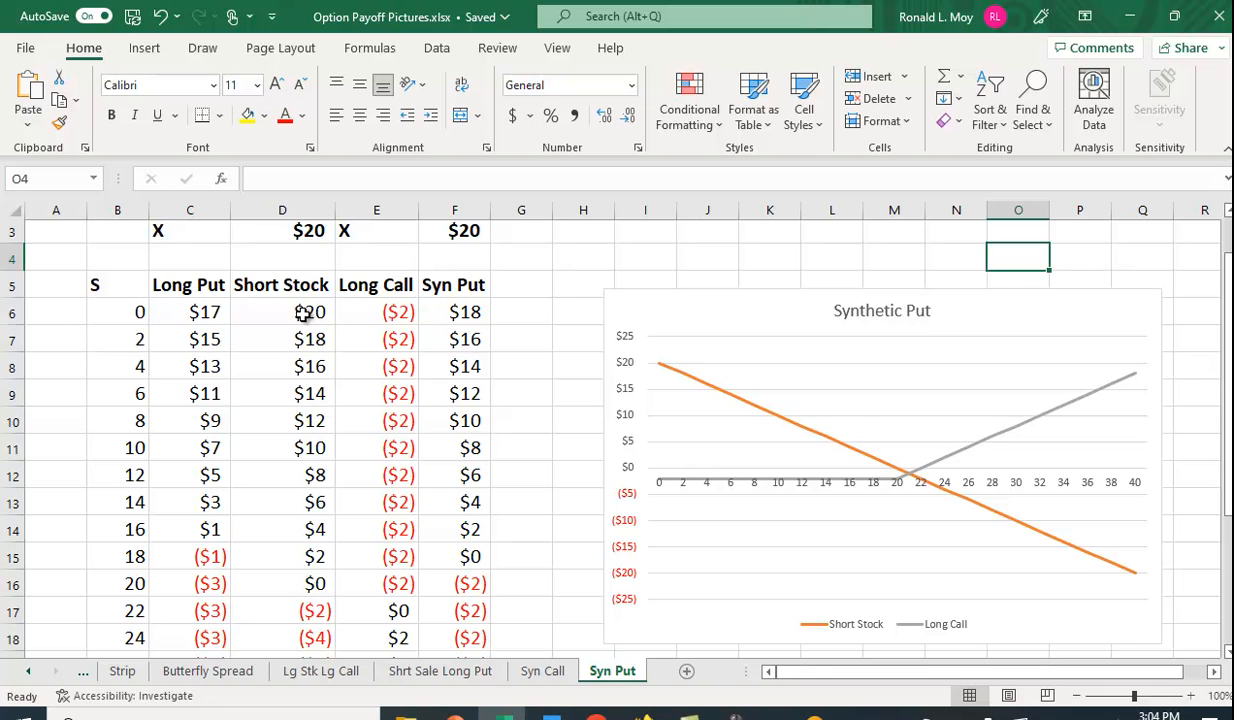
pyautogui.moveTo(344, 328)
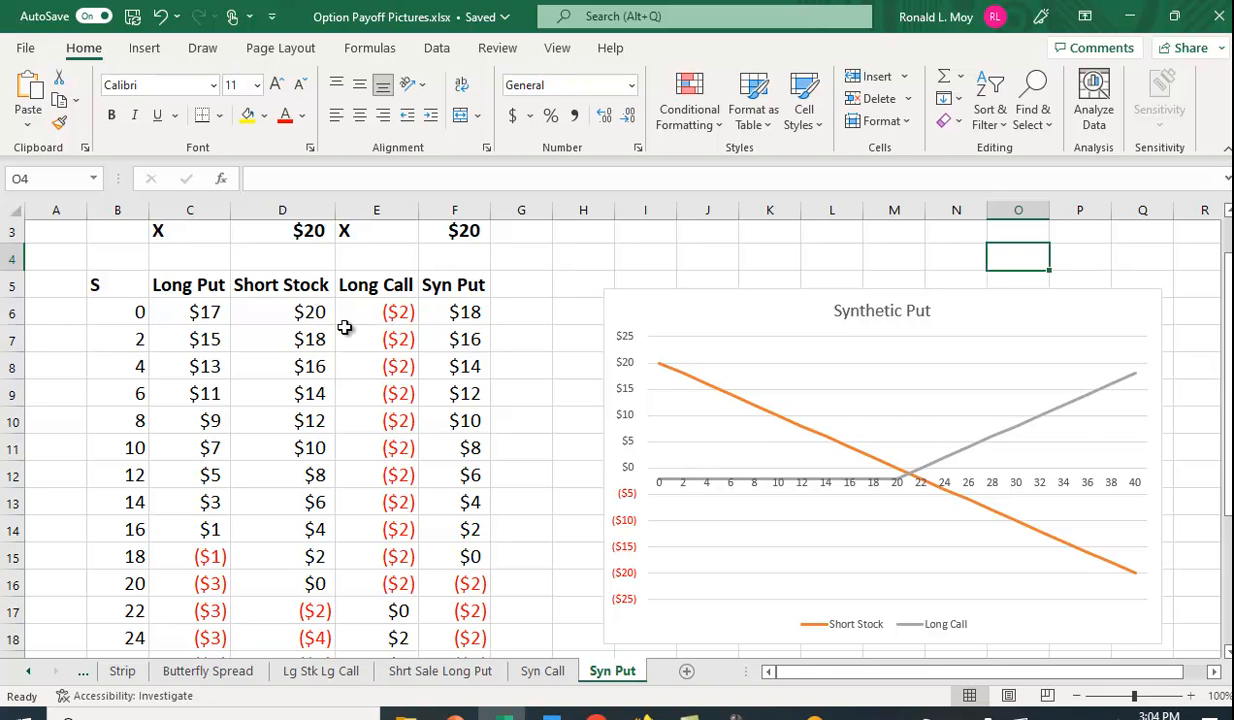
pyautogui.moveTo(388, 320)
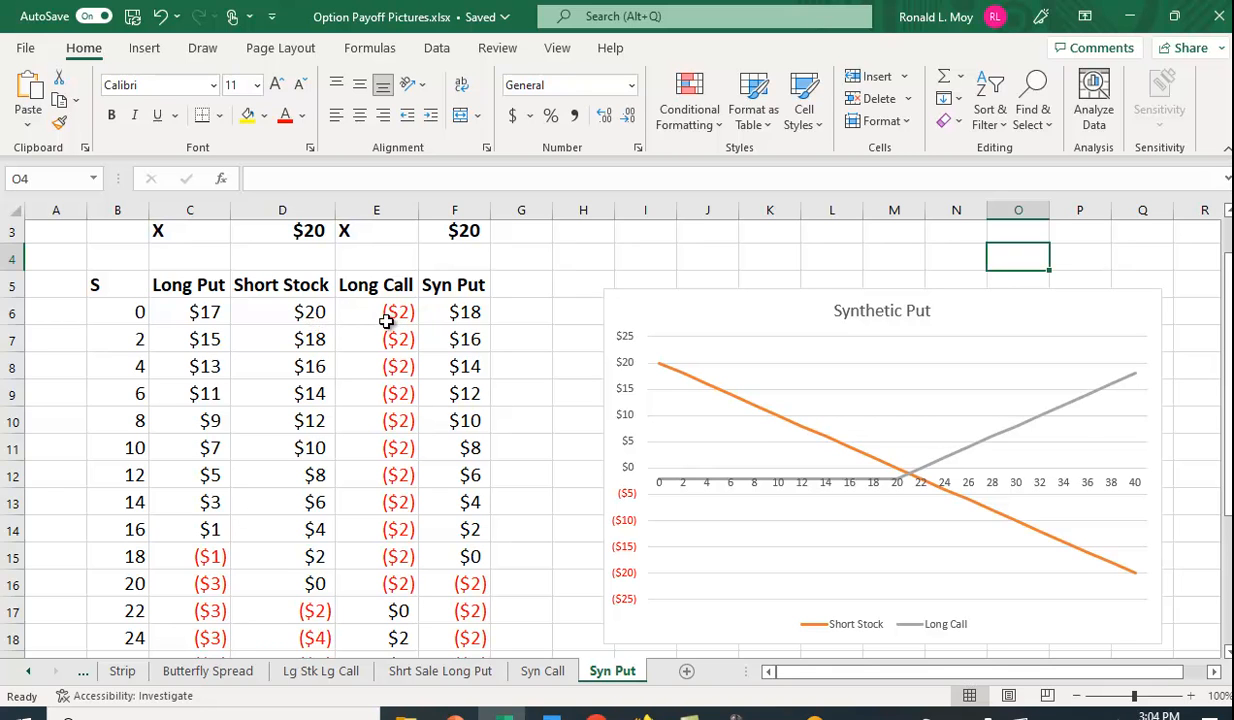
pyautogui.moveTo(476, 318)
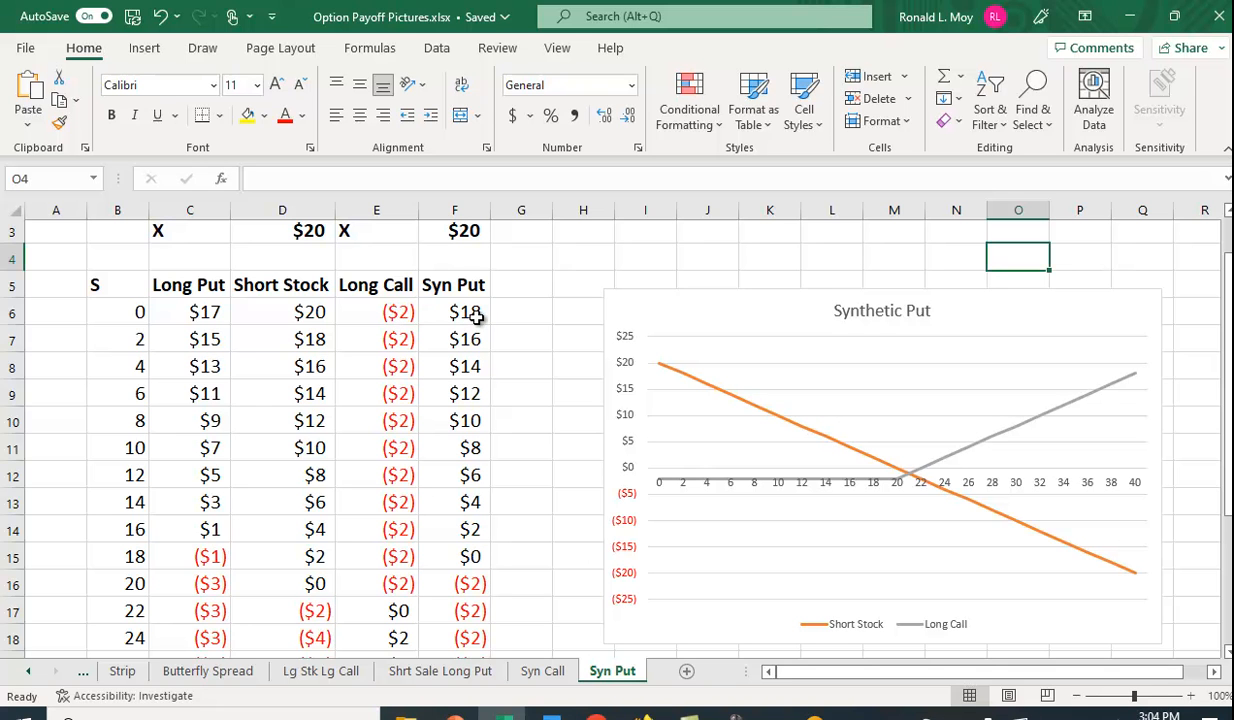
pyautogui.scroll(-3)
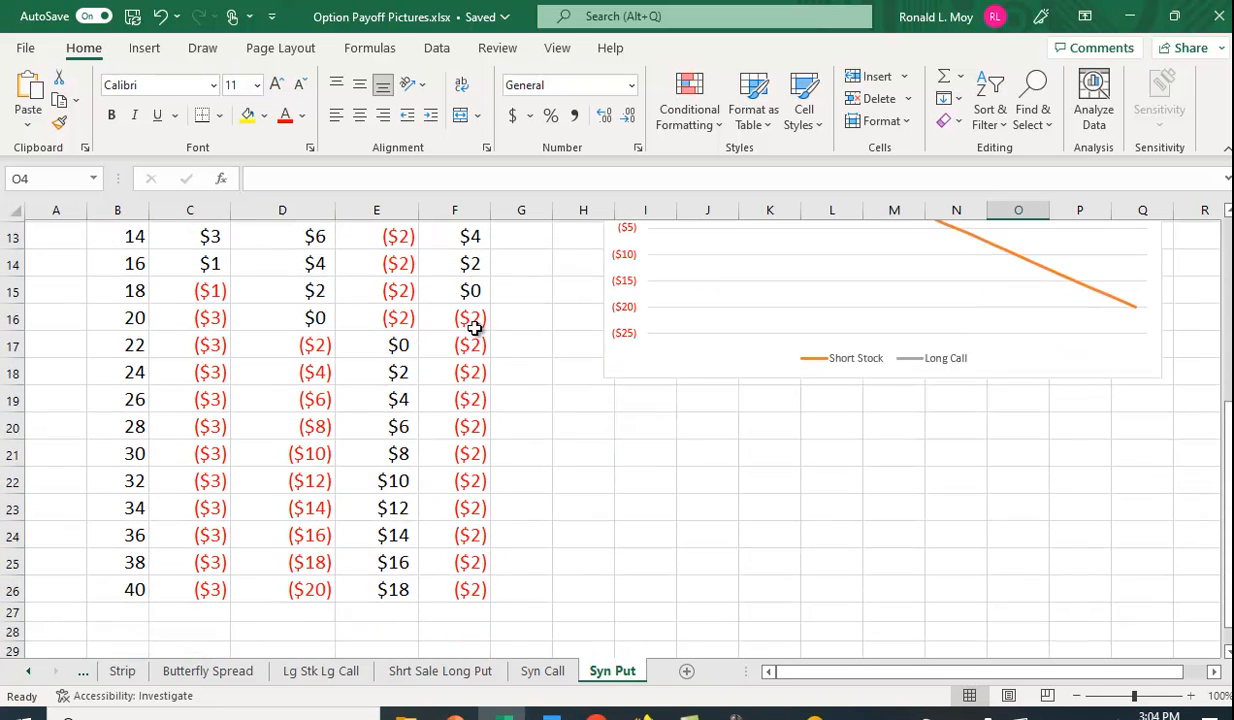
pyautogui.scroll(-3)
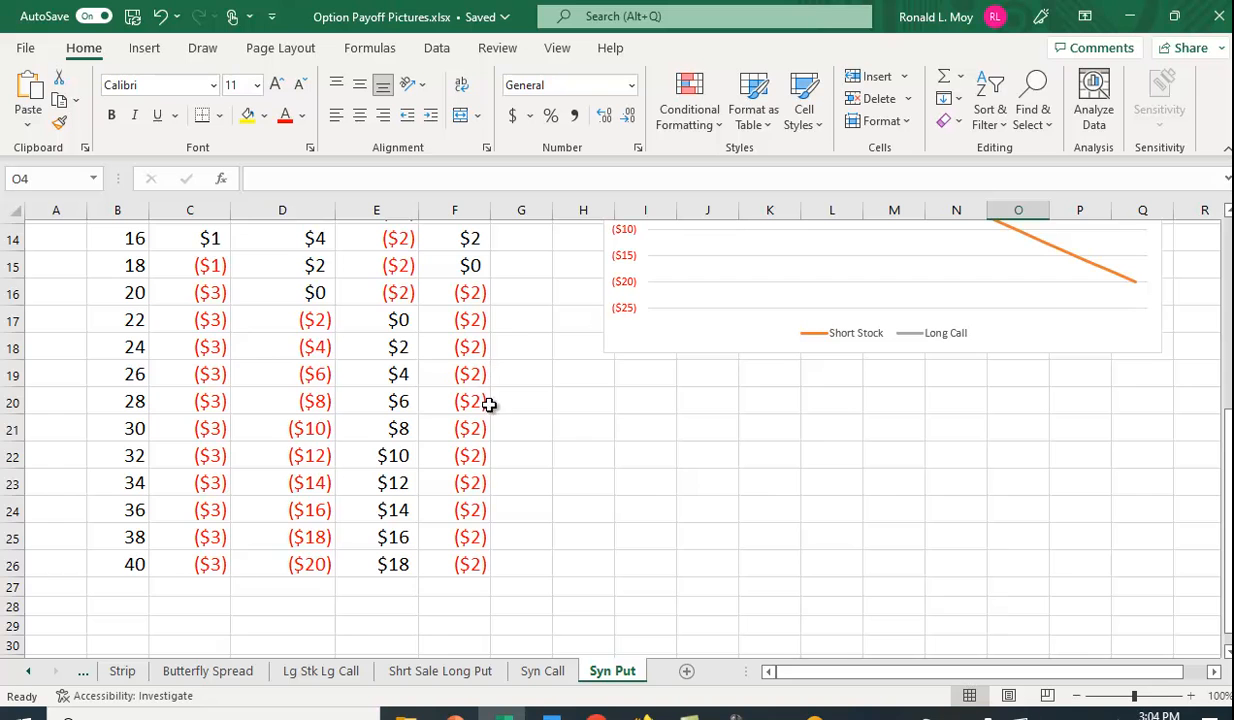
pyautogui.scroll(3)
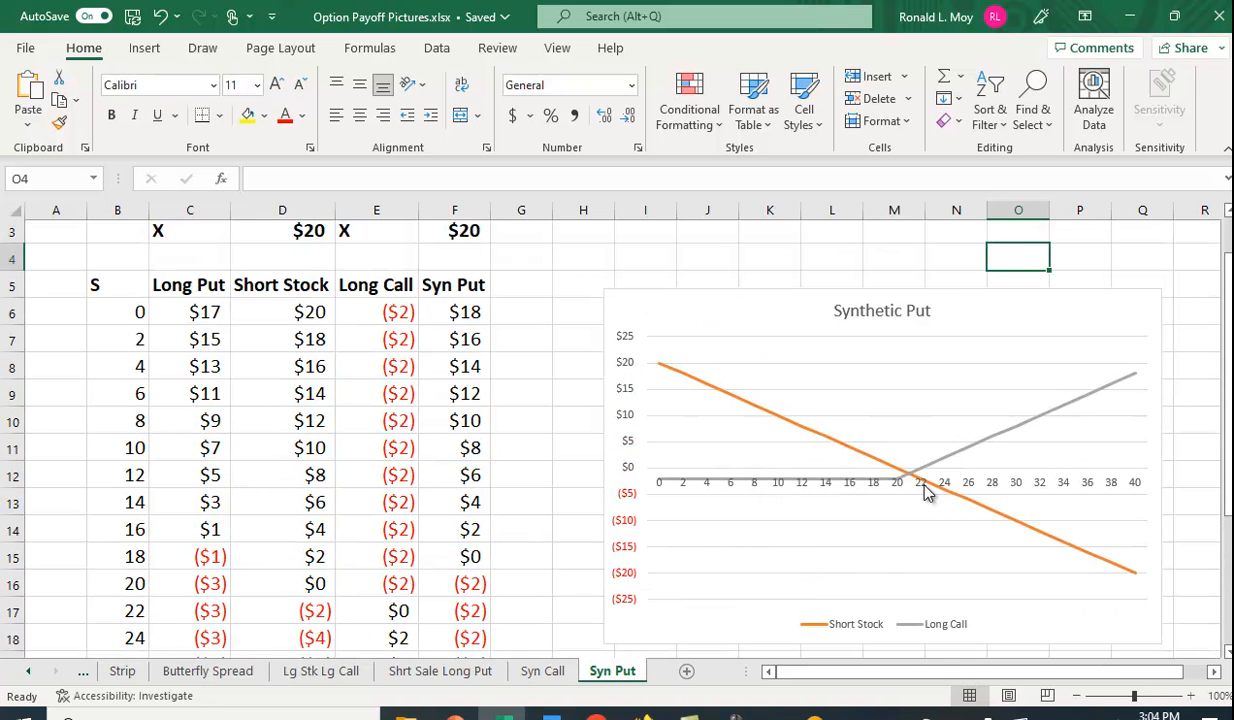
pyautogui.moveTo(1132, 572)
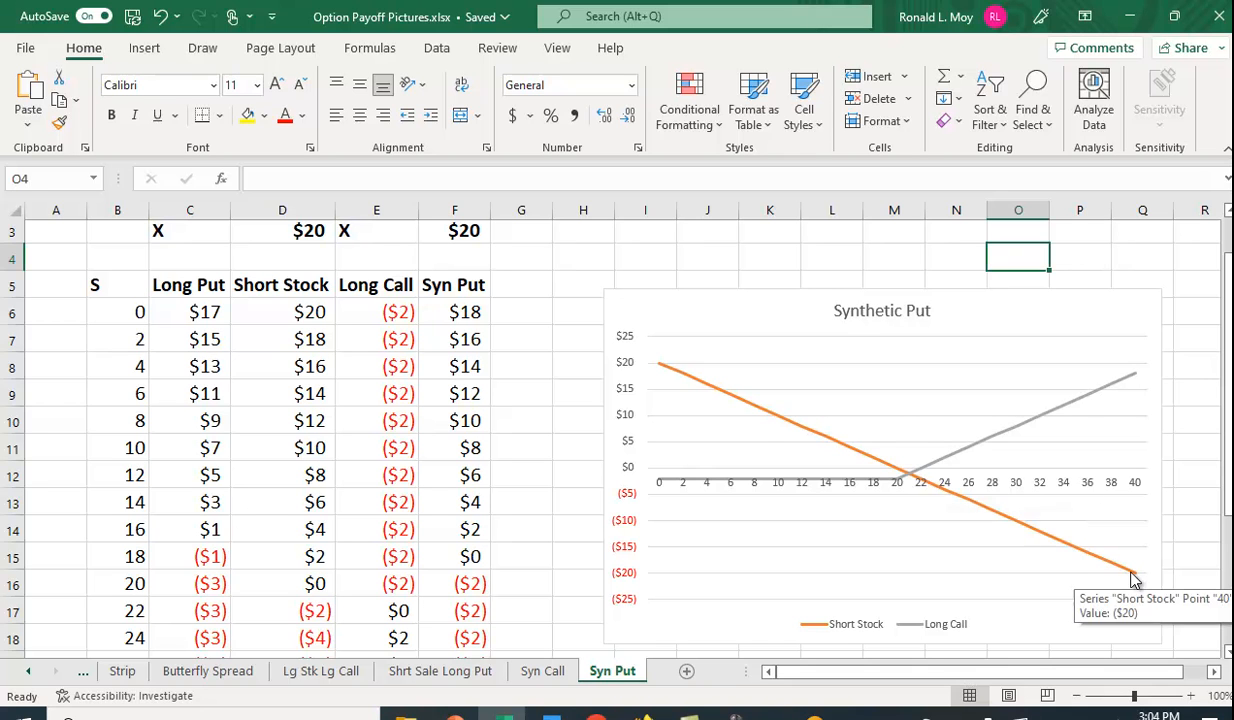
pyautogui.moveTo(1116, 398)
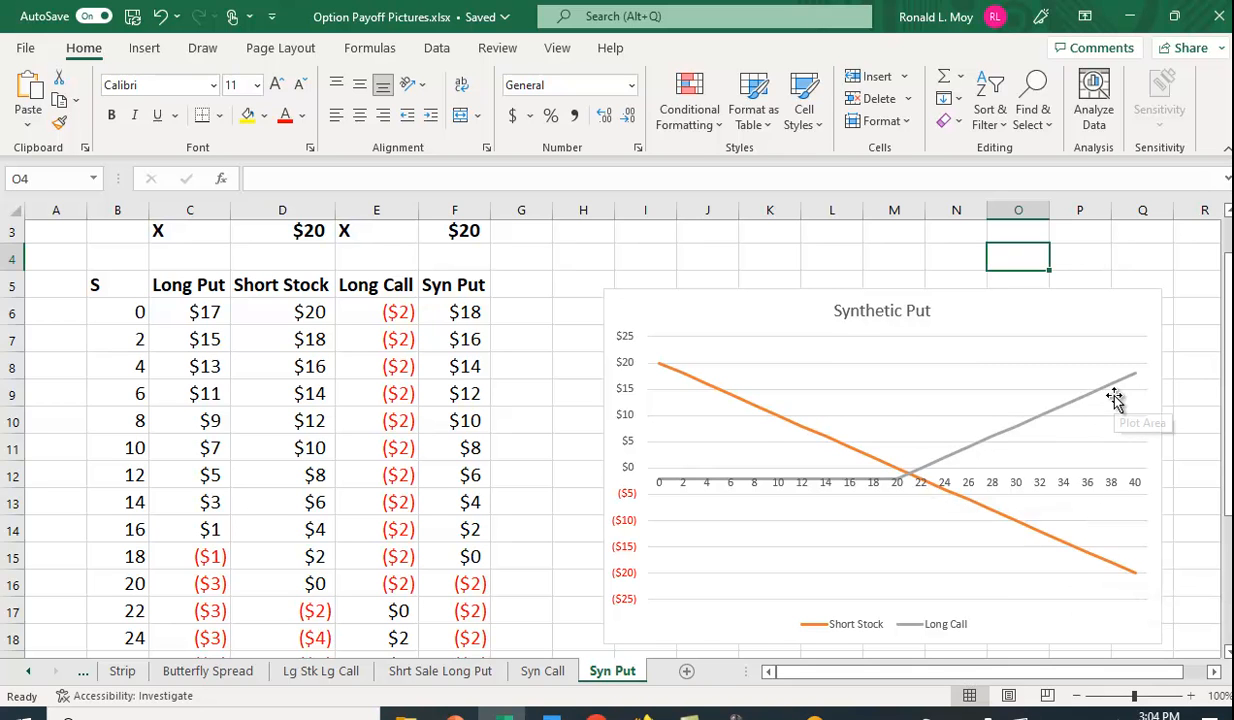
pyautogui.moveTo(878, 412)
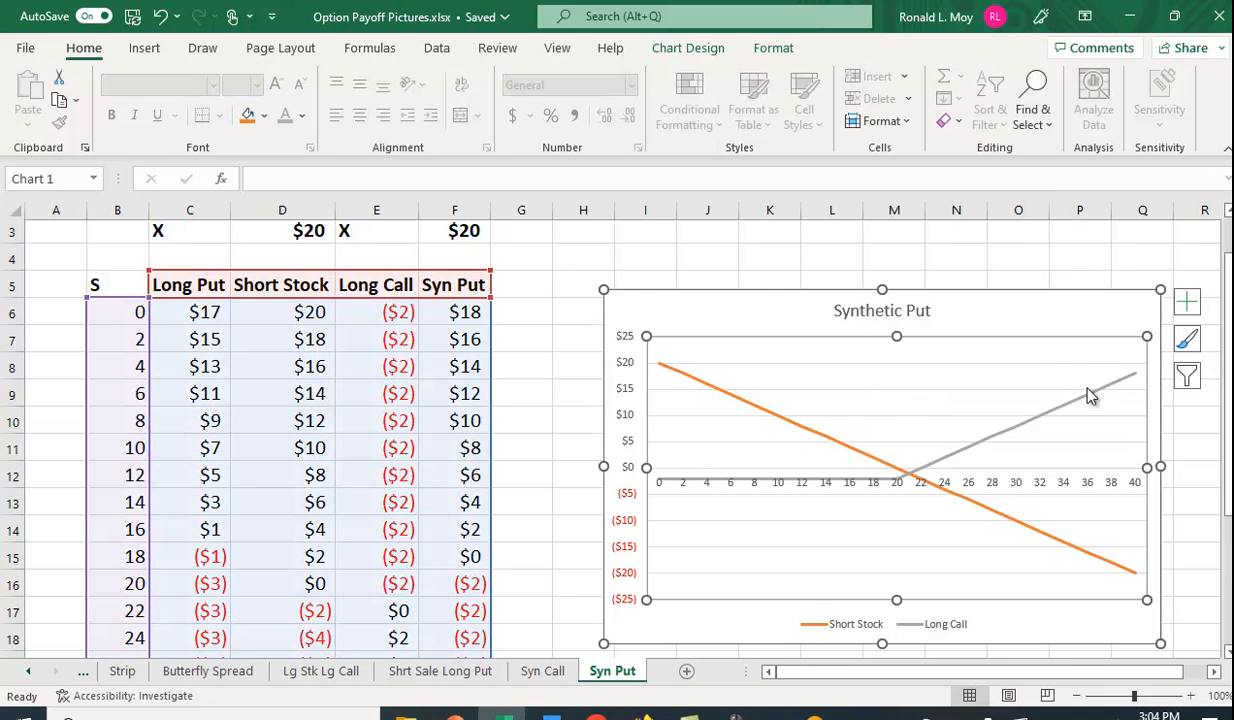
# - Filter the chart series so only the Syn Put payoff line remains plotted
pyautogui.click(1188, 376)
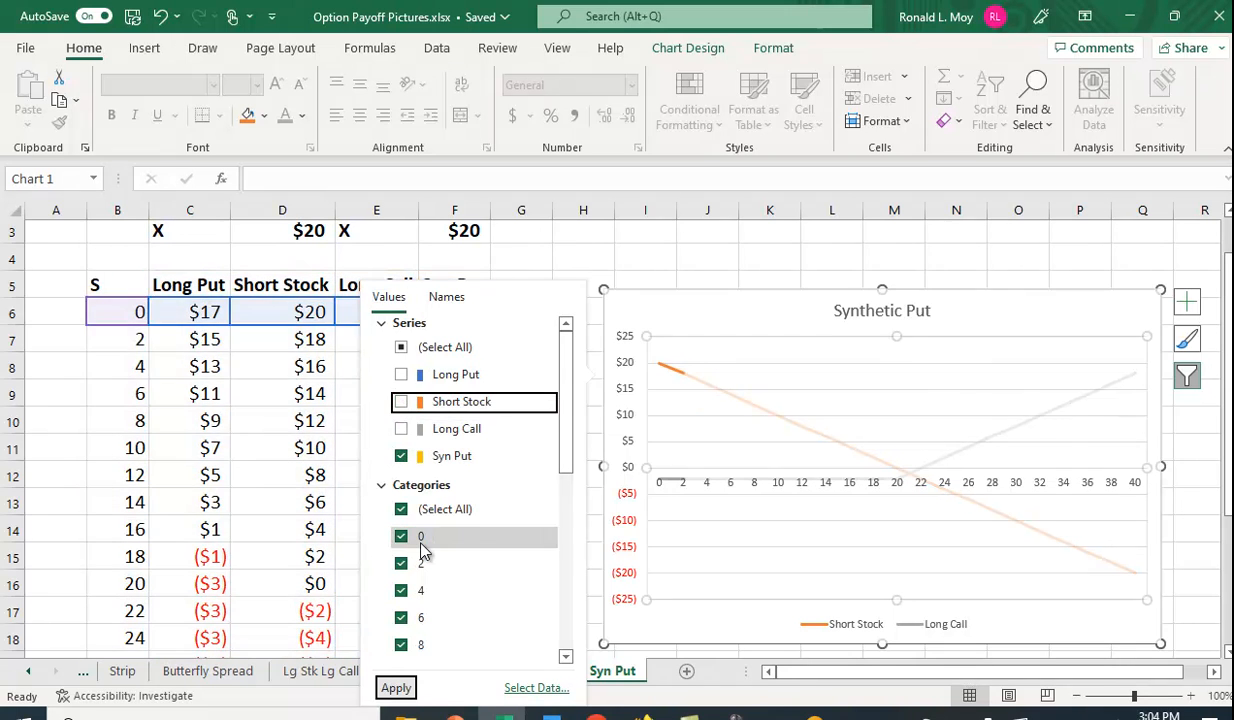
pyautogui.click(396, 688)
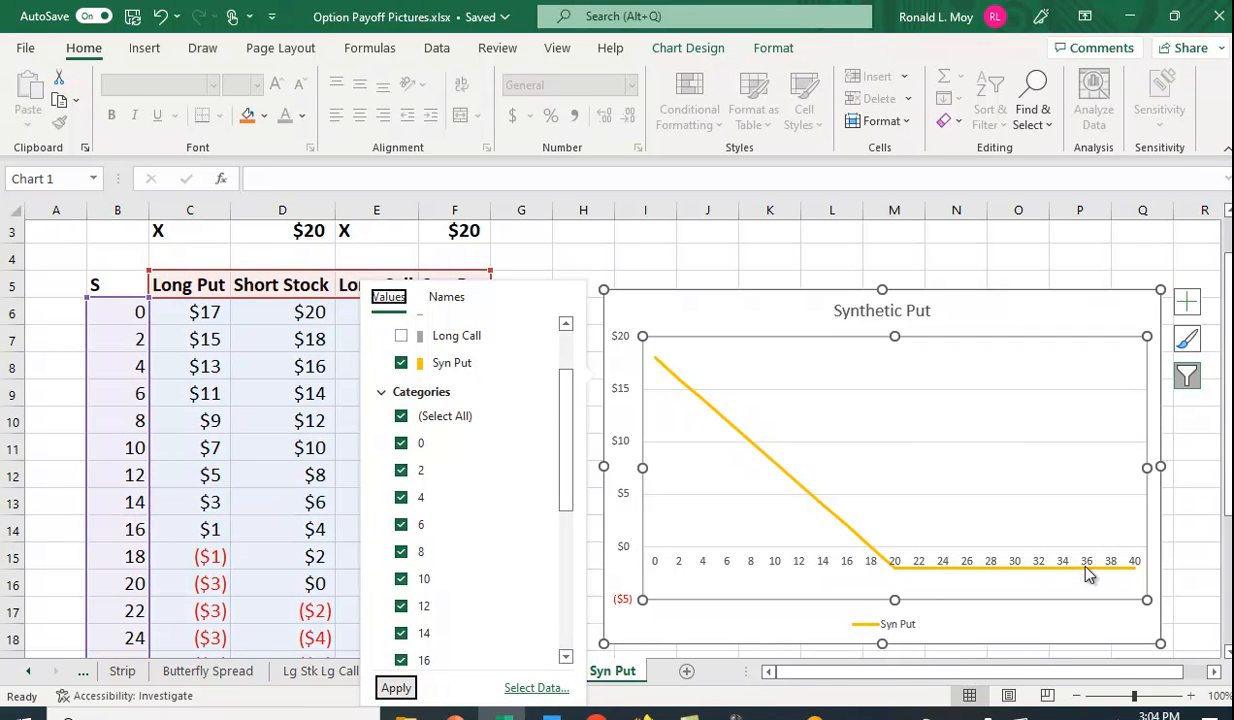
pyautogui.moveTo(658, 408)
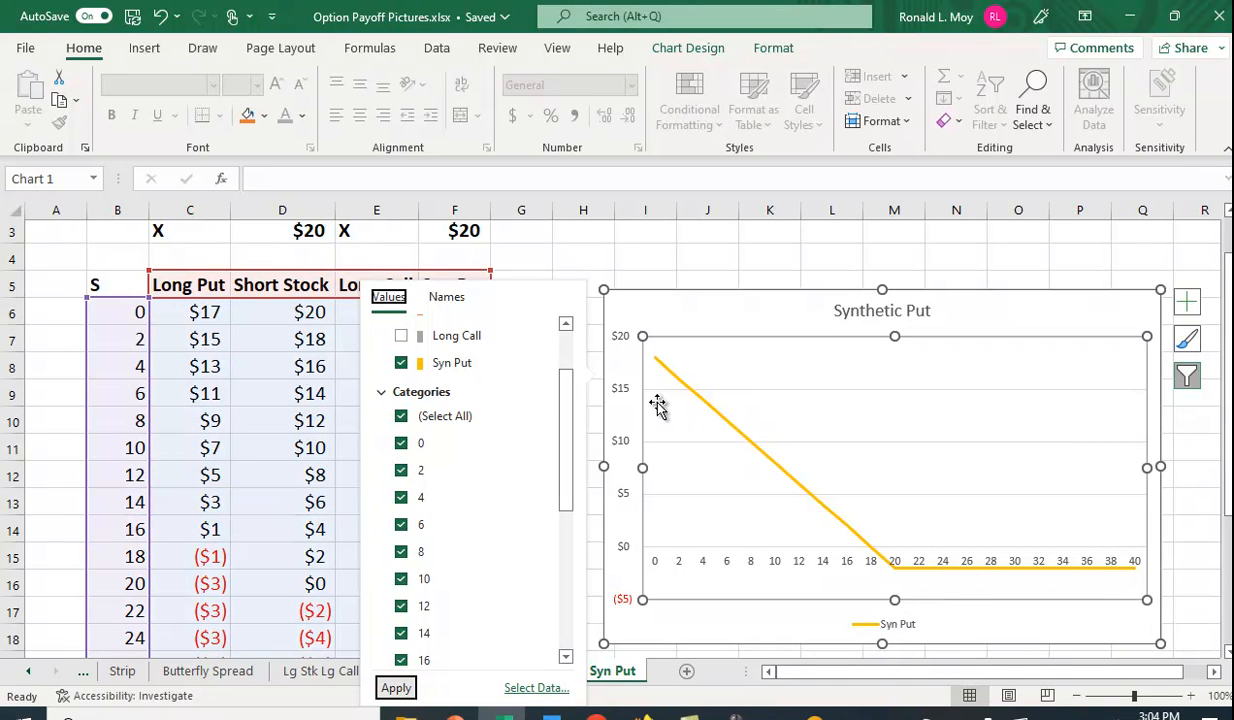
pyautogui.moveTo(1092, 584)
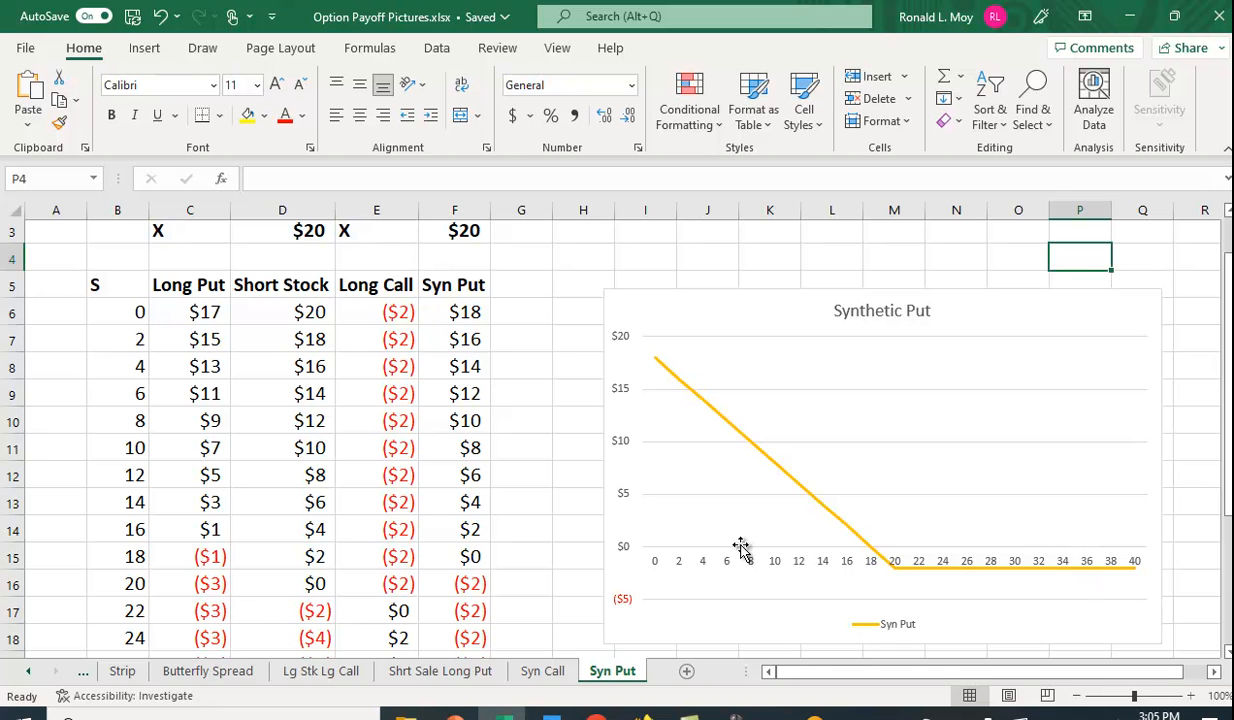
pyautogui.moveTo(420, 316)
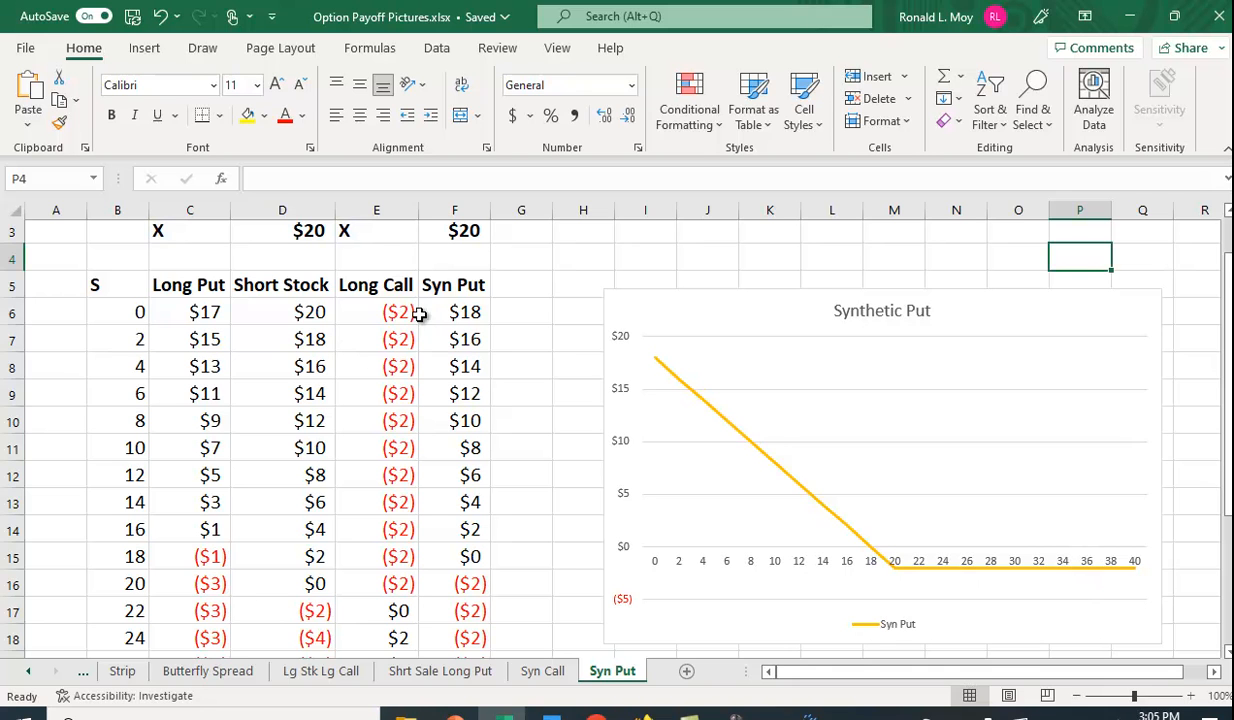
pyautogui.moveTo(898, 558)
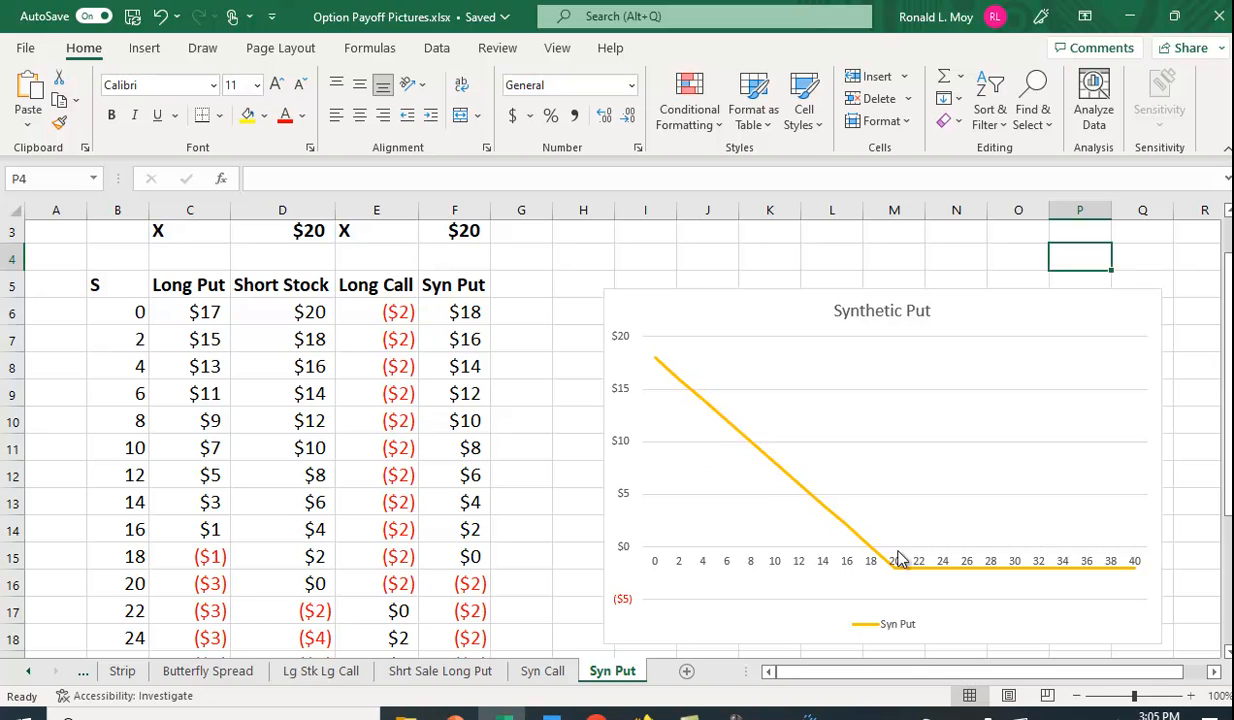
pyautogui.moveTo(702, 440)
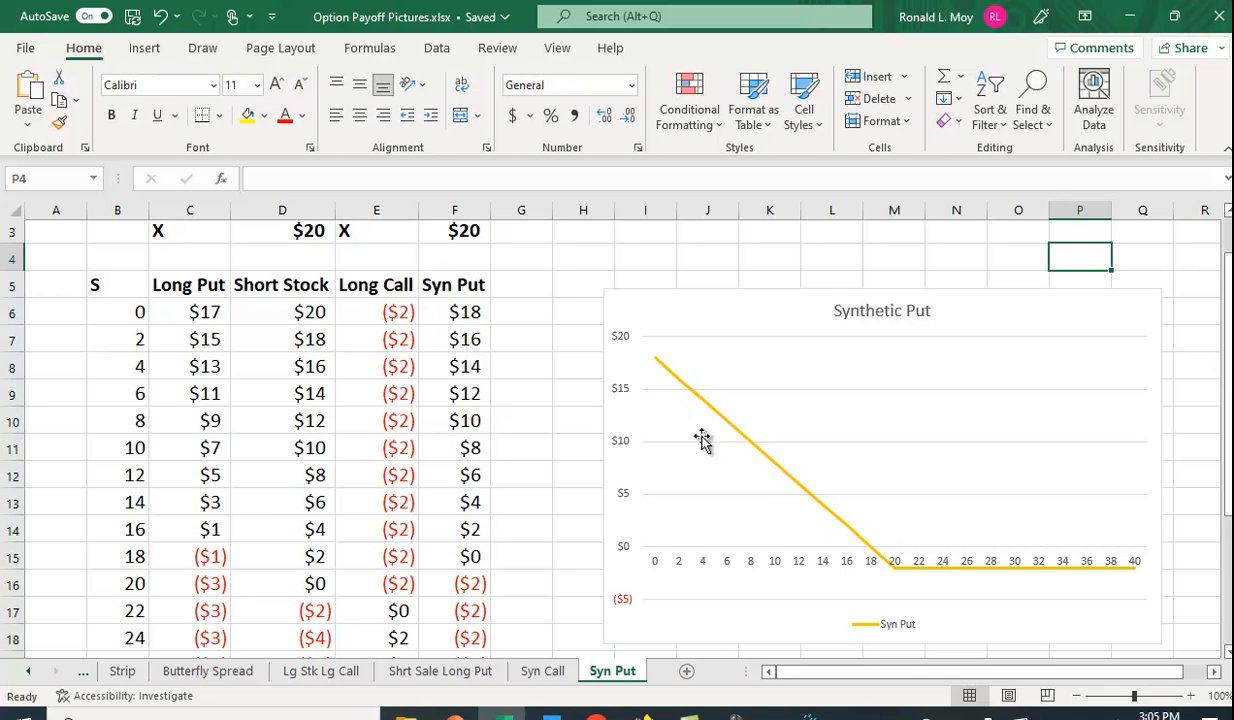
pyautogui.moveTo(704, 442)
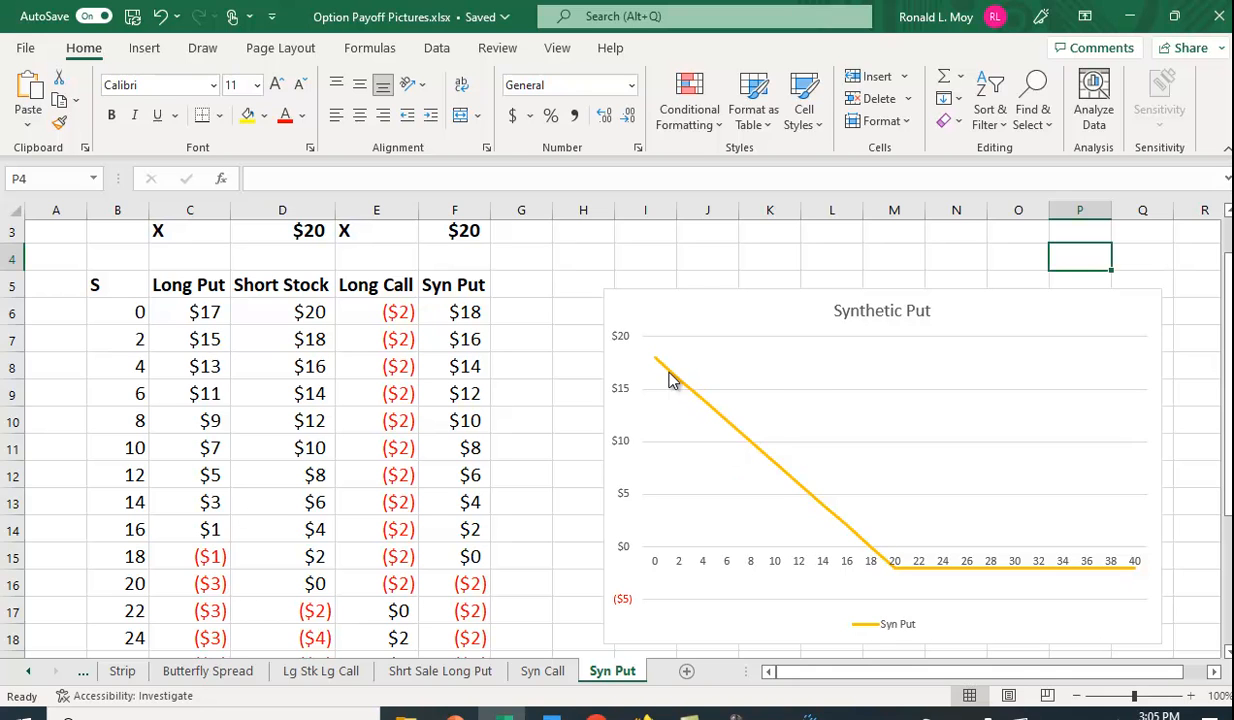
pyautogui.moveTo(660, 248)
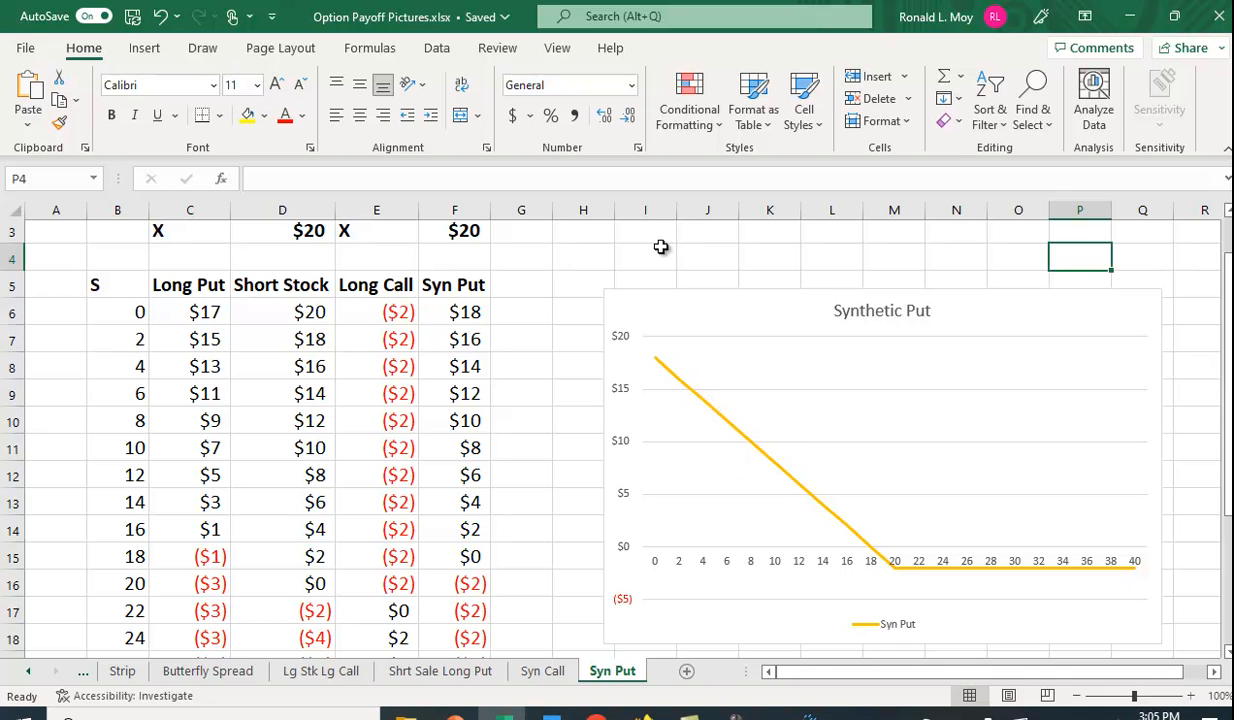
pyautogui.moveTo(692, 270)
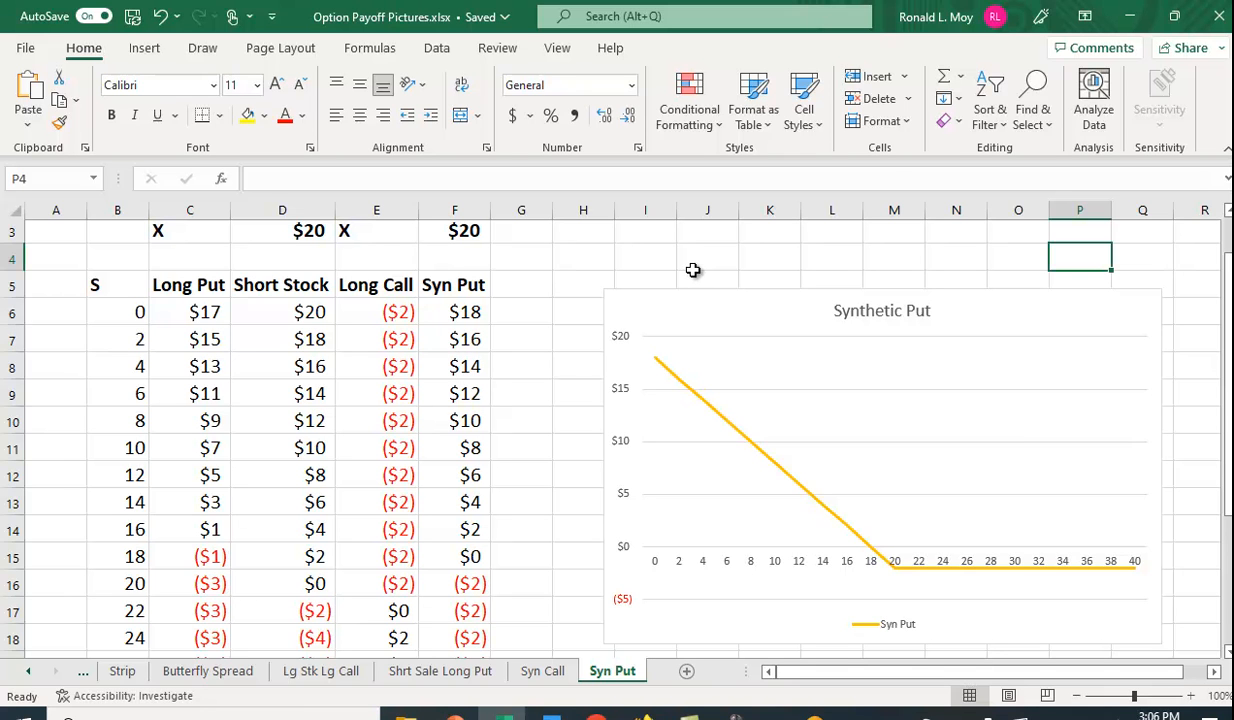
pyautogui.moveTo(504, 316)
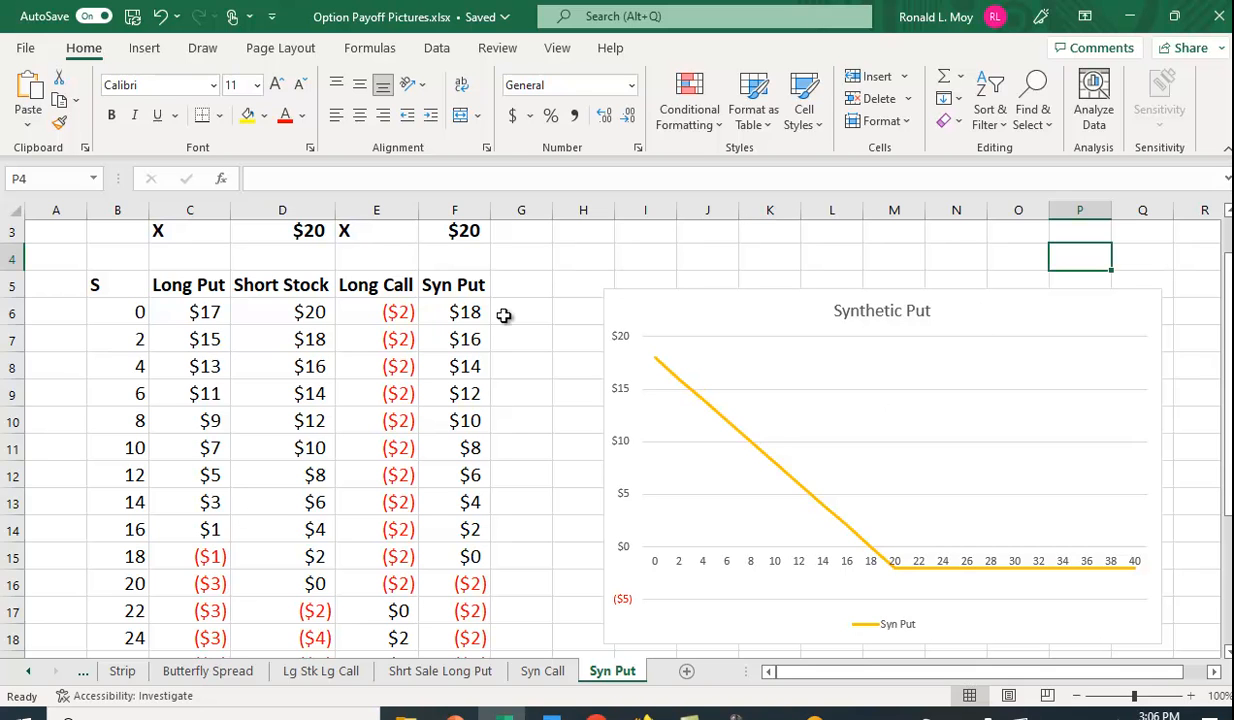
pyautogui.moveTo(410, 298)
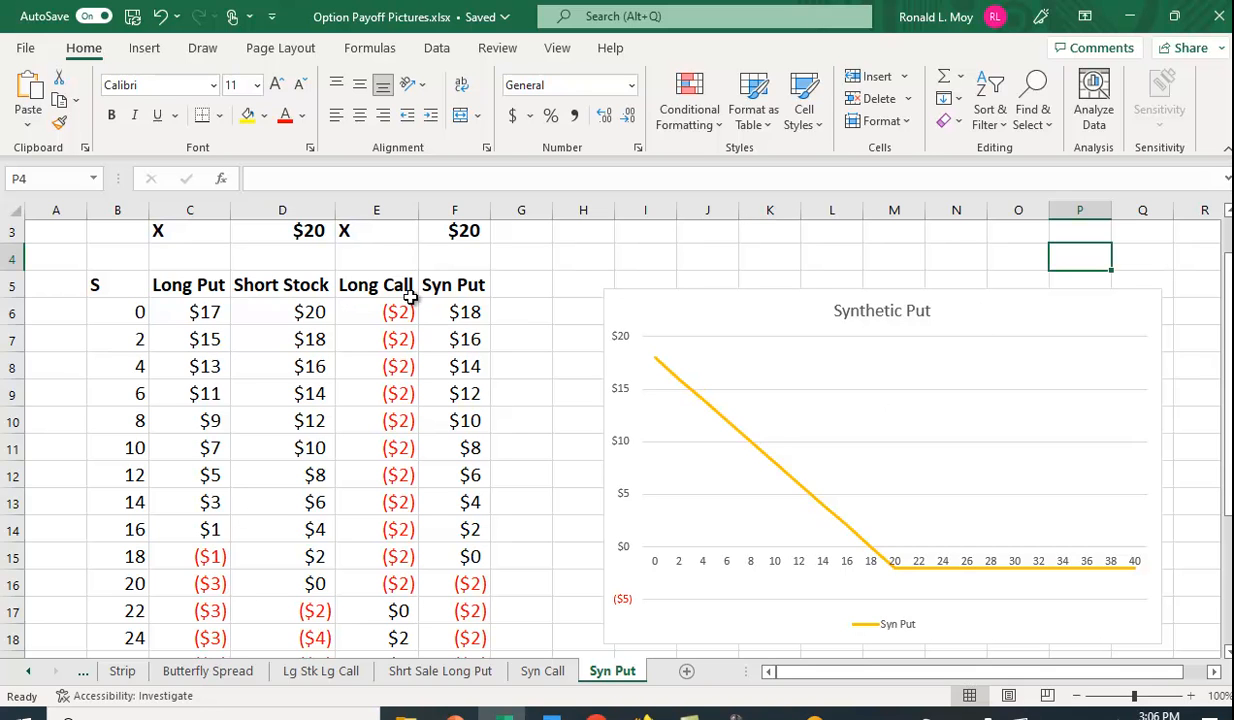
pyautogui.moveTo(246, 340)
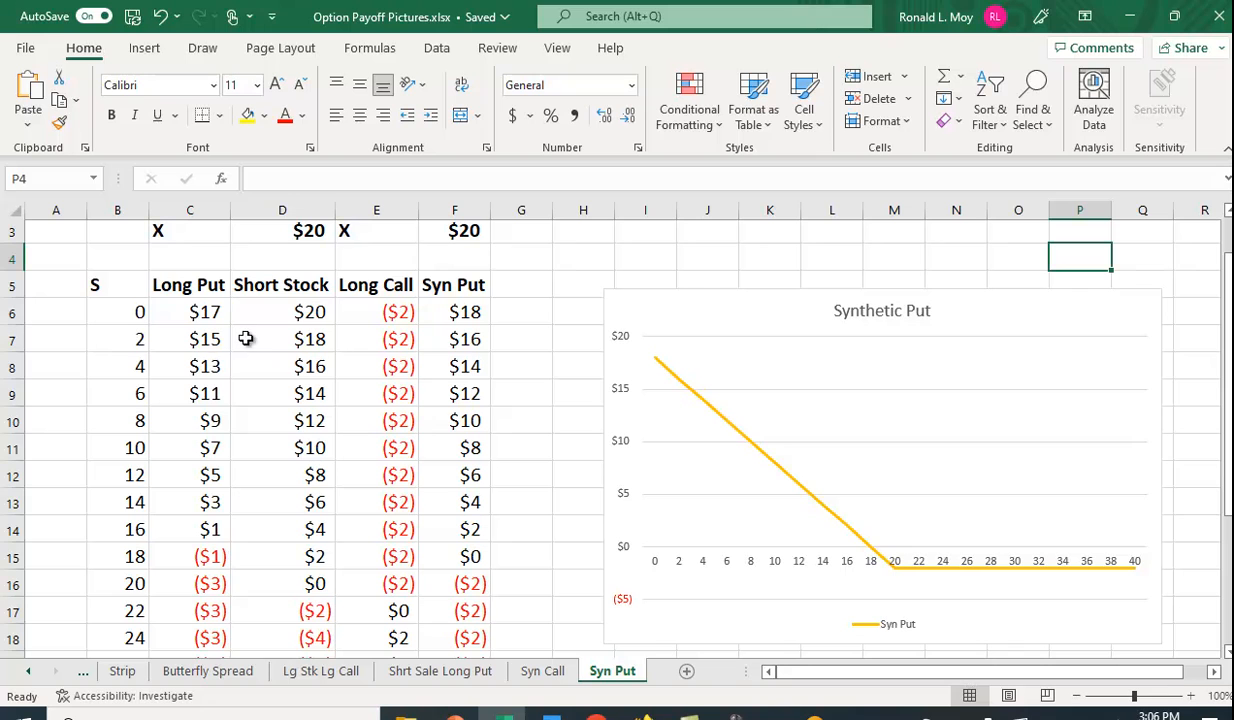
pyautogui.moveTo(700, 462)
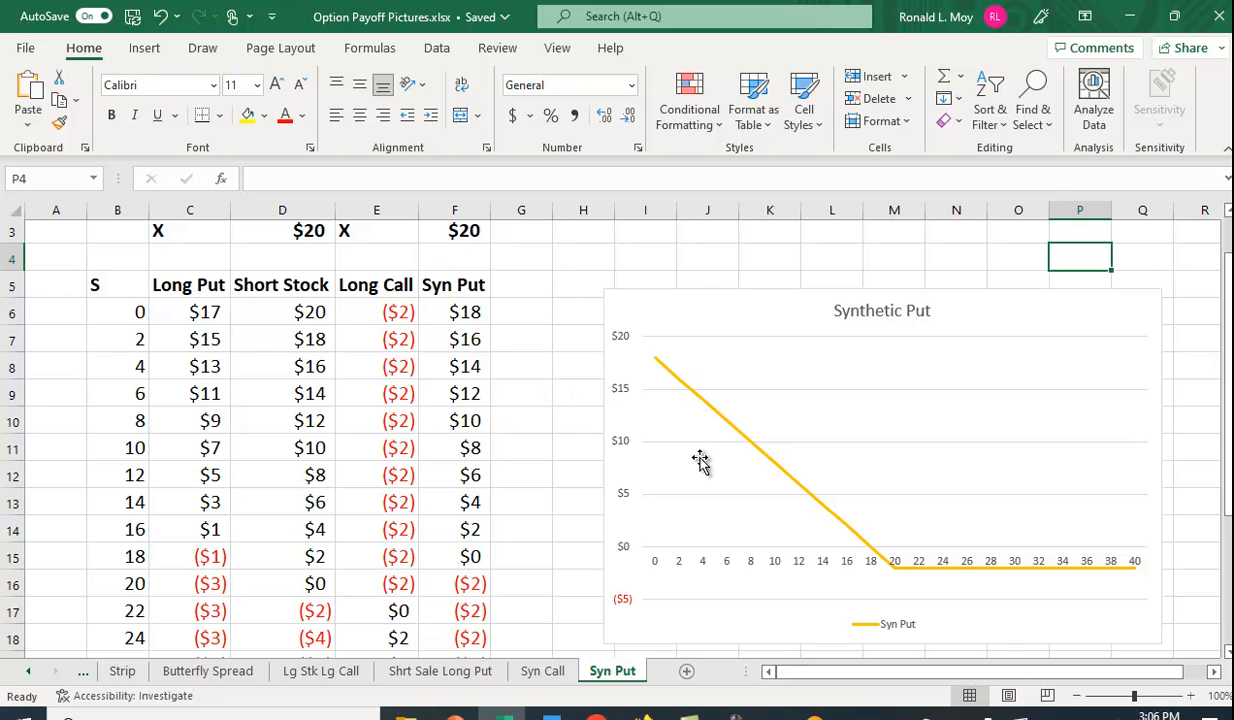
pyautogui.moveTo(108, 288)
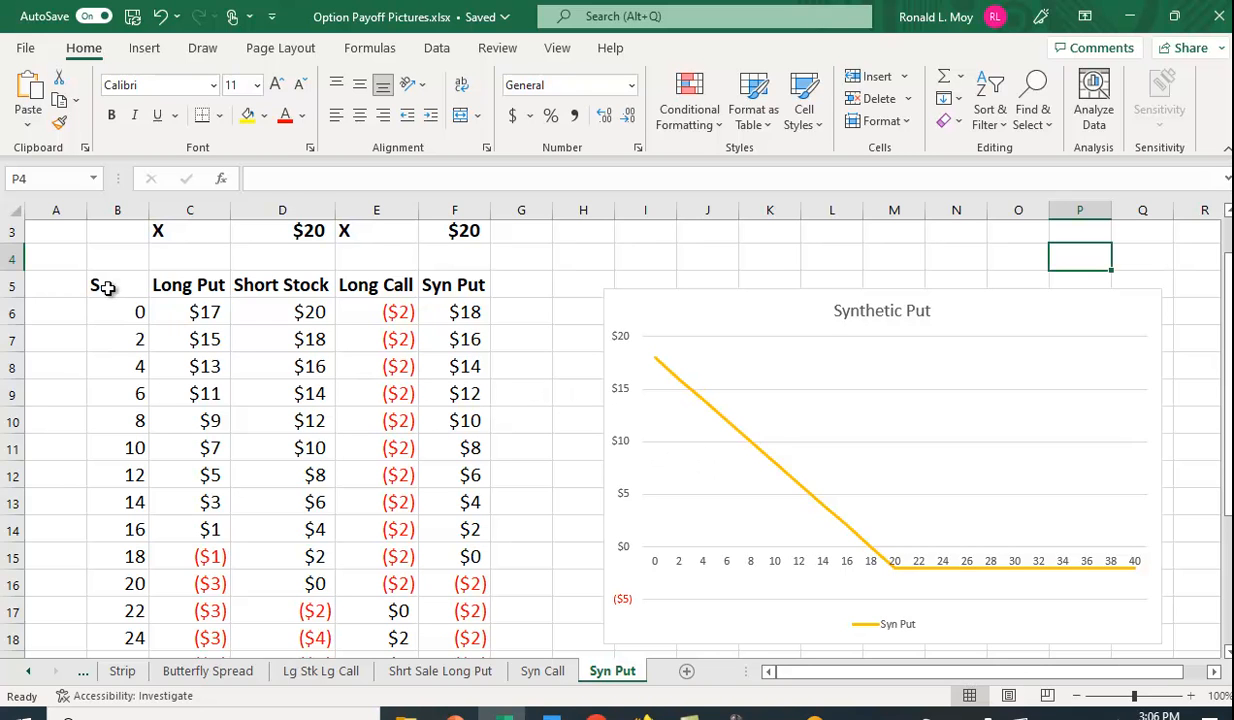
# - Select the payoff table B5:F26, S header through the S = 40 row, for charting
pyautogui.moveTo(94, 284); pyautogui.dragTo(454, 338)
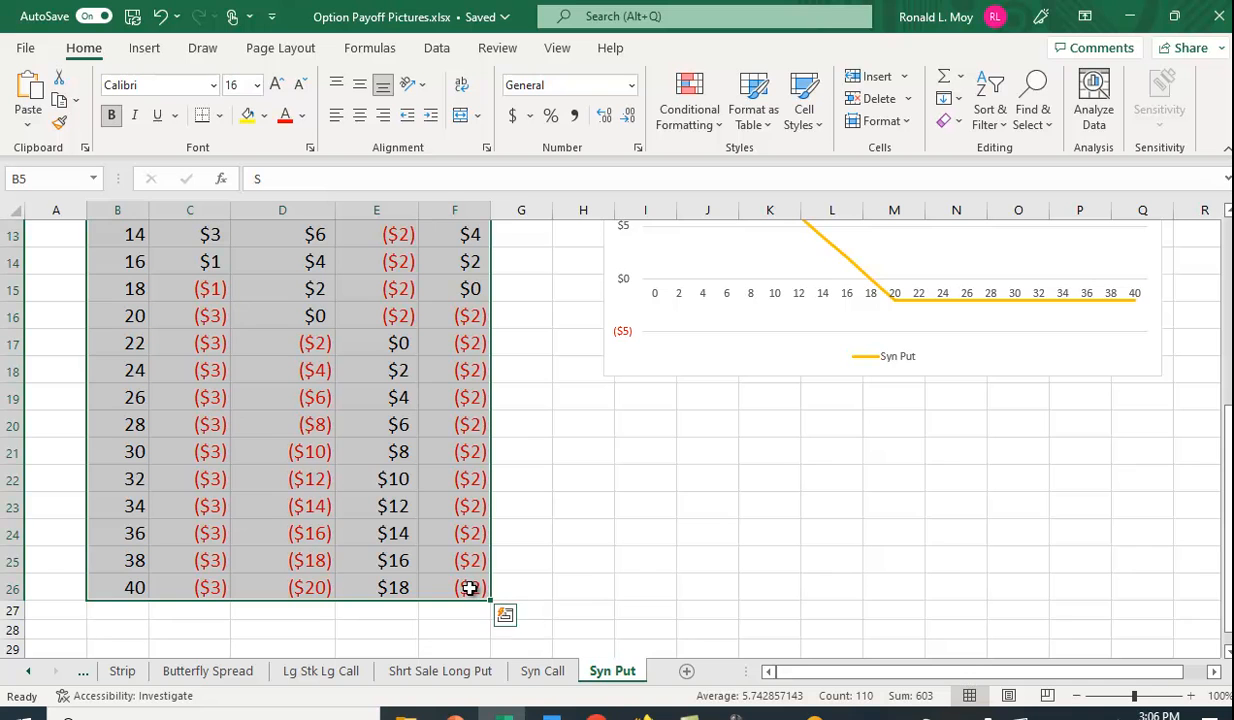
pyautogui.click(144, 48)
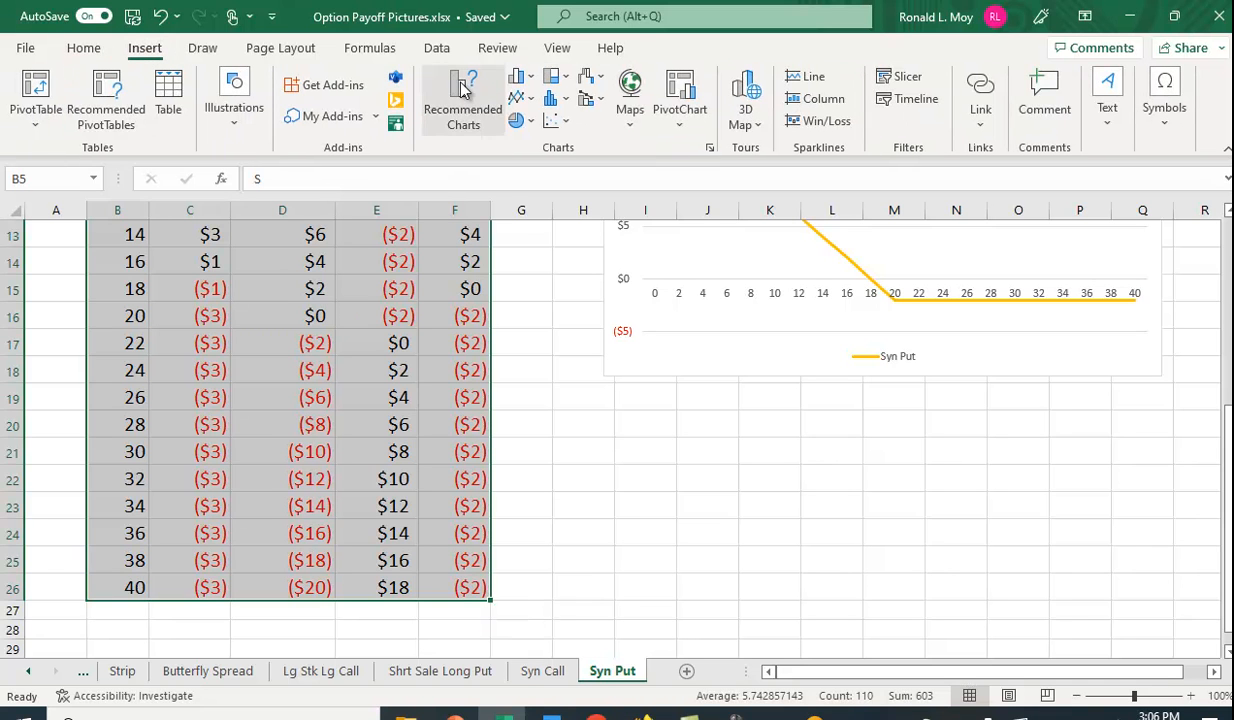
pyautogui.click(462, 100)
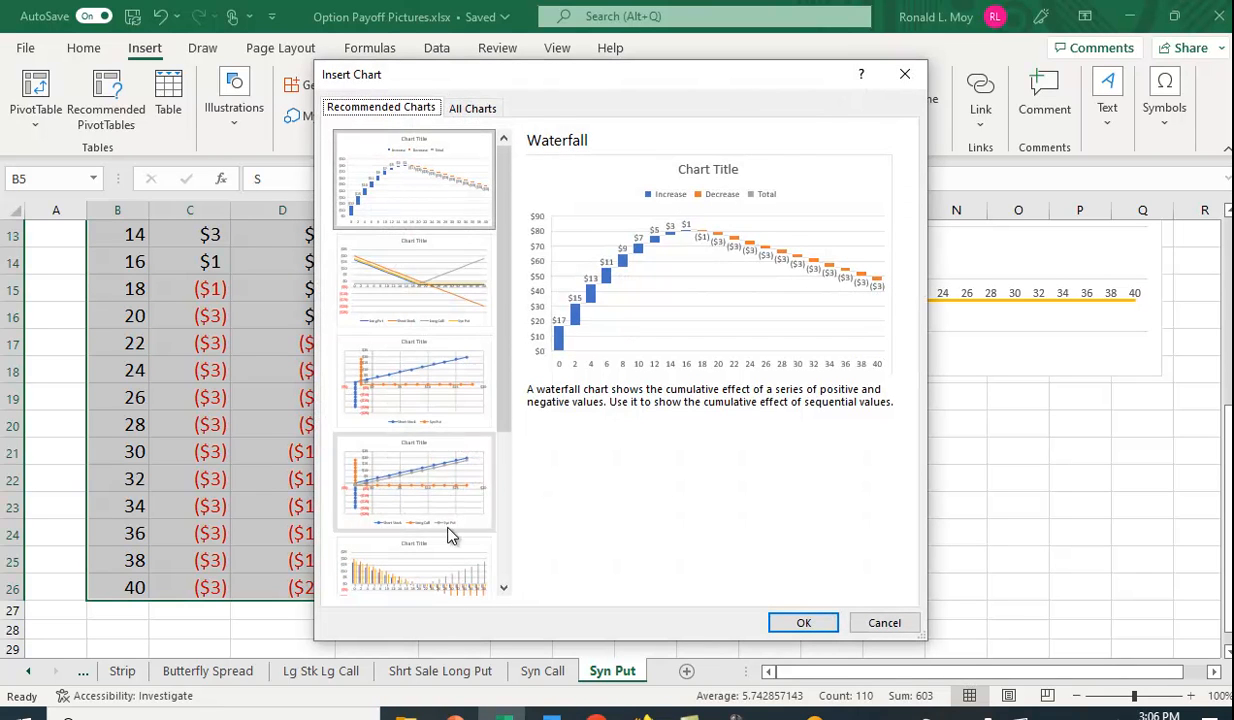
pyautogui.moveTo(408, 280)
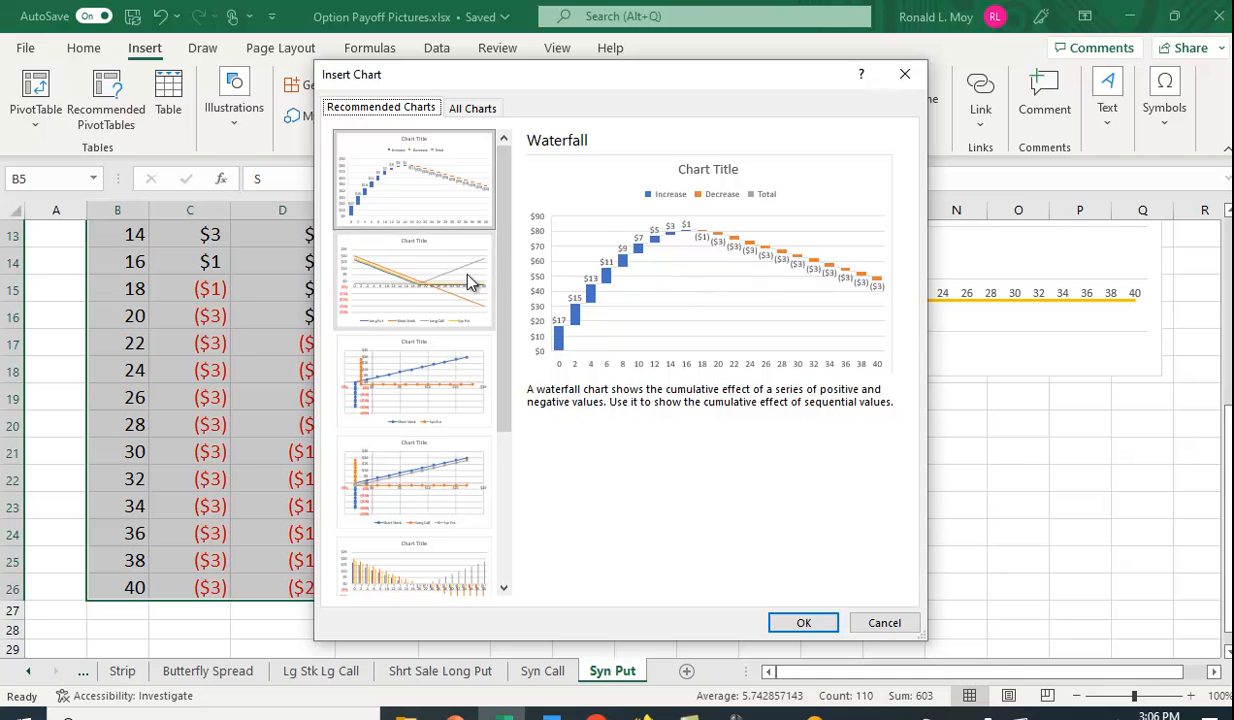
pyautogui.click(414, 280)
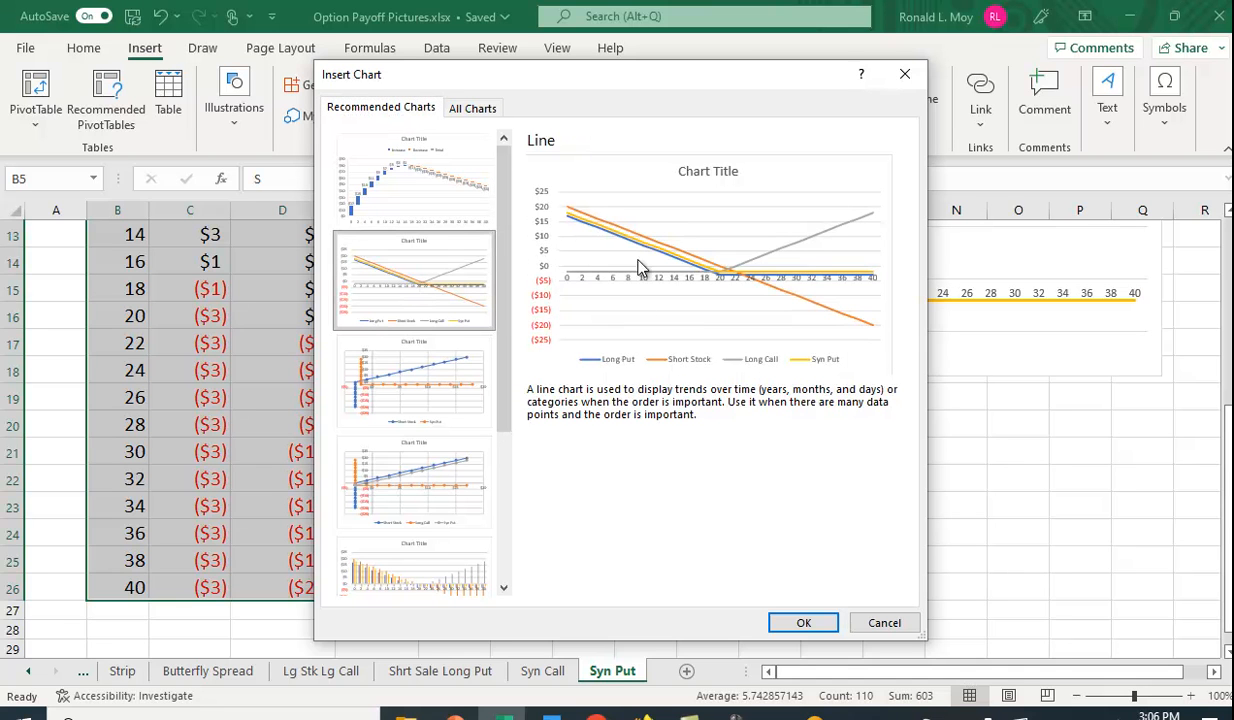
pyautogui.moveTo(598, 222)
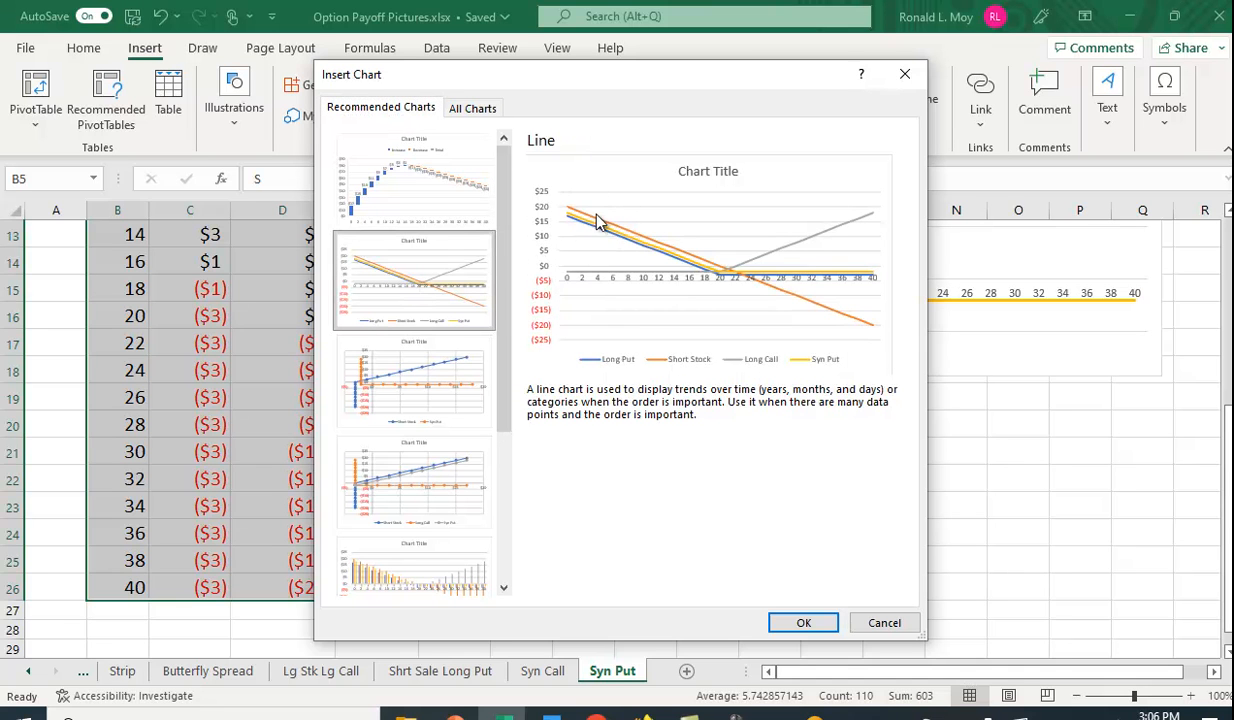
pyautogui.moveTo(872, 348)
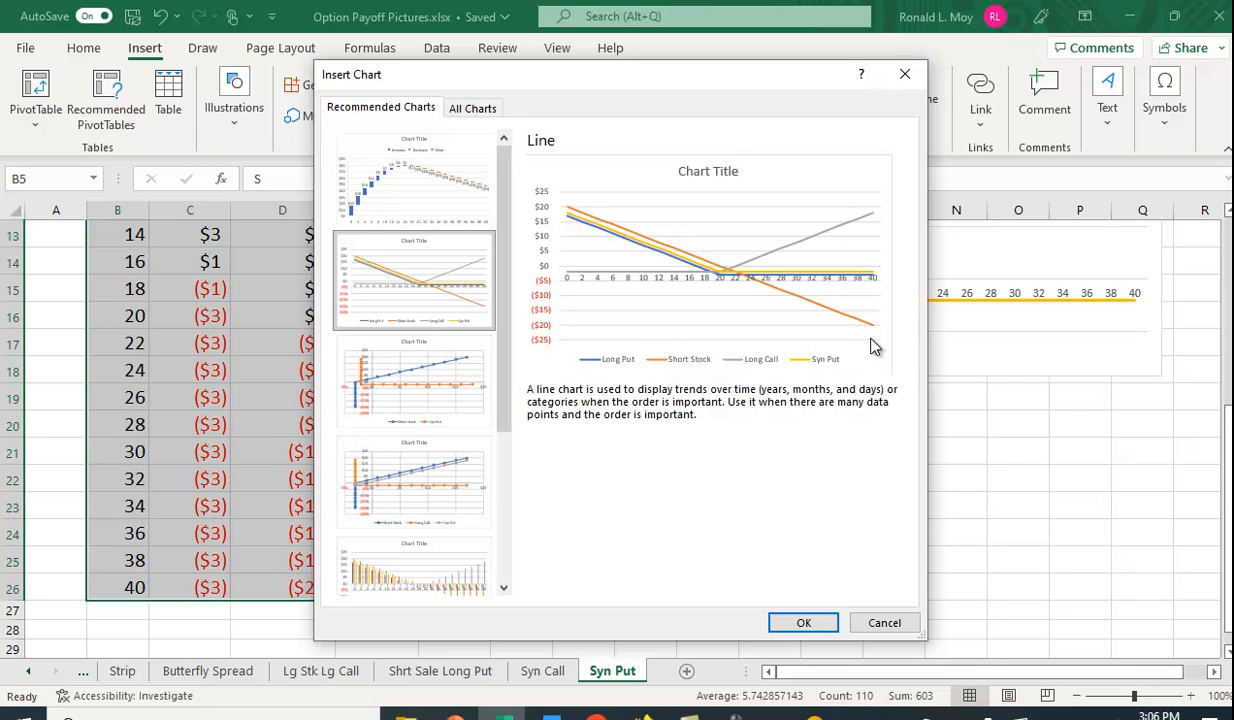
pyautogui.moveTo(724, 290)
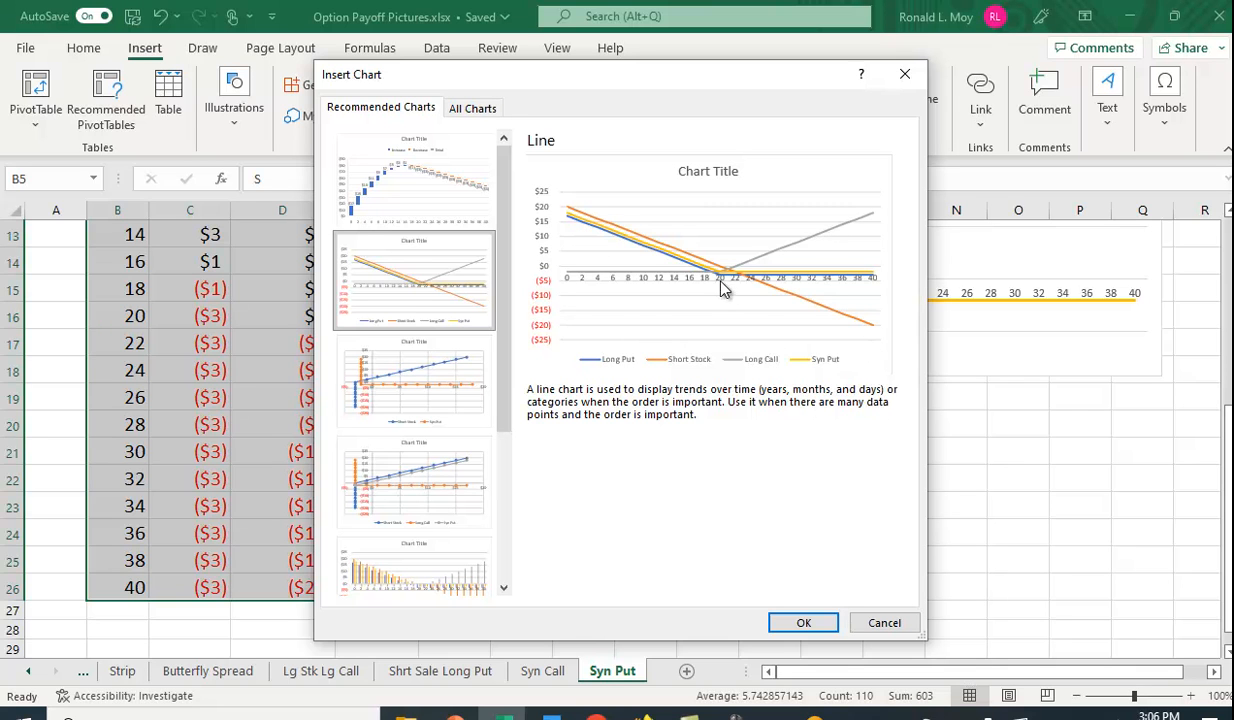
pyautogui.moveTo(872, 280)
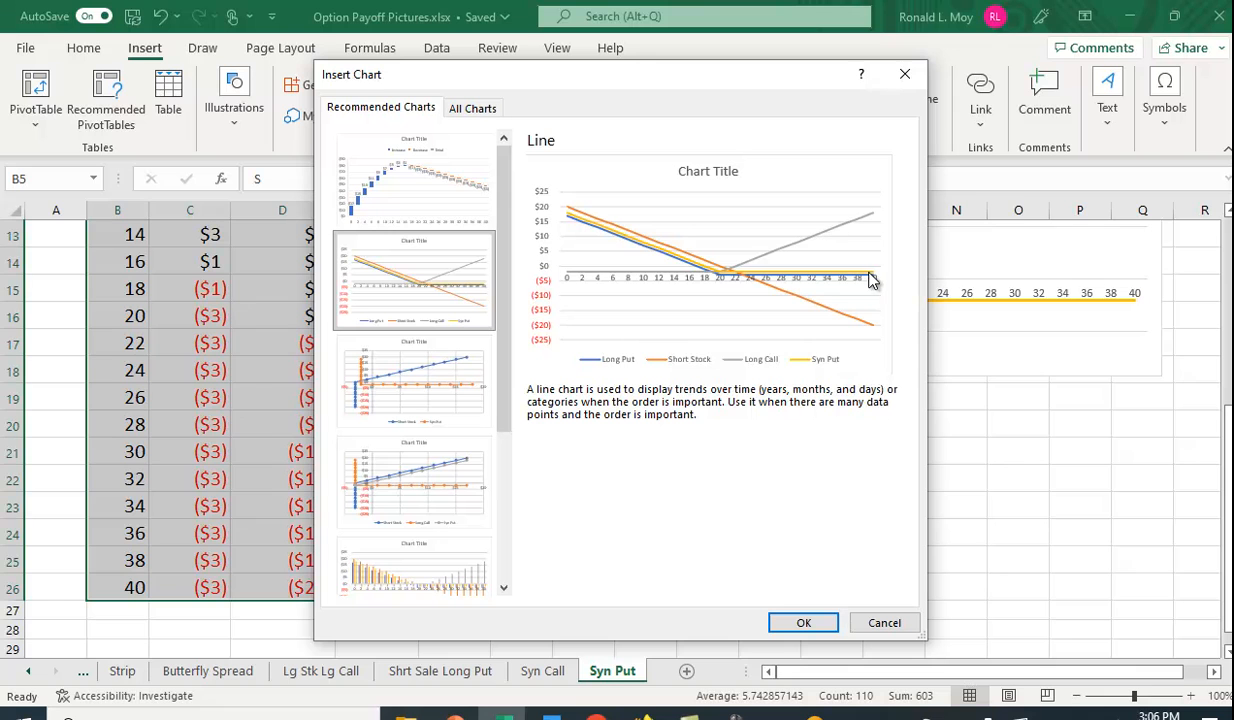
pyautogui.moveTo(580, 236)
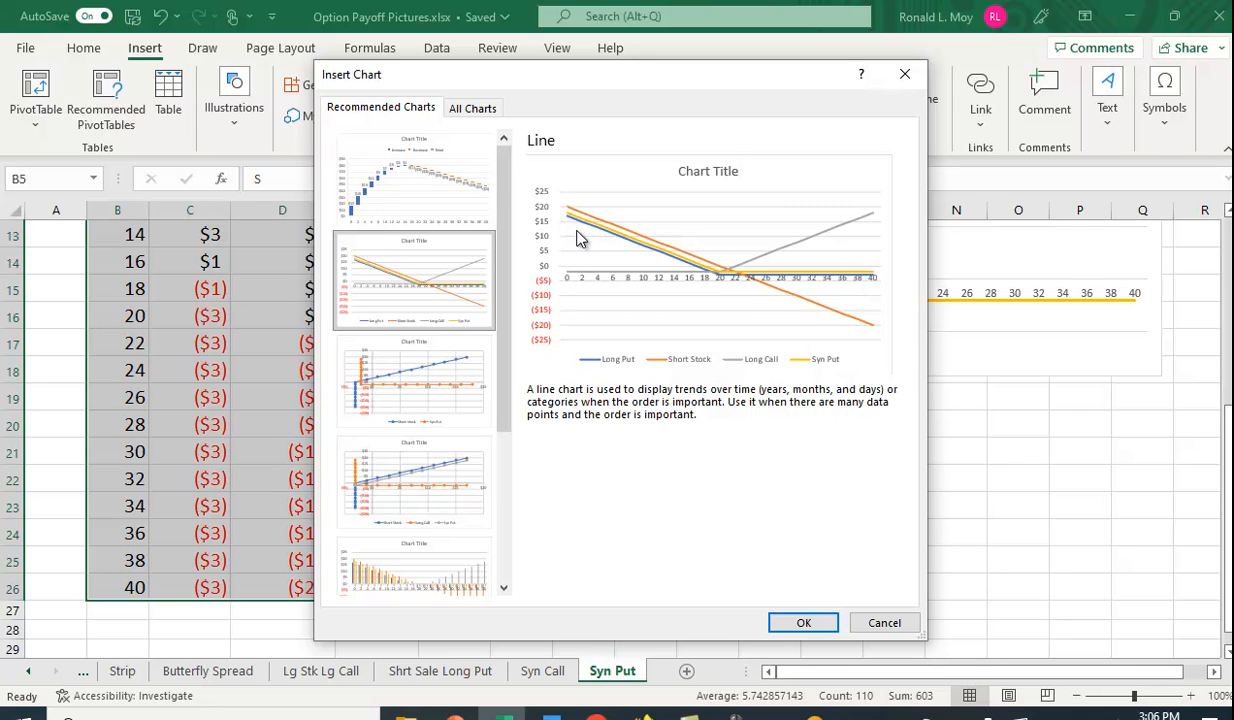
pyautogui.moveTo(708, 276)
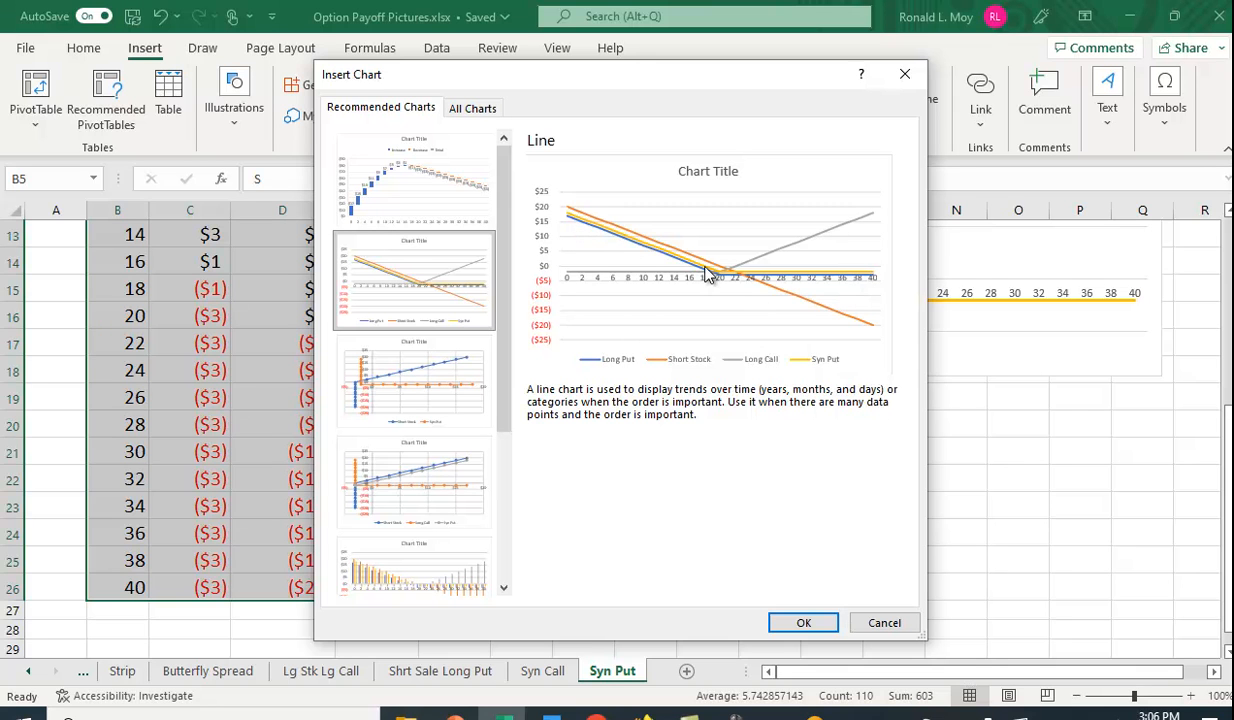
pyautogui.moveTo(766, 316)
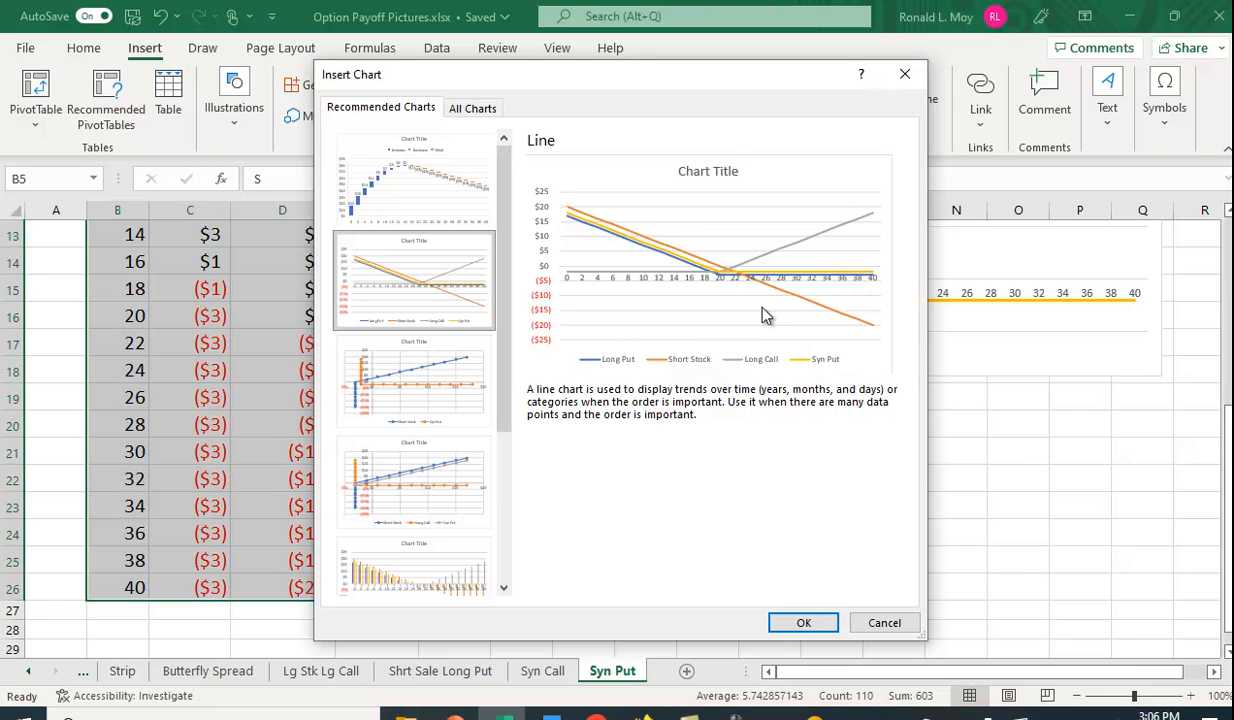
pyautogui.moveTo(760, 272)
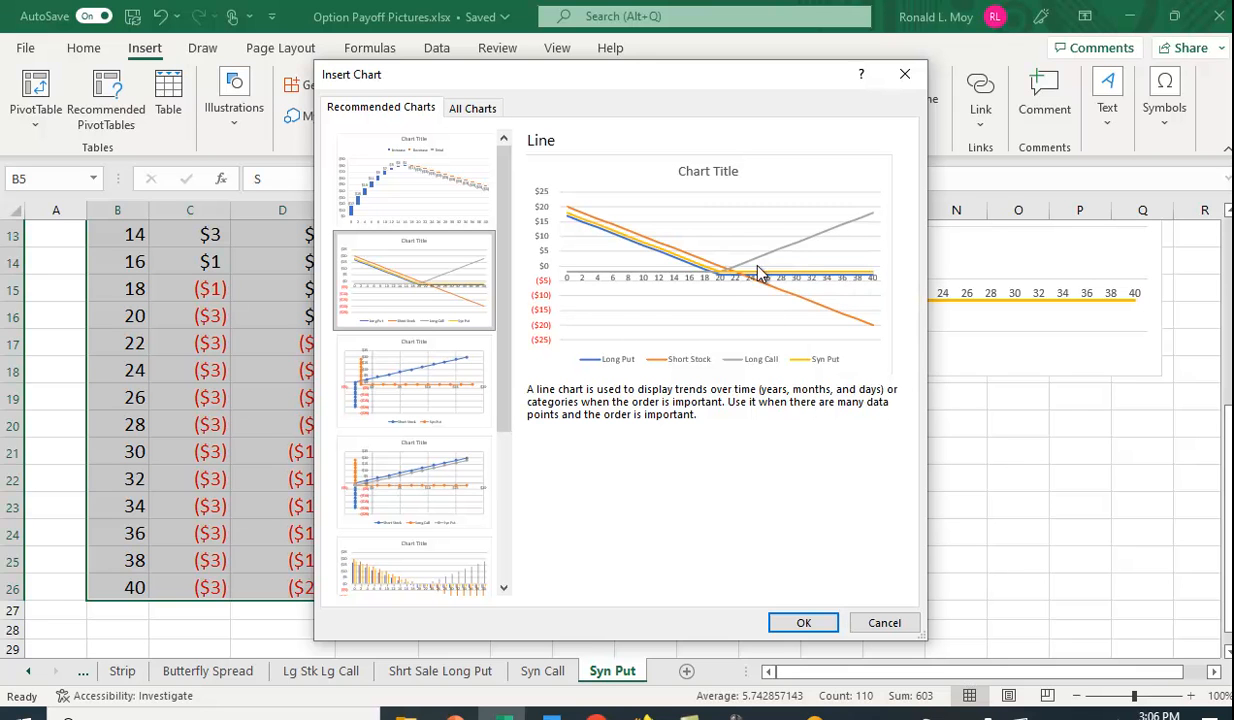
pyautogui.moveTo(800, 252)
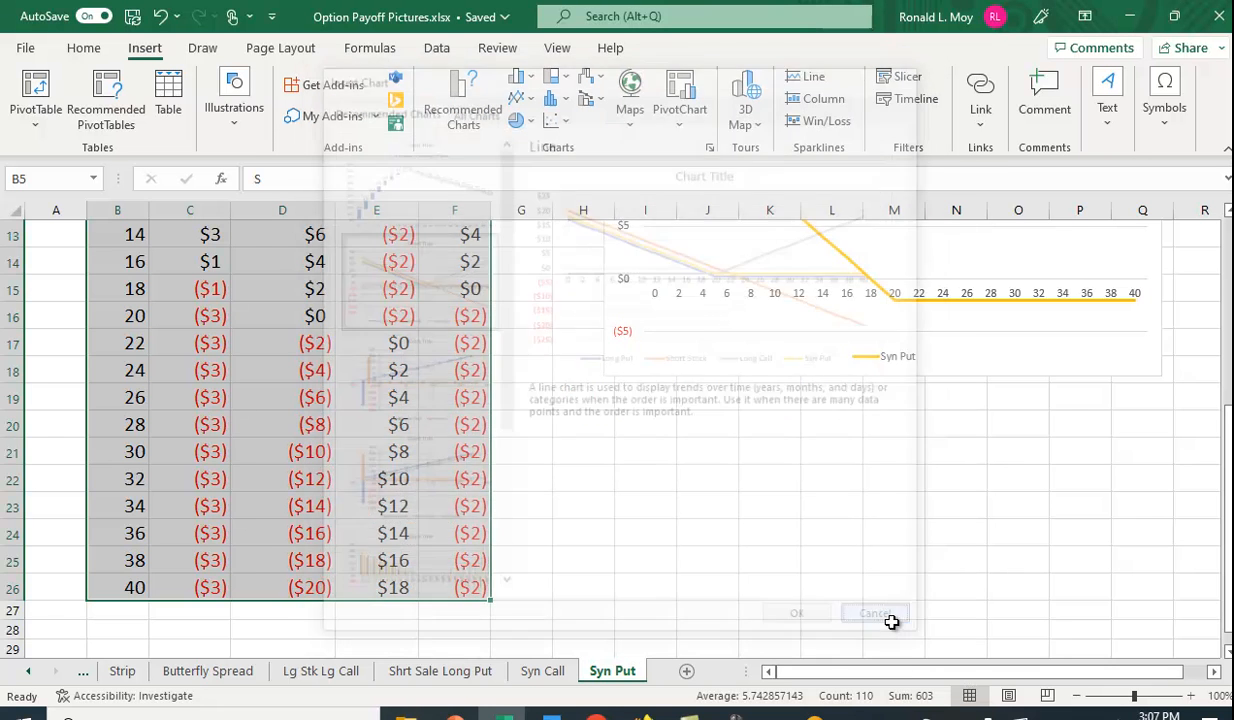
pyautogui.click(874, 612)
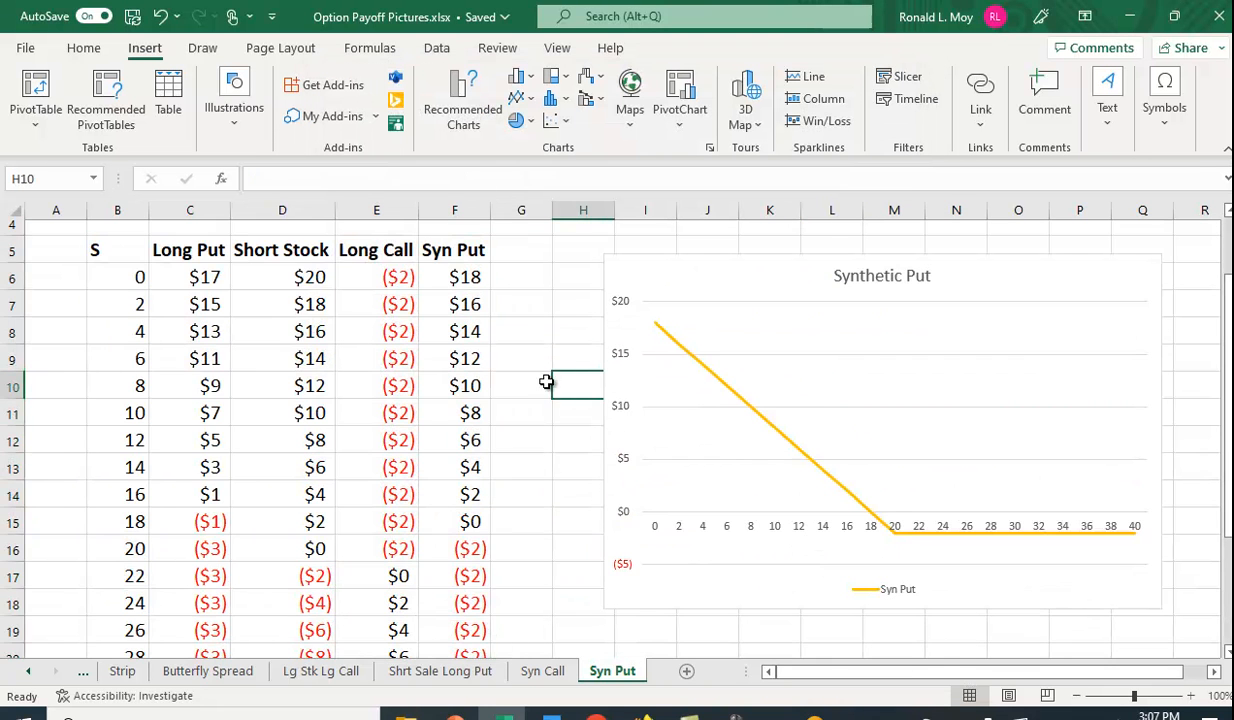
pyautogui.scroll(3)
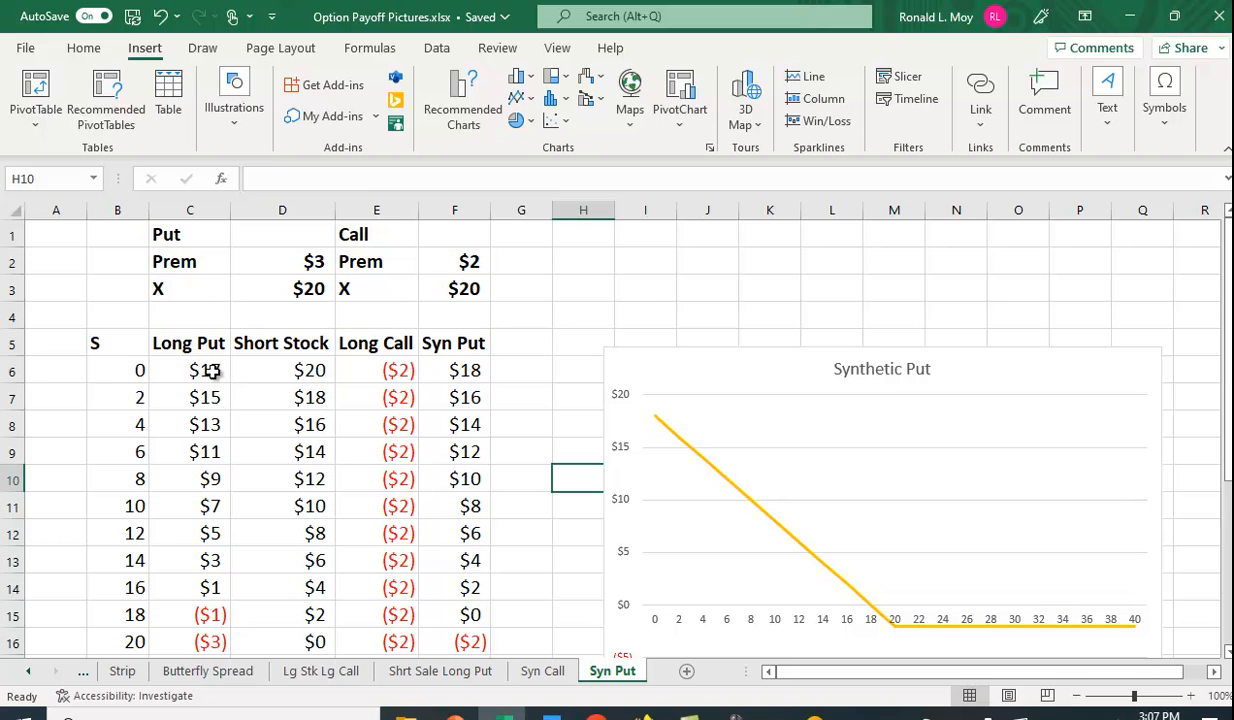
pyautogui.click(190, 370)
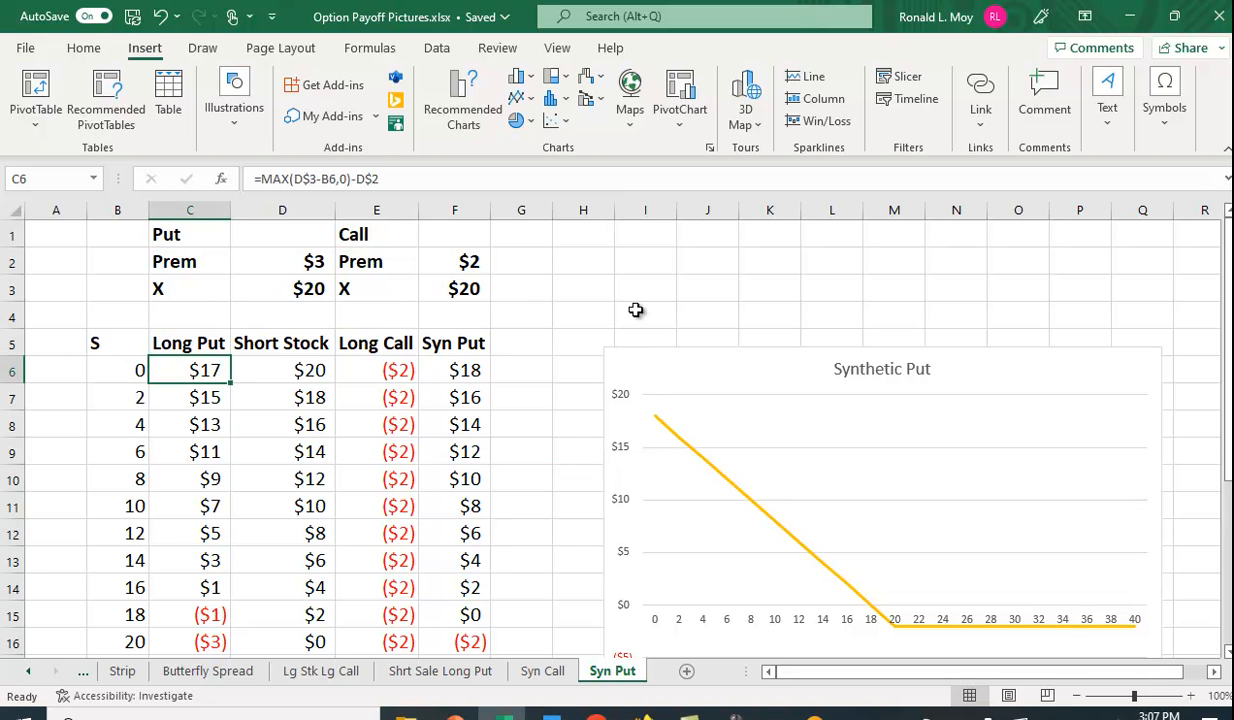
pyautogui.moveTo(624, 304)
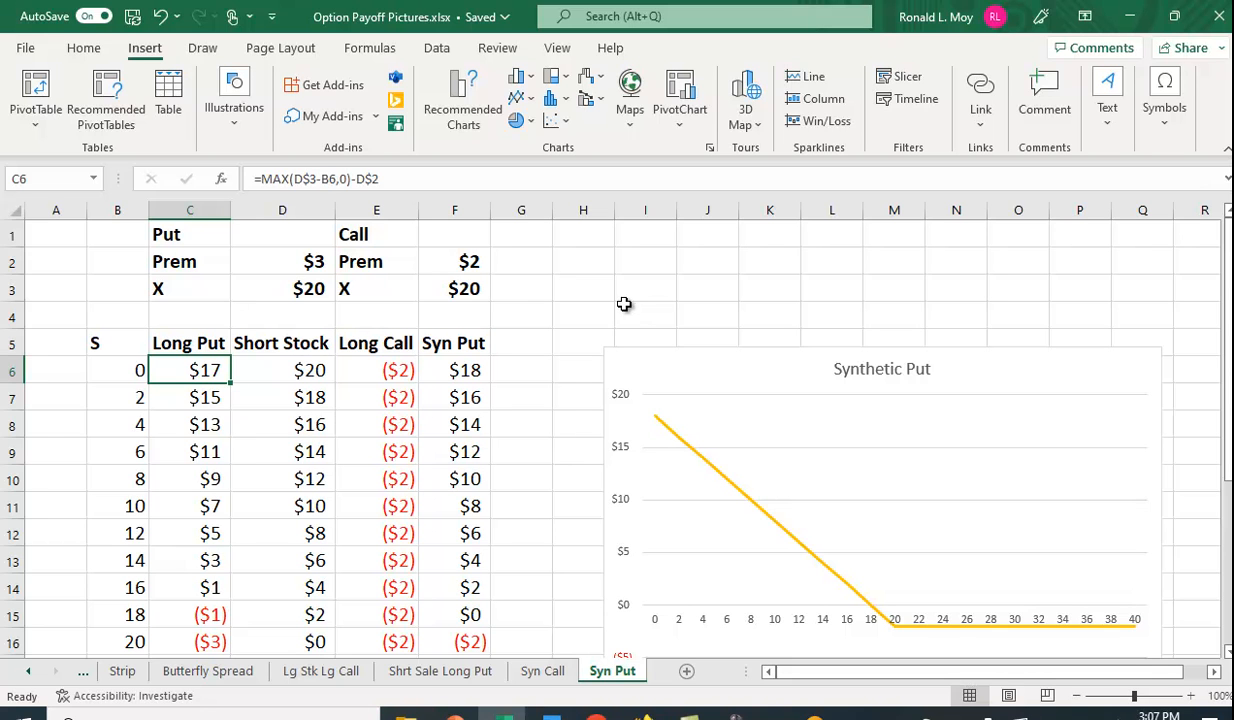
pyautogui.moveTo(308, 288)
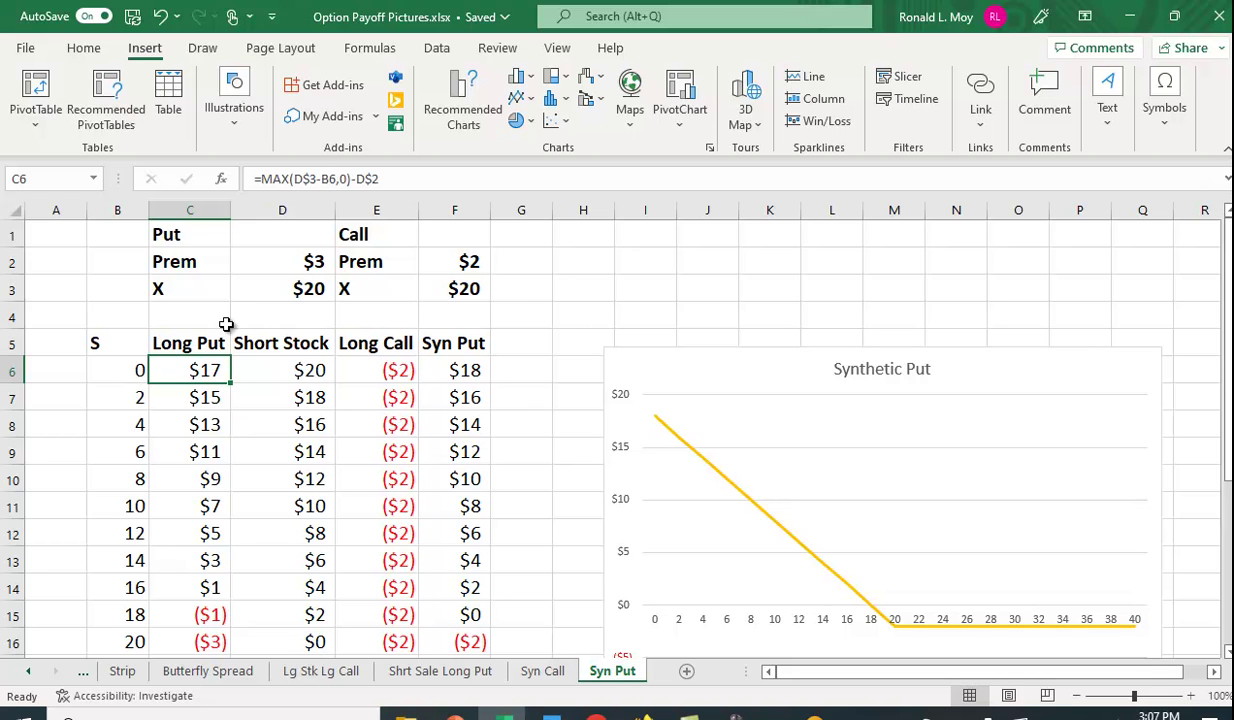
pyautogui.moveTo(232, 372)
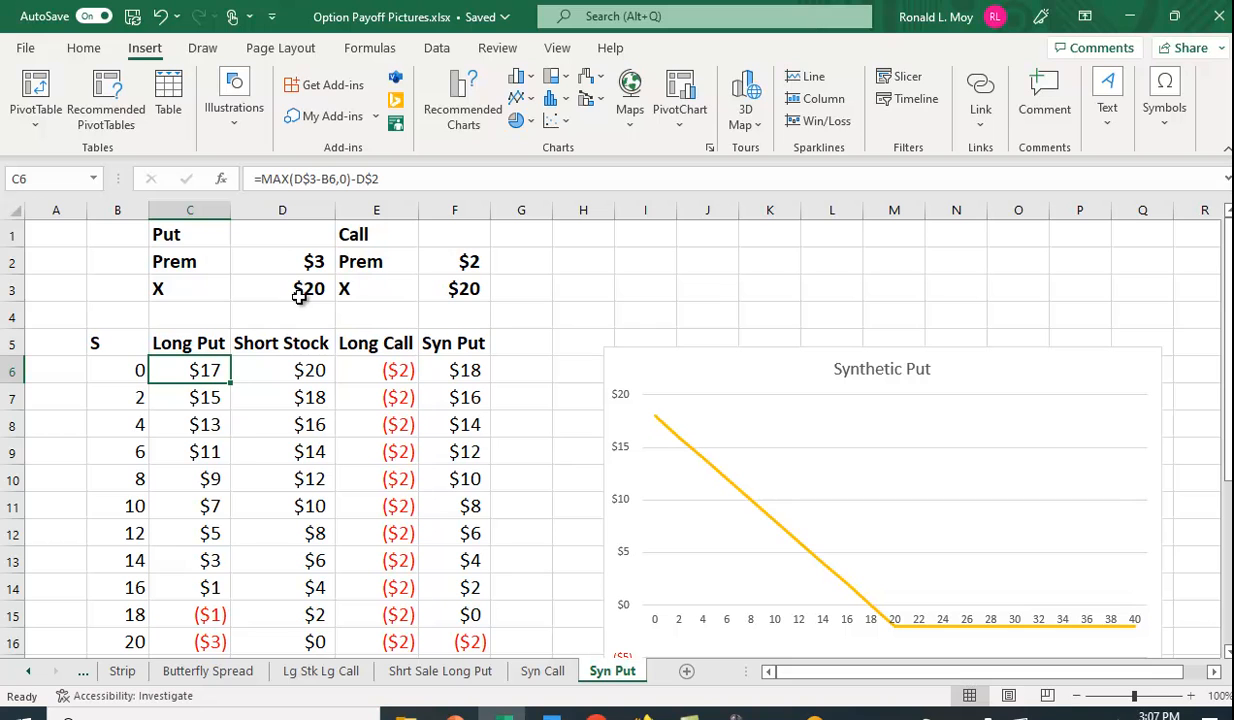
pyautogui.moveTo(218, 360)
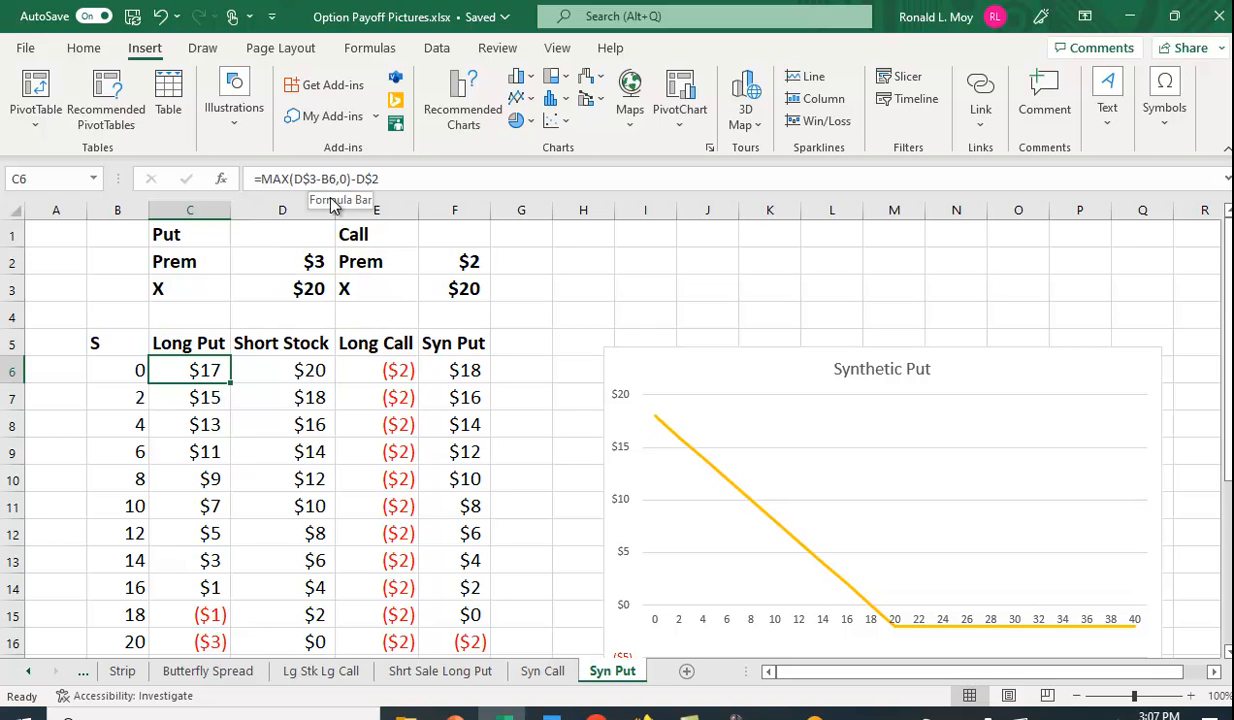
pyautogui.moveTo(198, 400)
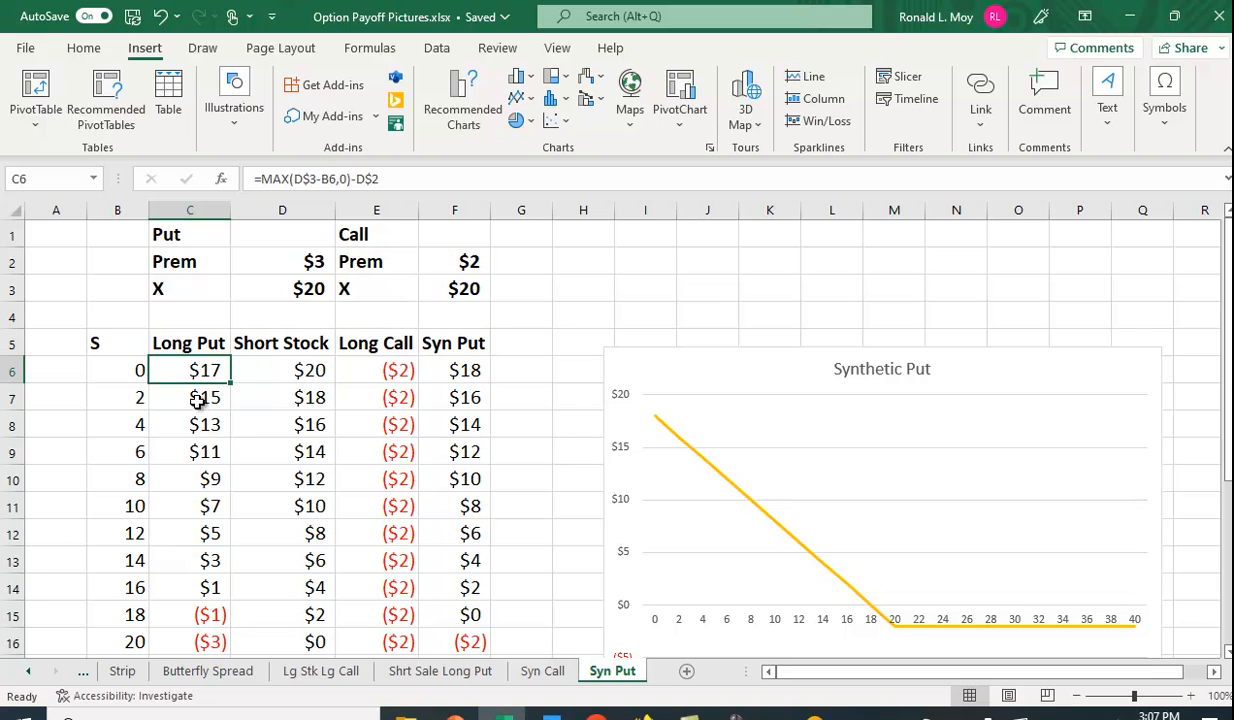
pyautogui.moveTo(186, 414)
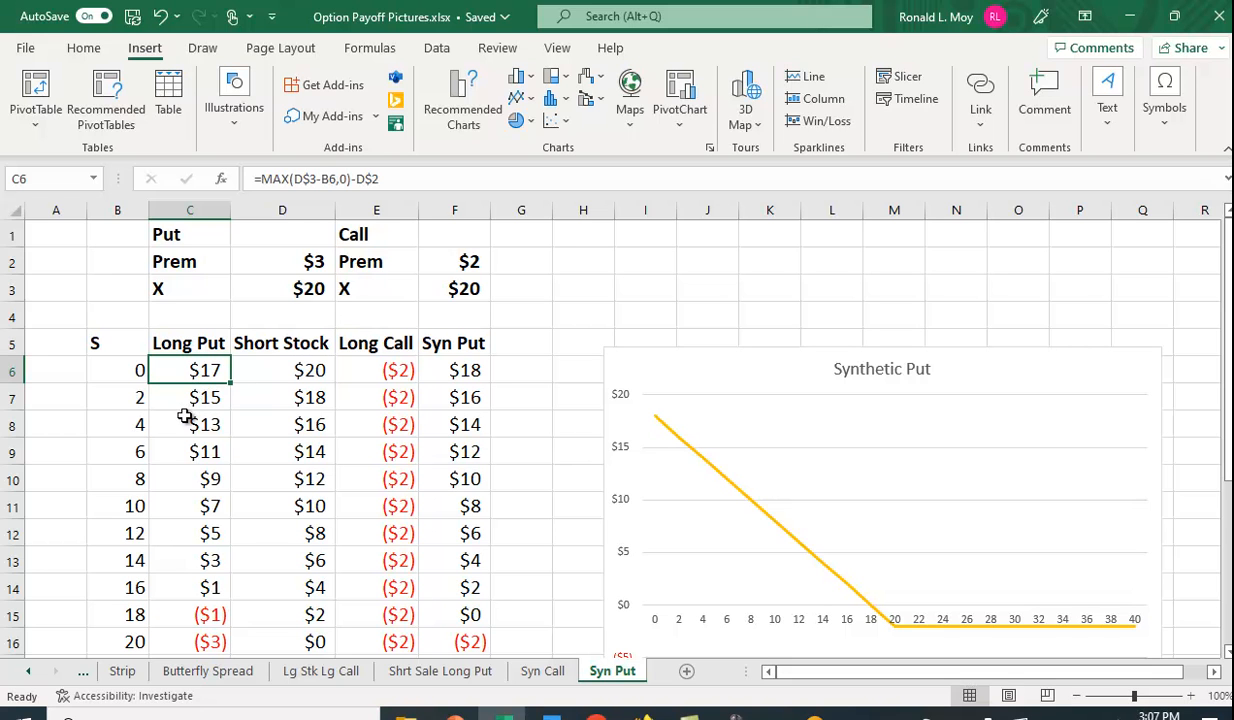
pyautogui.moveTo(238, 320)
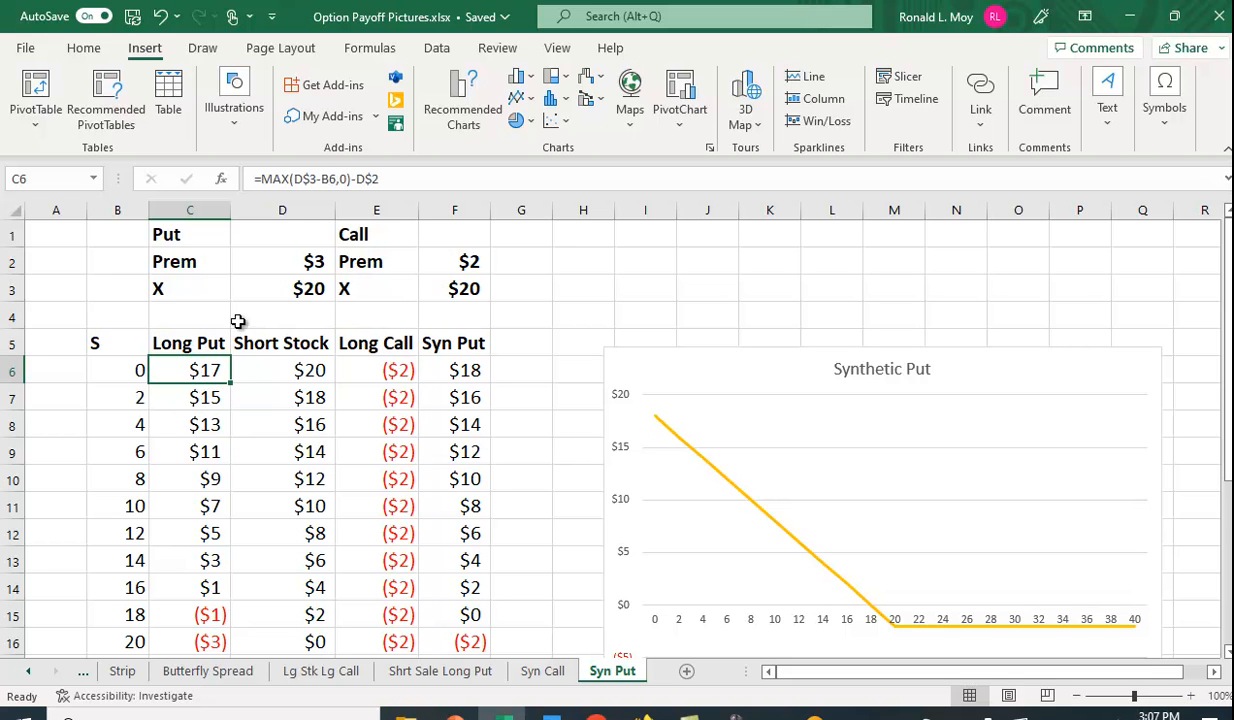
pyautogui.moveTo(300, 316)
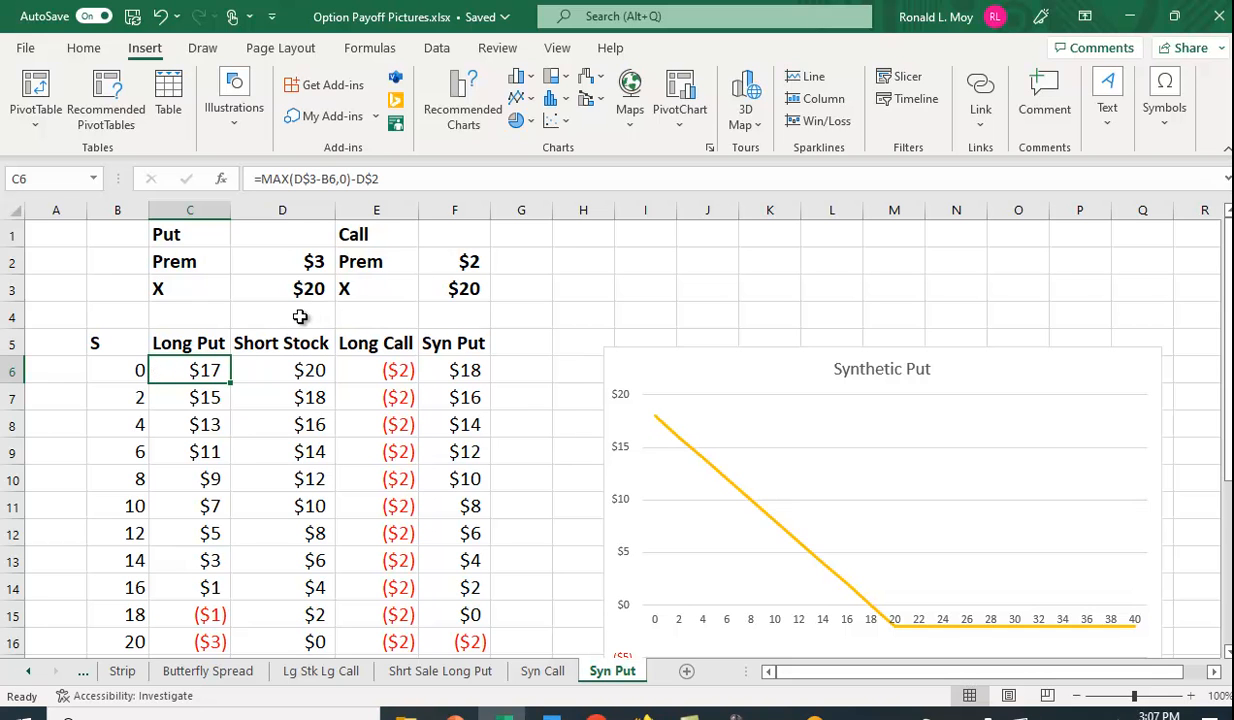
pyautogui.moveTo(148, 388)
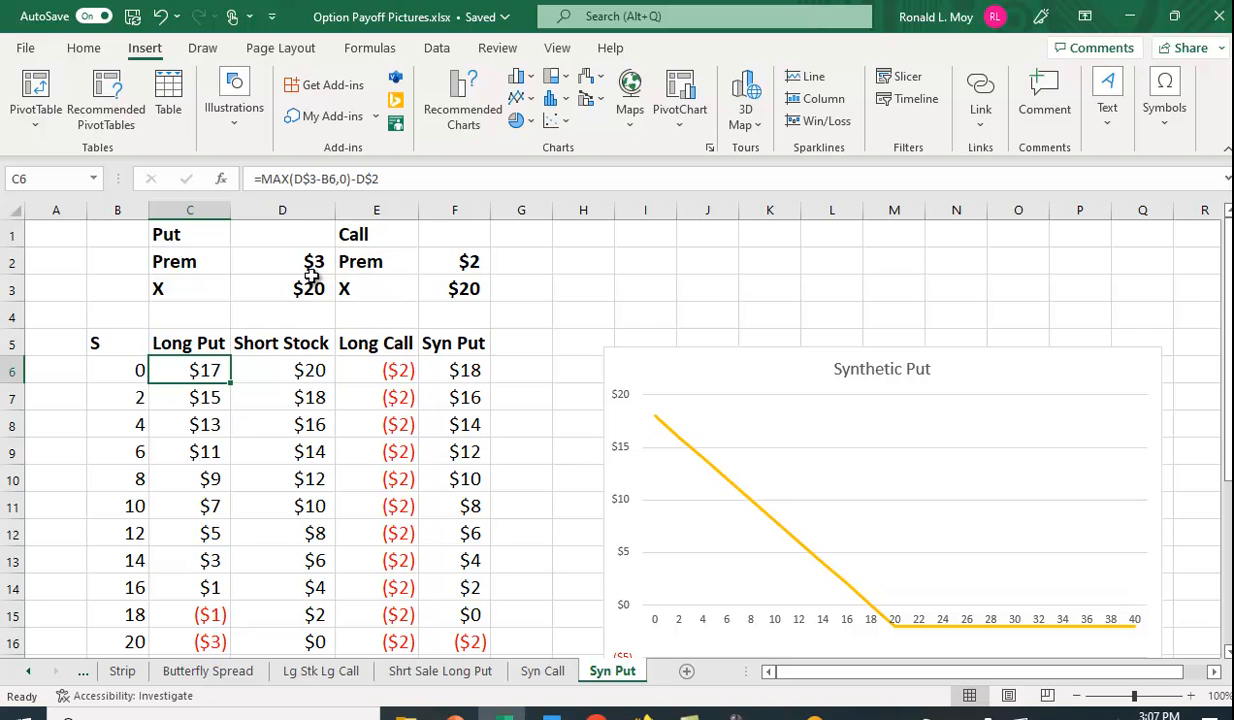
pyautogui.moveTo(308, 442)
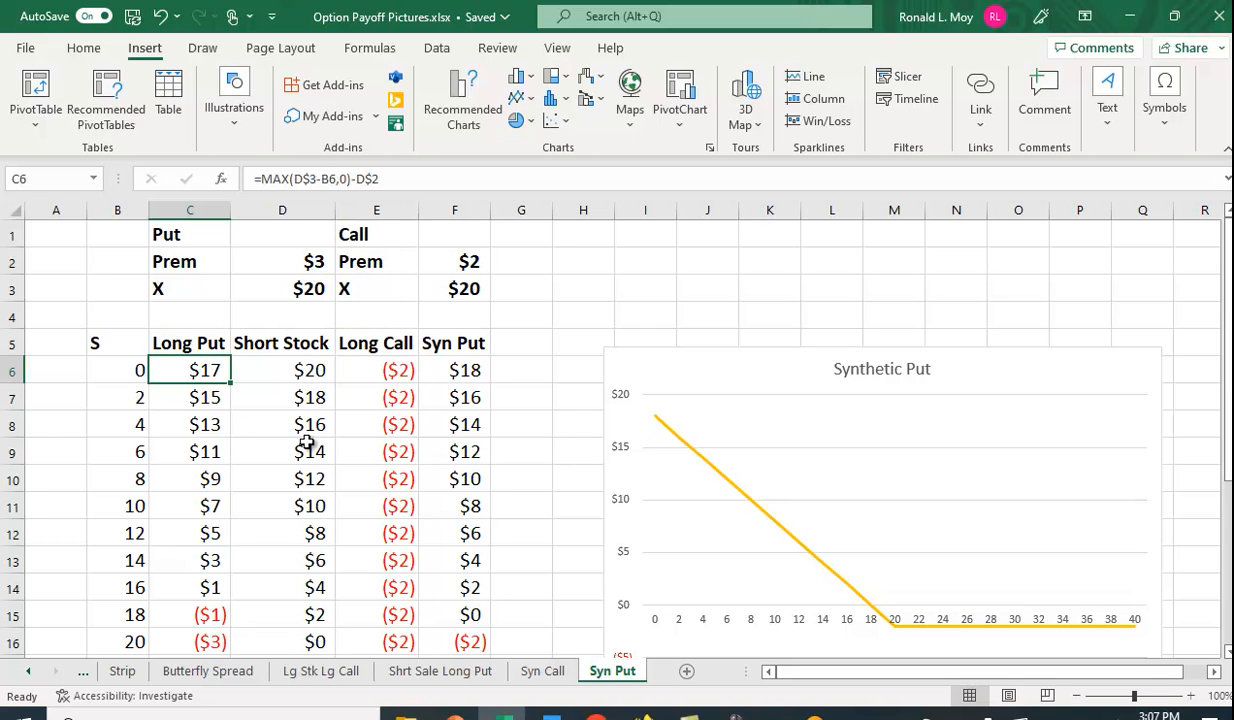
pyautogui.click(282, 370)
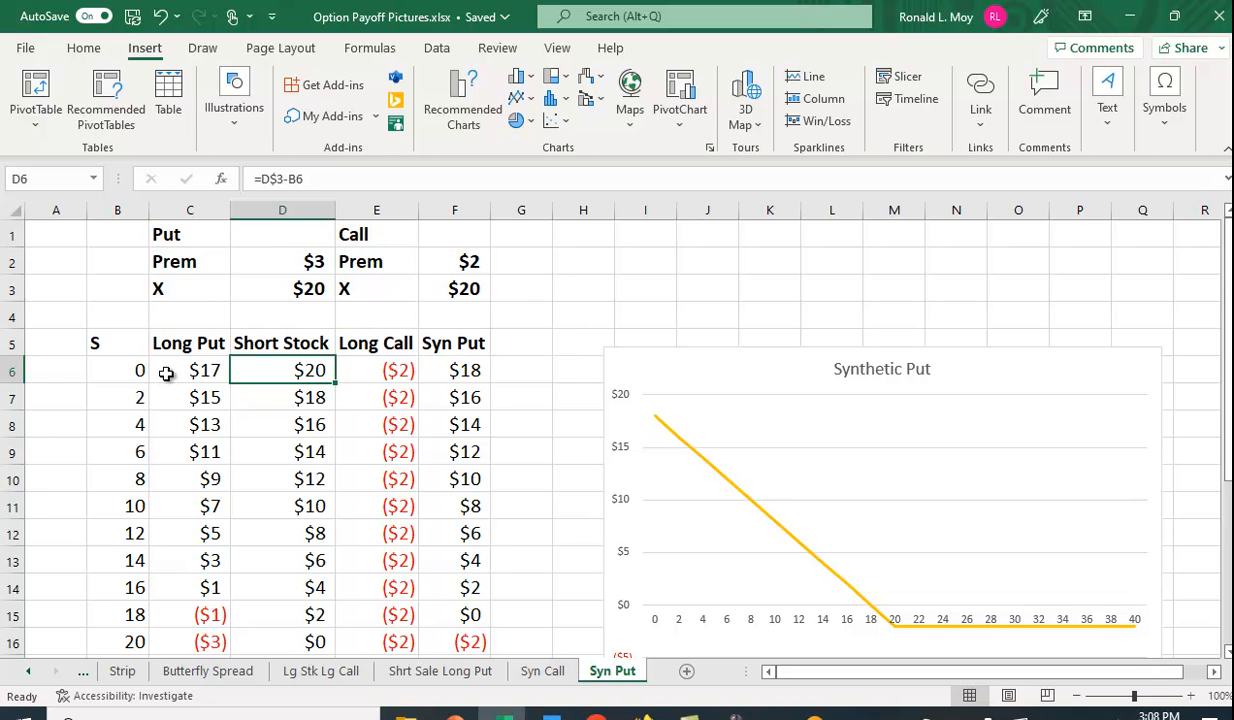
pyautogui.moveTo(316, 300)
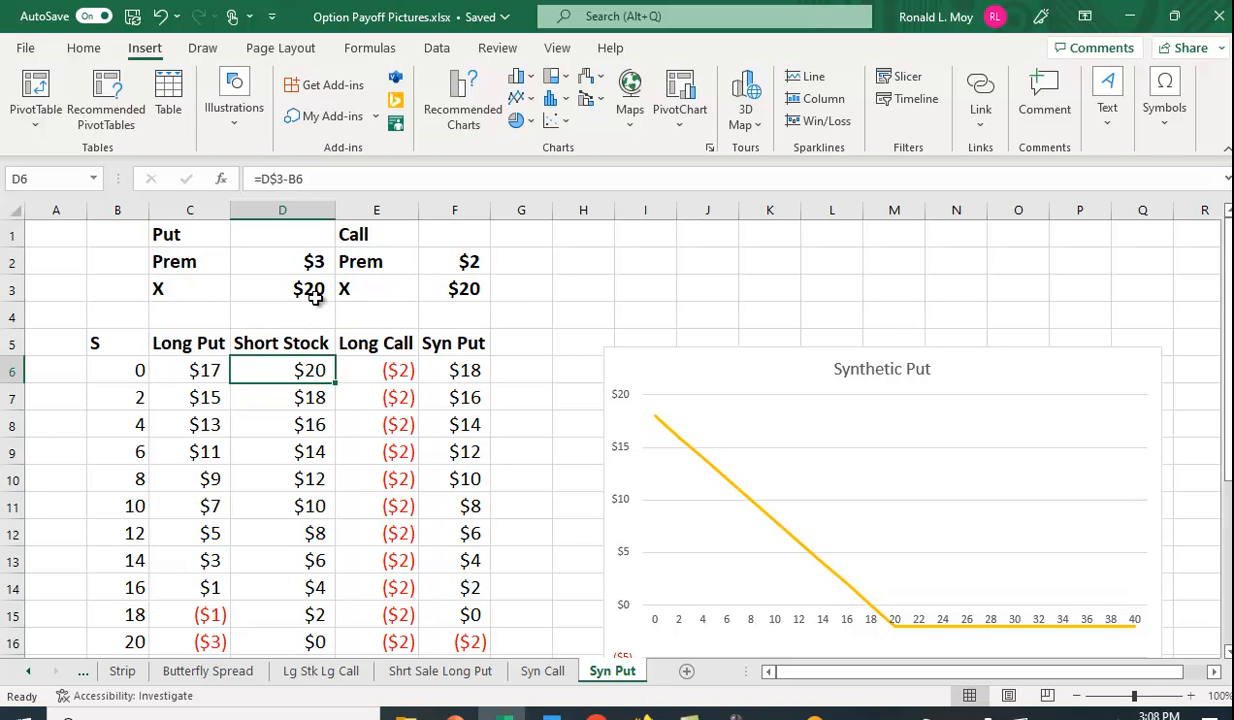
pyautogui.moveTo(292, 200)
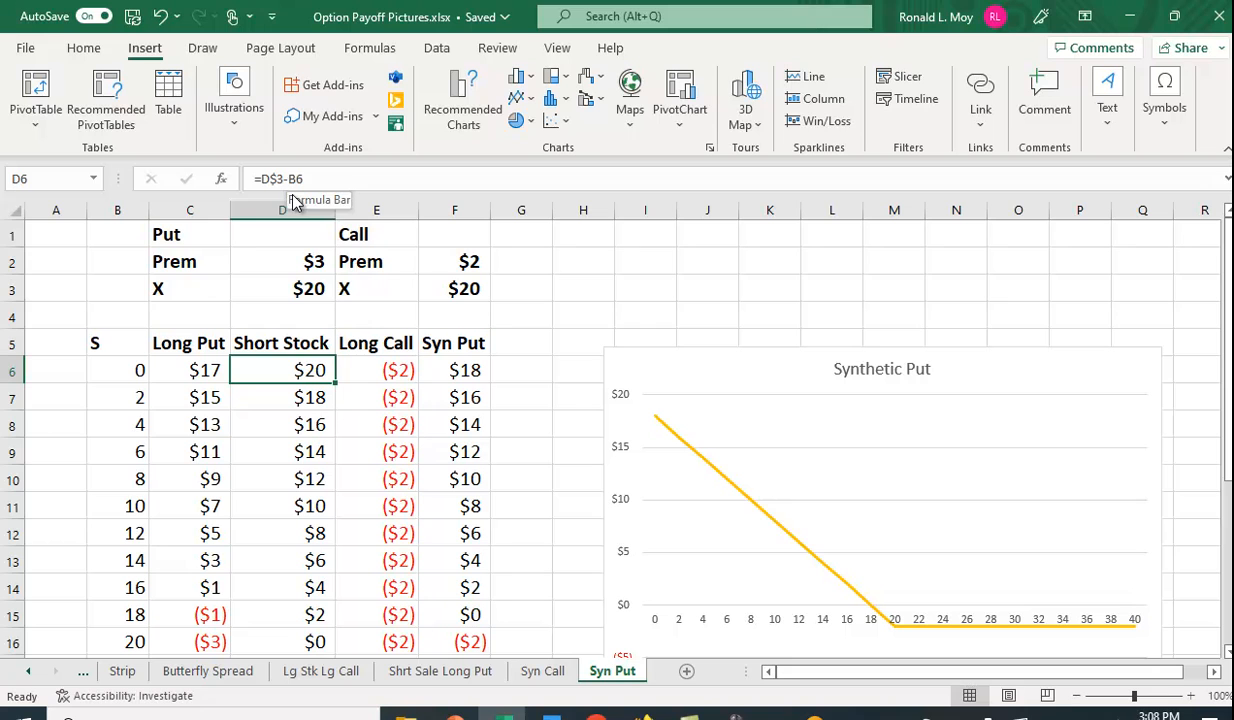
pyautogui.moveTo(168, 388)
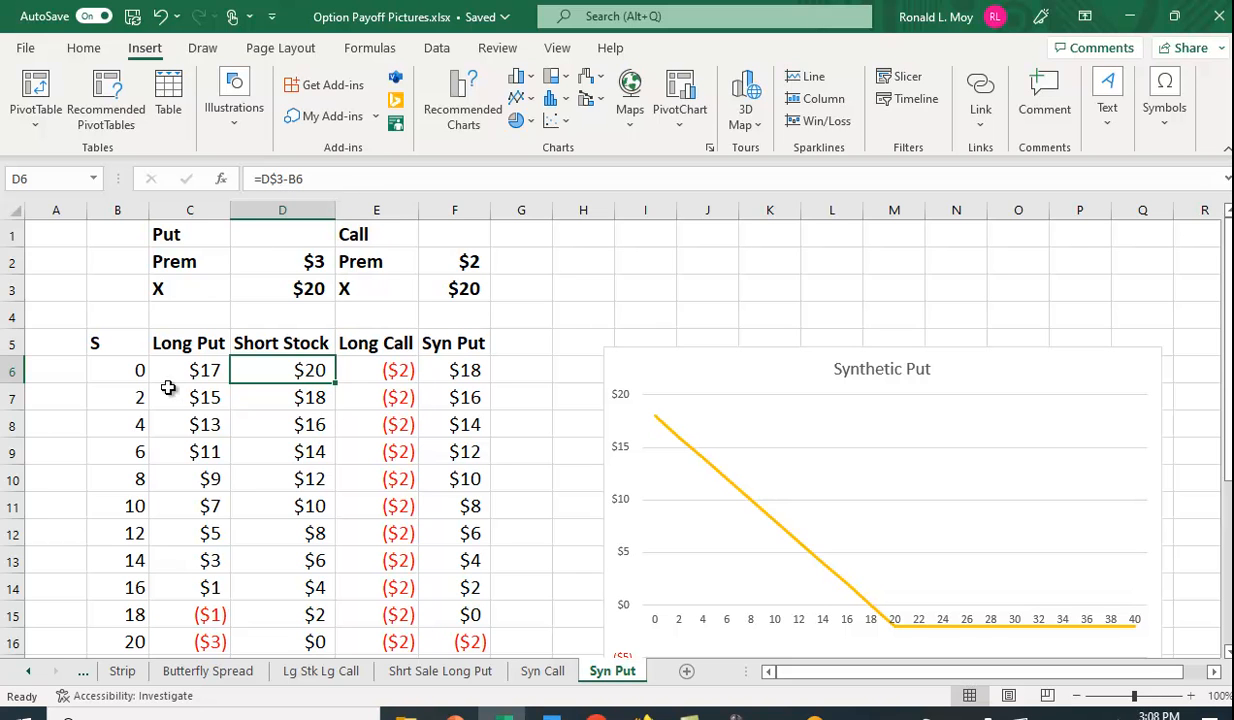
pyautogui.moveTo(136, 456)
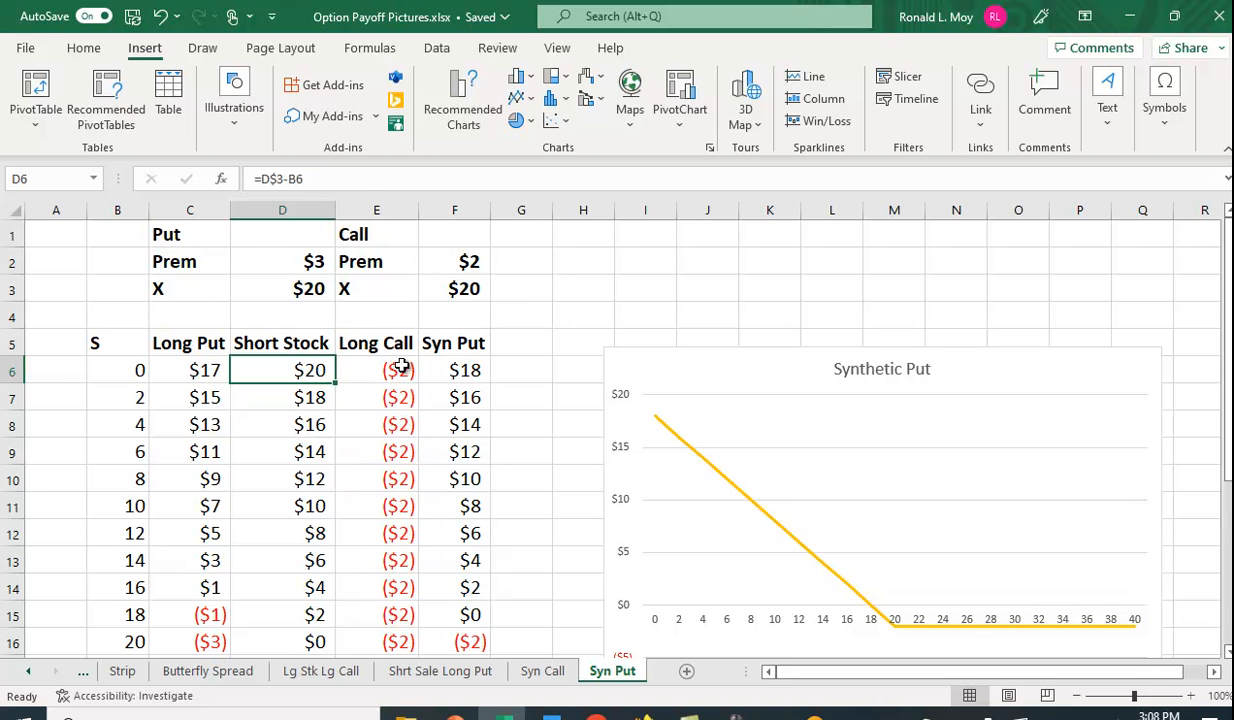
pyautogui.click(376, 370)
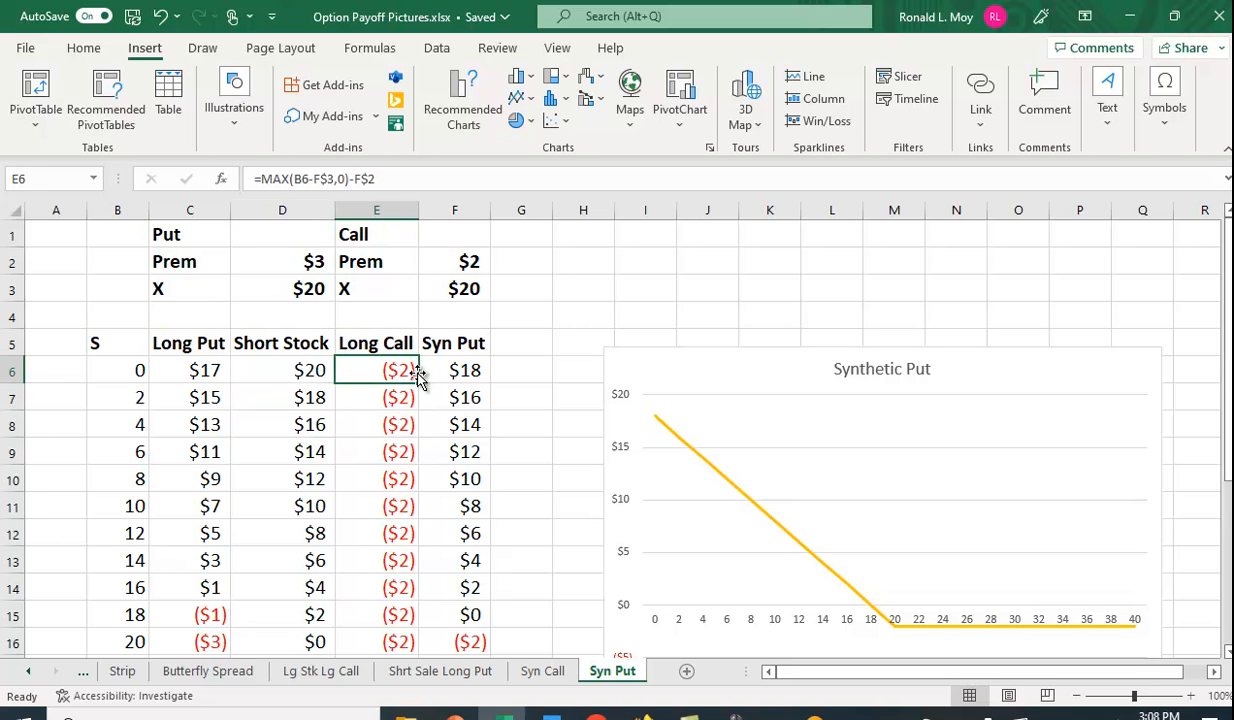
pyautogui.moveTo(136, 384)
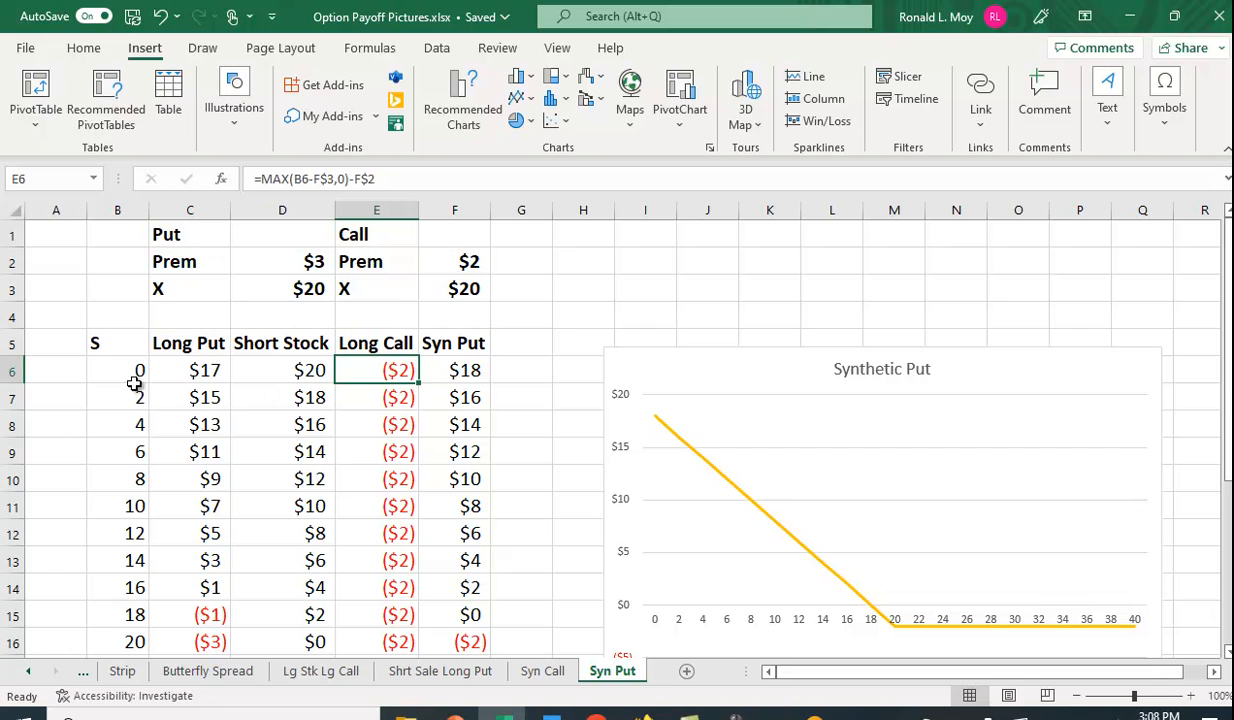
pyautogui.moveTo(128, 376)
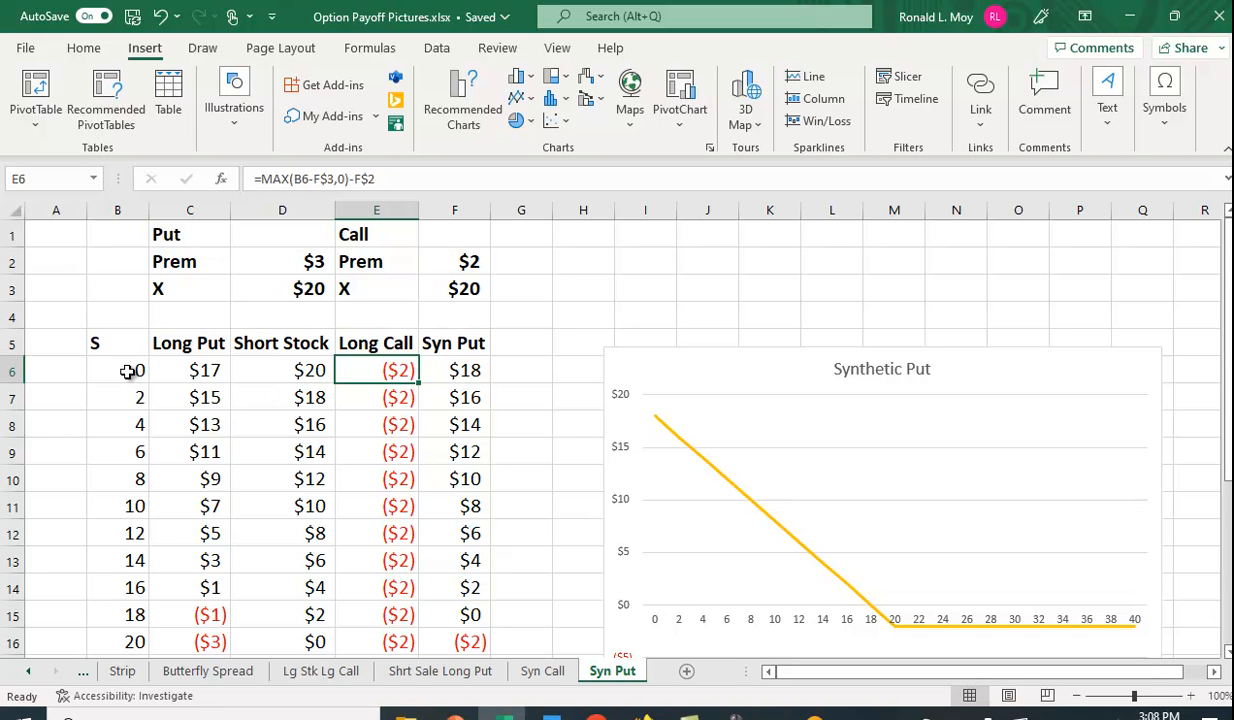
pyautogui.moveTo(494, 290)
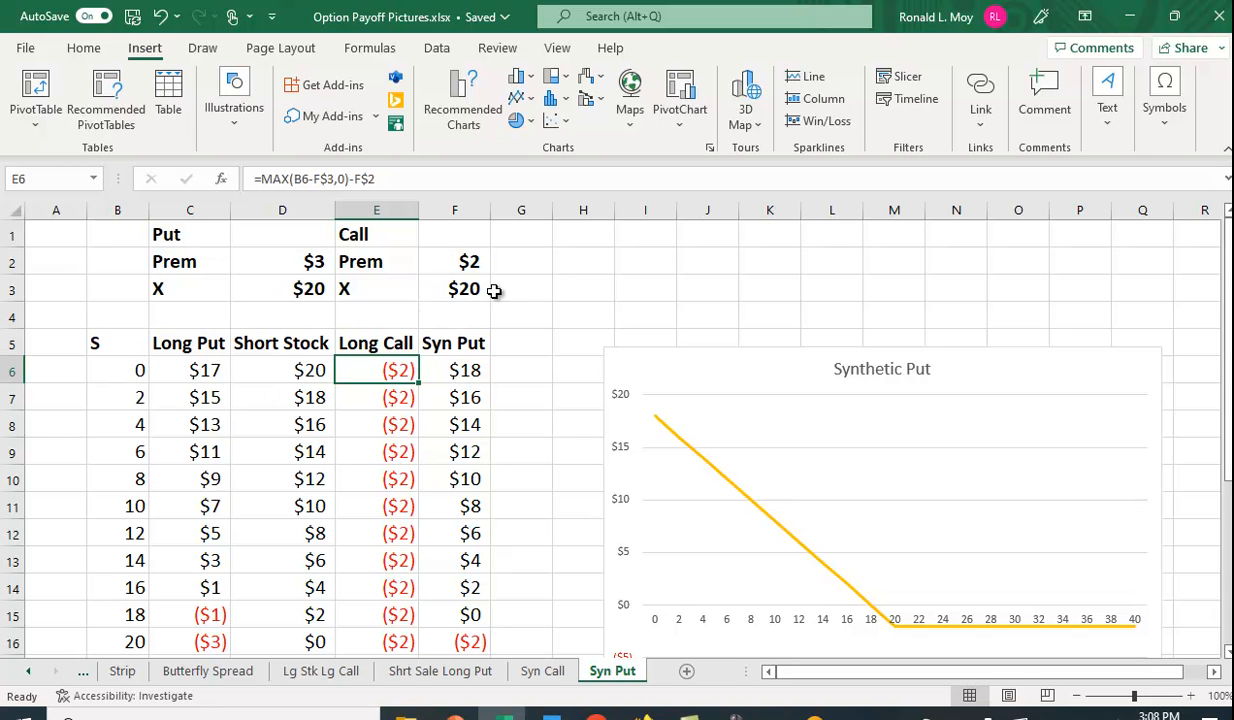
pyautogui.moveTo(484, 288)
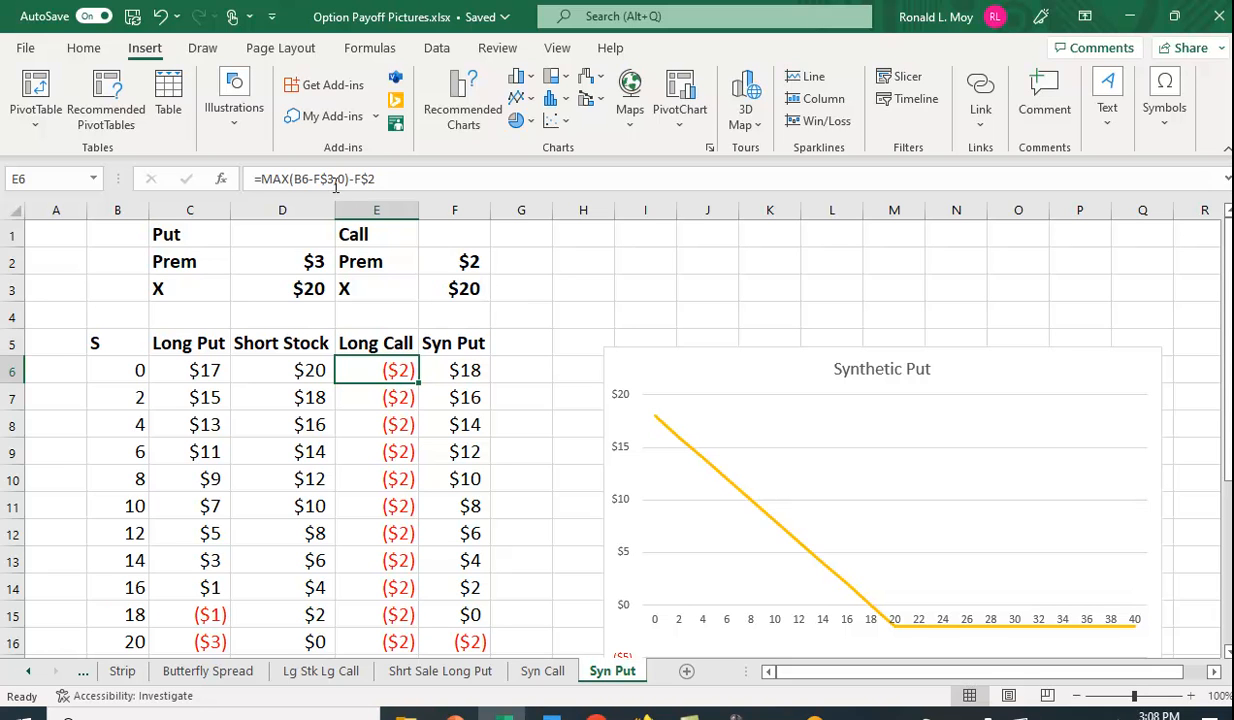
pyautogui.moveTo(404, 480)
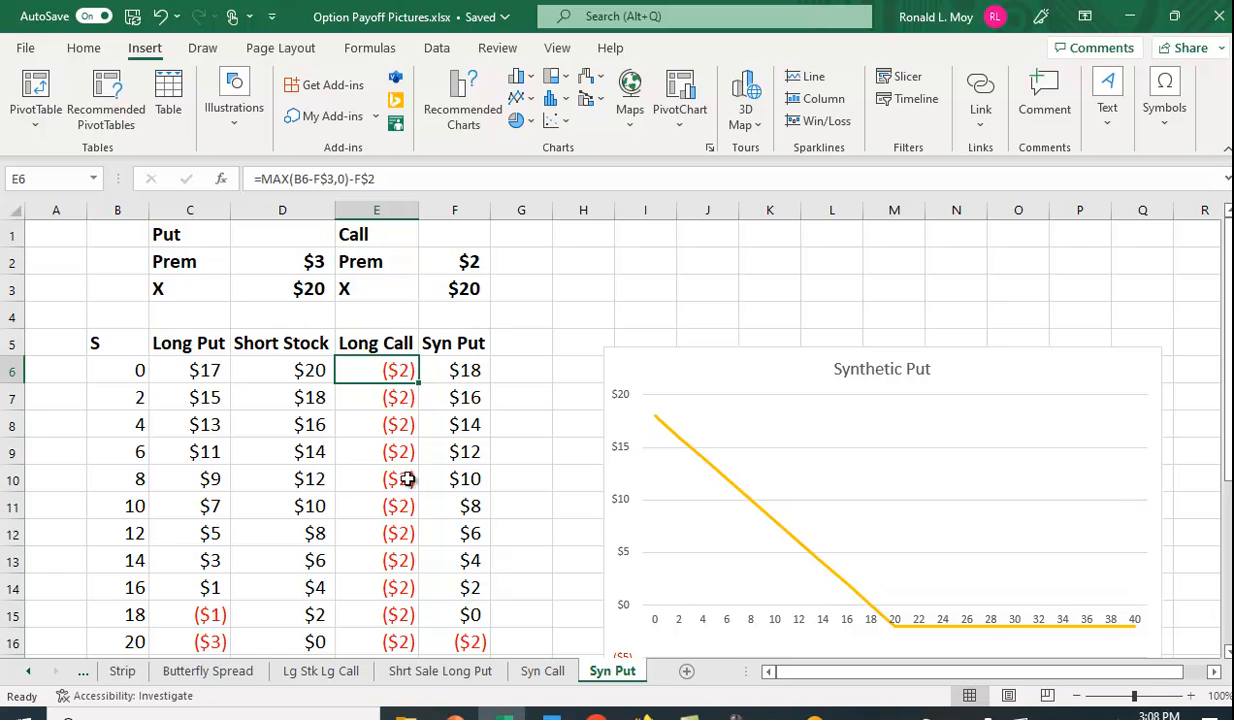
pyautogui.moveTo(376, 412)
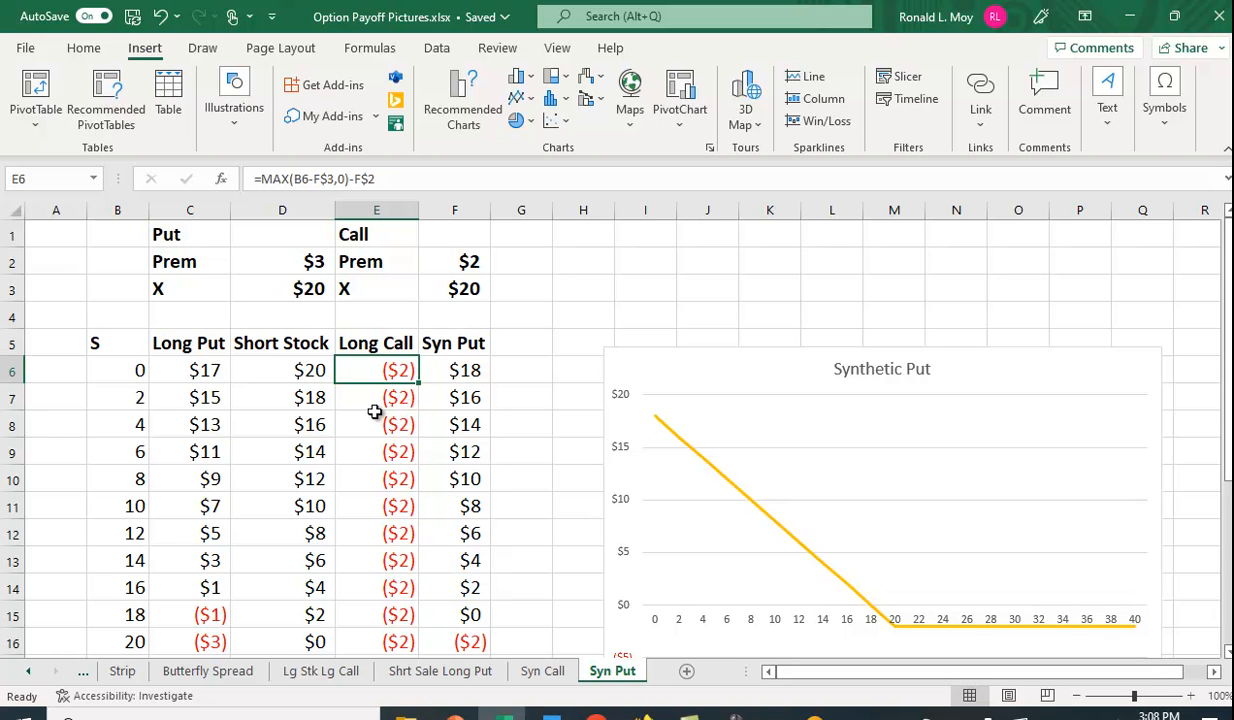
pyautogui.moveTo(382, 356)
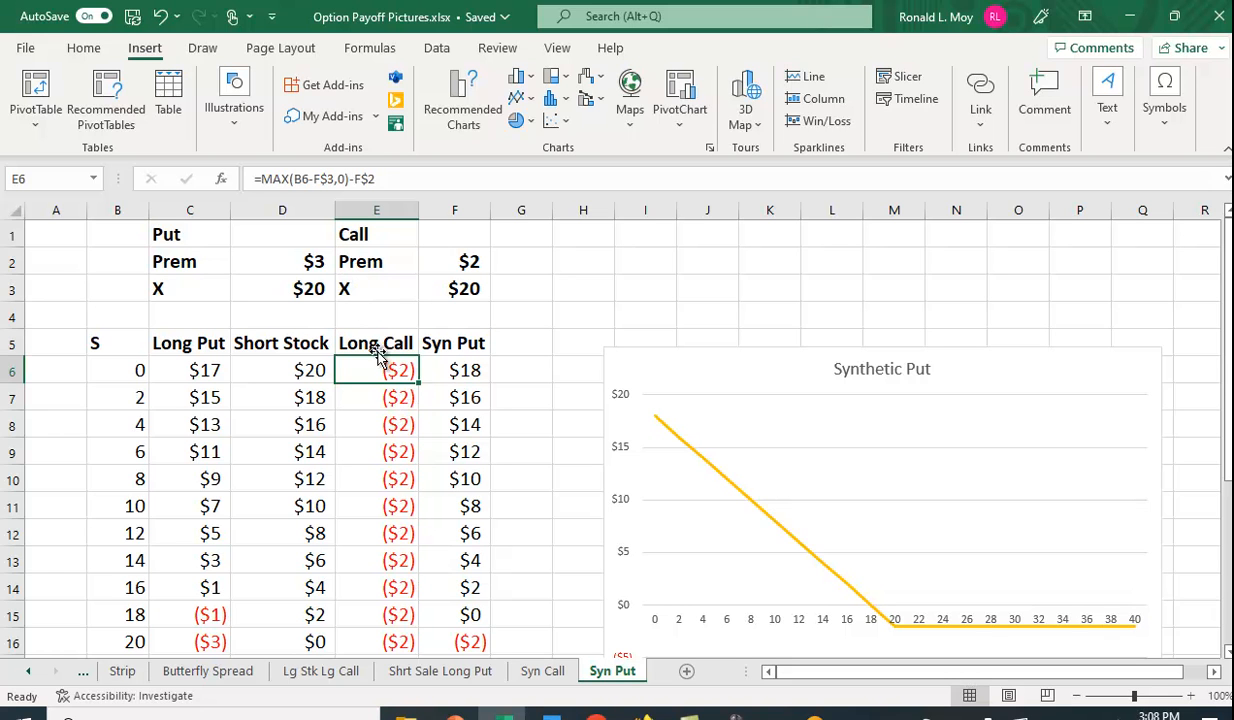
pyautogui.moveTo(384, 560)
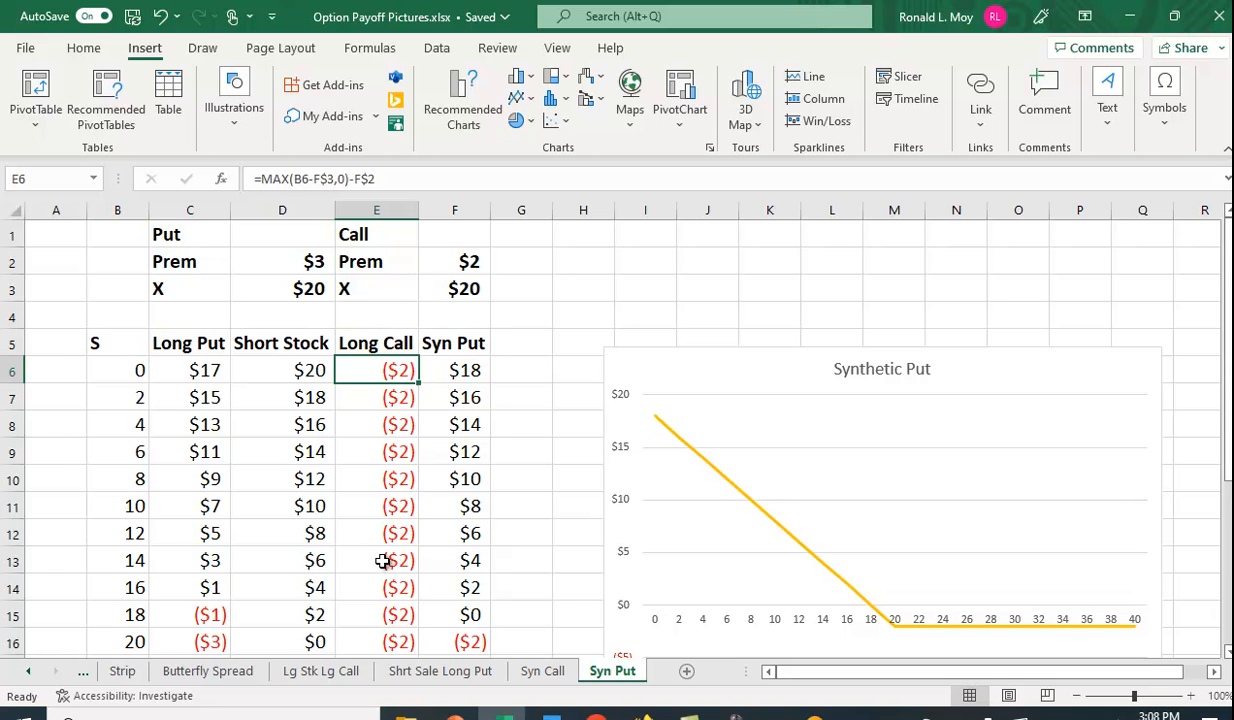
pyautogui.moveTo(424, 390)
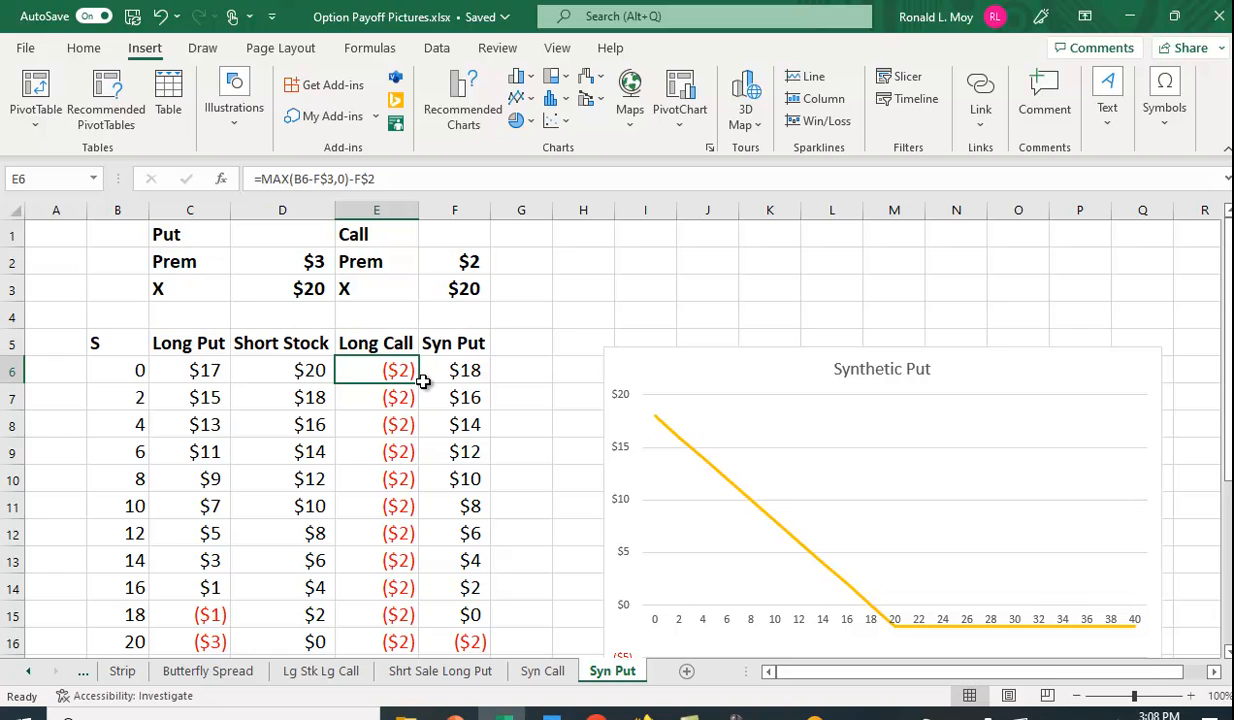
pyautogui.moveTo(432, 360)
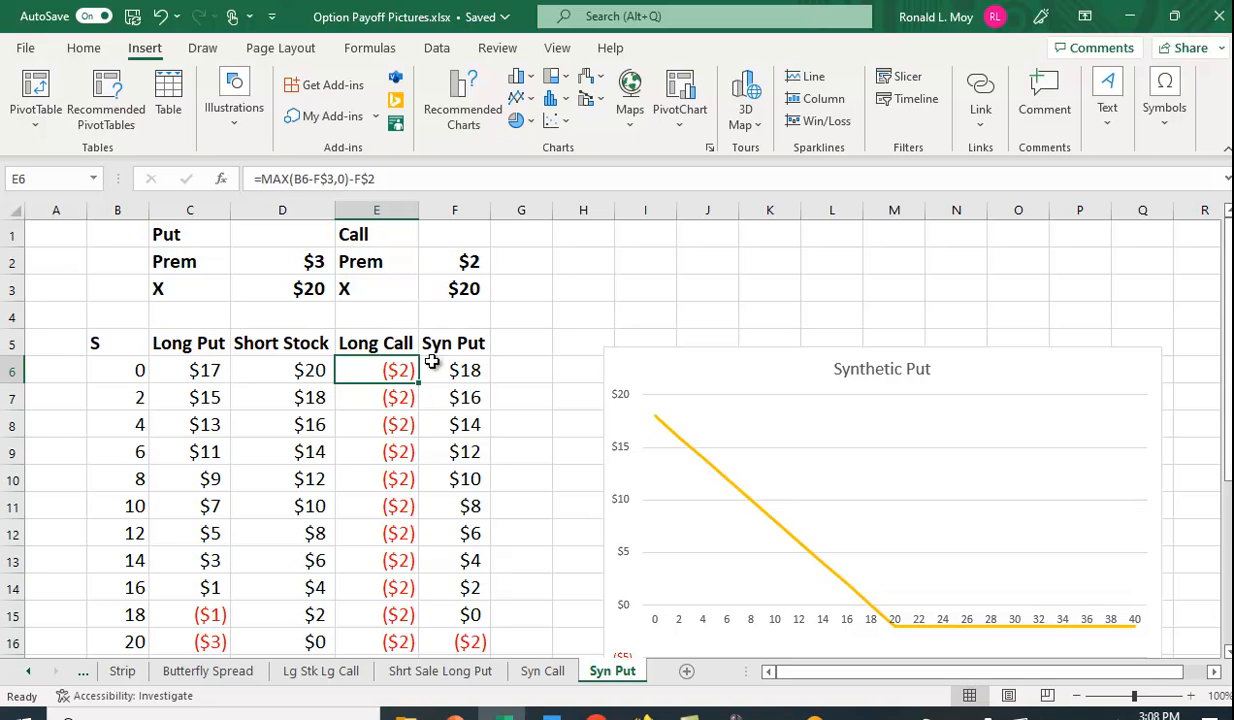
pyautogui.moveTo(484, 264)
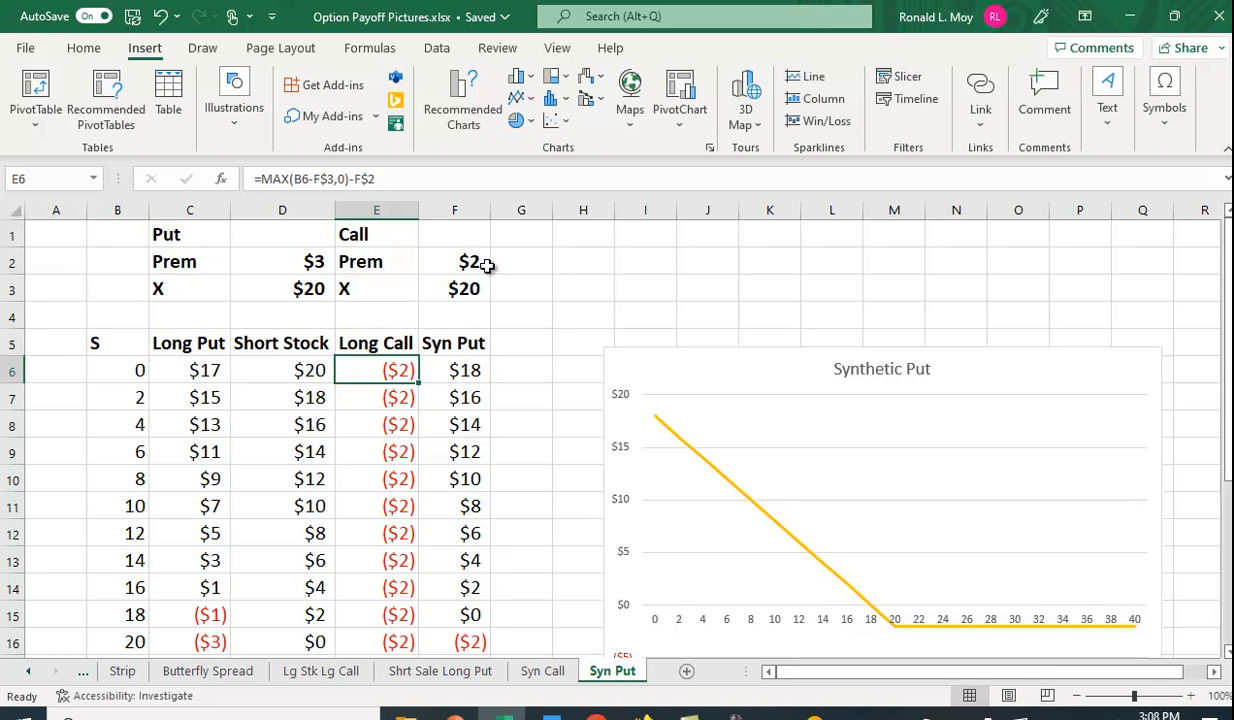
pyautogui.moveTo(564, 376)
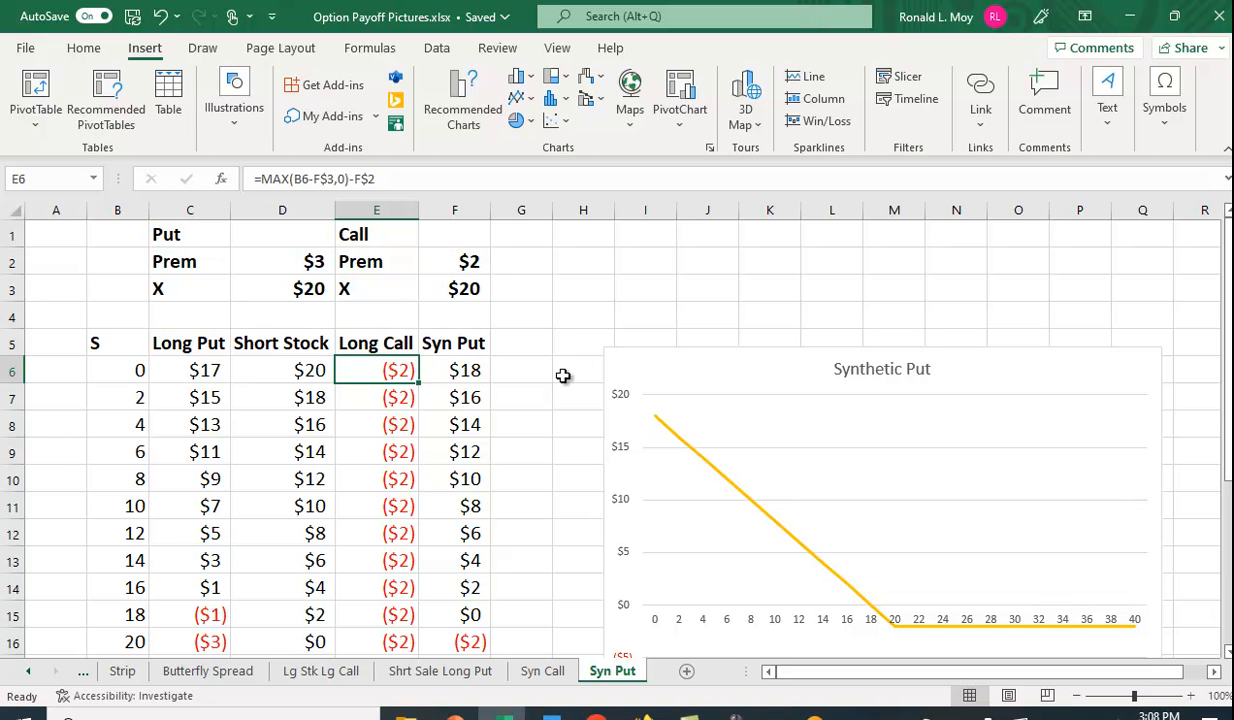
pyautogui.click(456, 370)
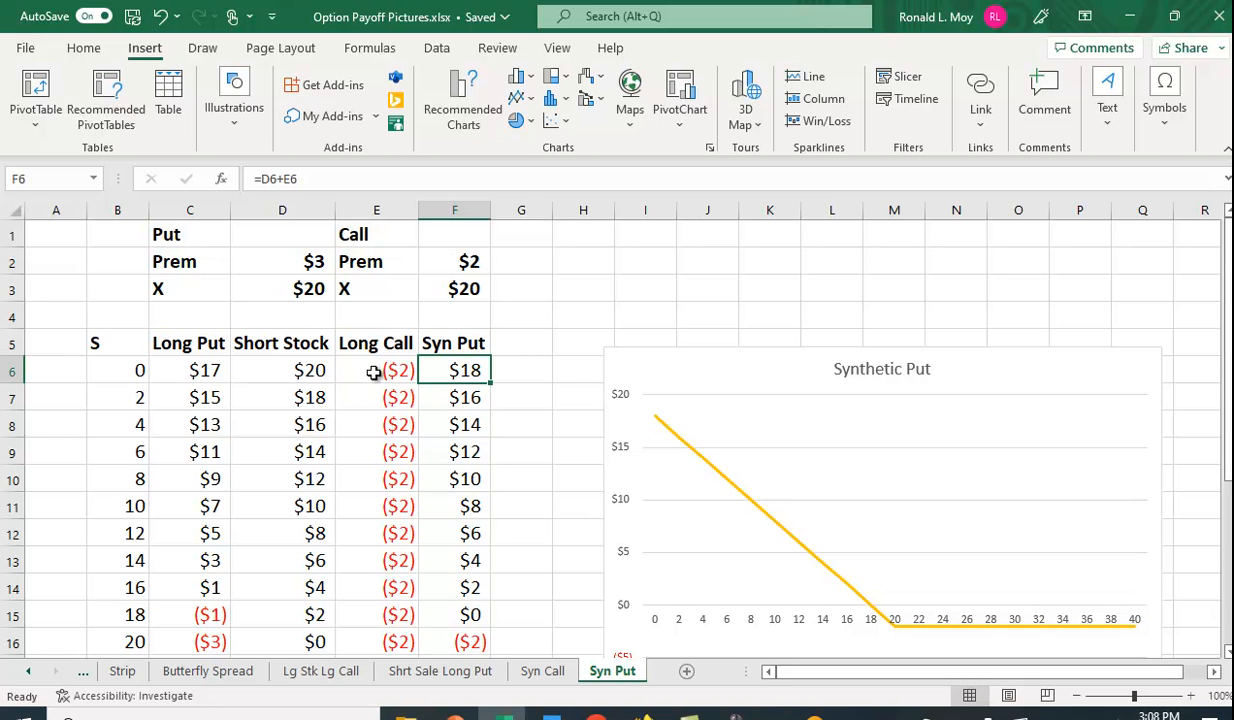
pyautogui.moveTo(818, 398)
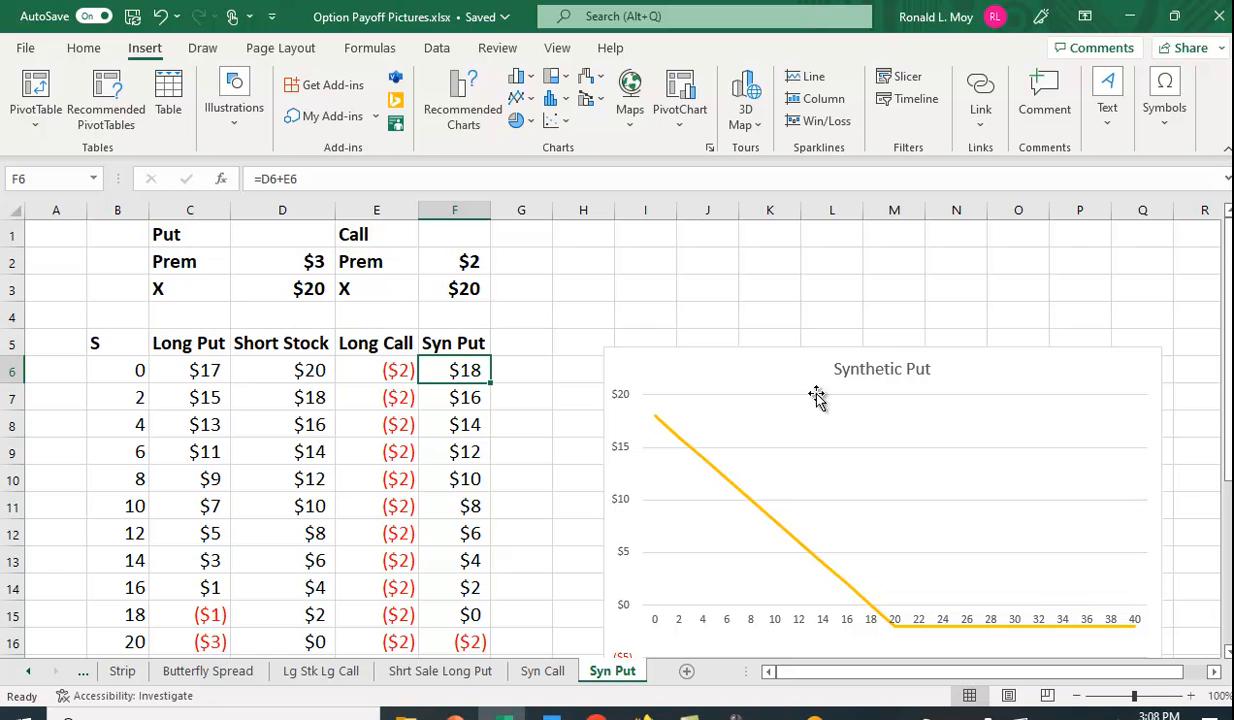
pyautogui.moveTo(1020, 300)
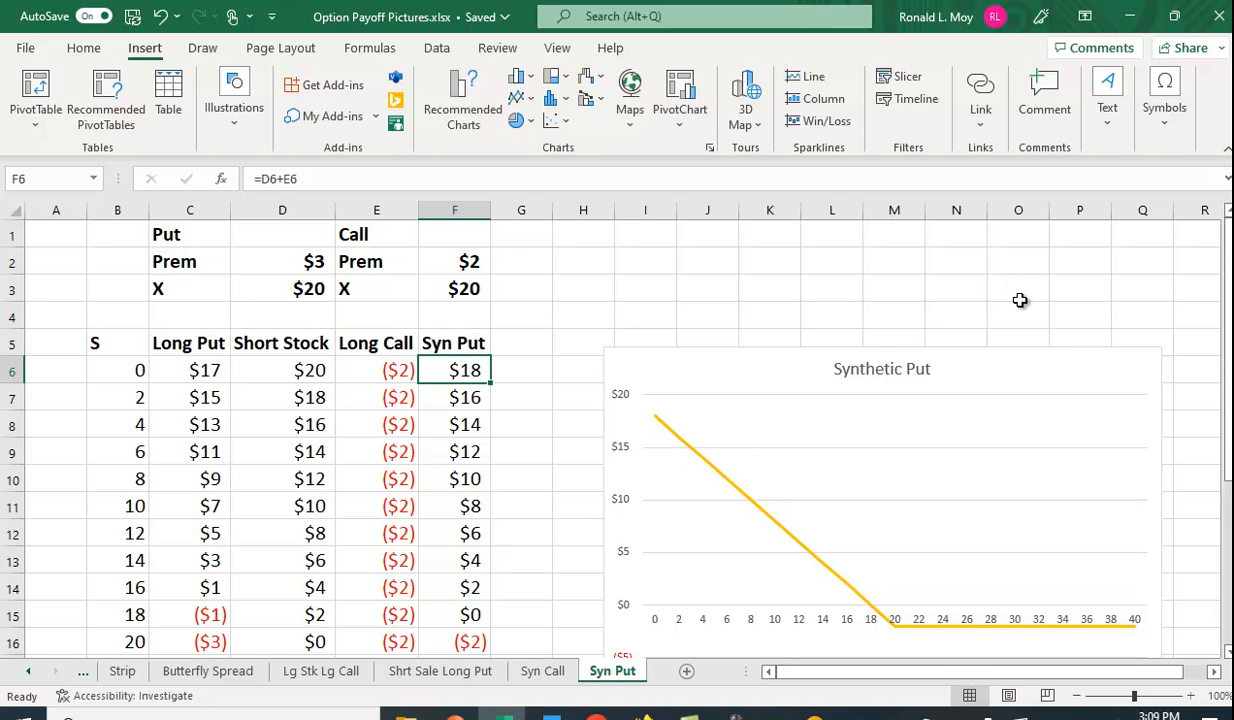